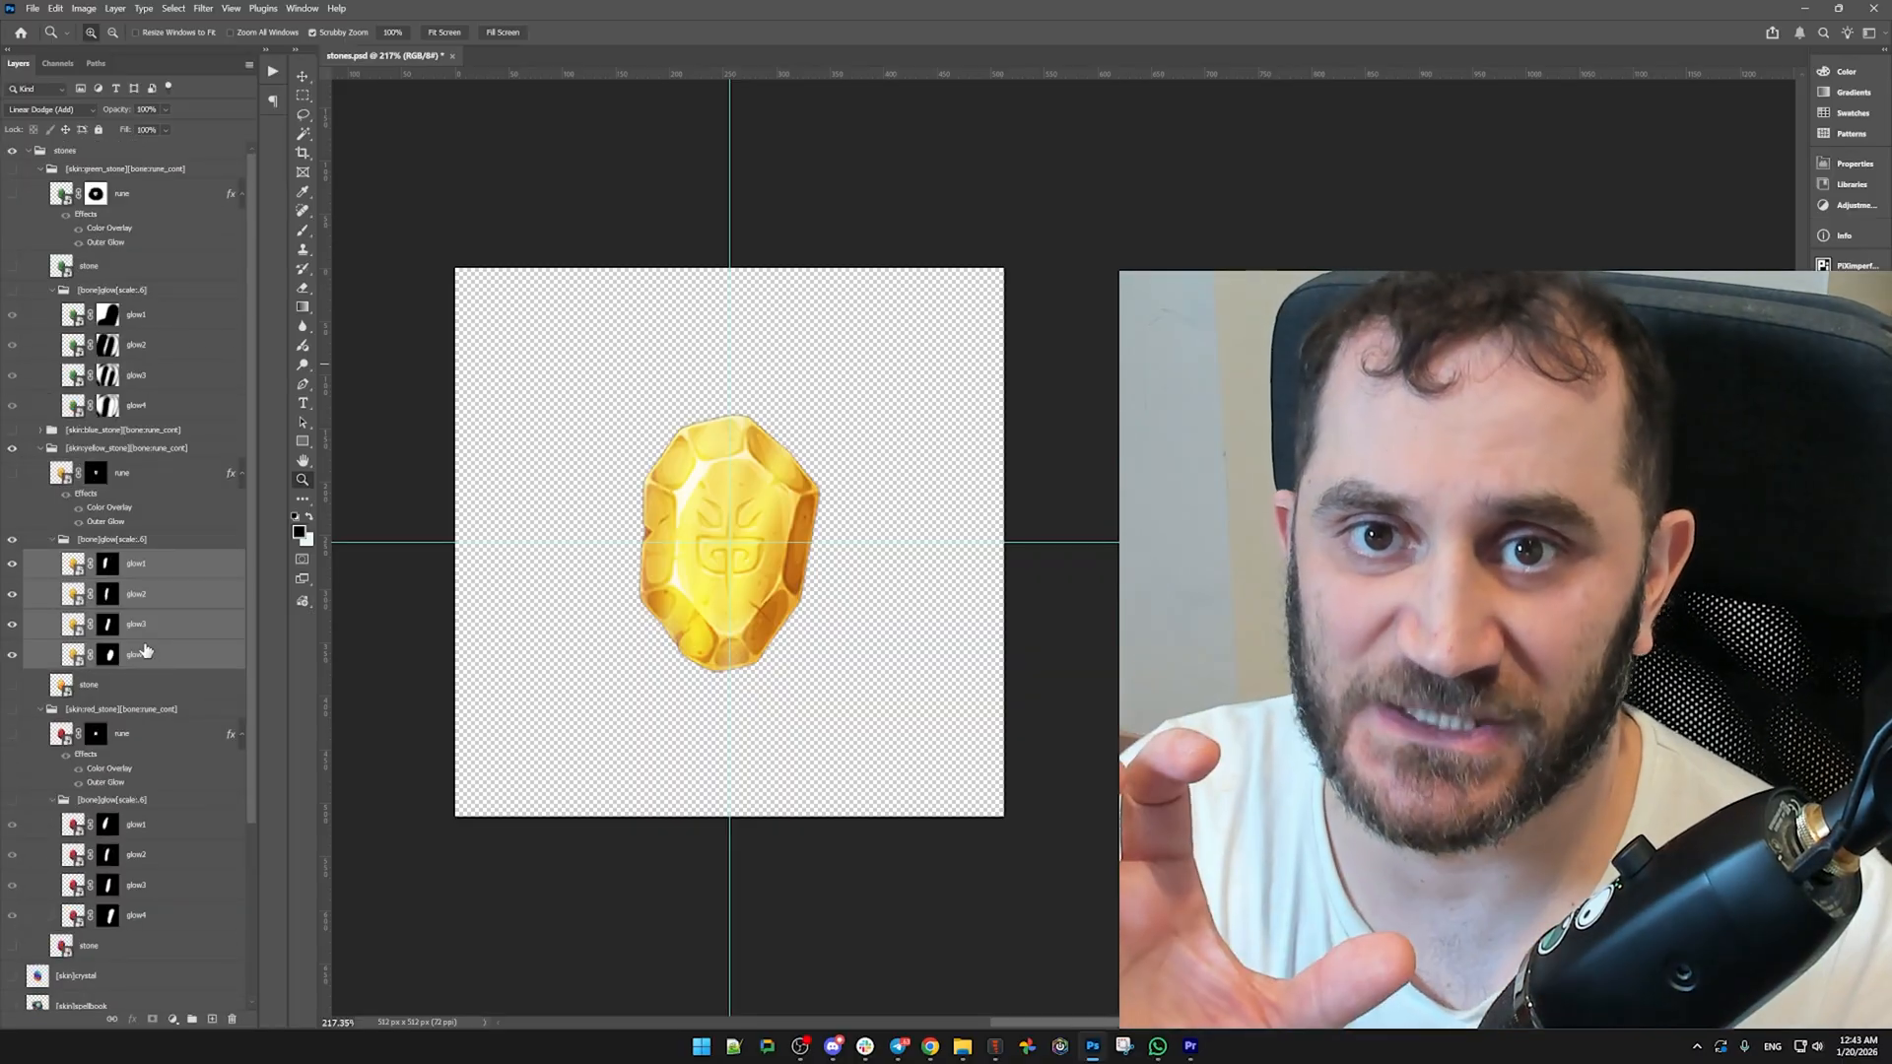
mouse_move(142, 652)
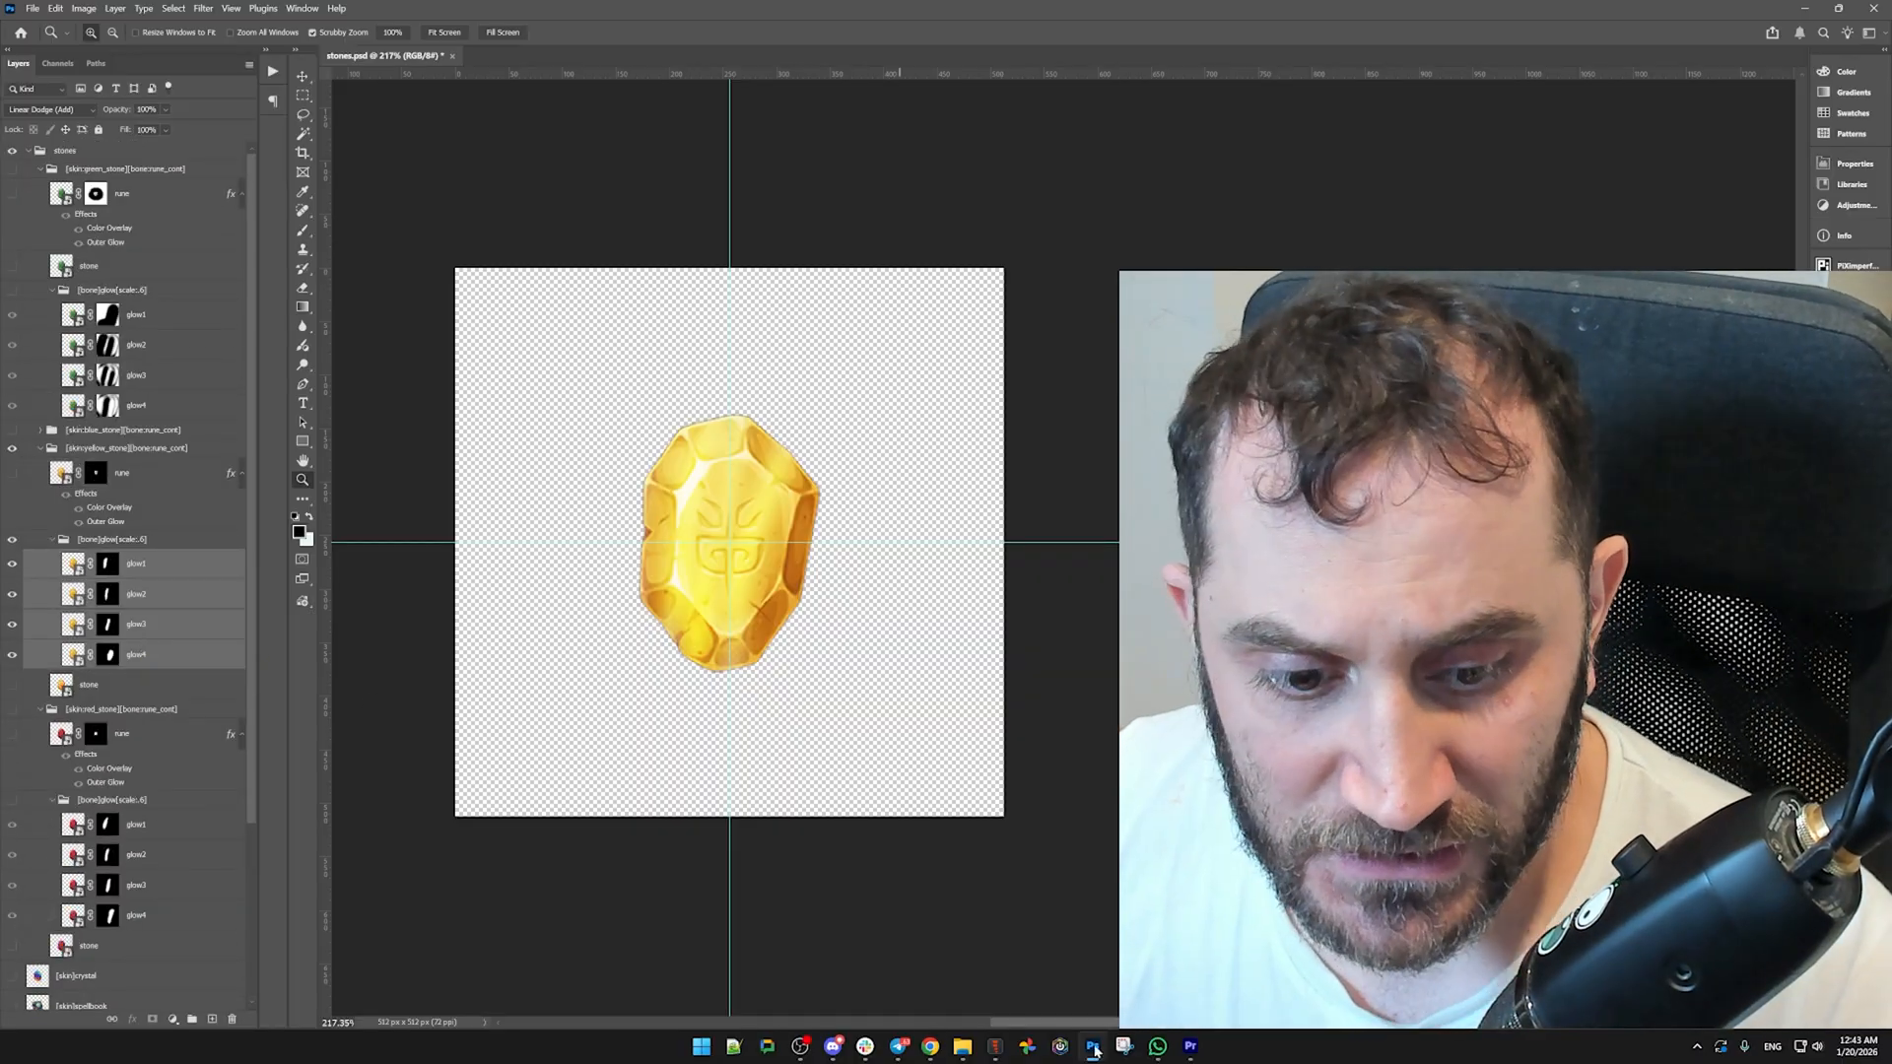
mouse_move(1094, 1046)
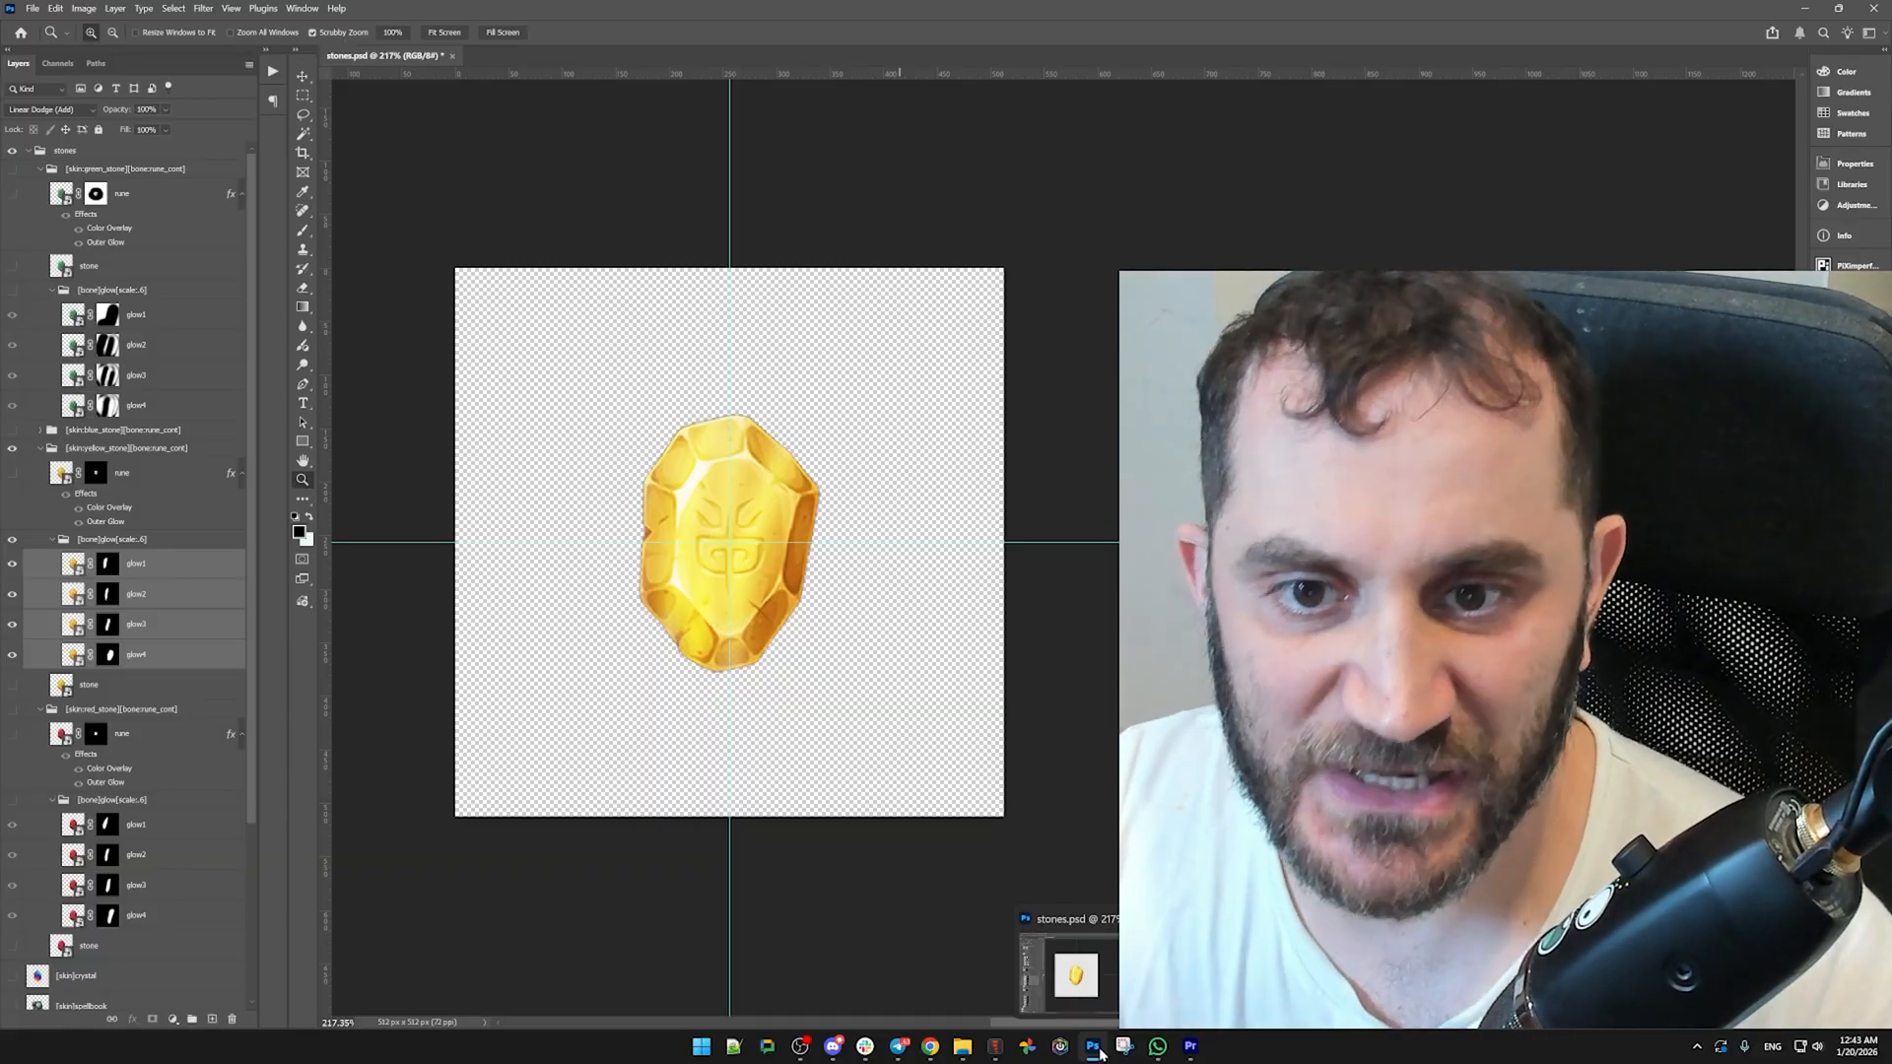
- Pick the blue, green, red and yellow rune fragment PNGs and drag them into Photoshop
left_click(1124, 1046)
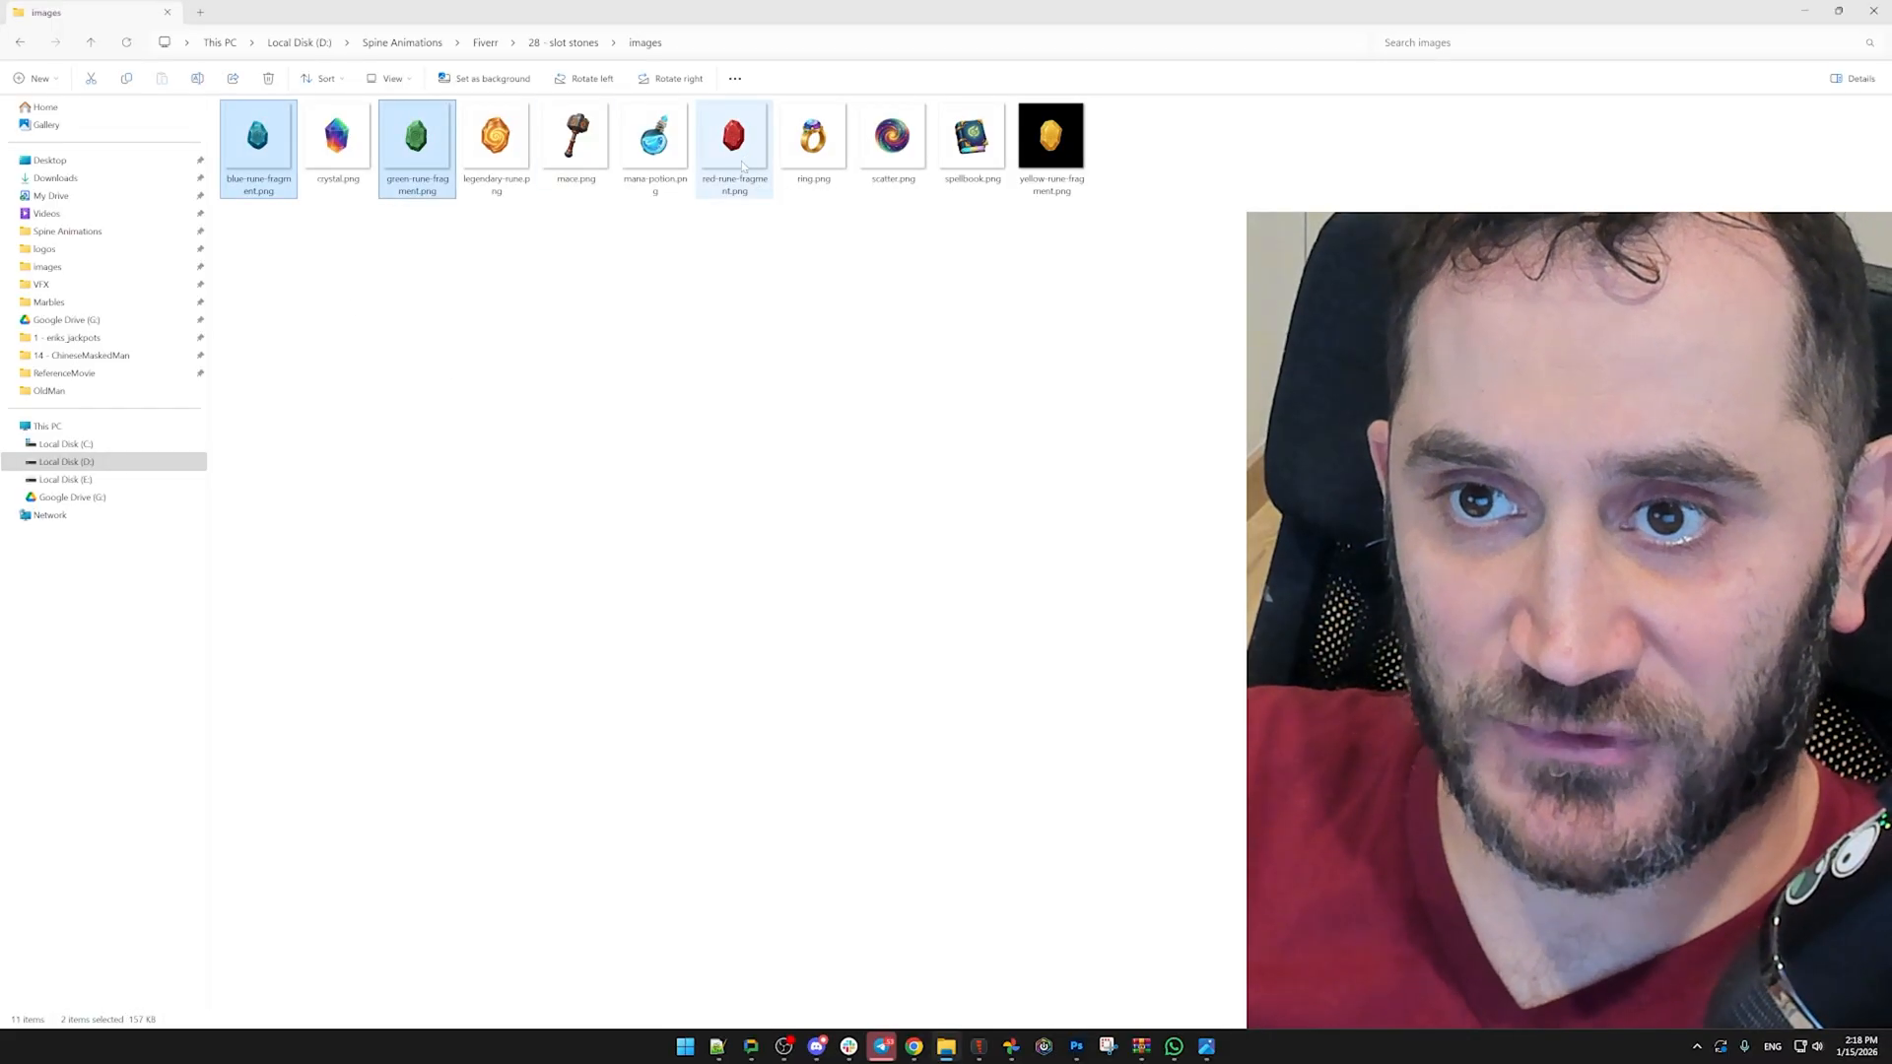
left_click(1050, 134)
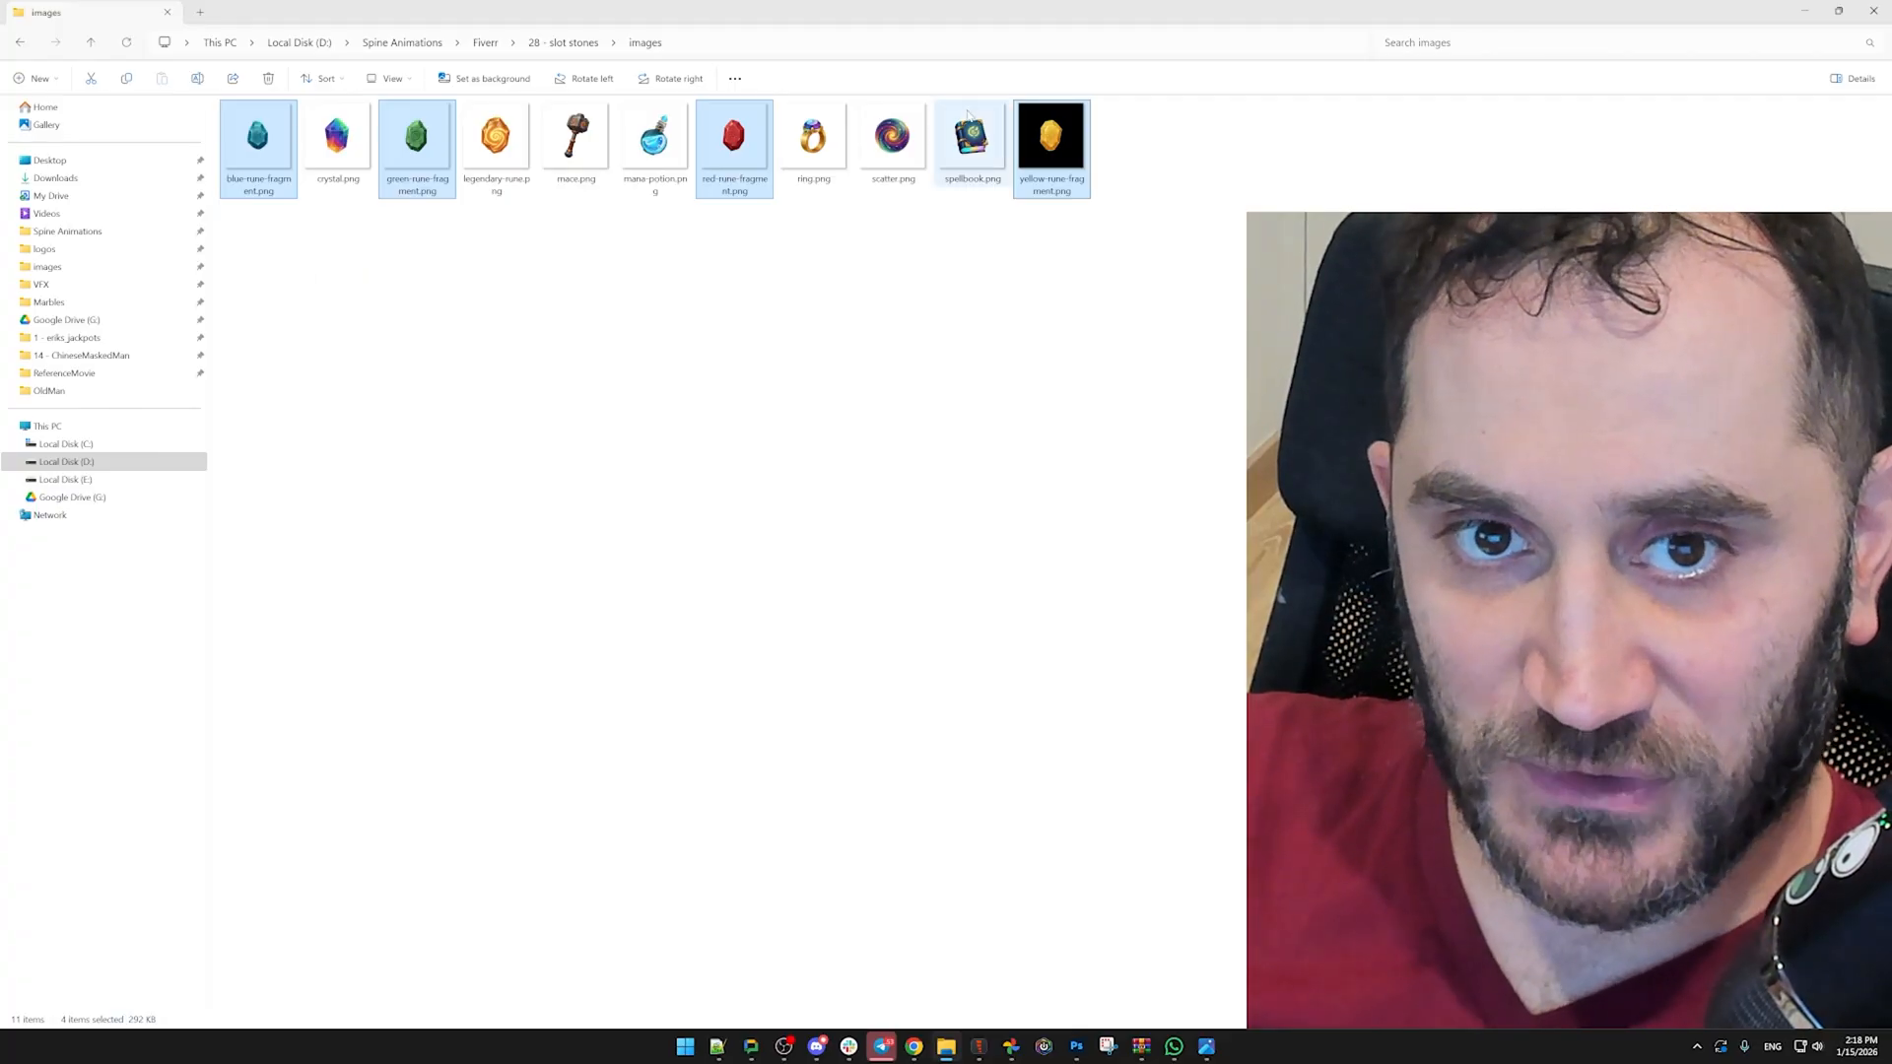
left_click(893, 136)
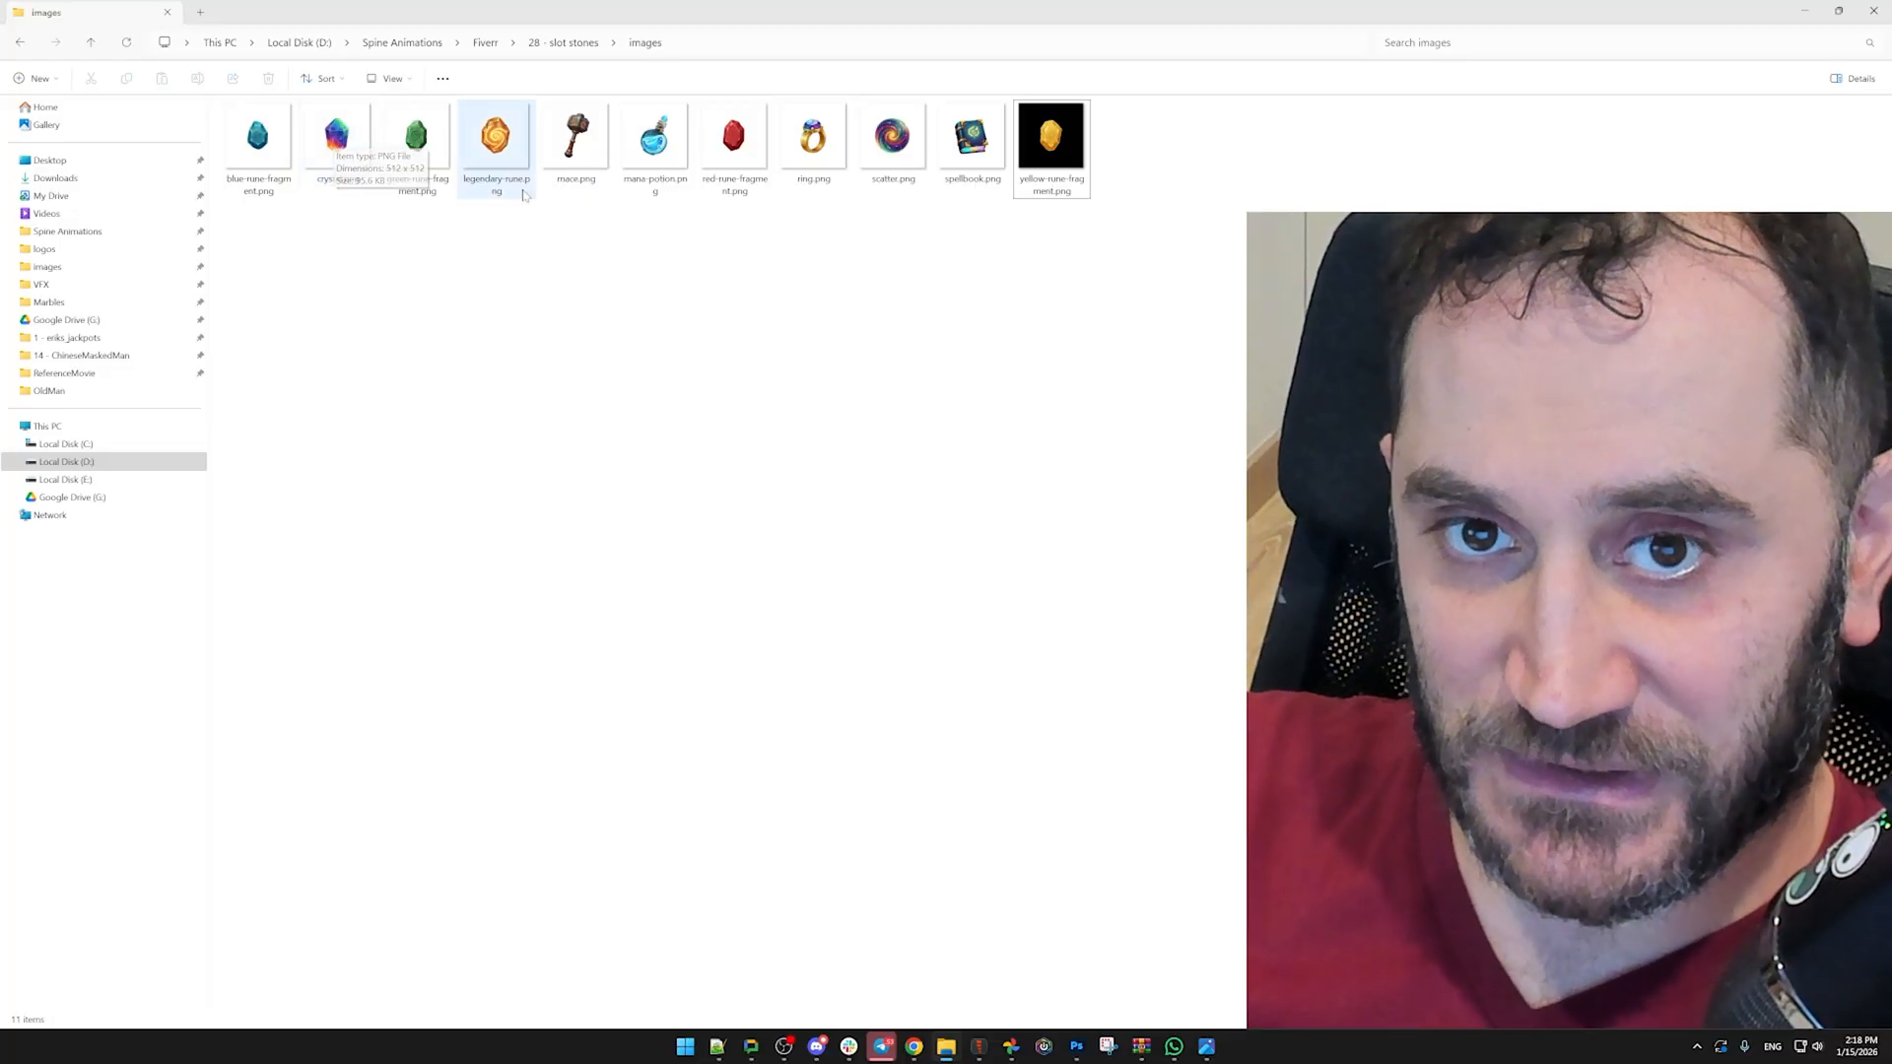
left_click(258, 136)
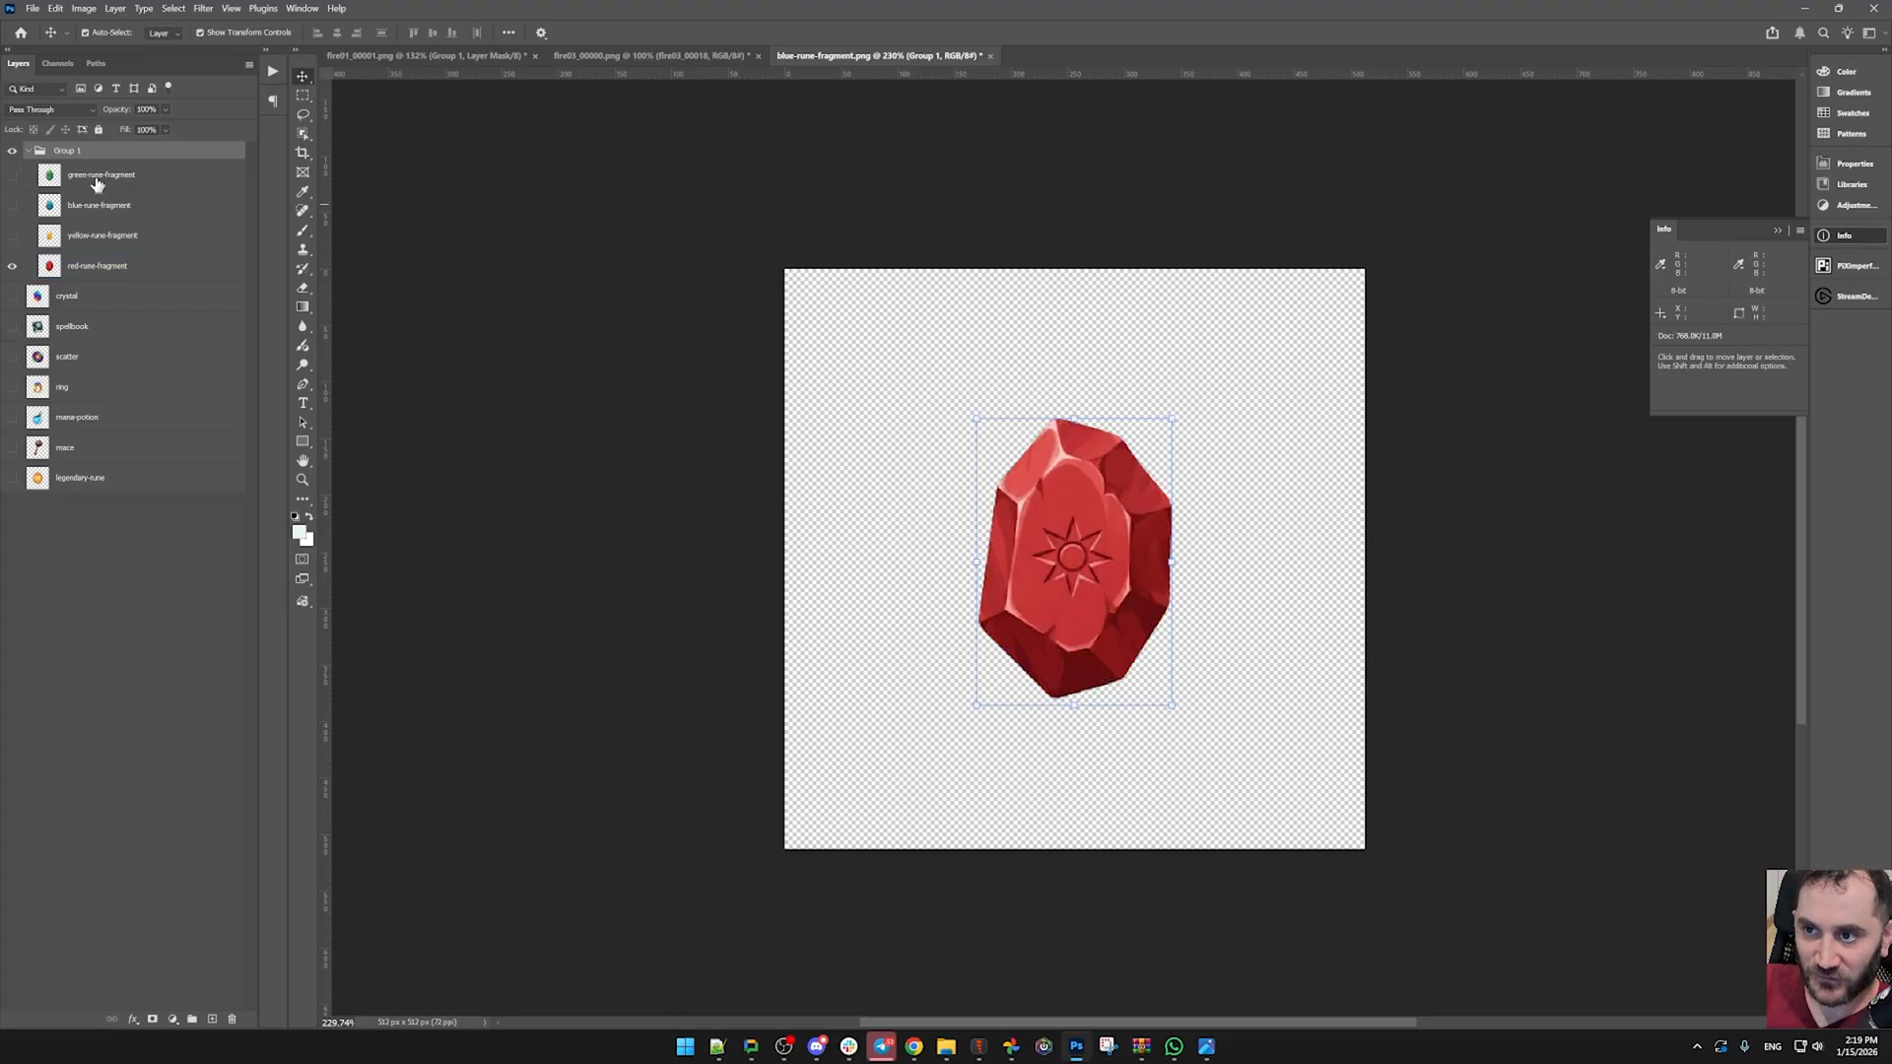
- Convert the green, red and blue rune fragment layers to smart objects
left_click(99, 266)
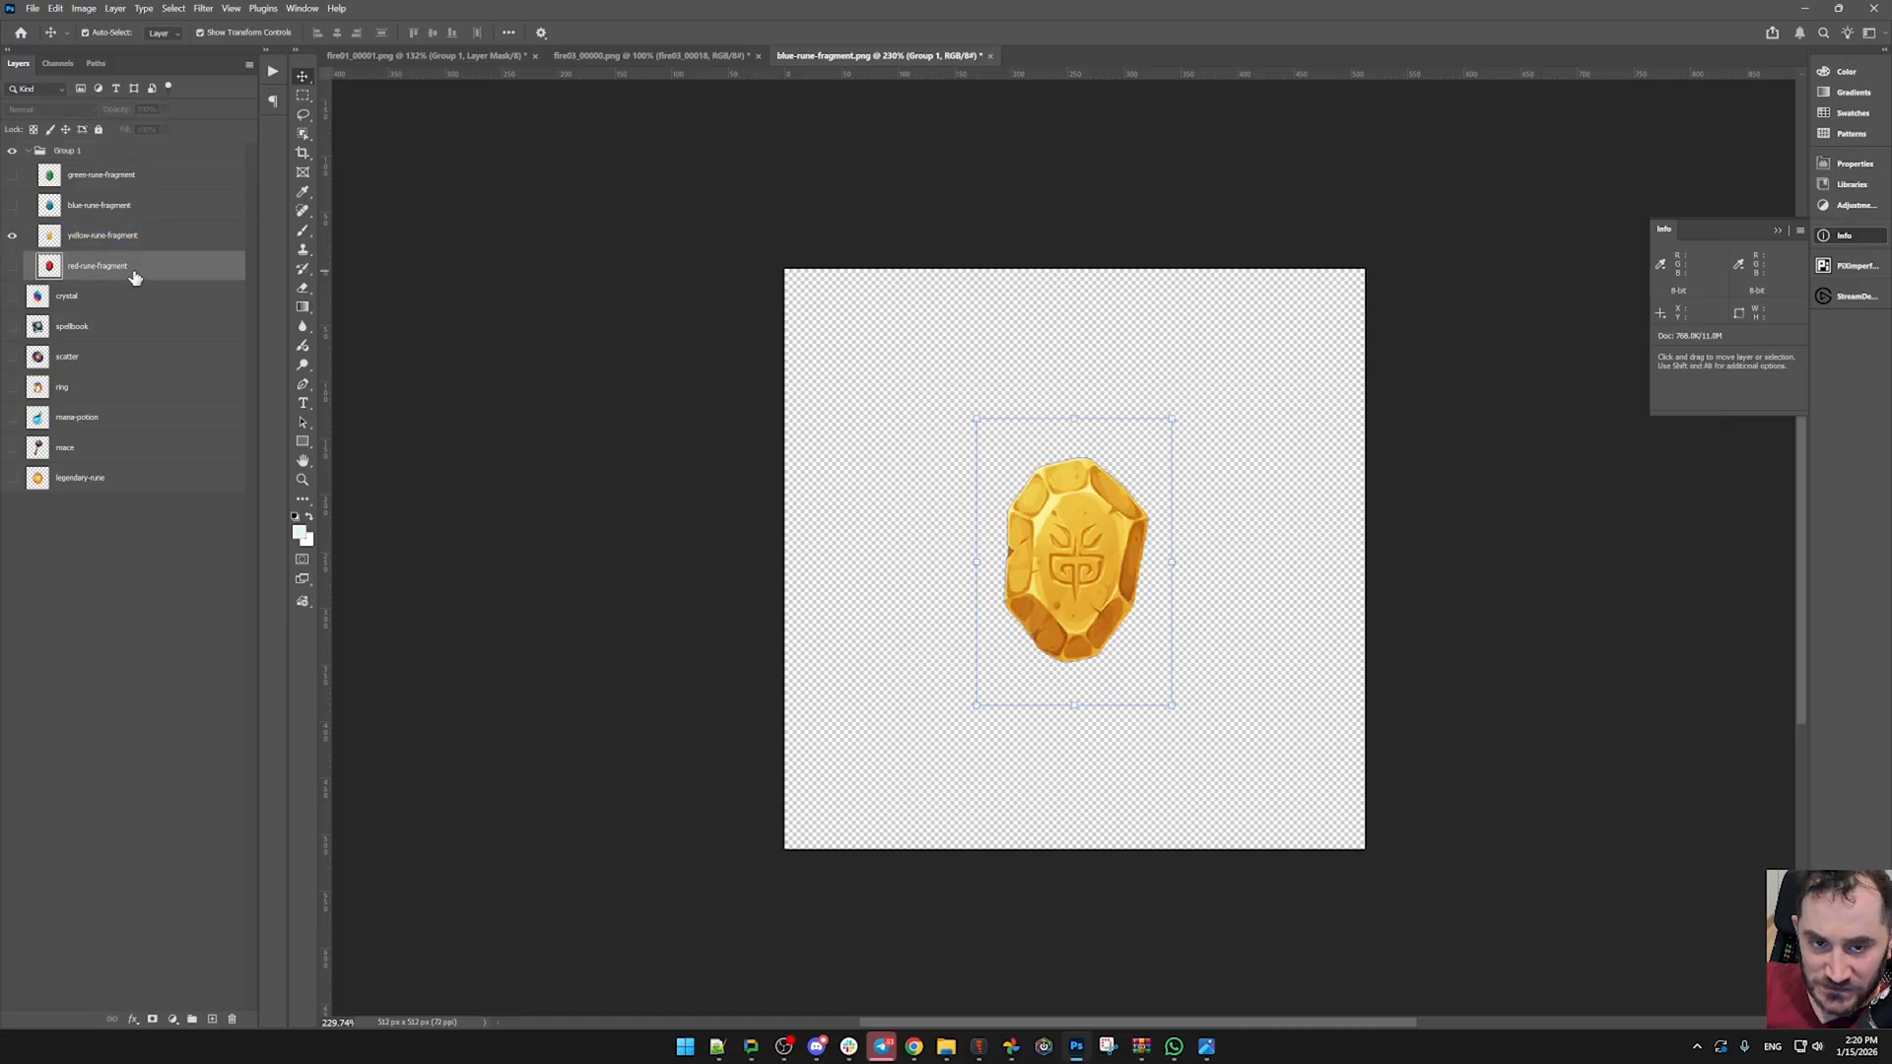
right_click(99, 266)
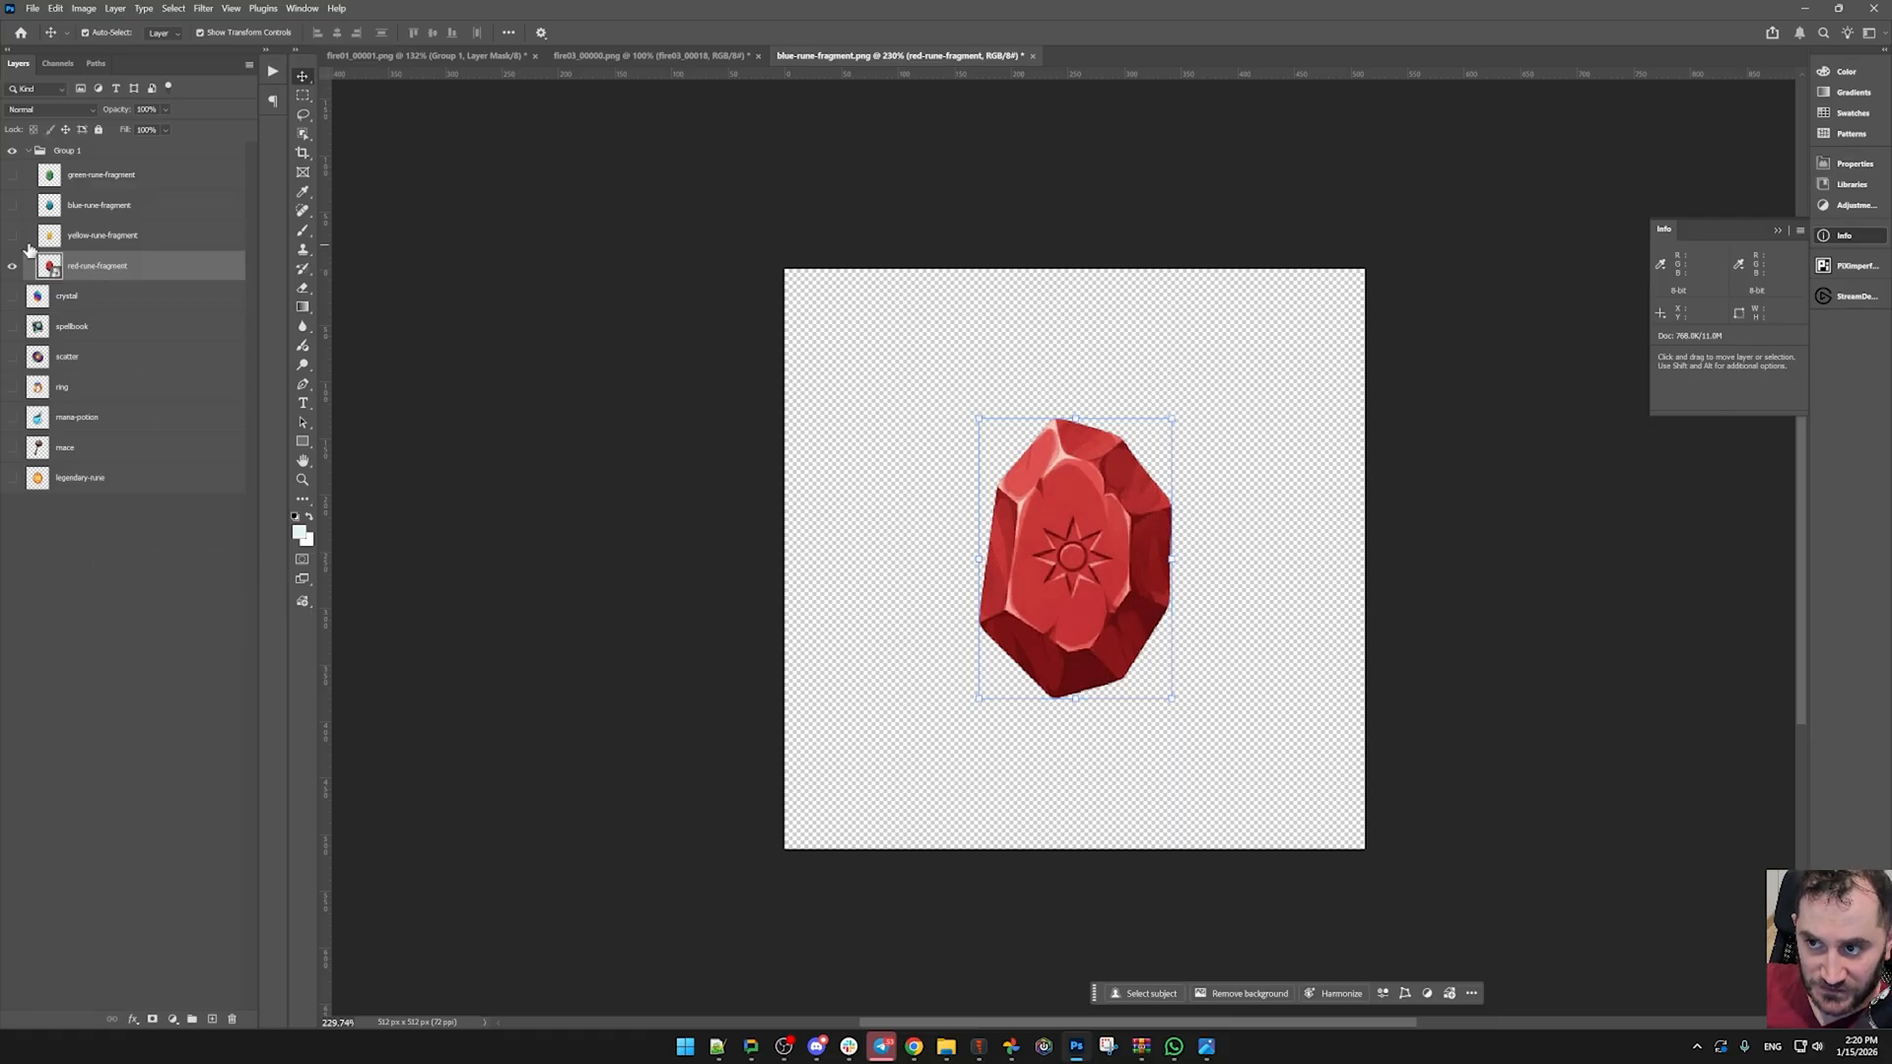
right_click(103, 234)
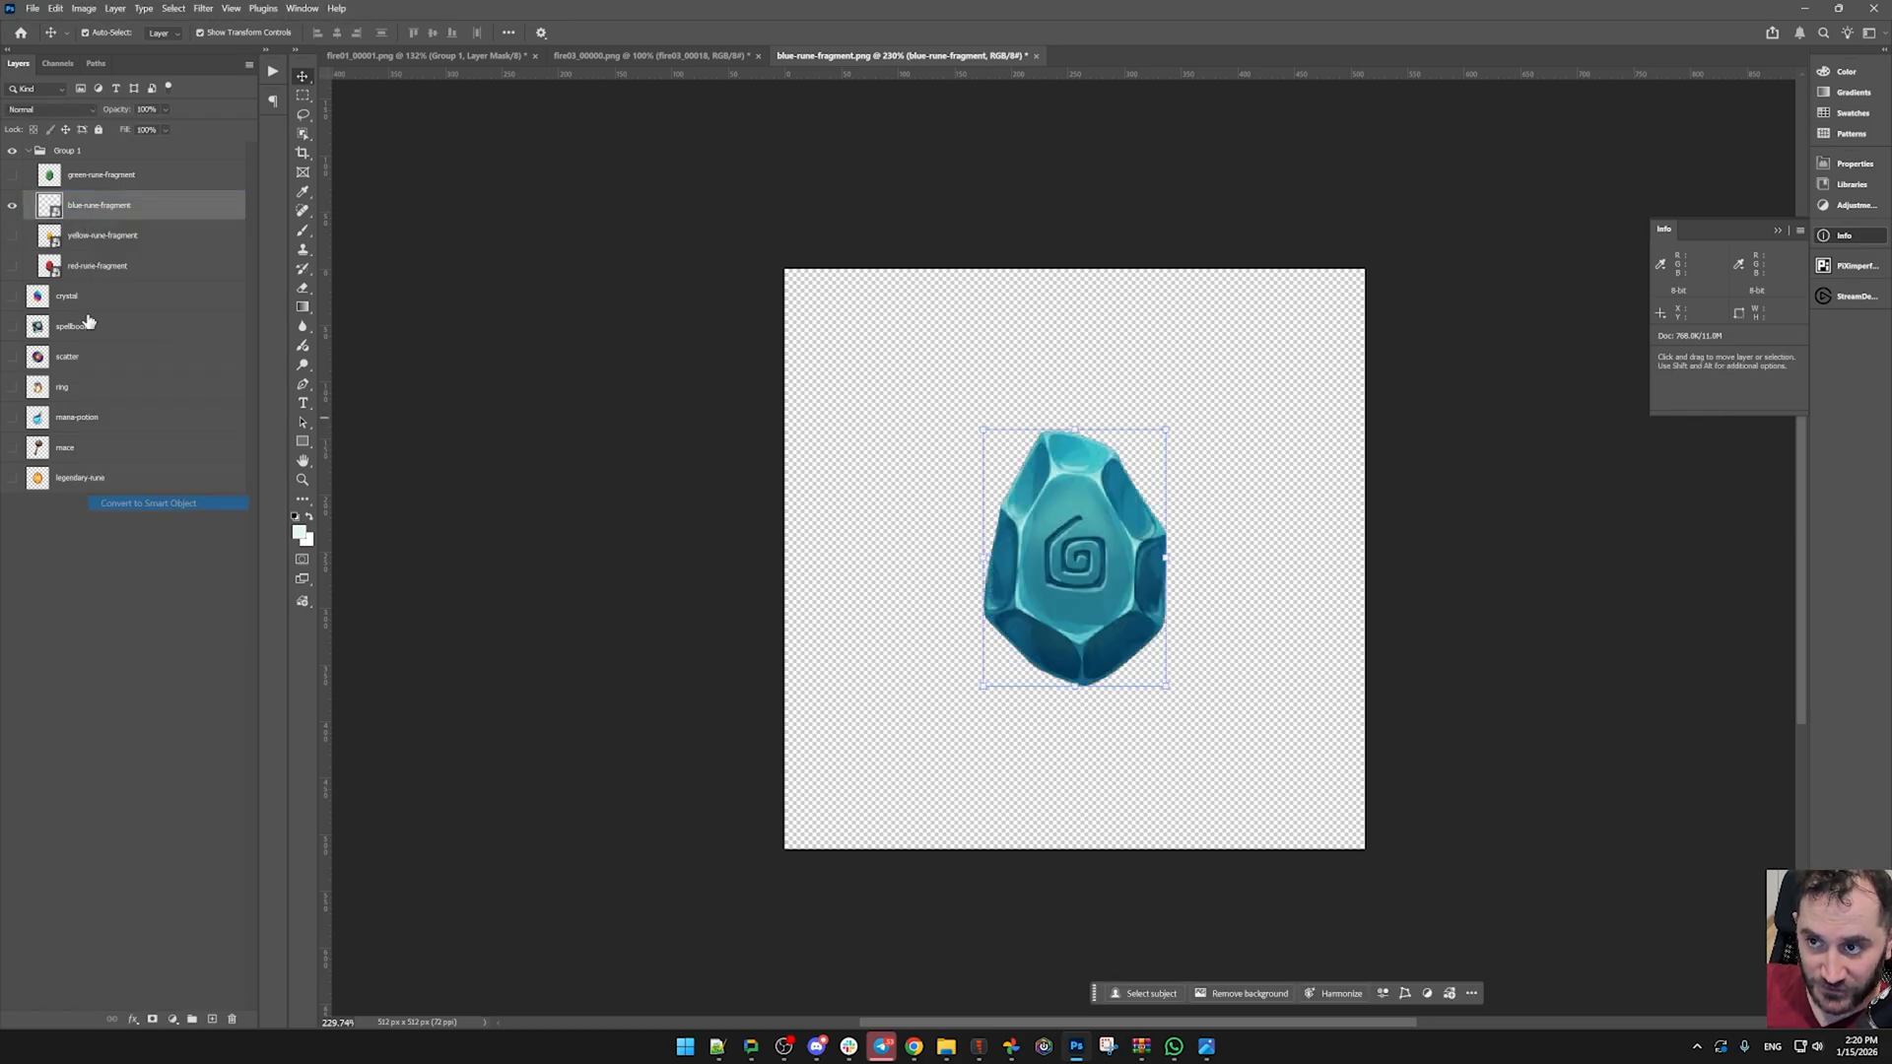
right_click(103, 174)
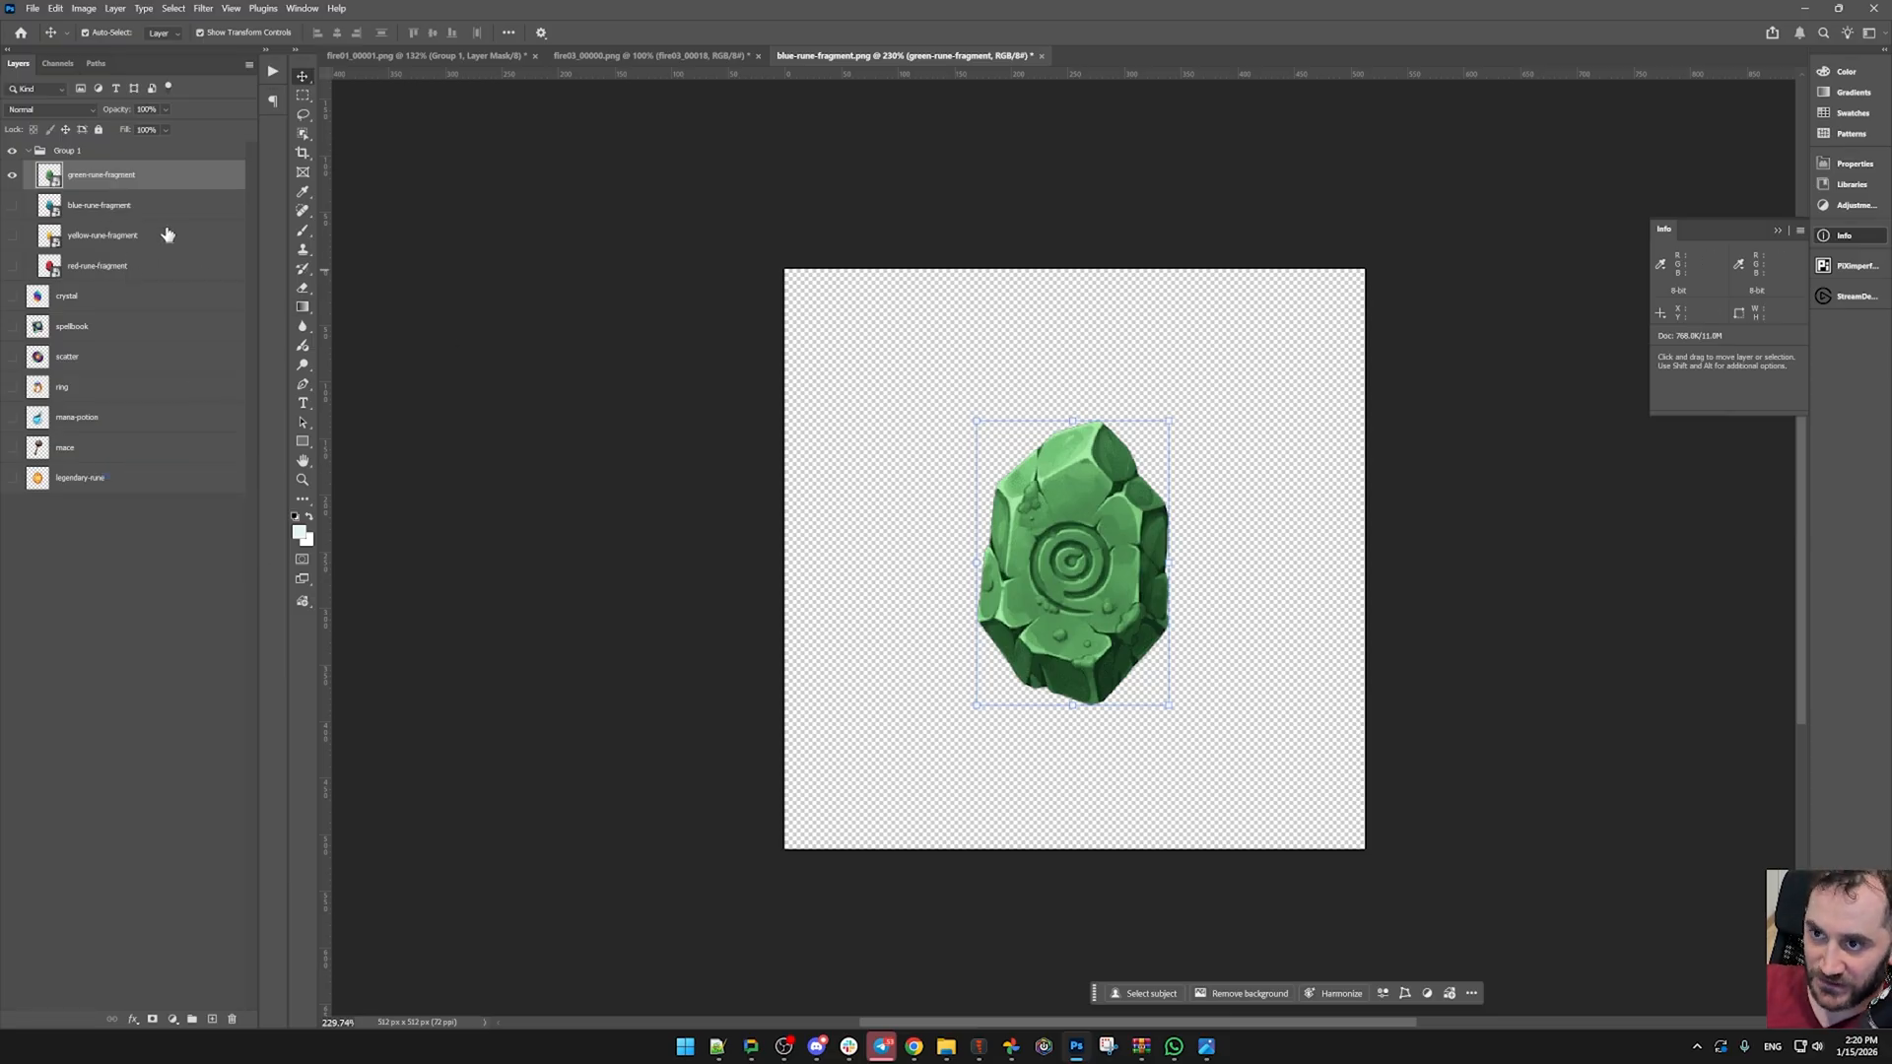
- Show the green fragment and hide the red one to compare the stacked fragments
left_click(103, 235)
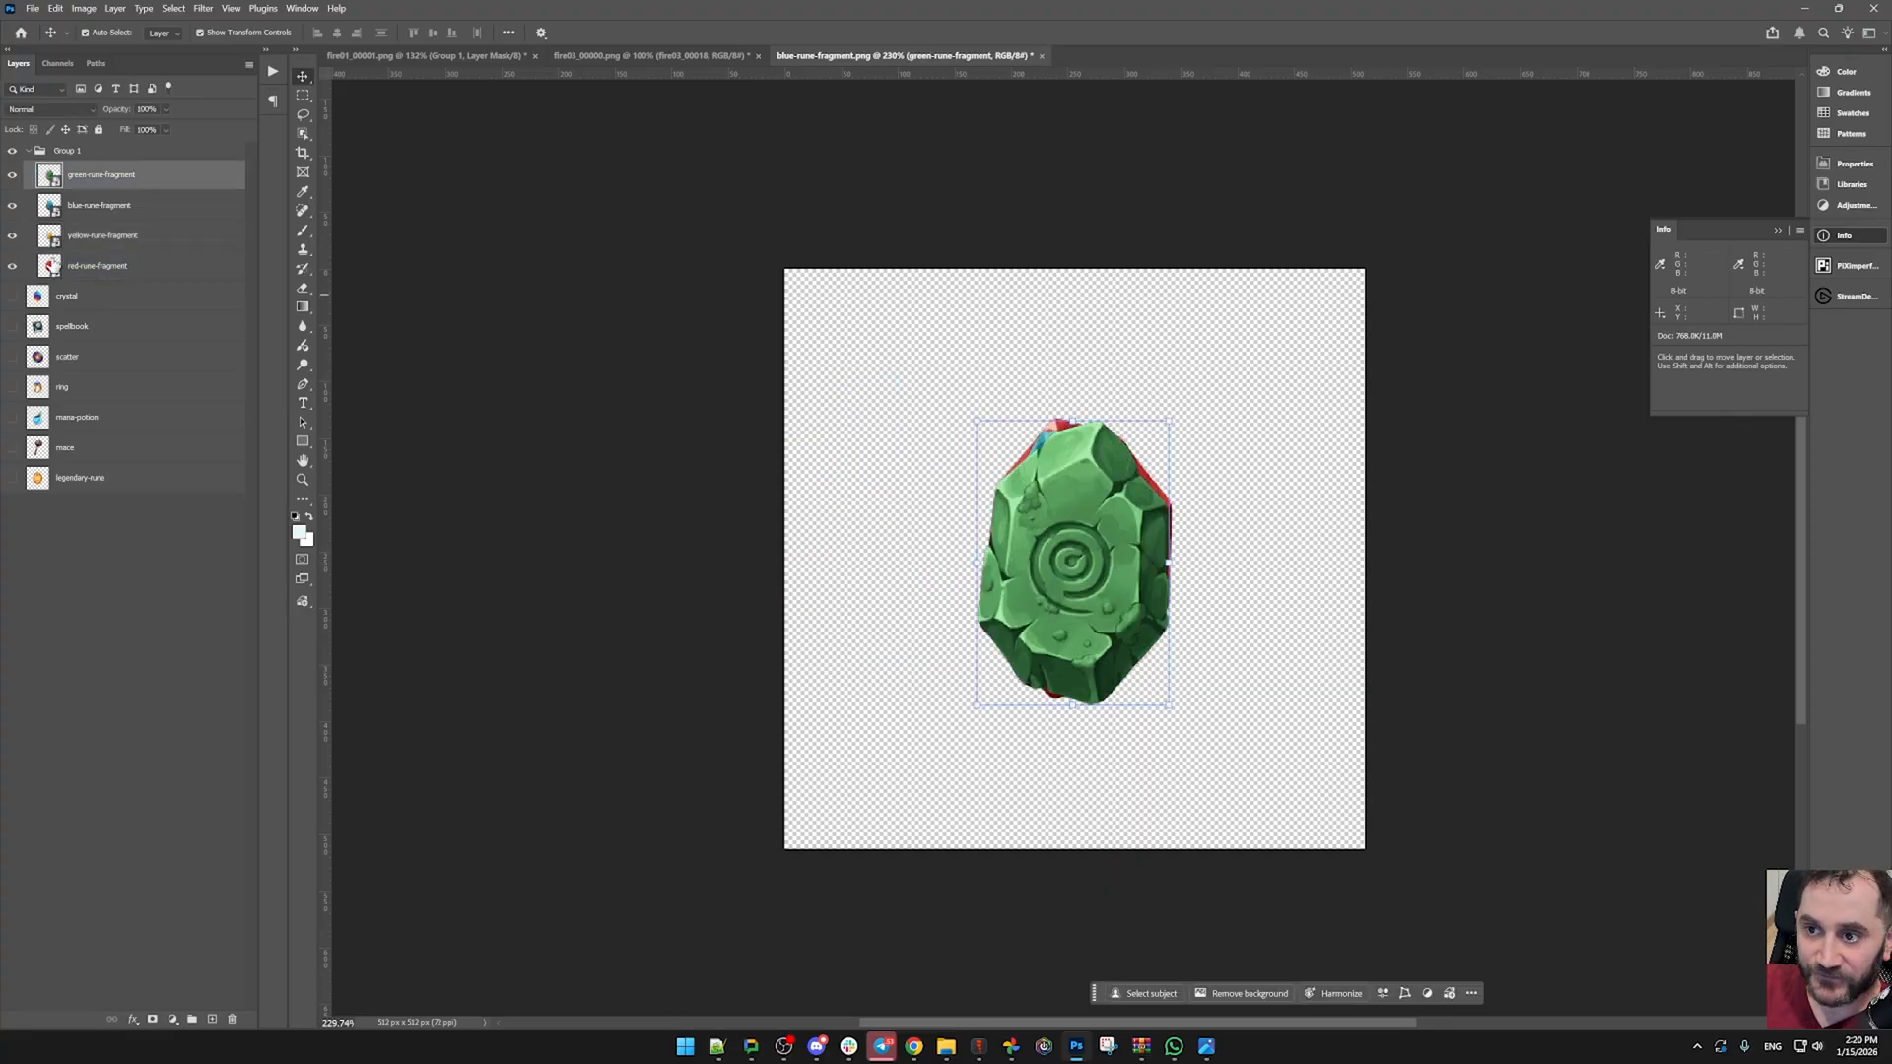
left_click(101, 235)
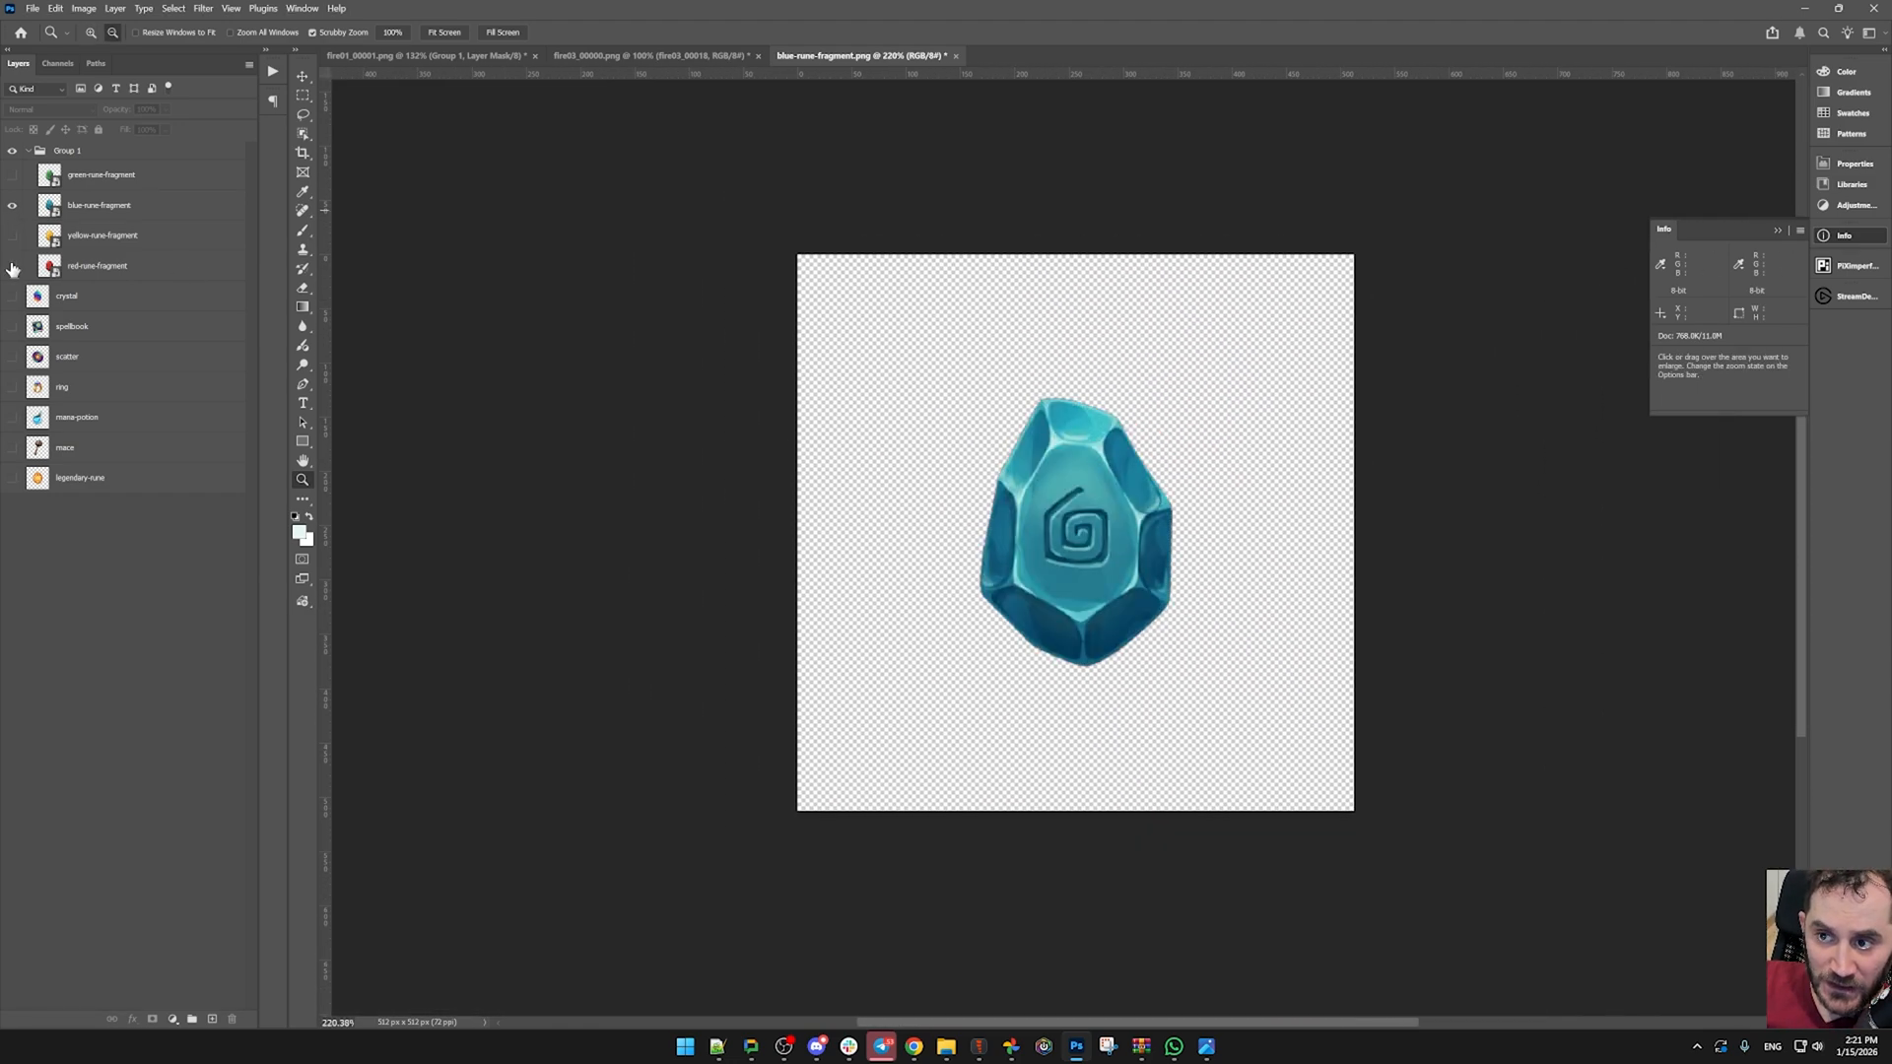
- Show the red fragment, then toggle the blue layer to view fragments one at a time
left_click(97, 266)
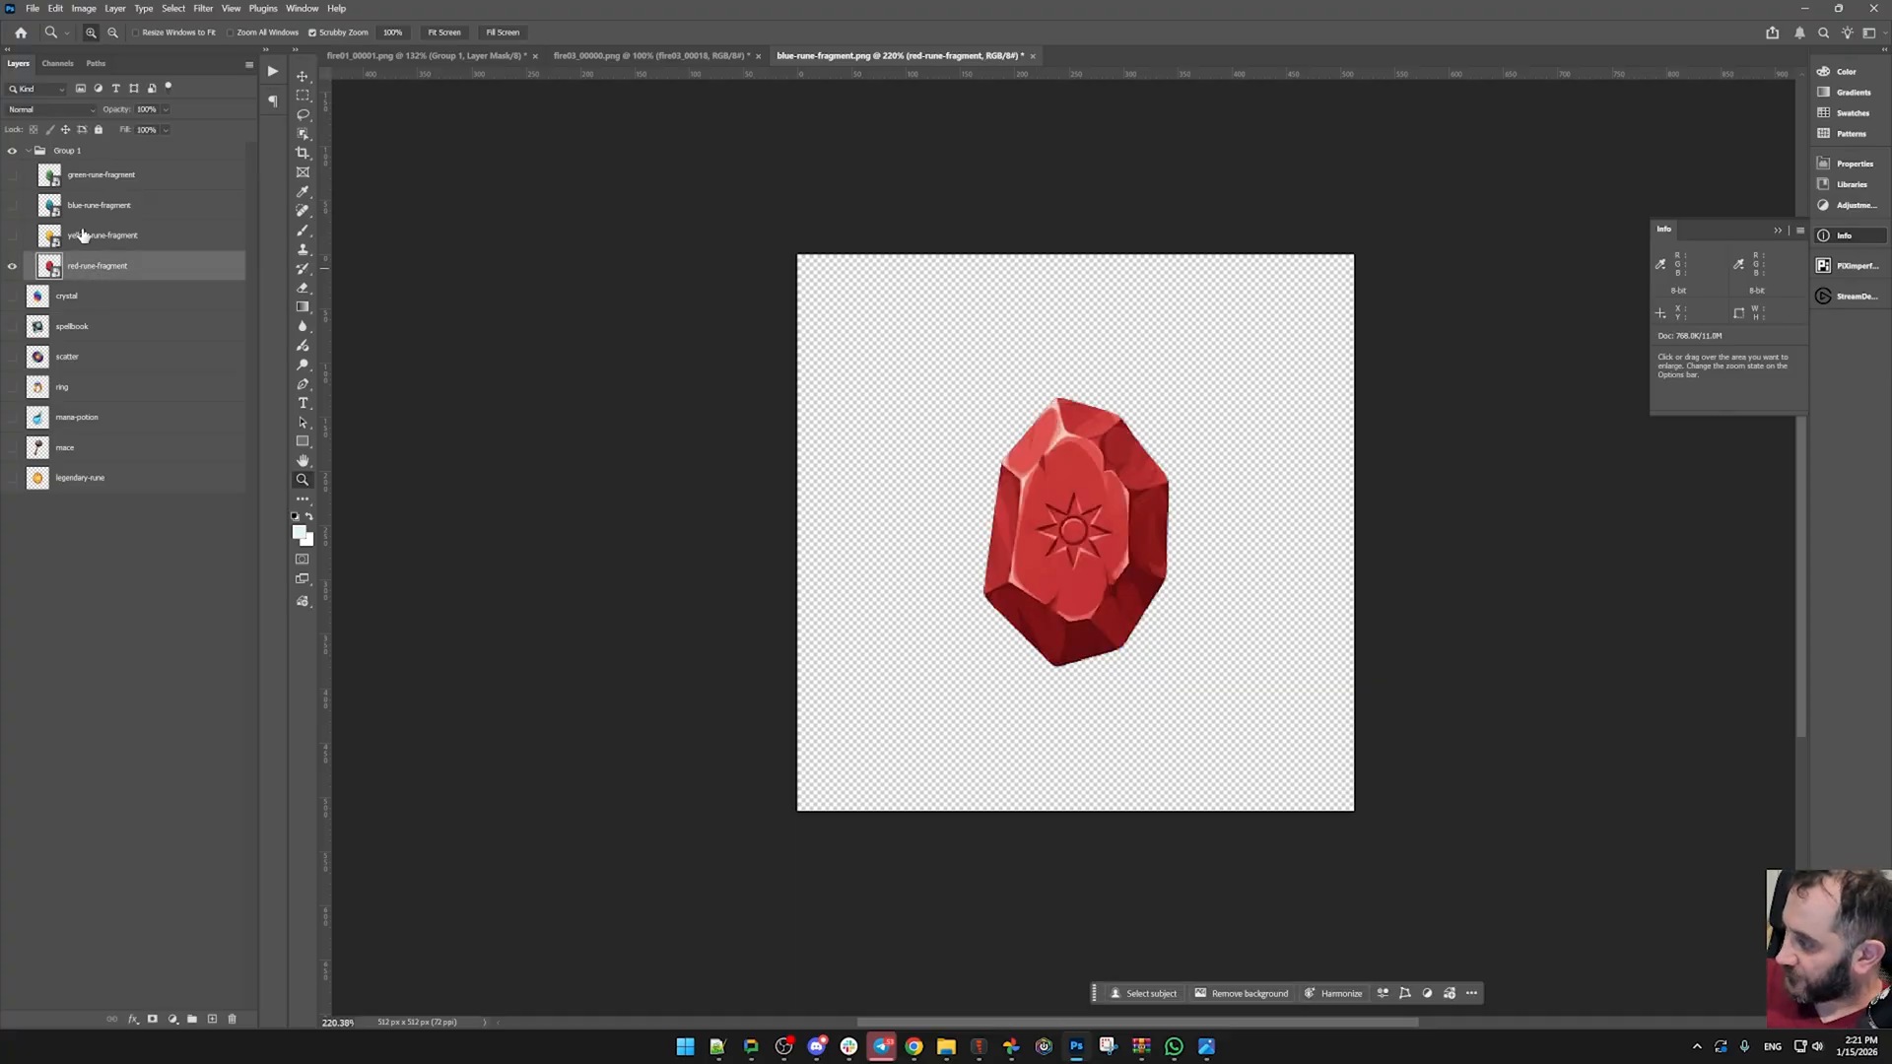
mouse_move(102, 234)
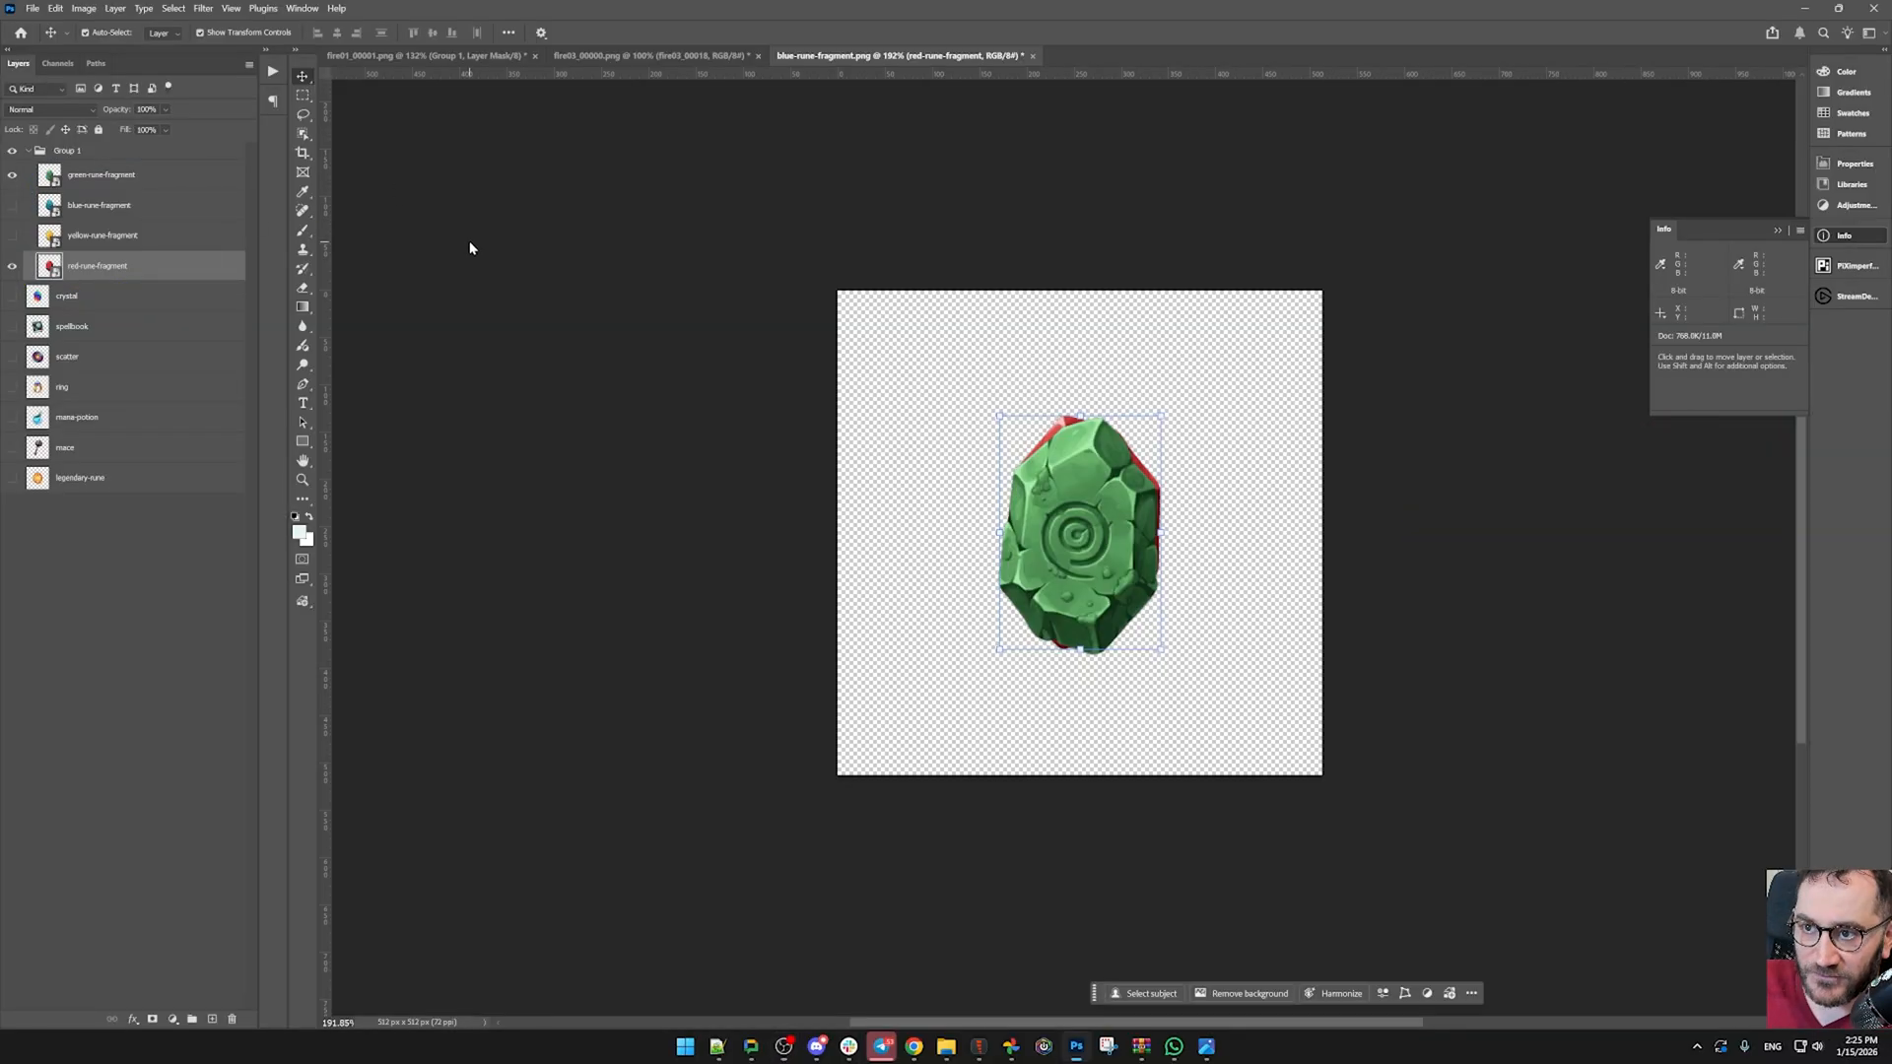
left_click(101, 173)
type("[skin:]")
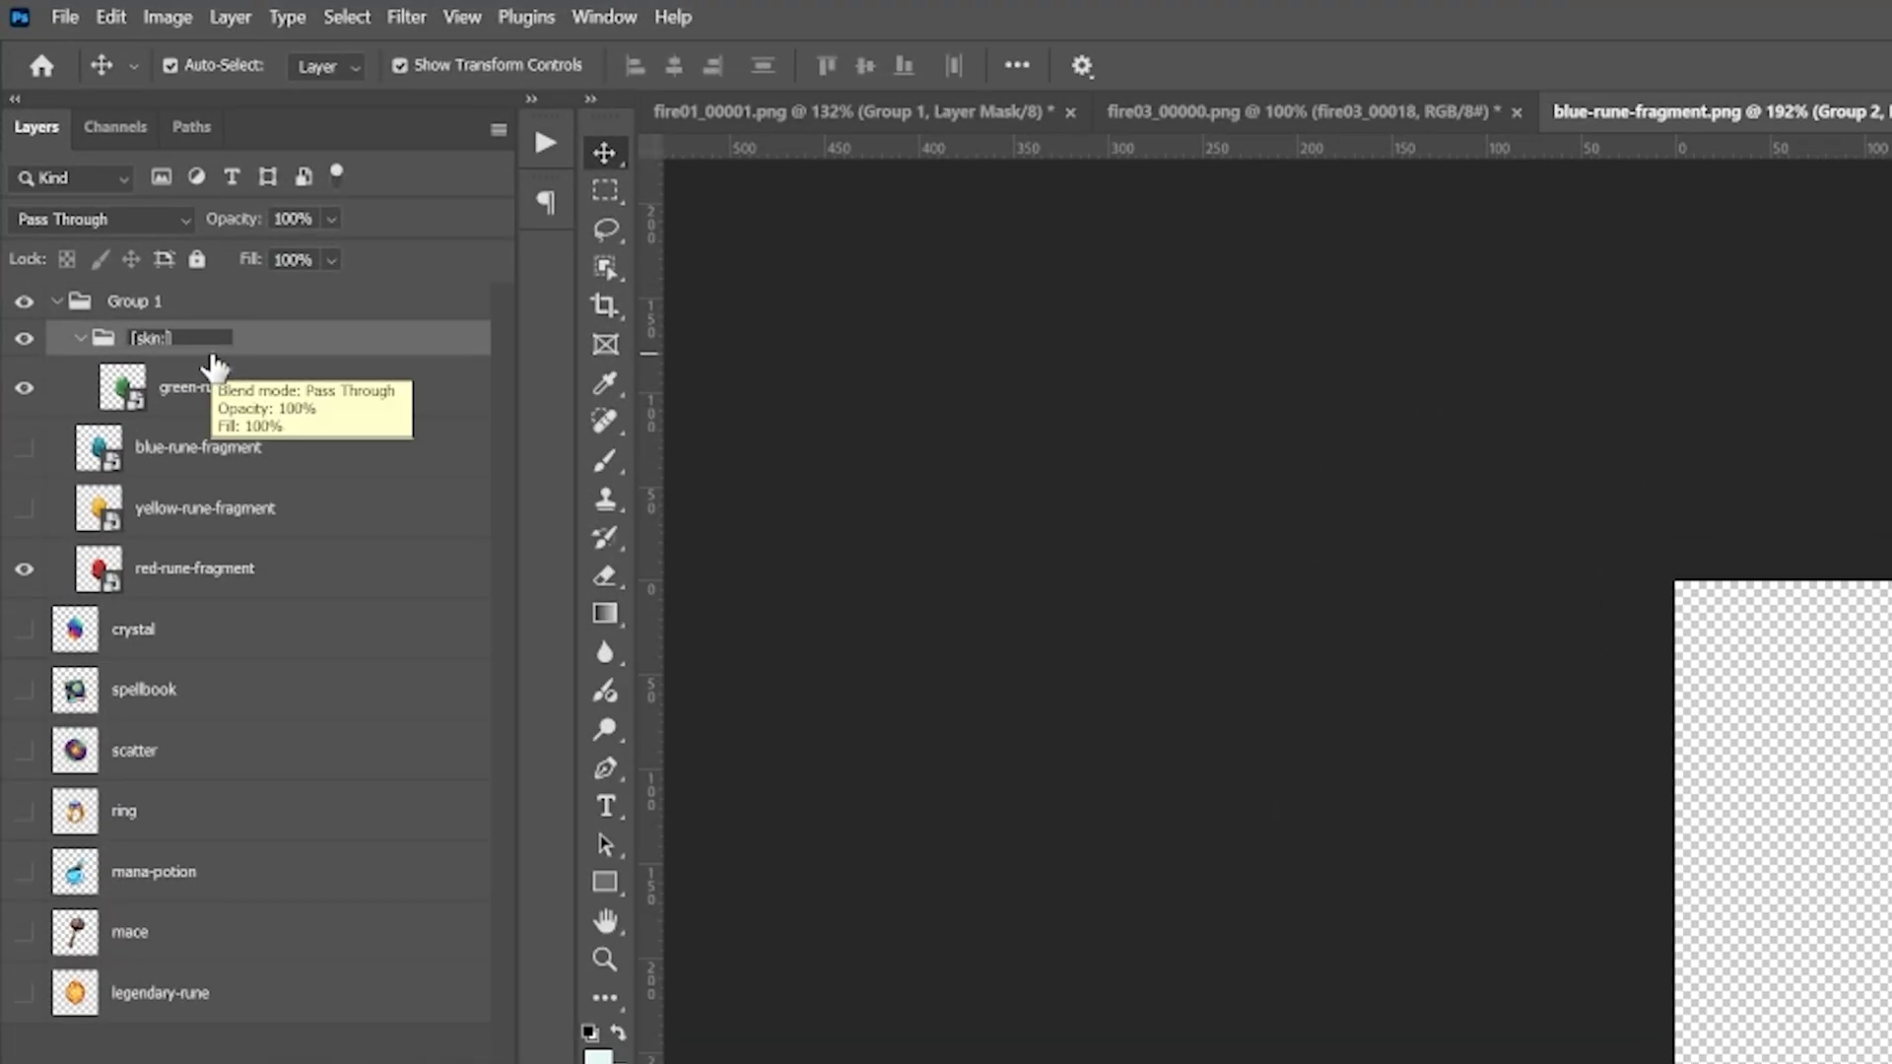
- Name the skin group [skin:green_rune], rename its layer glow1 and the inner group glow
left_click(225, 386)
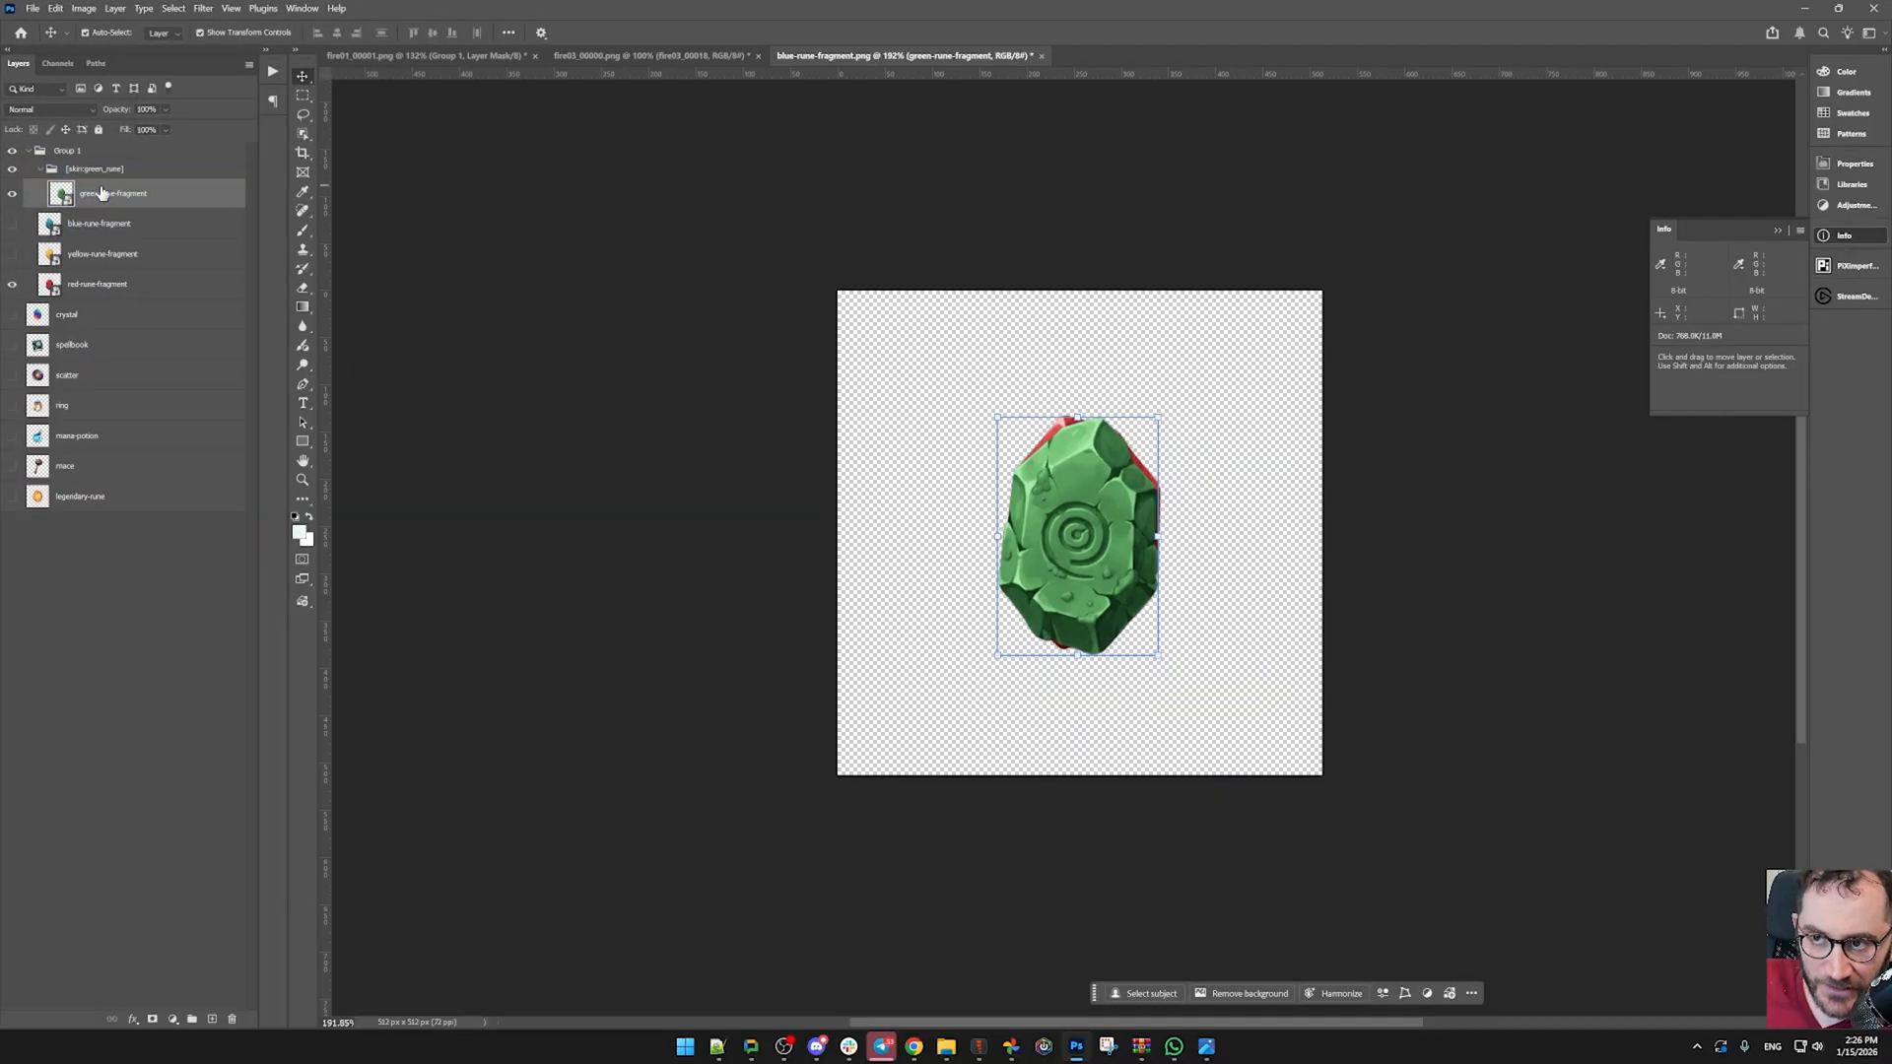
double_click(115, 193)
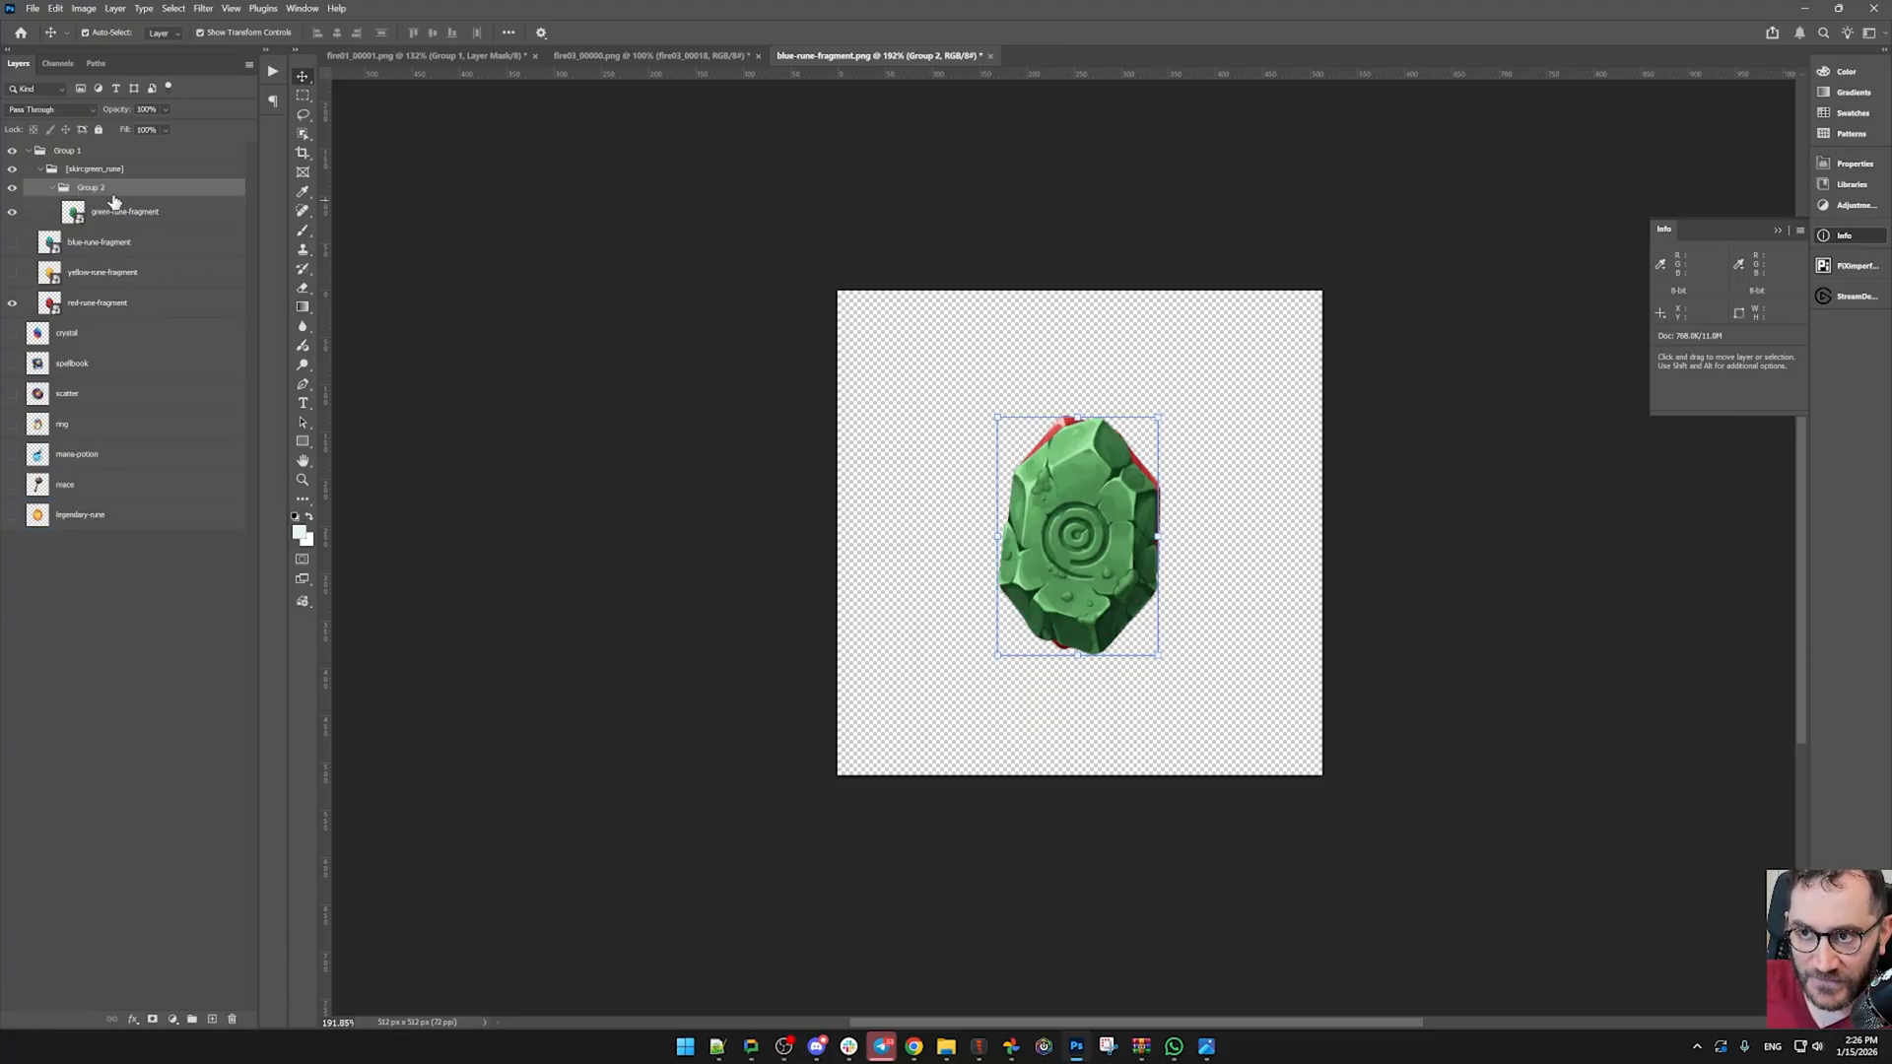
double_click(89, 187)
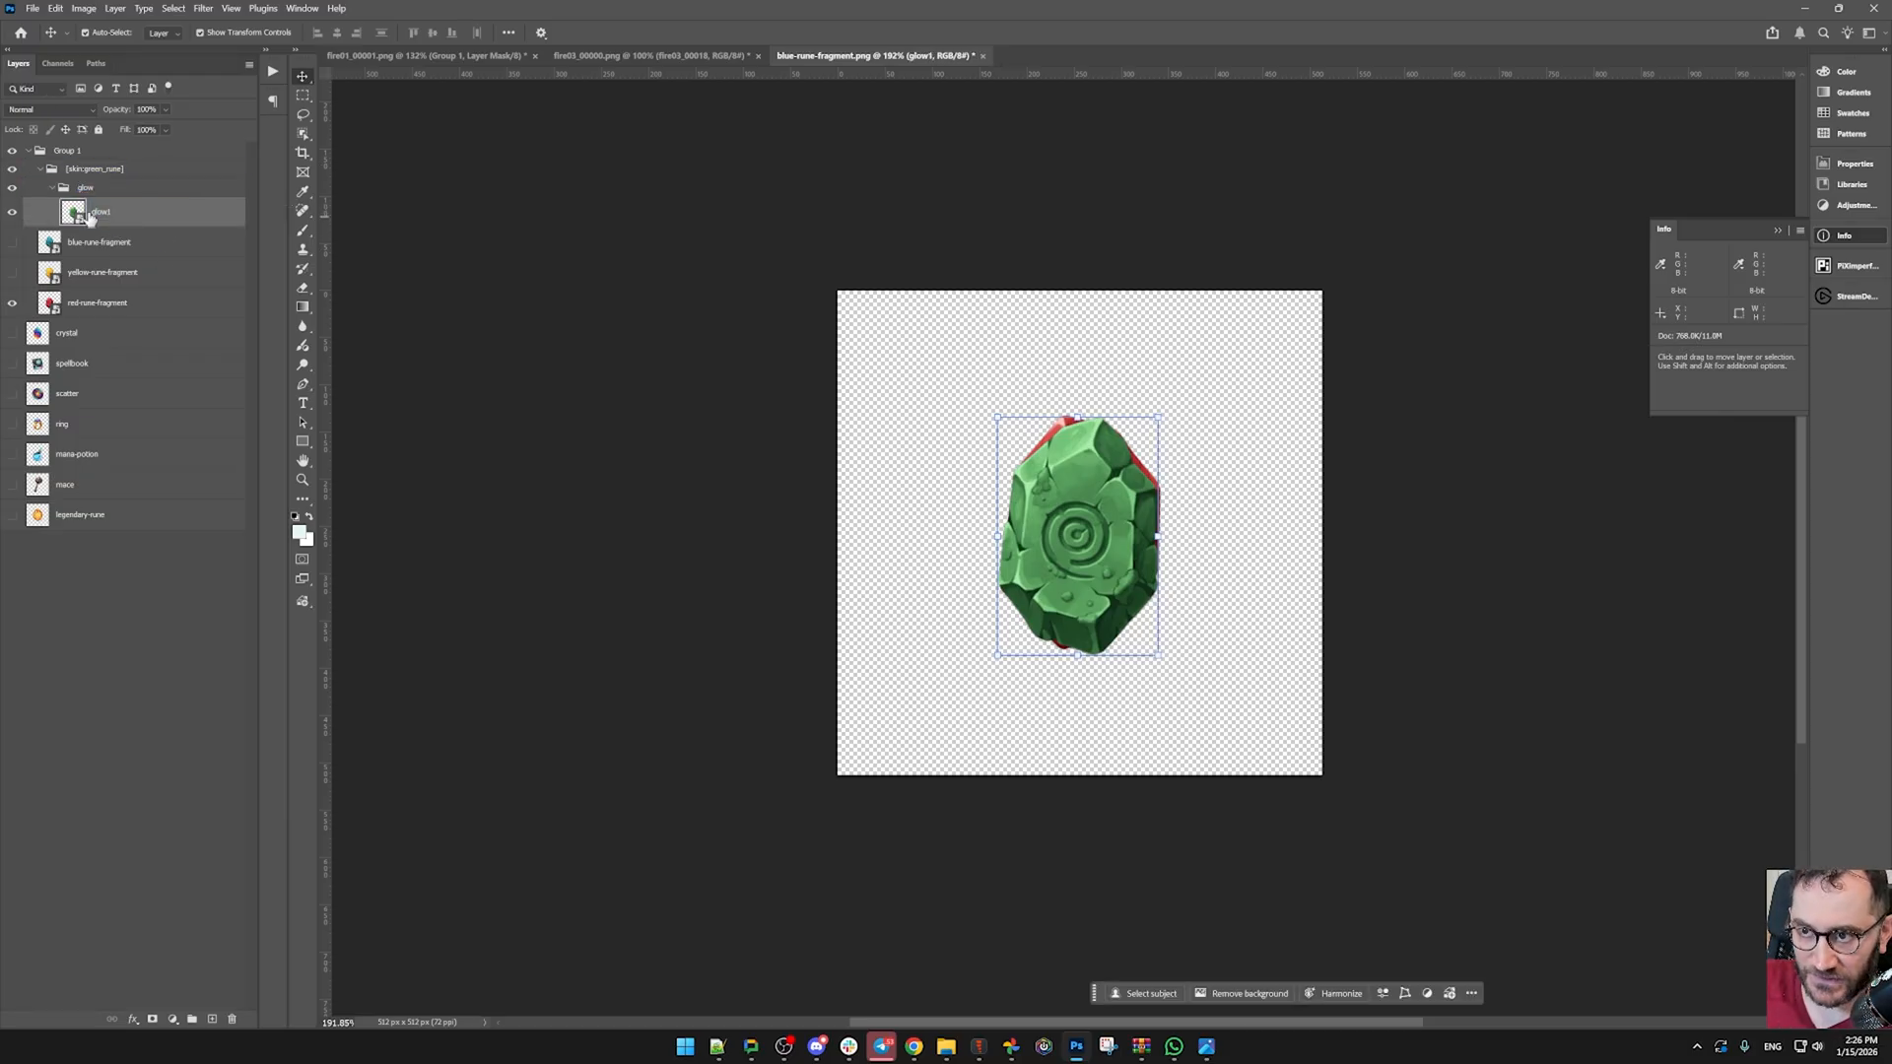
- Mask glow1 down to a thin diagonal strip of the green stone and return to the original layer
left_click(151, 1019)
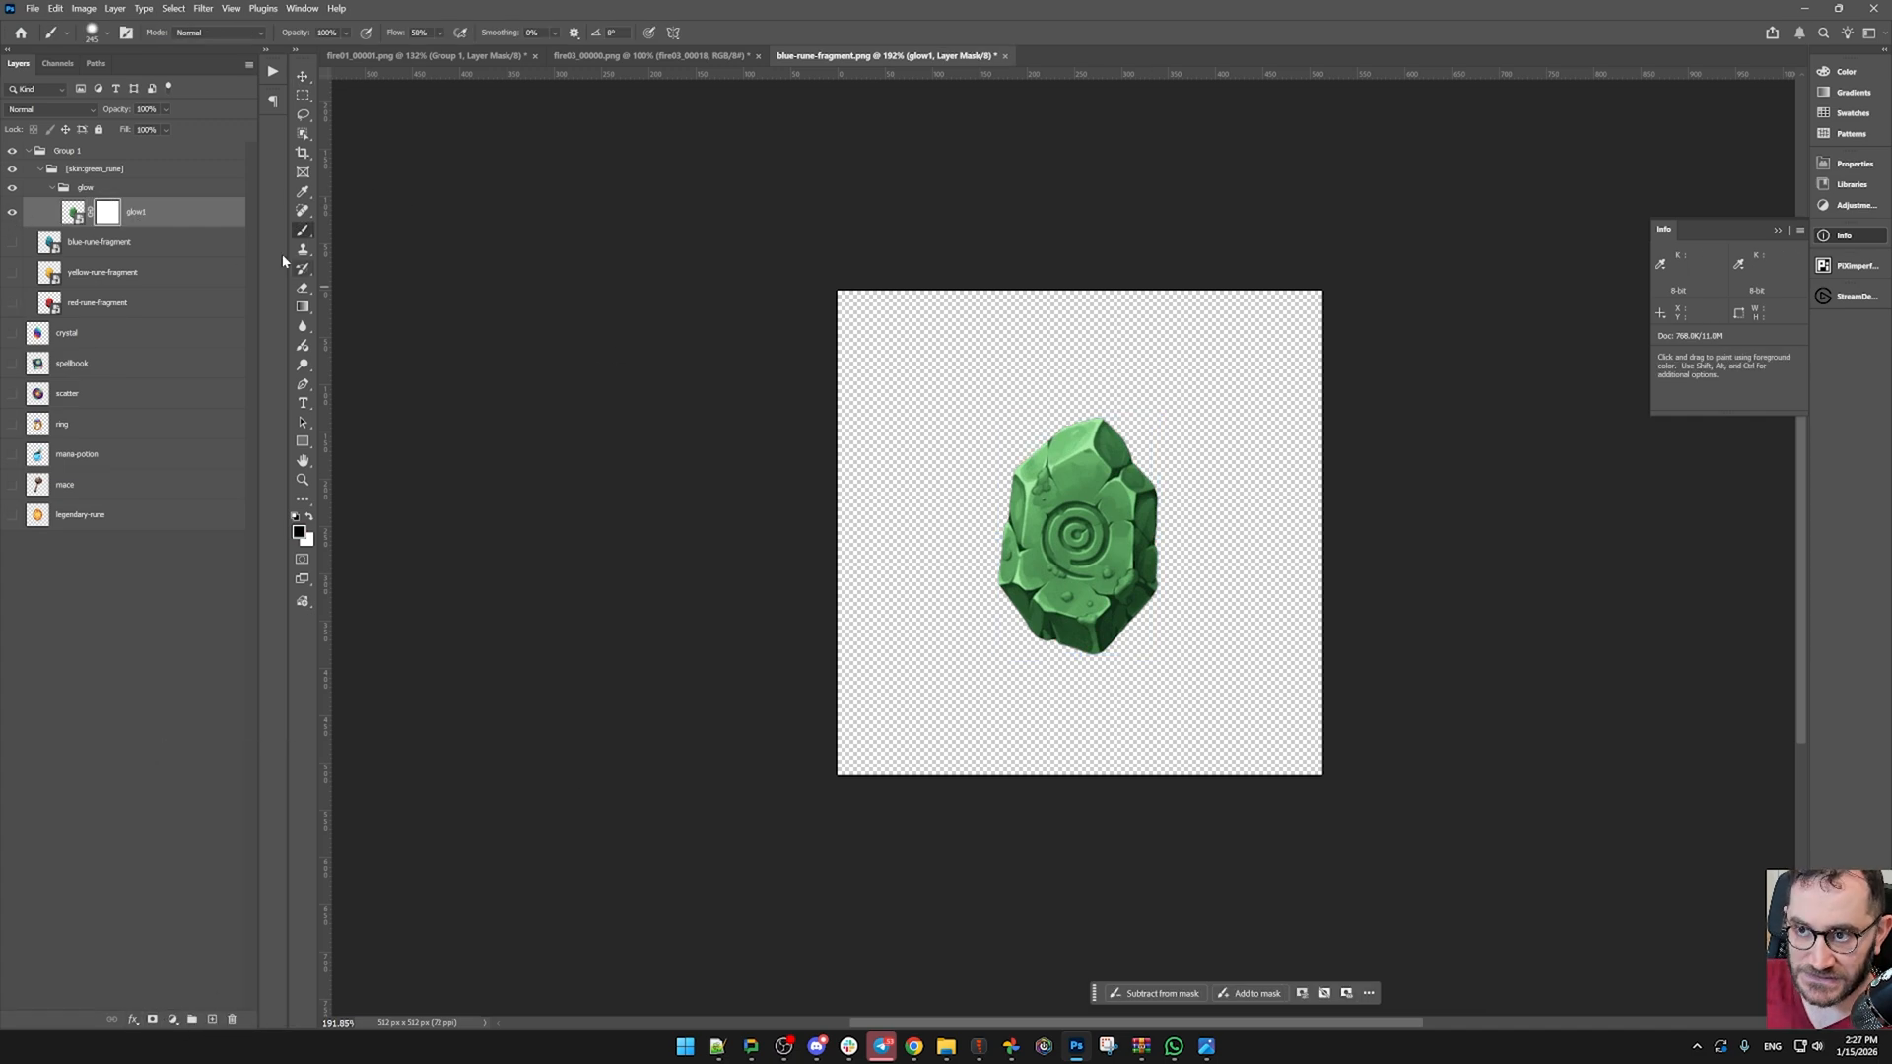
left_click_drag(1075, 544, 1061, 761)
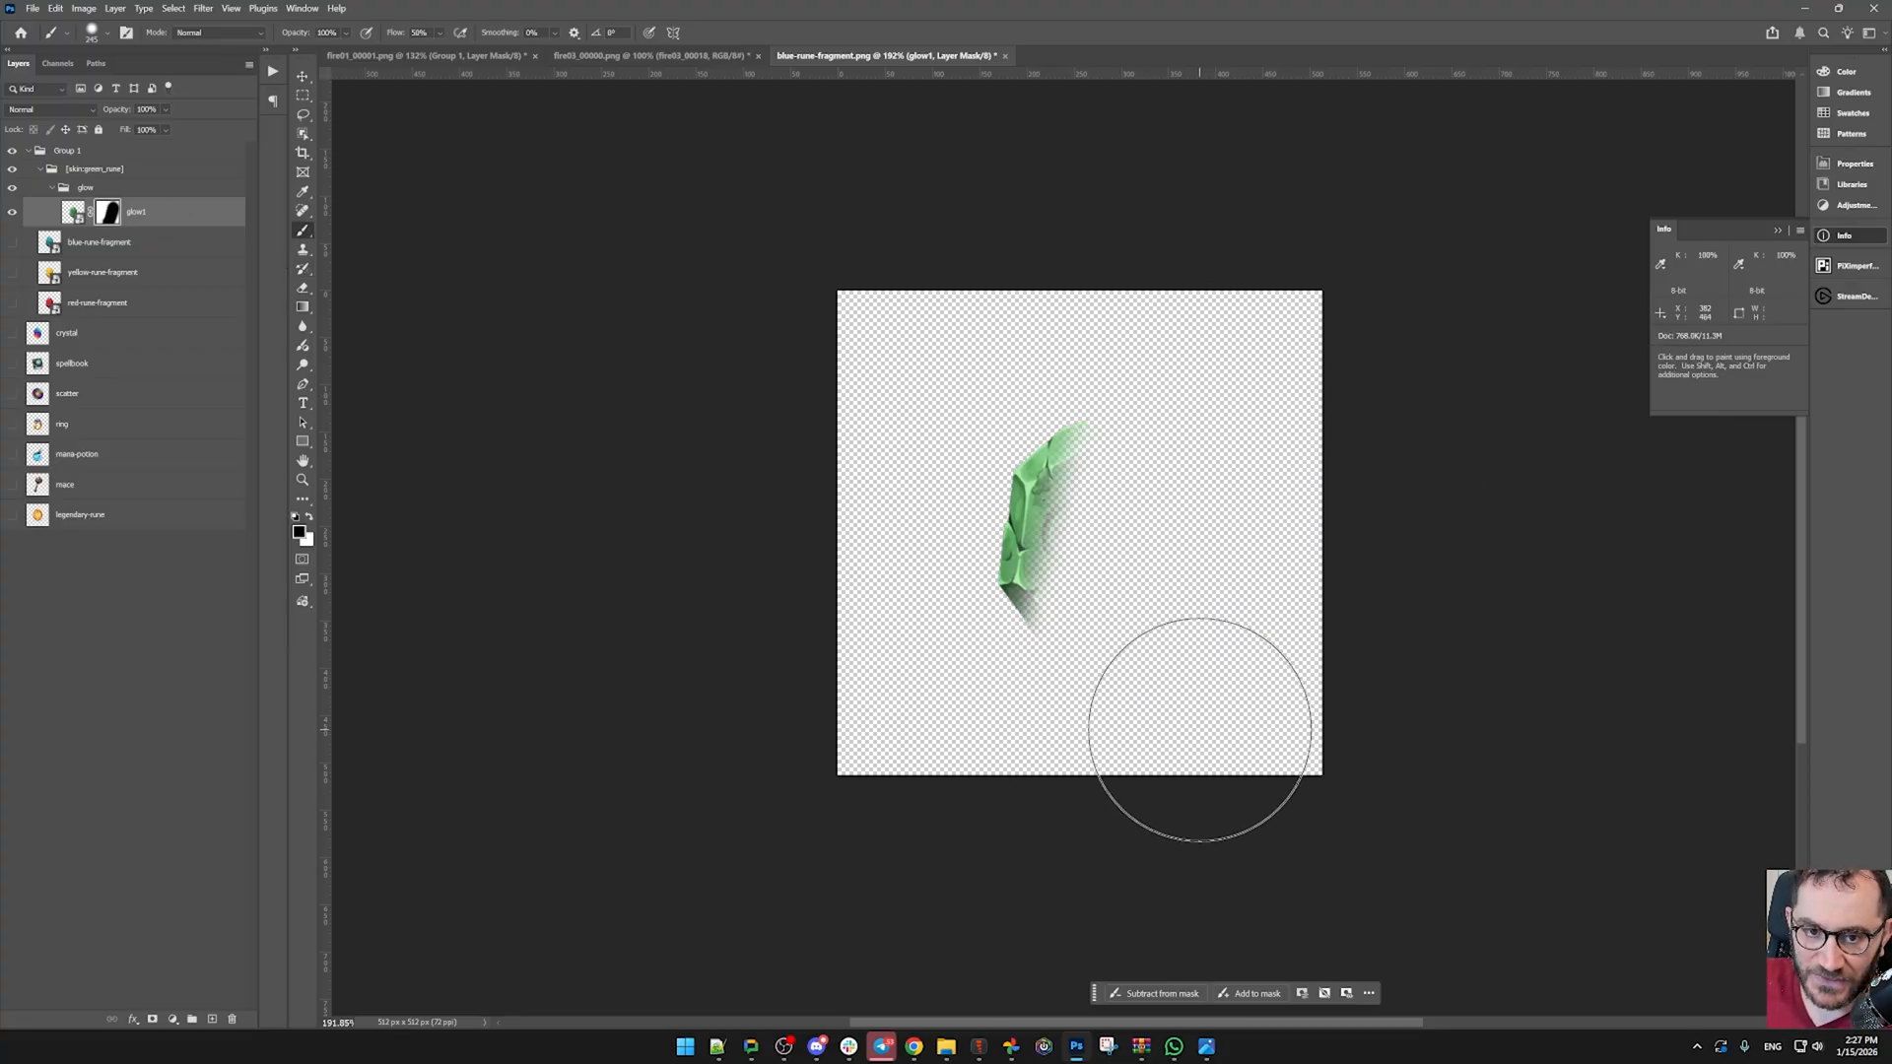
mouse_move(1171, 654)
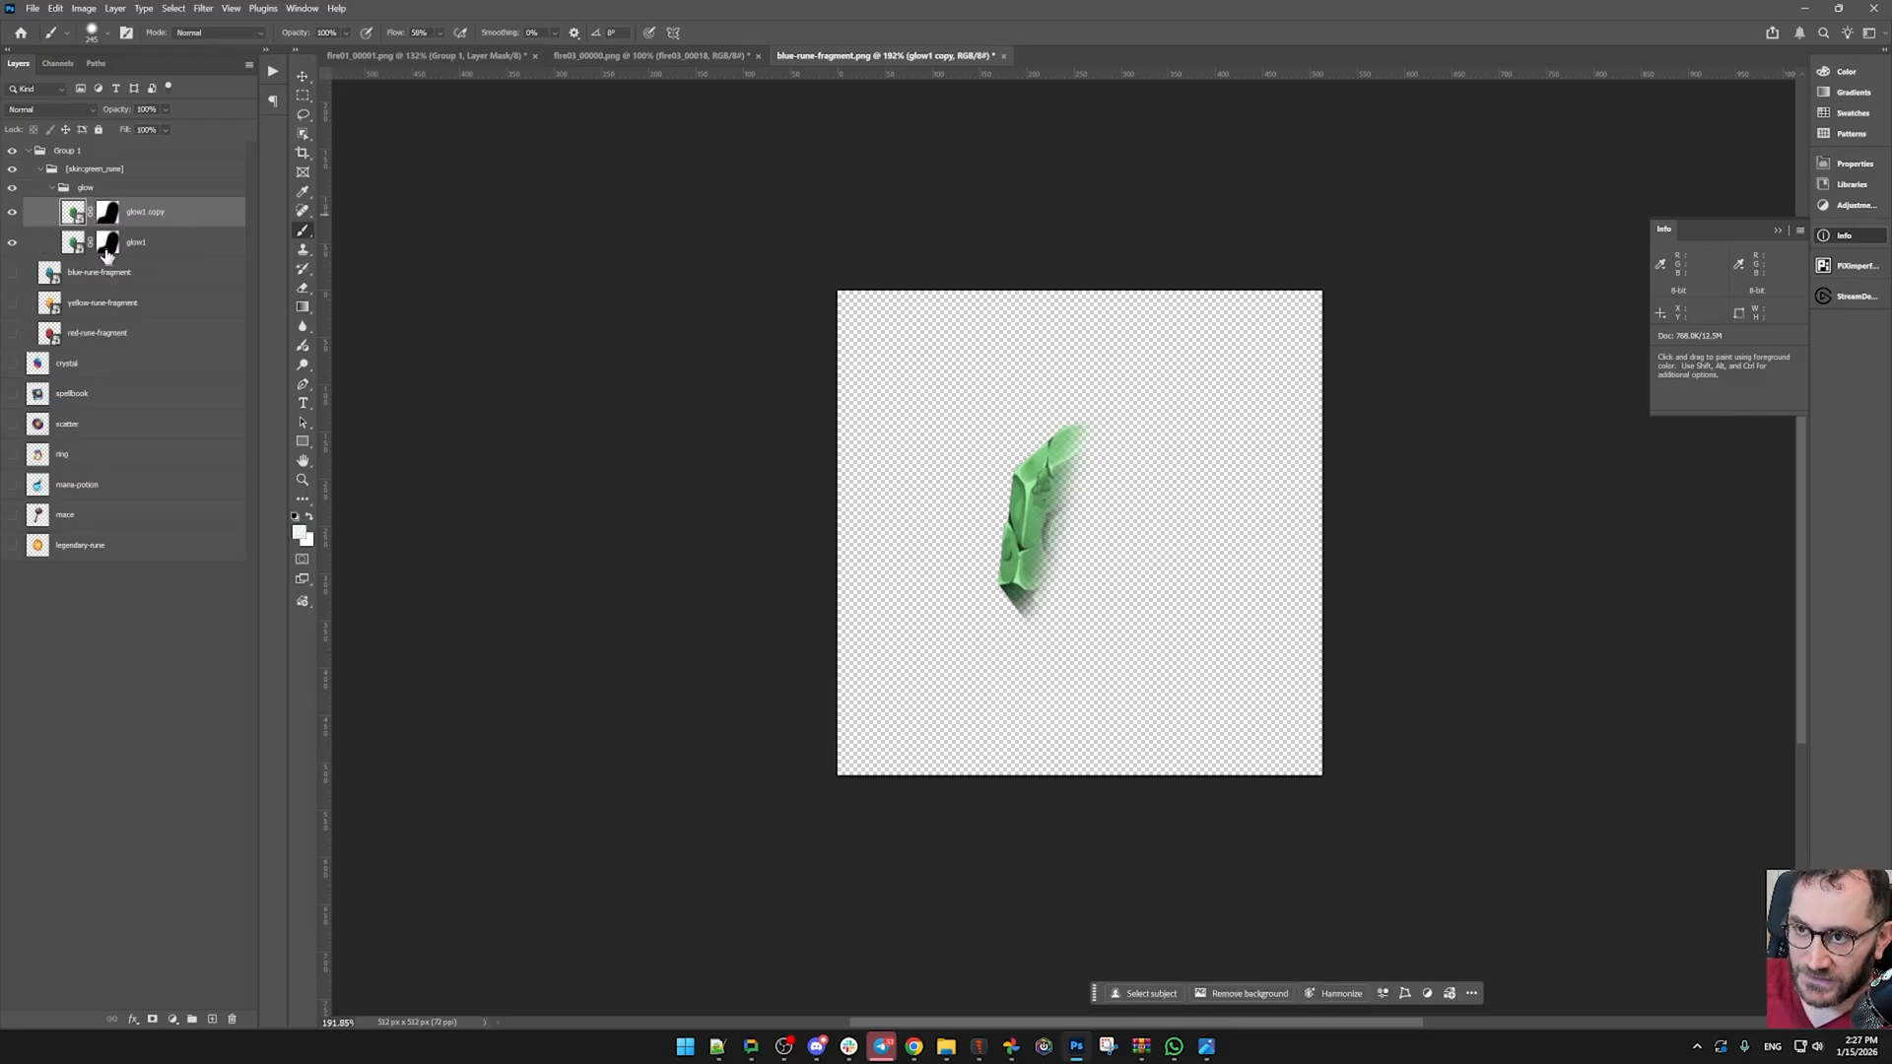
left_click(107, 242)
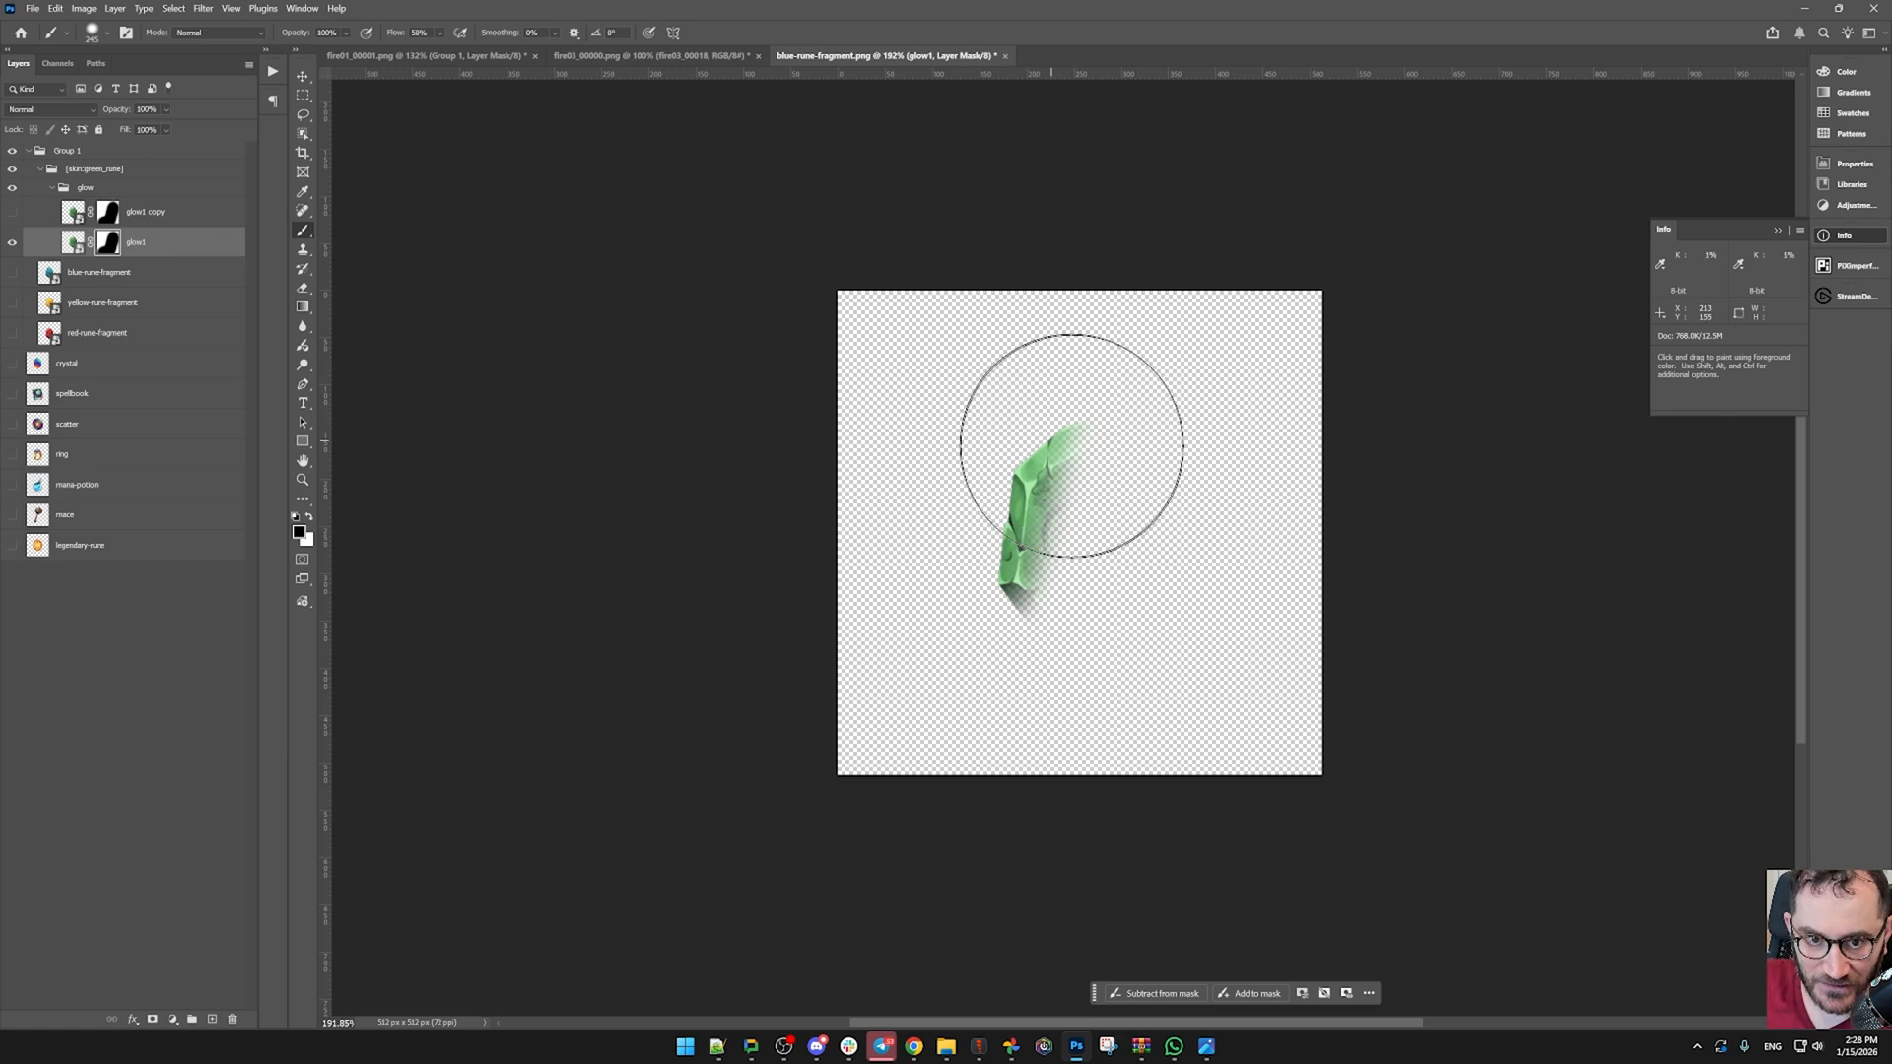
mouse_move(1019, 398)
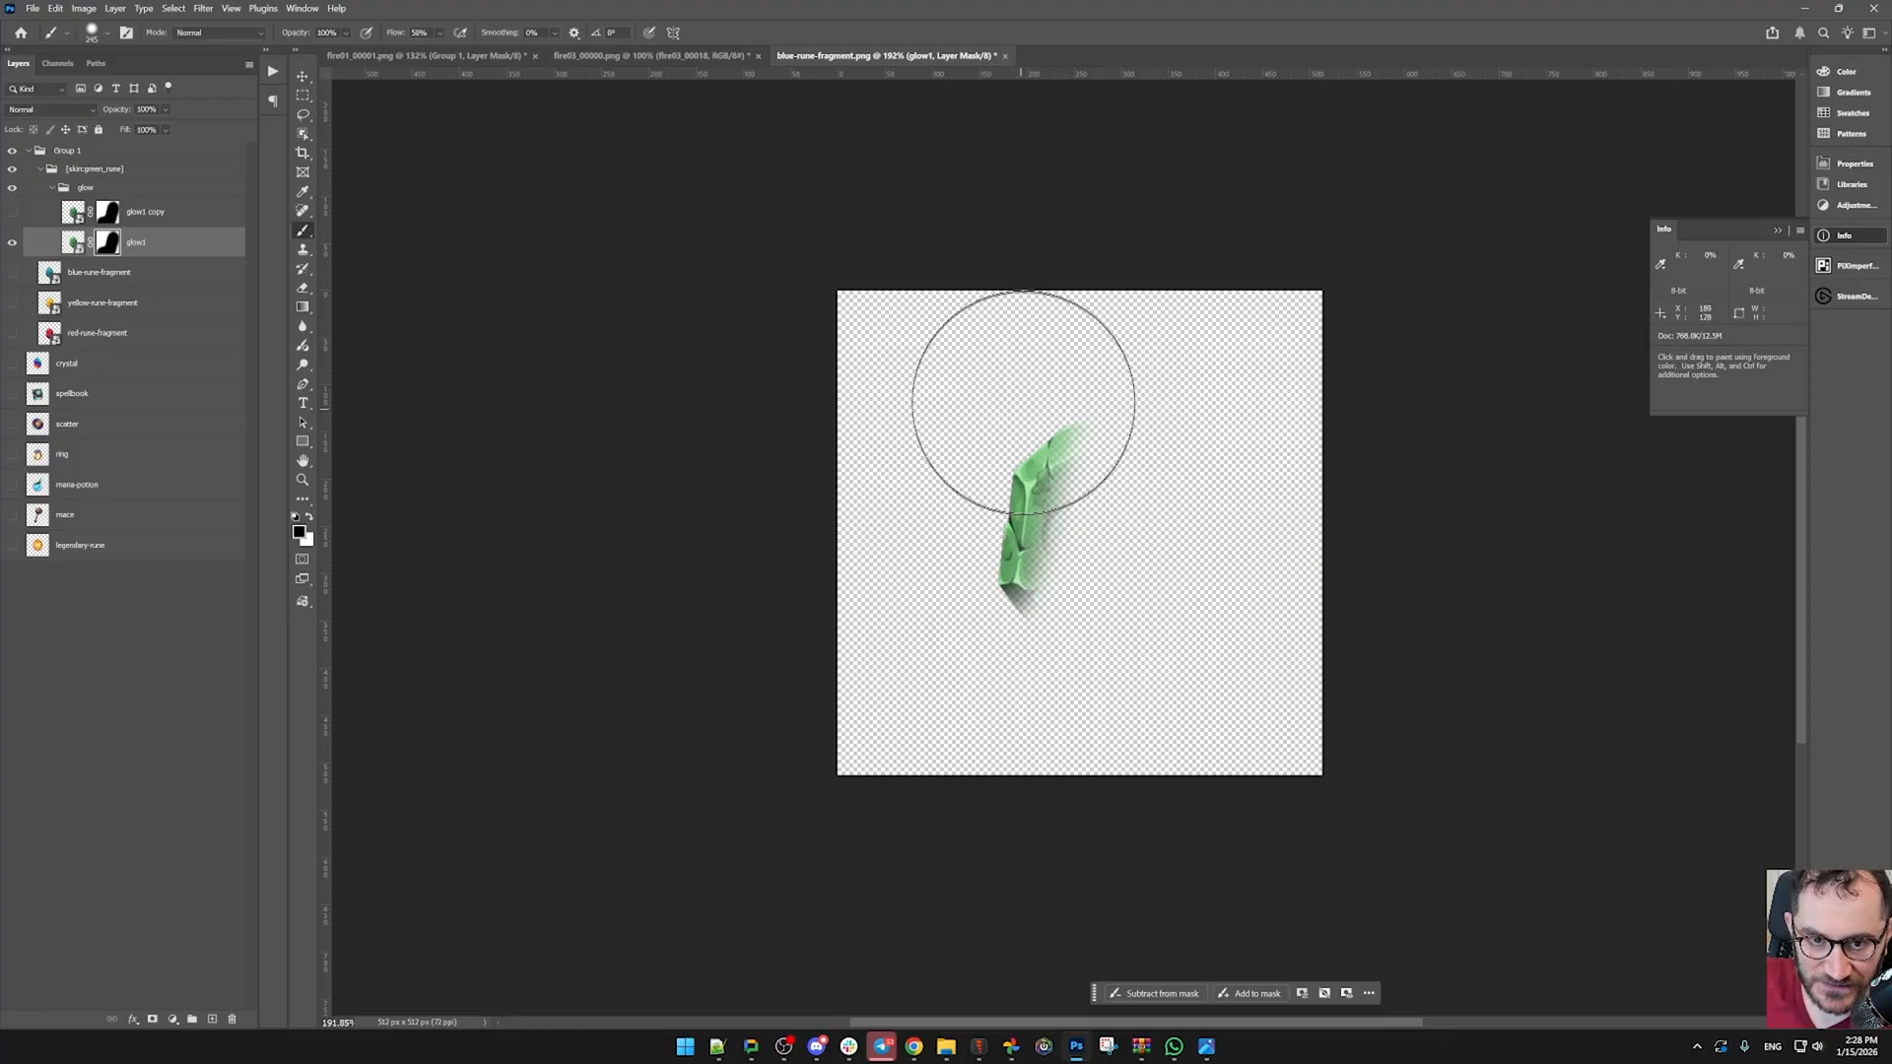
mouse_move(995, 369)
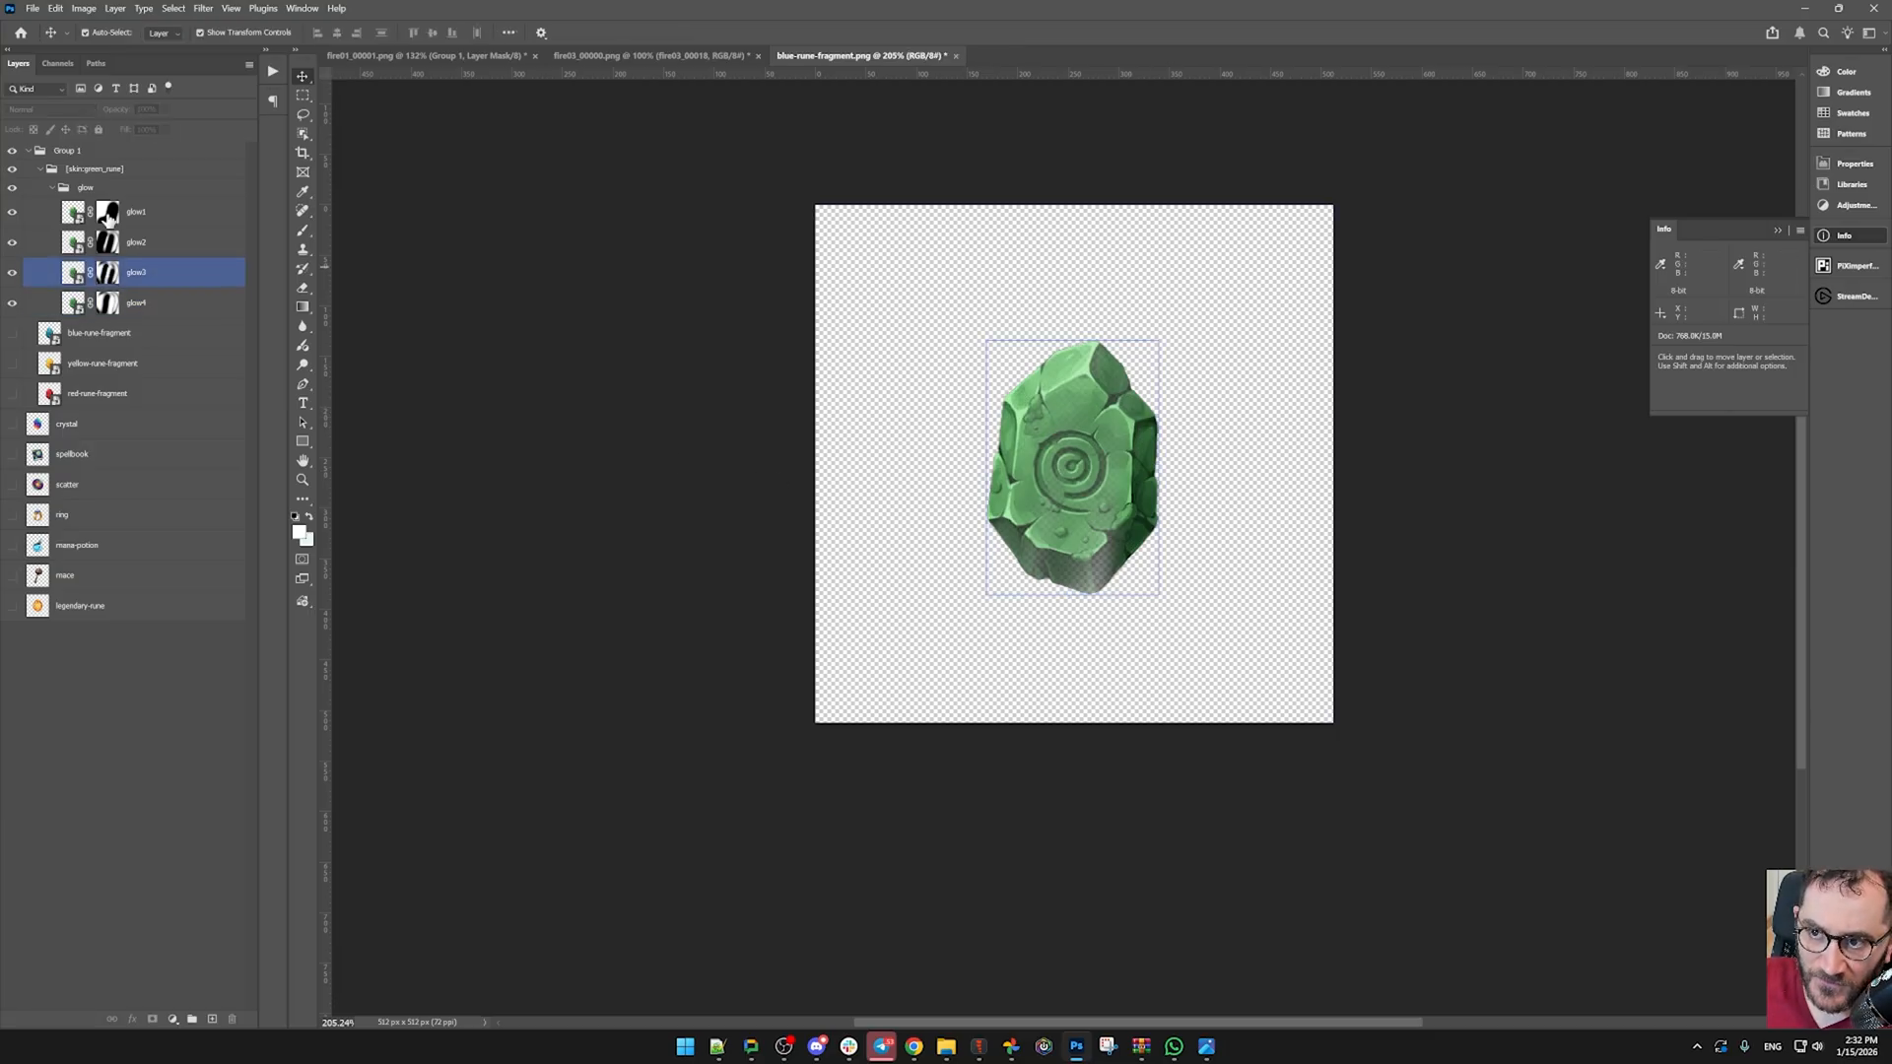
- Rename the glow group with its [scale:3] tag and collapse it
left_click(85, 188)
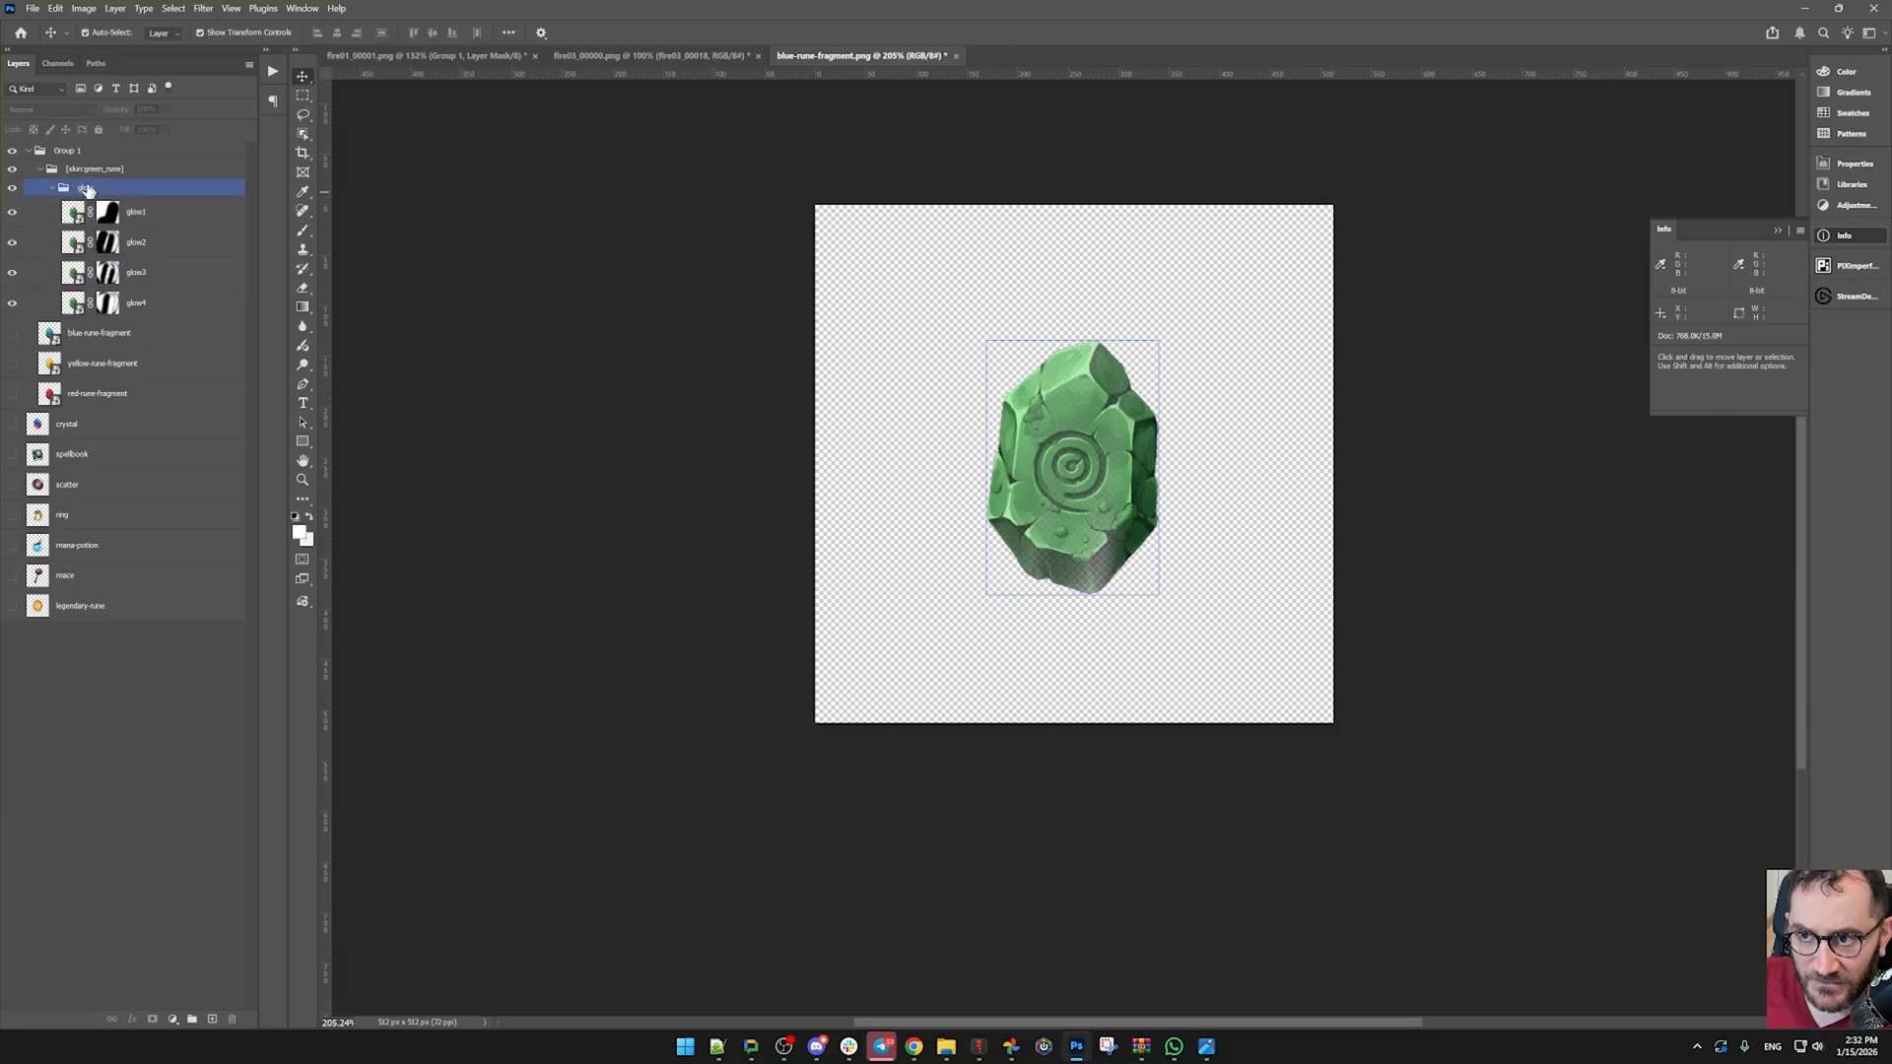
double_click(84, 187)
type("[scale:.3]")
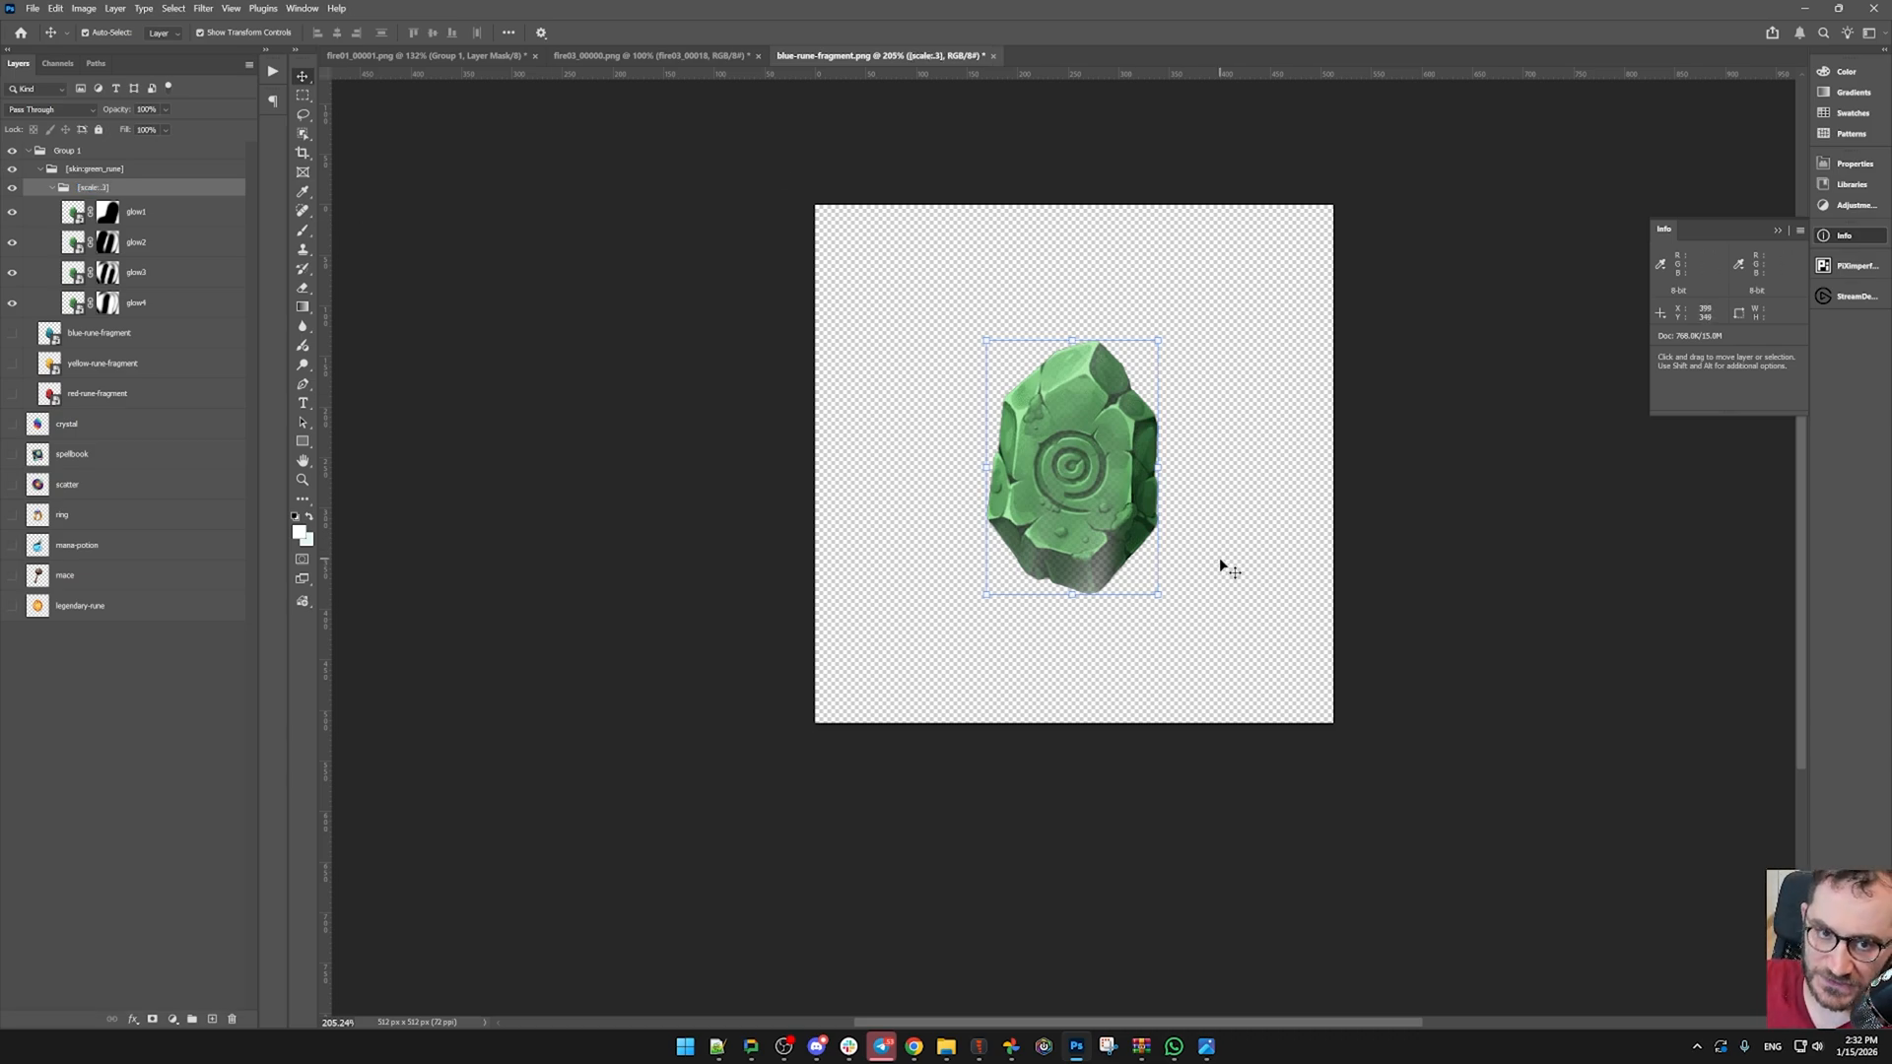
left_click(136, 241)
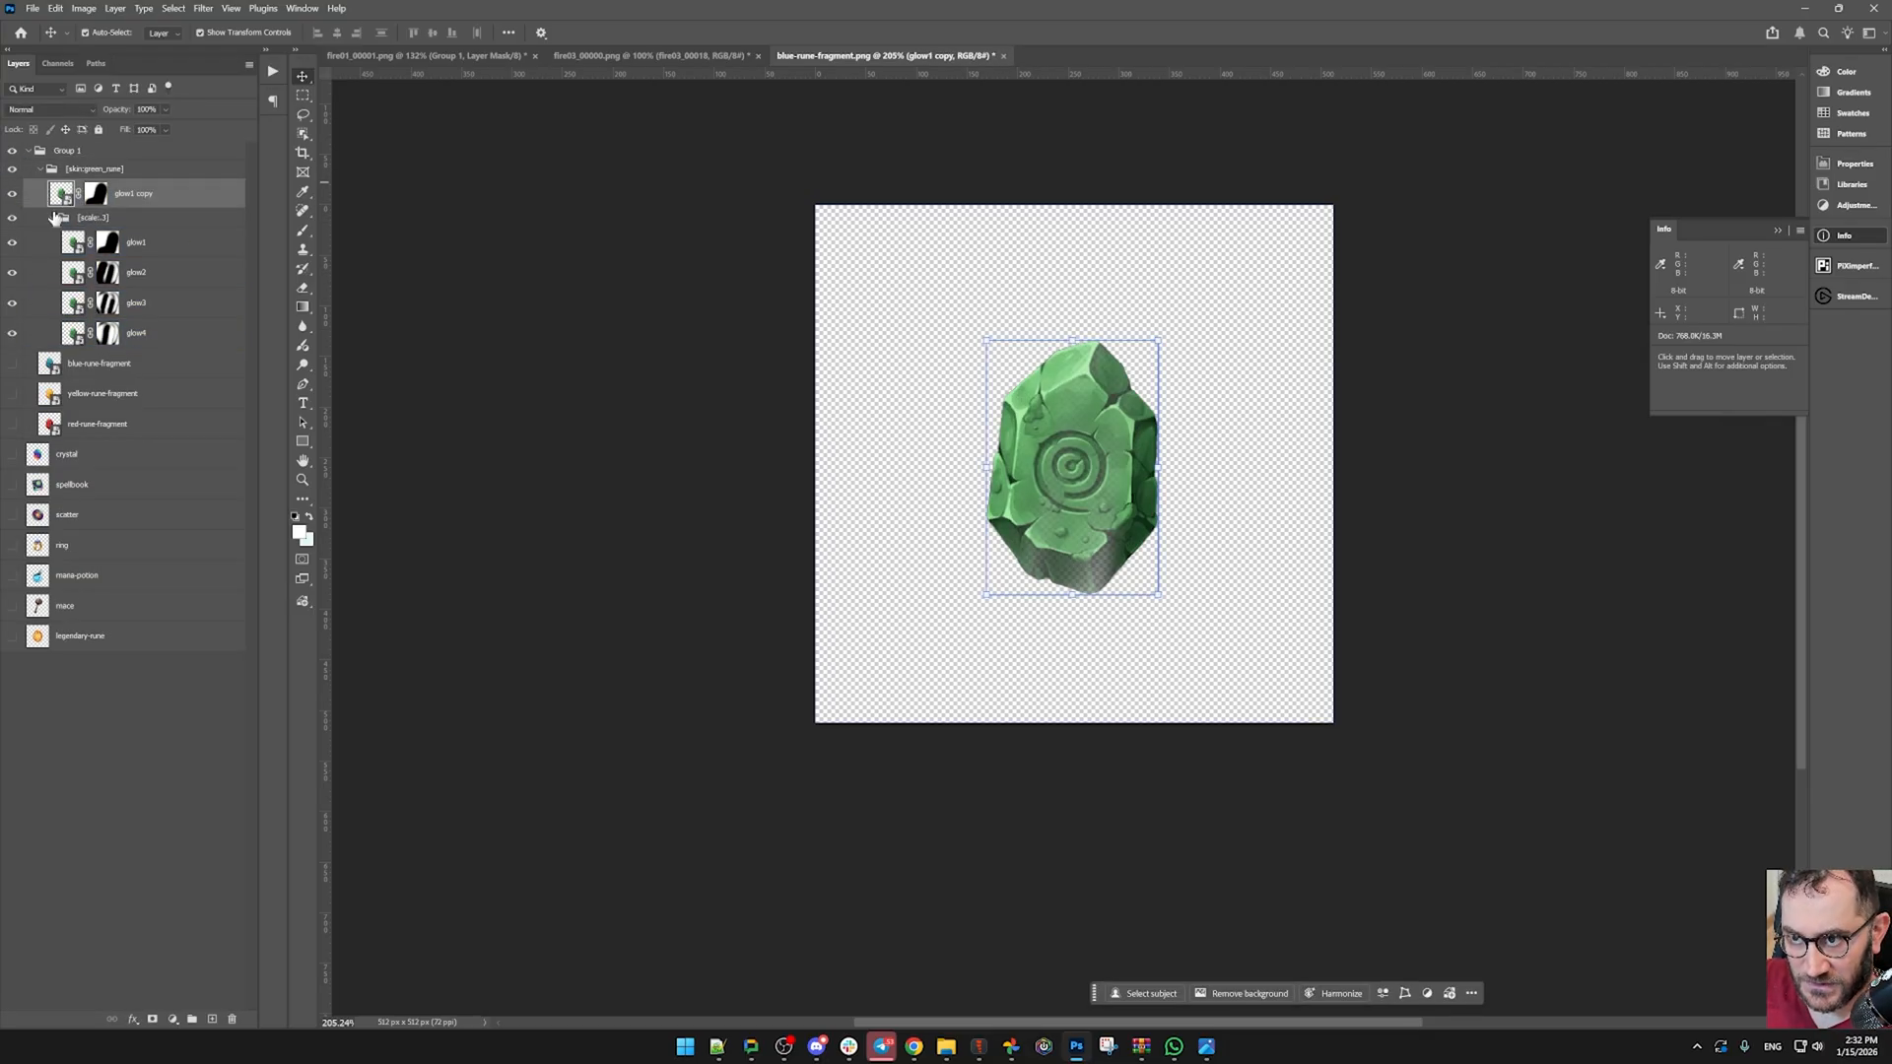
left_click(63, 217)
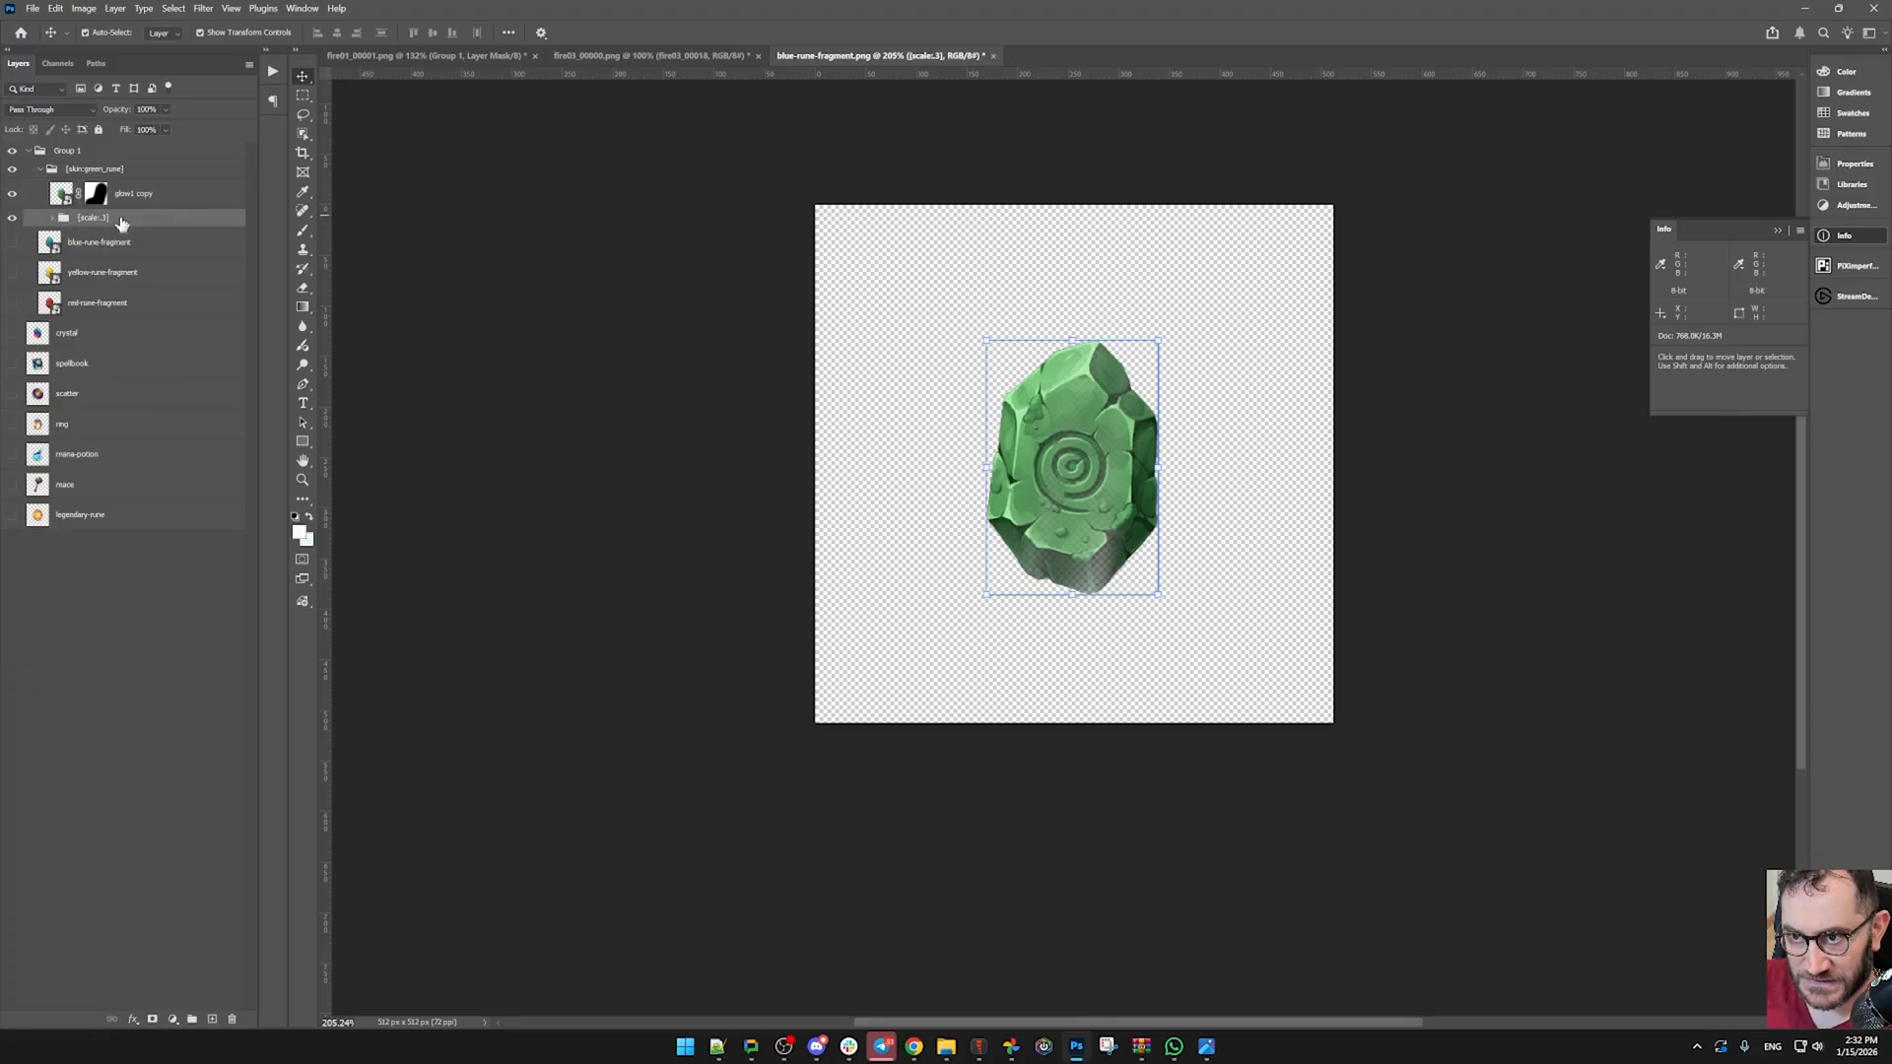
double_click(93, 217)
type("glow")
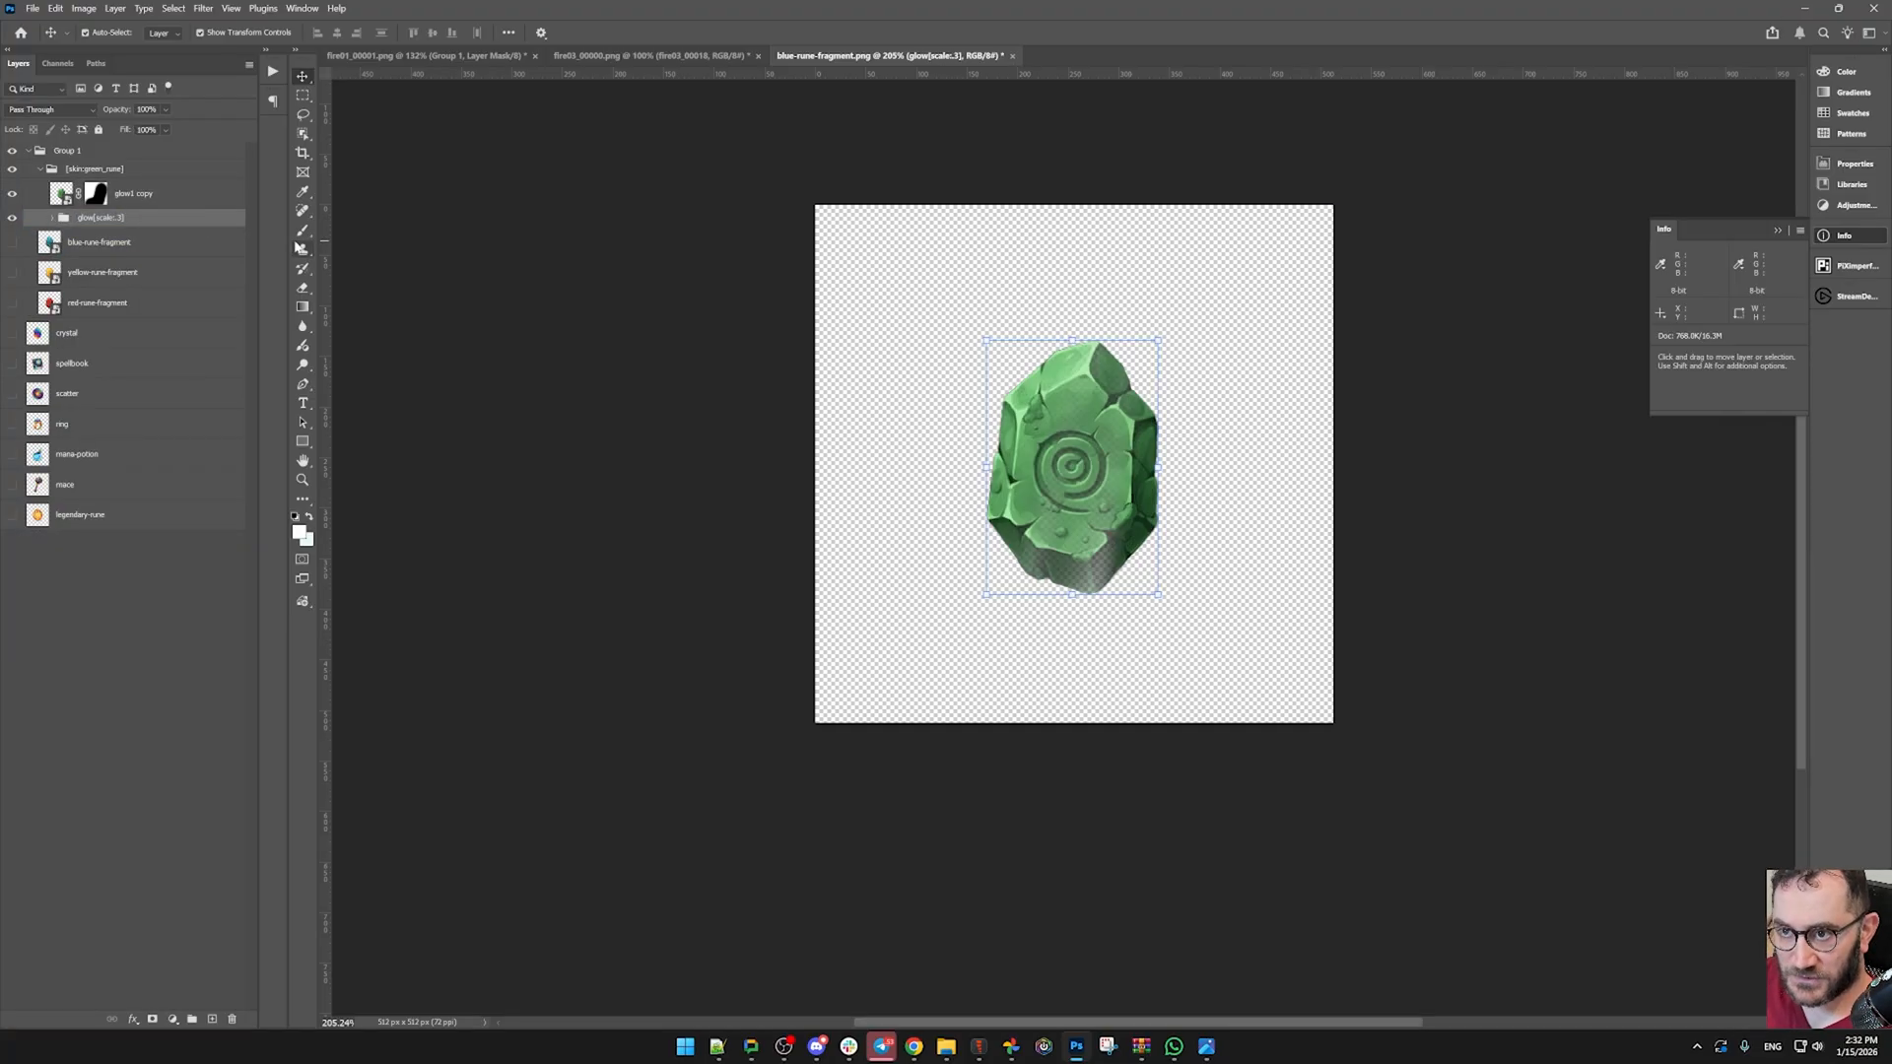
right_click(95, 193)
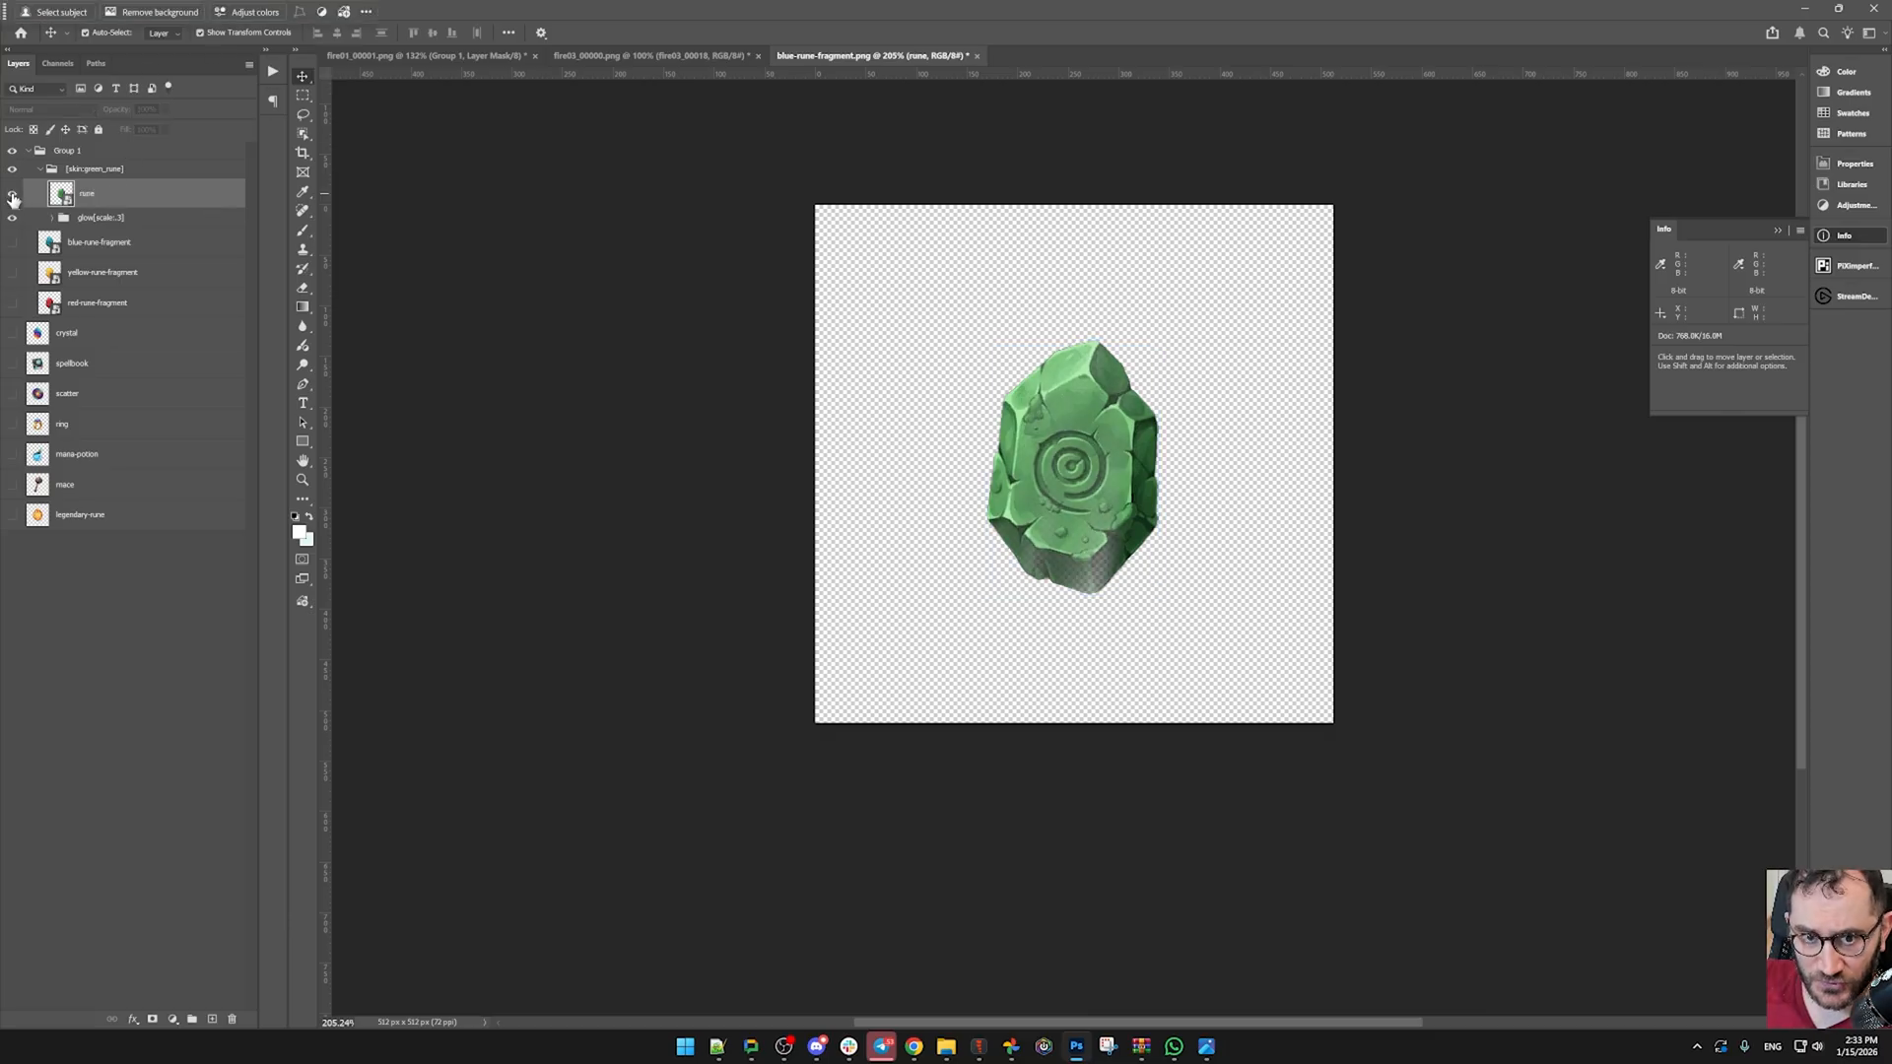
- Expand the glow group, check its glow layers, and rename it [bone][glow][scale:3]
left_click(86, 193)
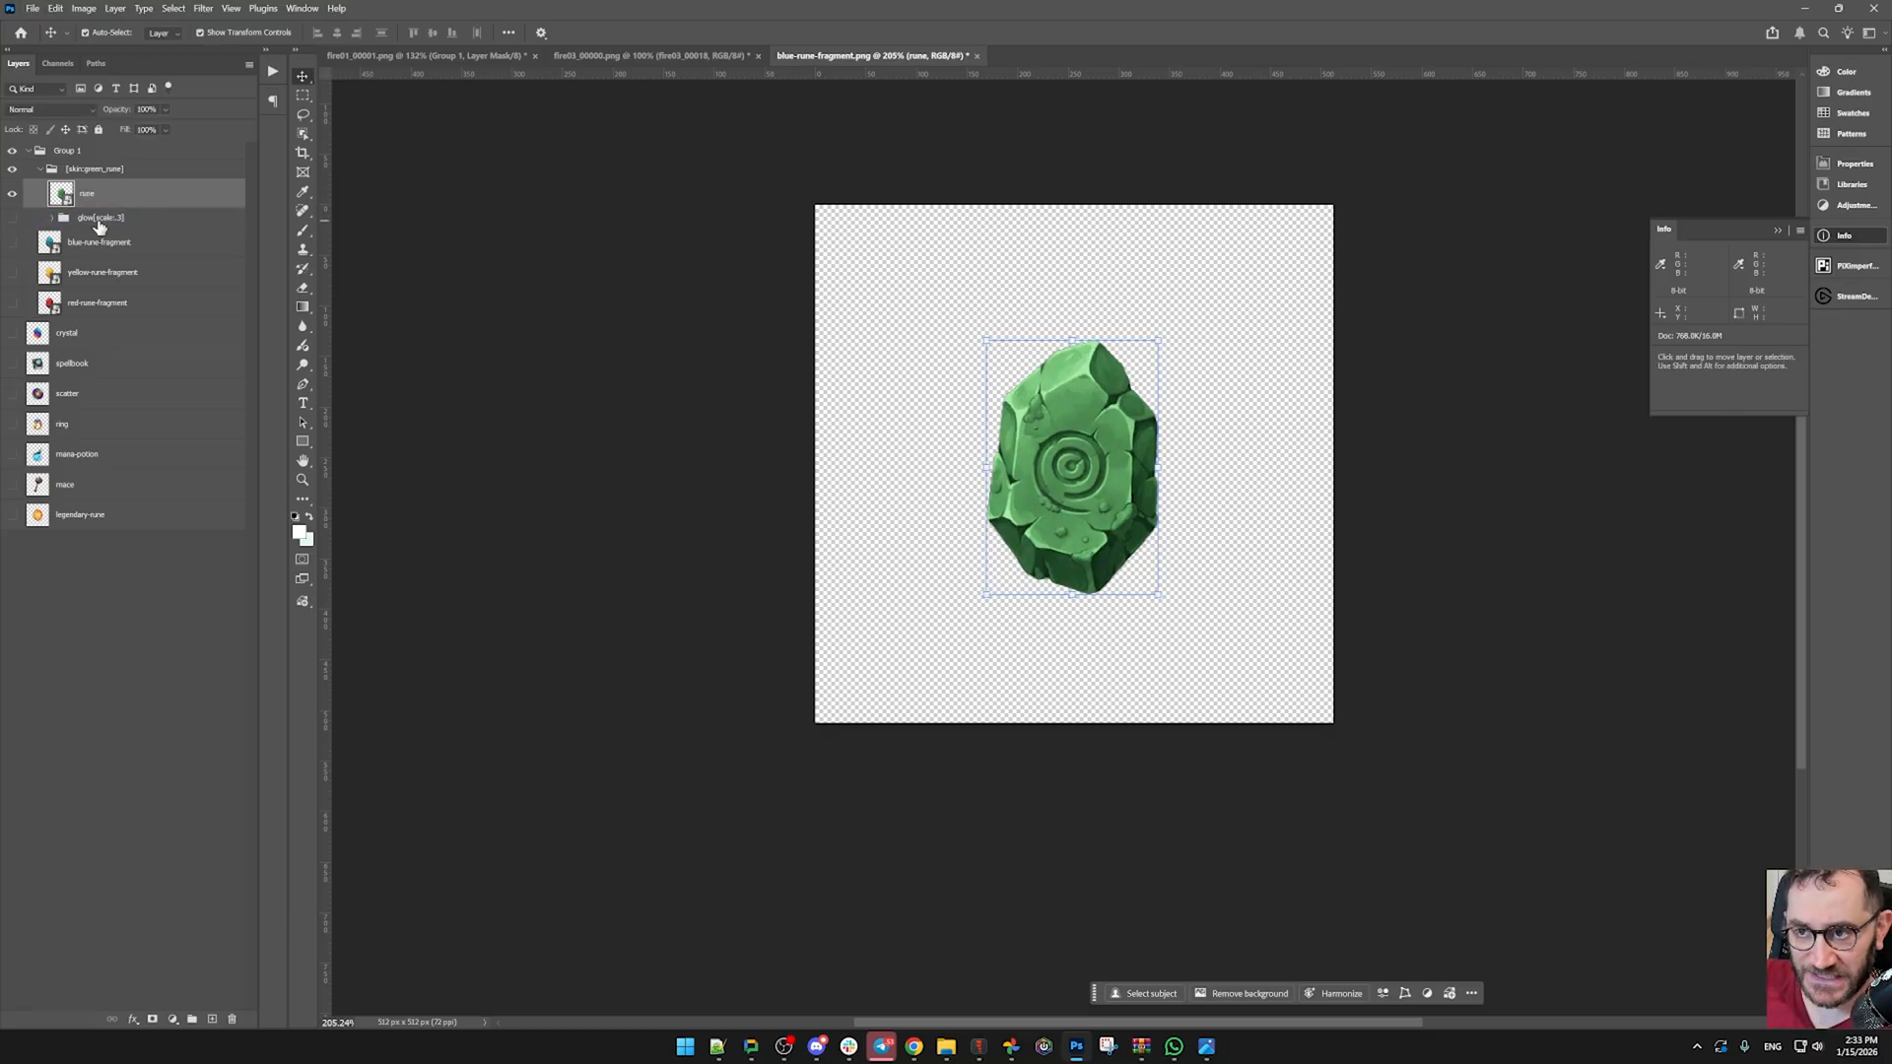
left_click(100, 217)
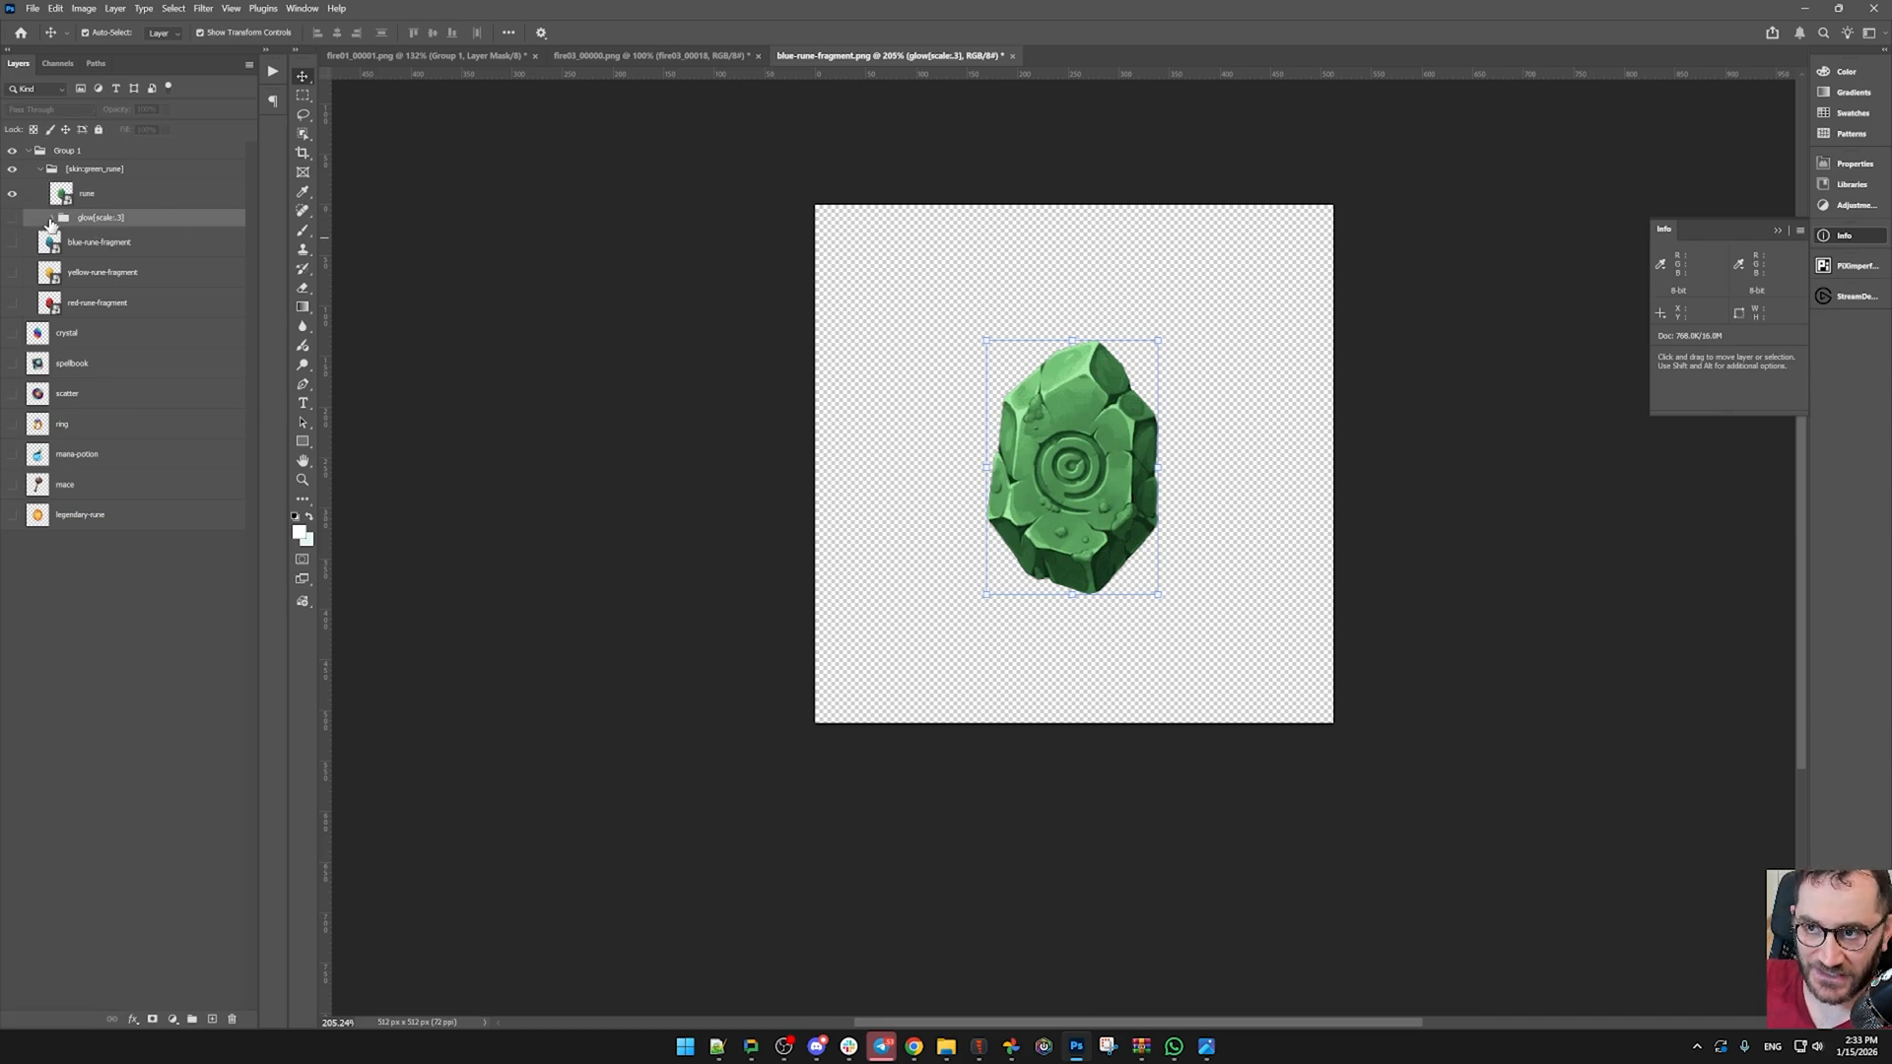
left_click(39, 217)
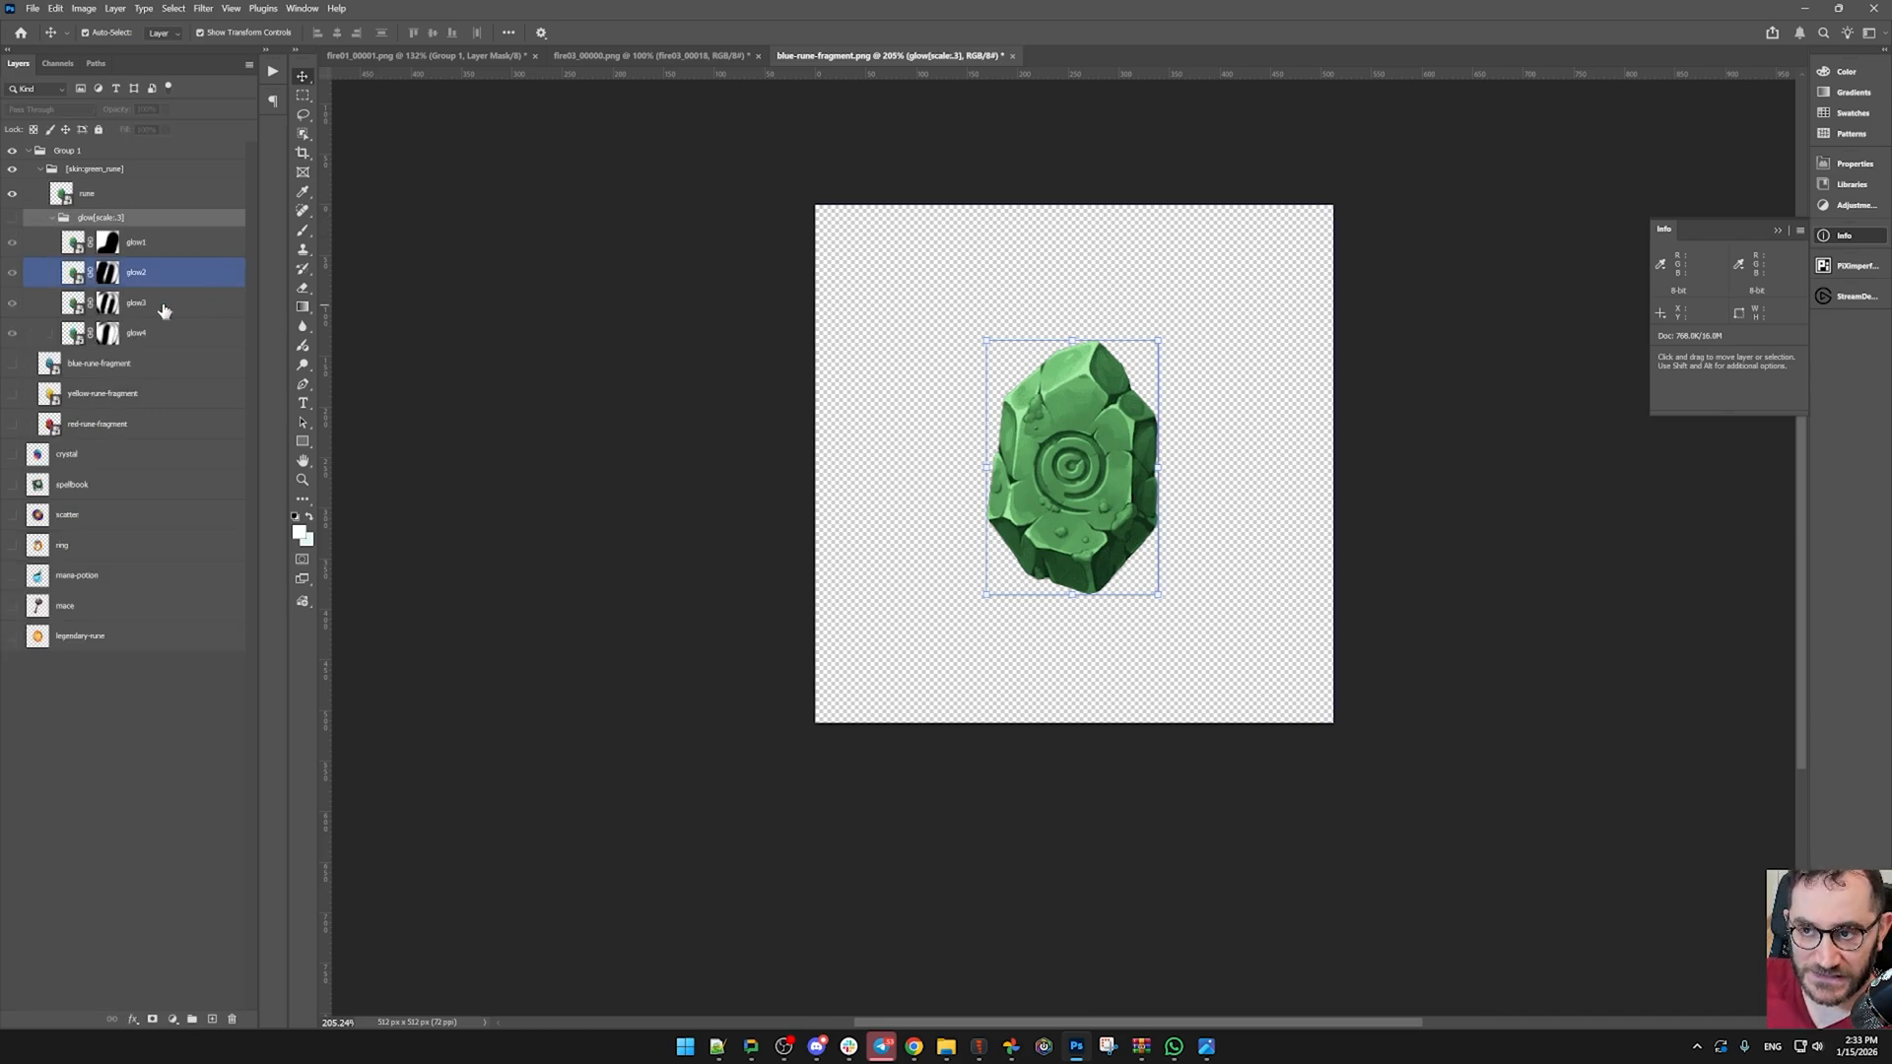
left_click(136, 331)
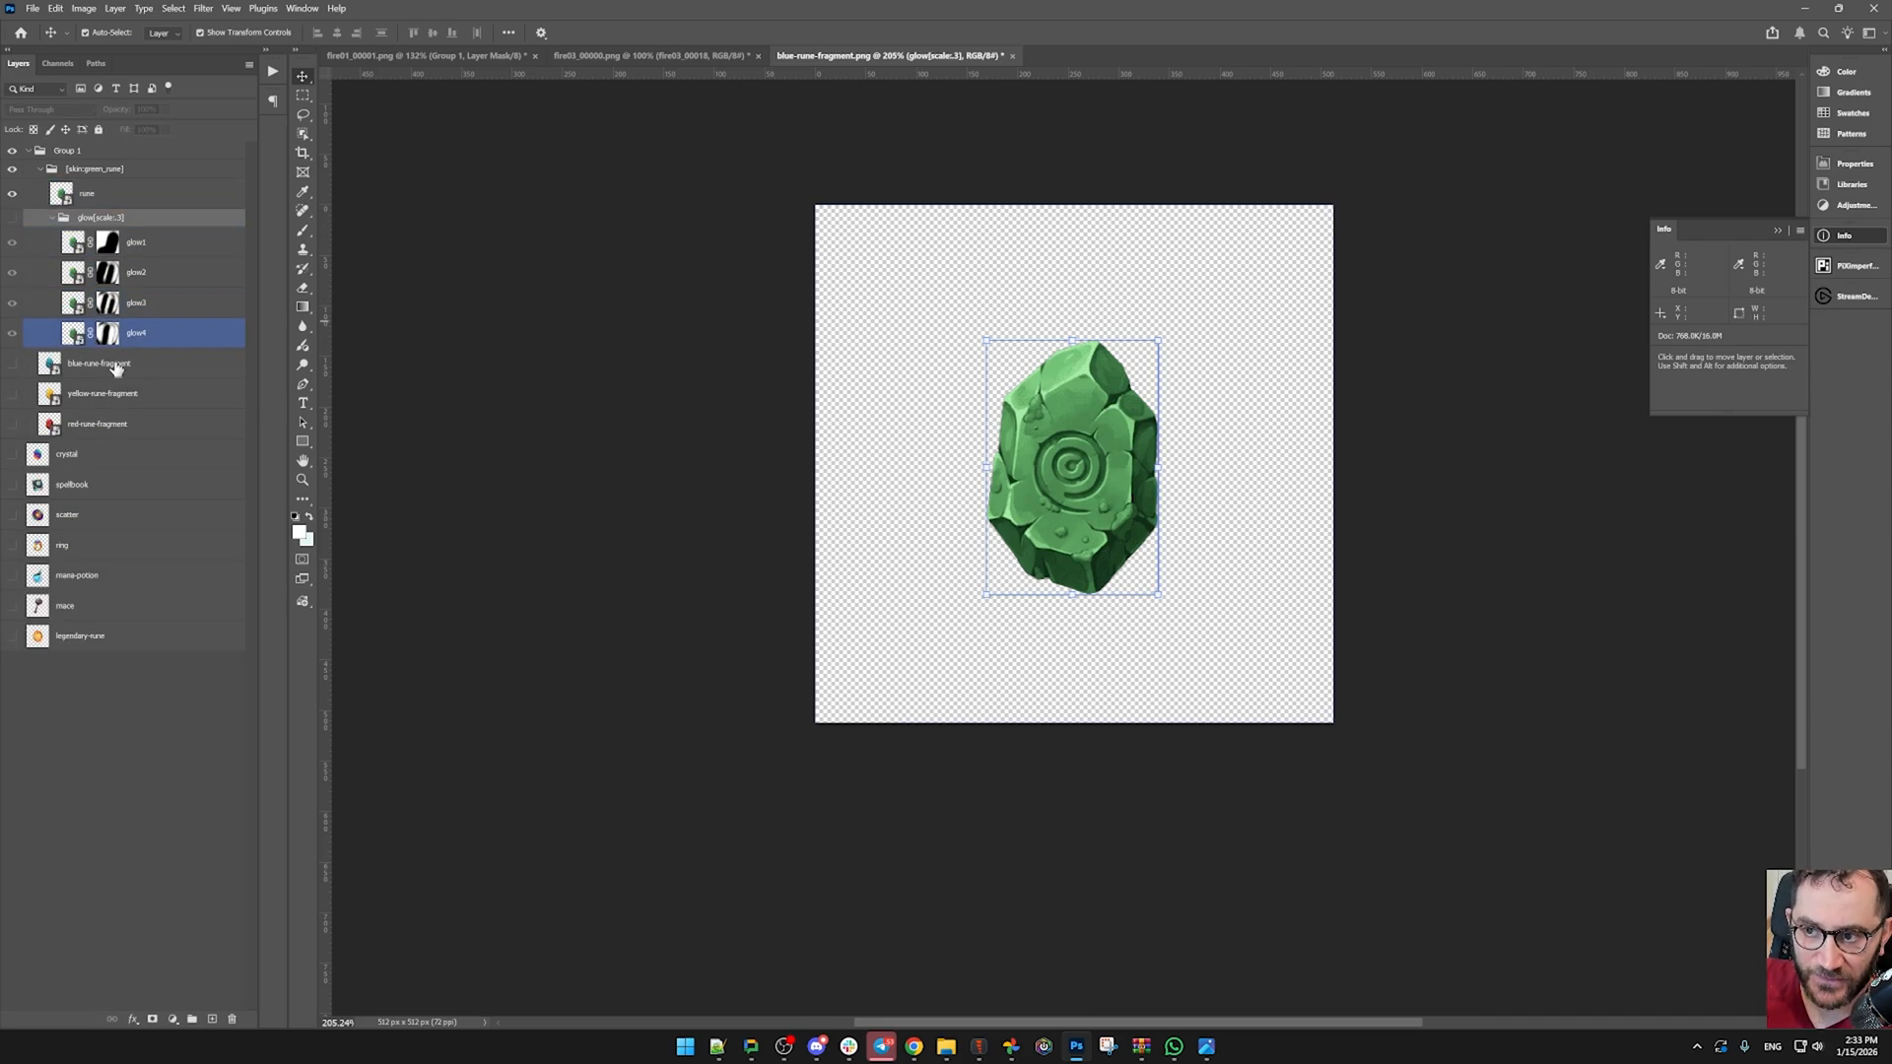
left_click(97, 424)
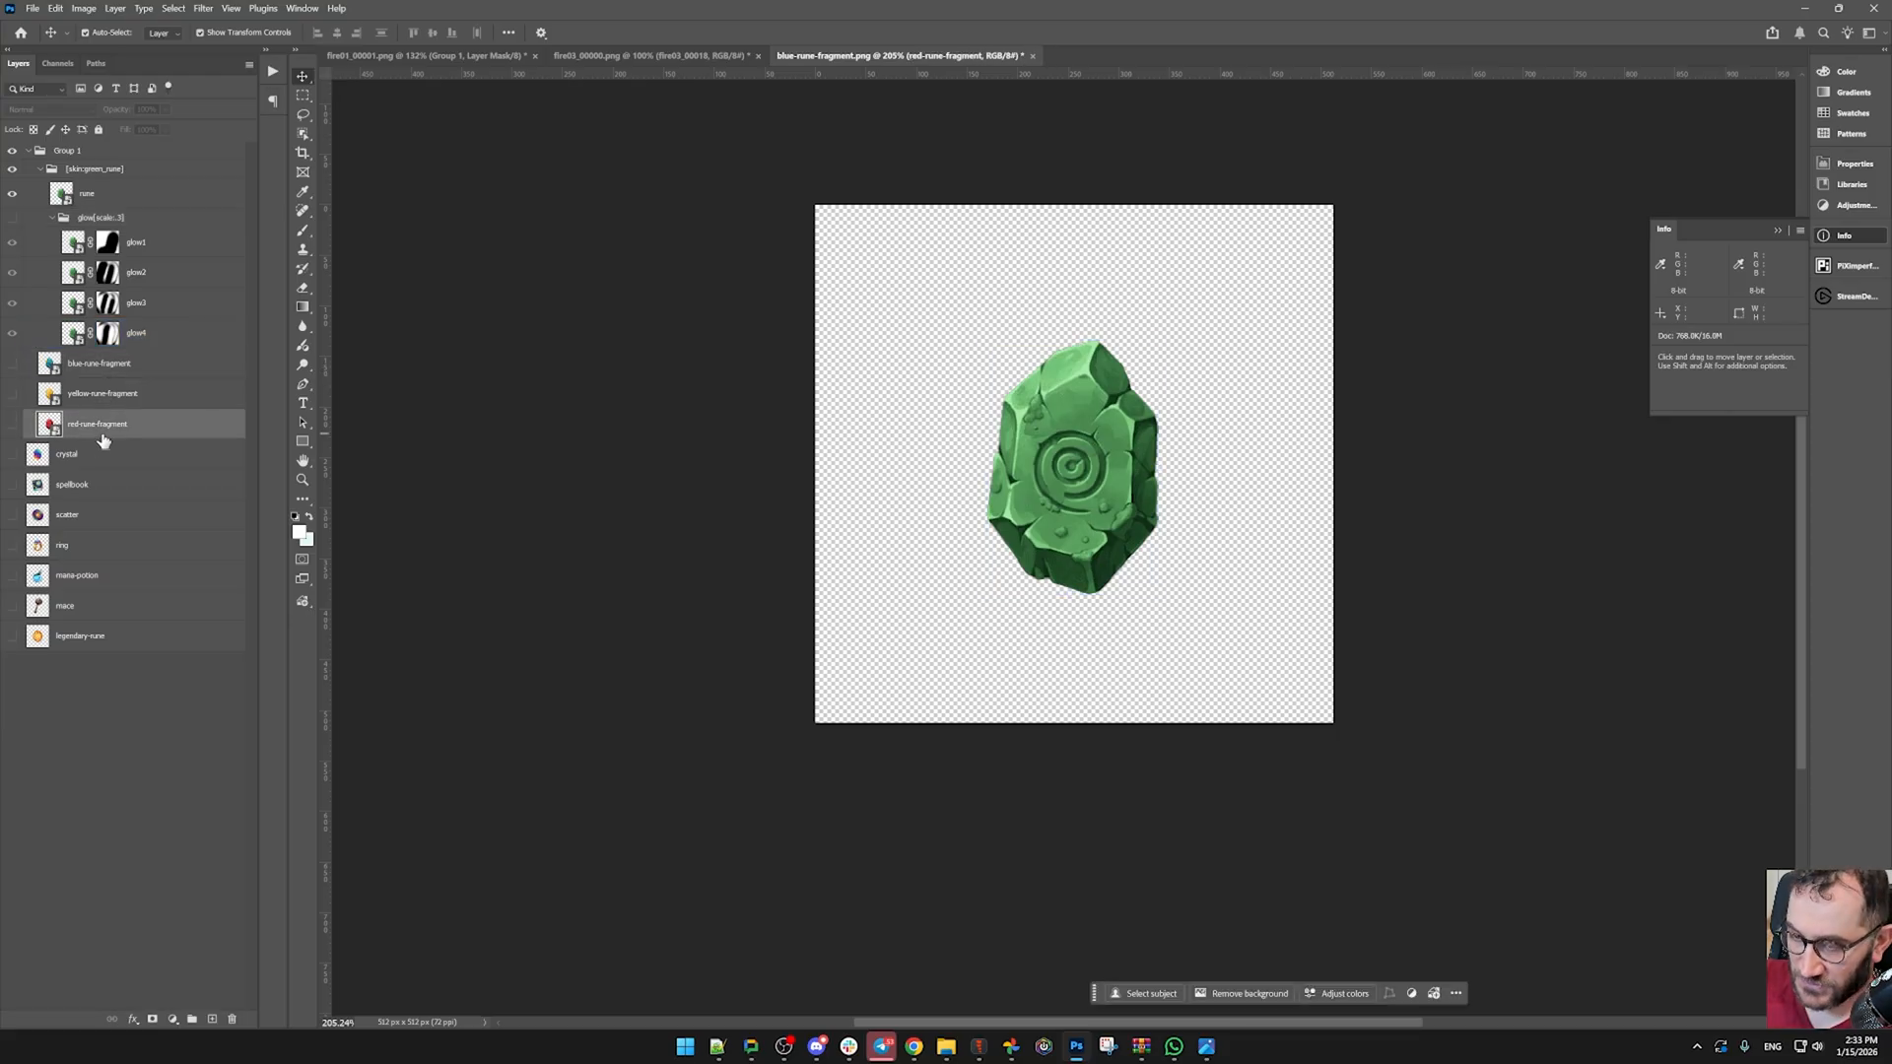
left_click(136, 272)
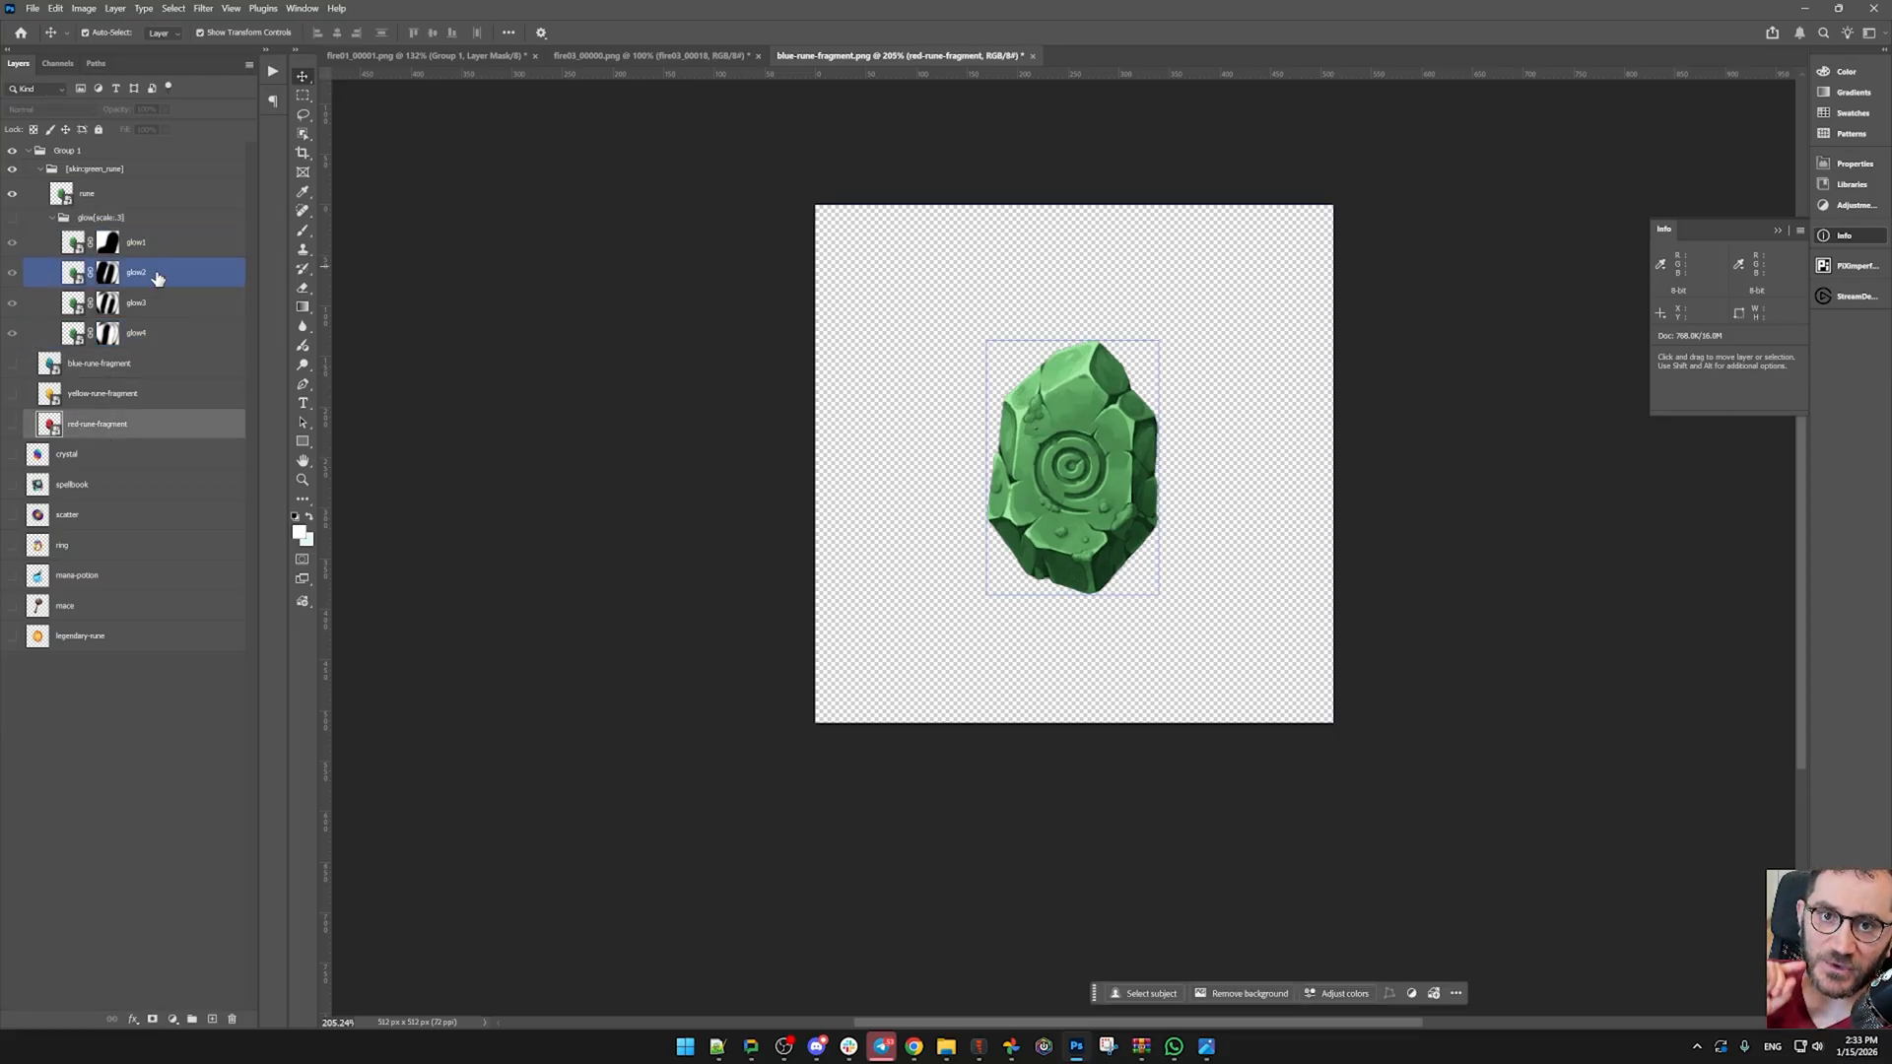
mouse_move(157, 278)
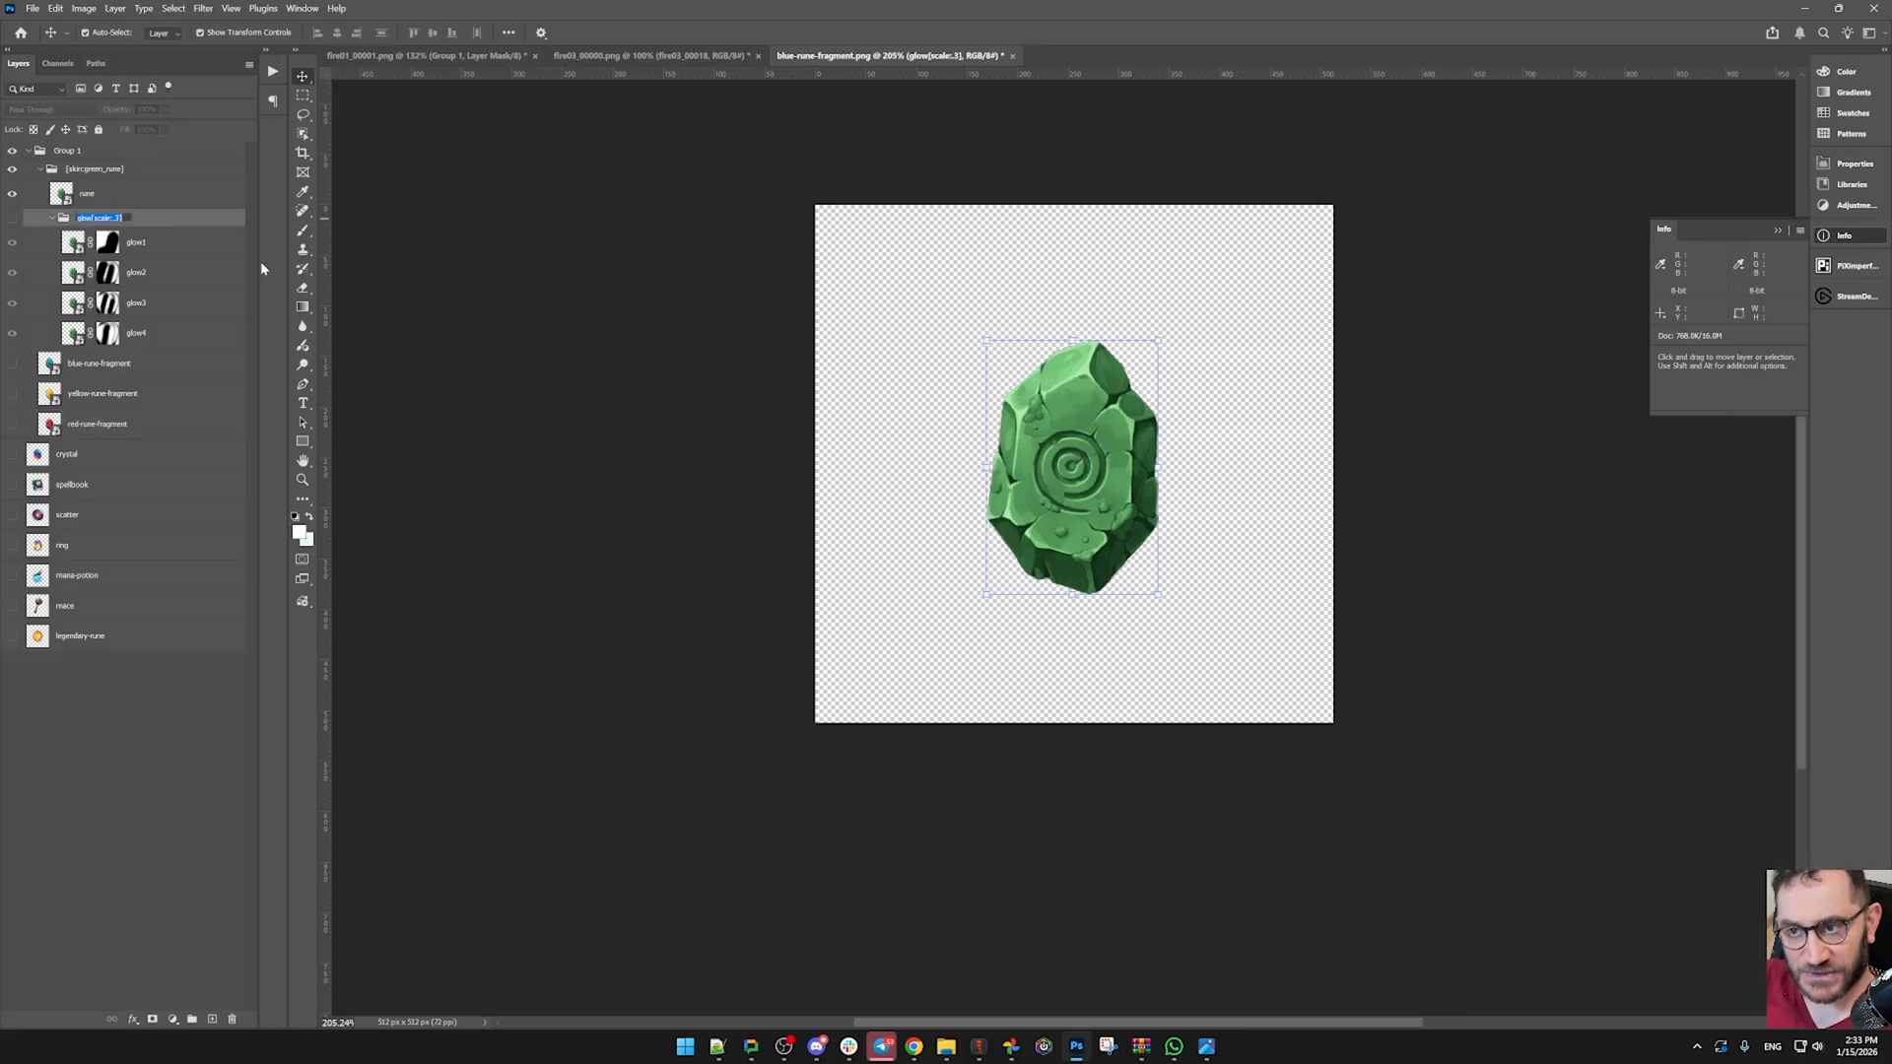
mouse_move(304, 250)
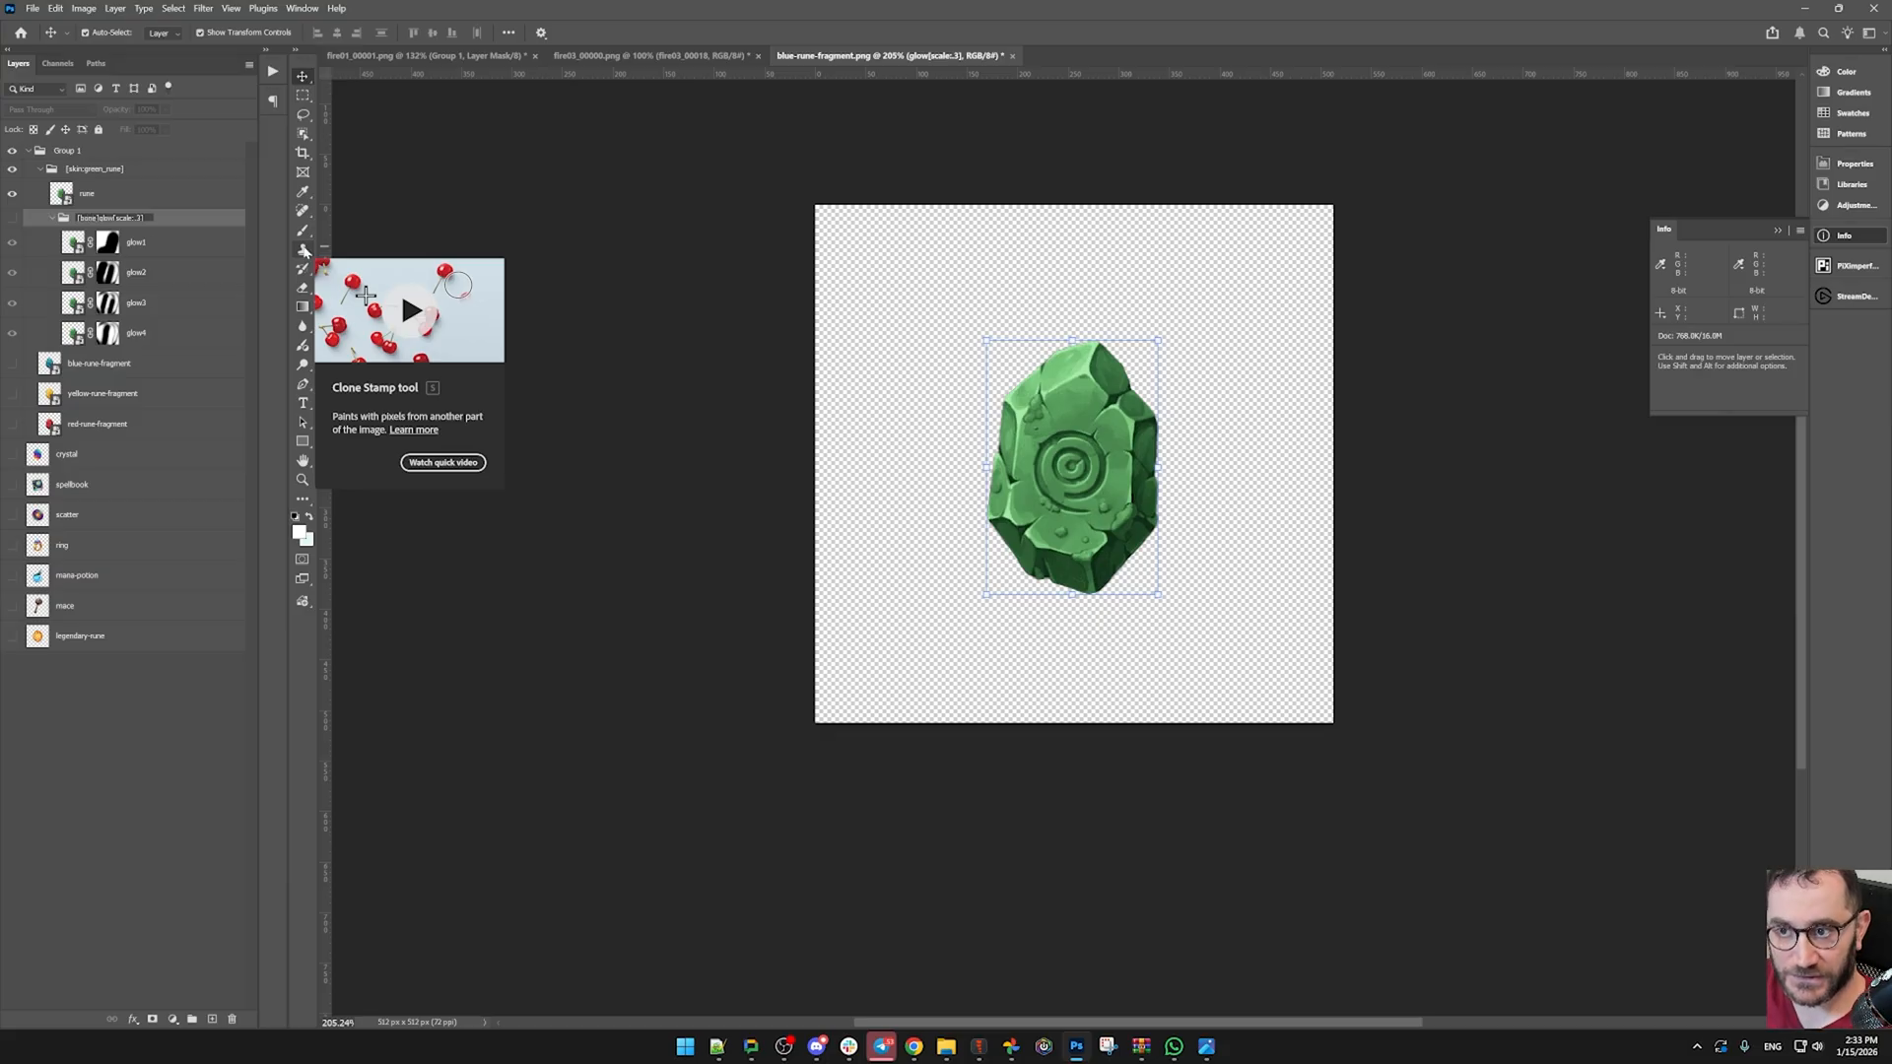
left_click(85, 193)
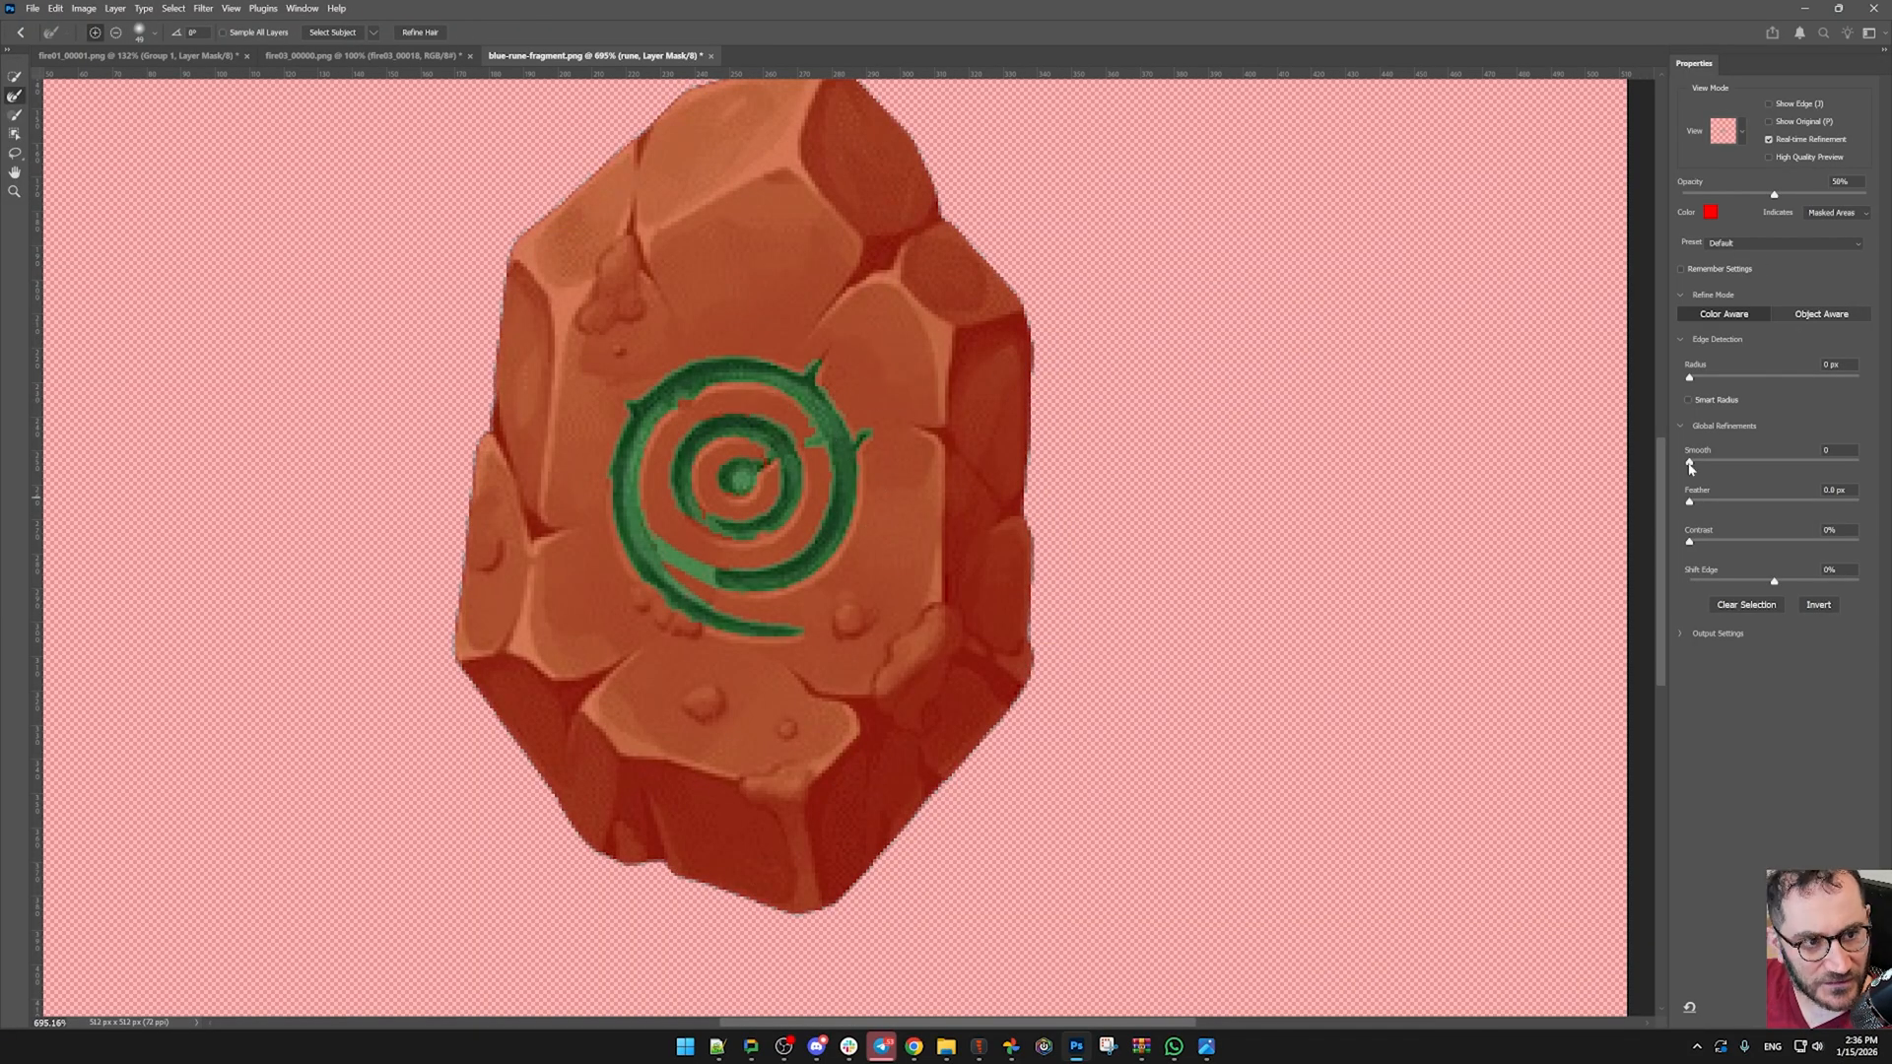
- In Select and Mask, smooth the rune mask edges and shift them outward about +38%
left_click_drag(1689, 461, 1717, 462)
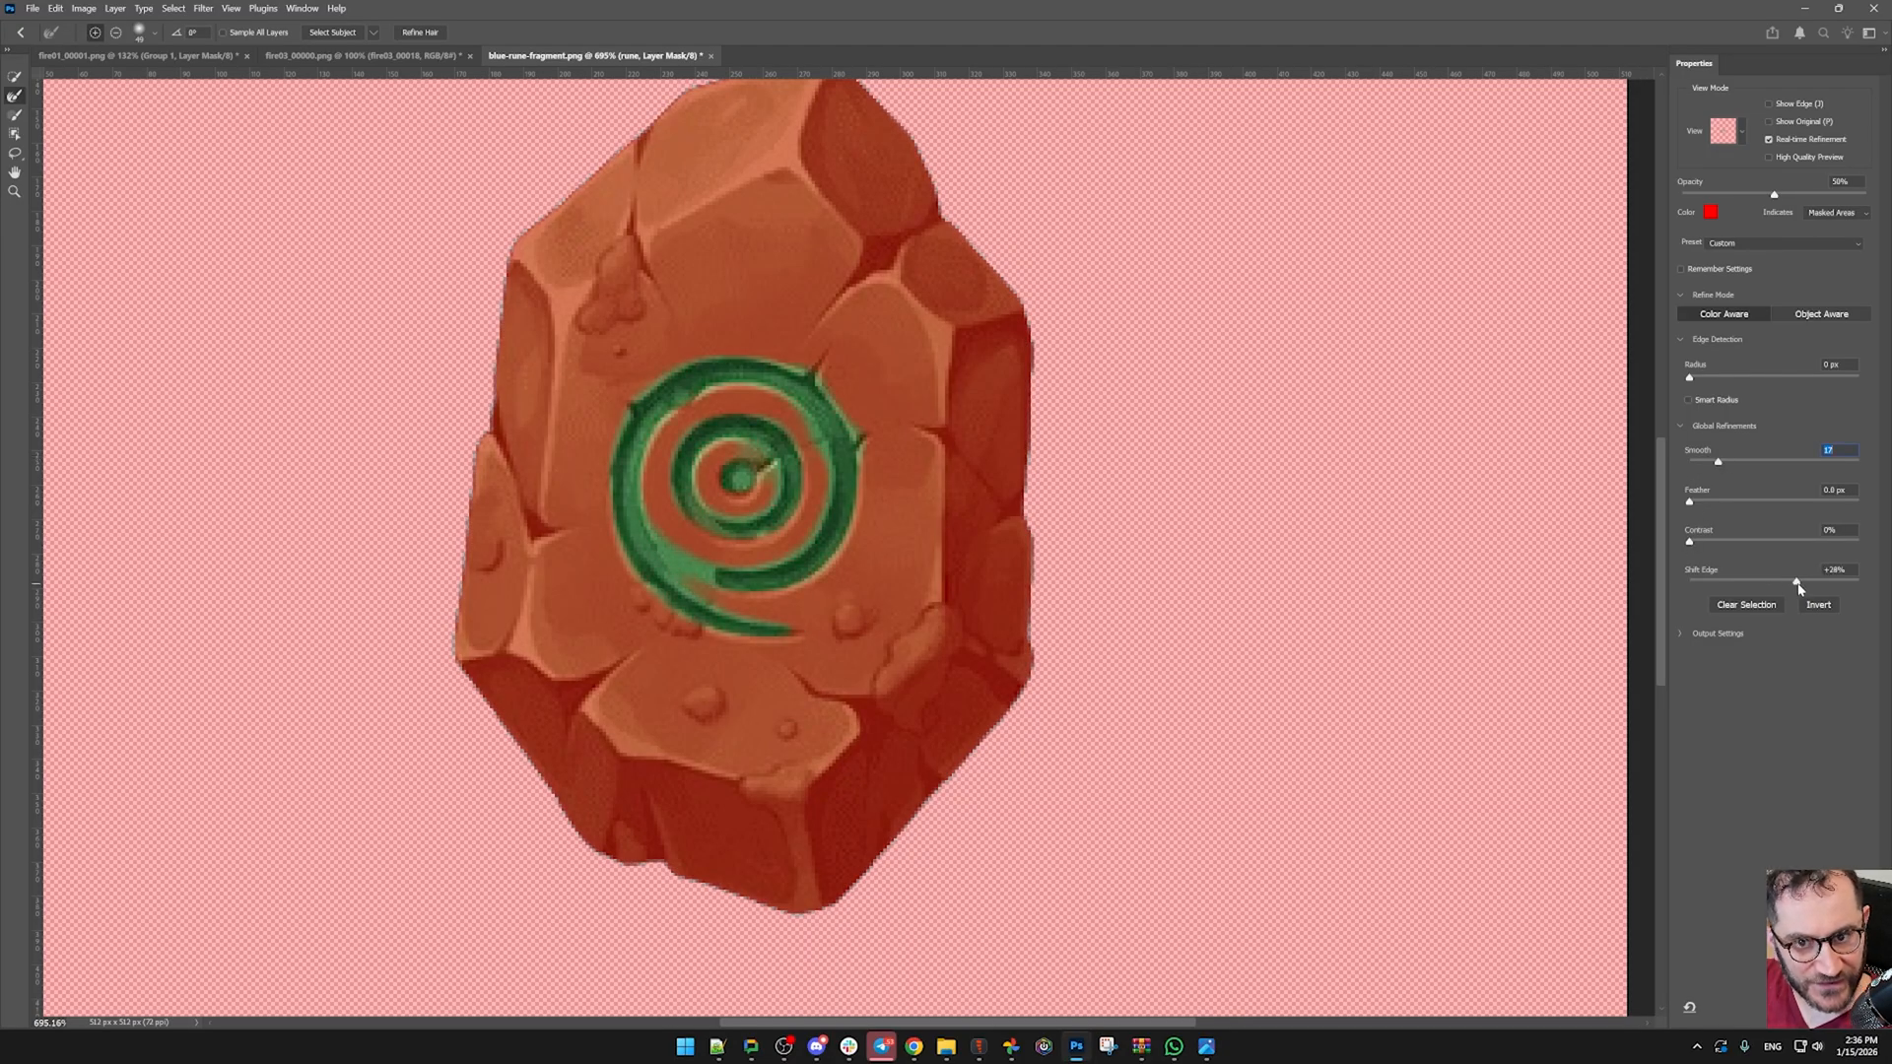
left_click_drag(1798, 580, 1859, 580)
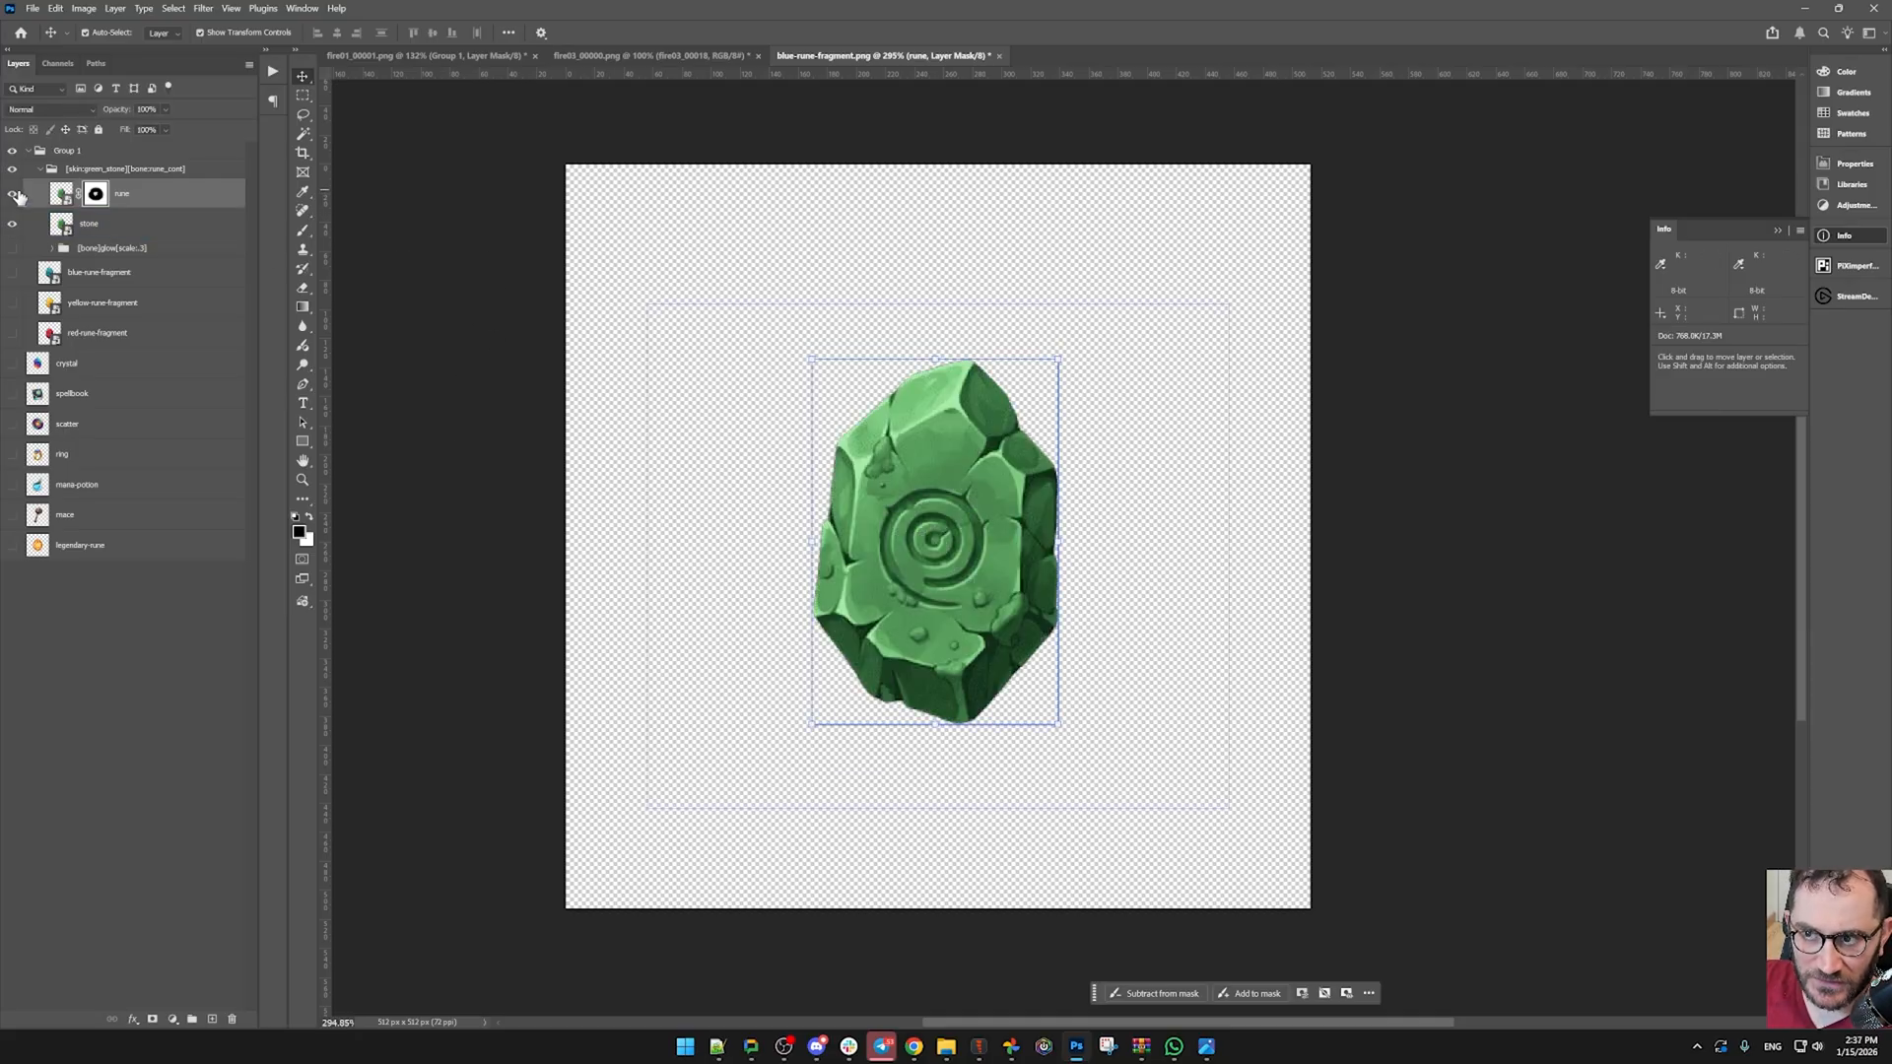
- Rename the green skin group [skin:green_stone][bone:rune_cont] and check the rune layer's mask
left_click_drag(948, 536, 761, 454)
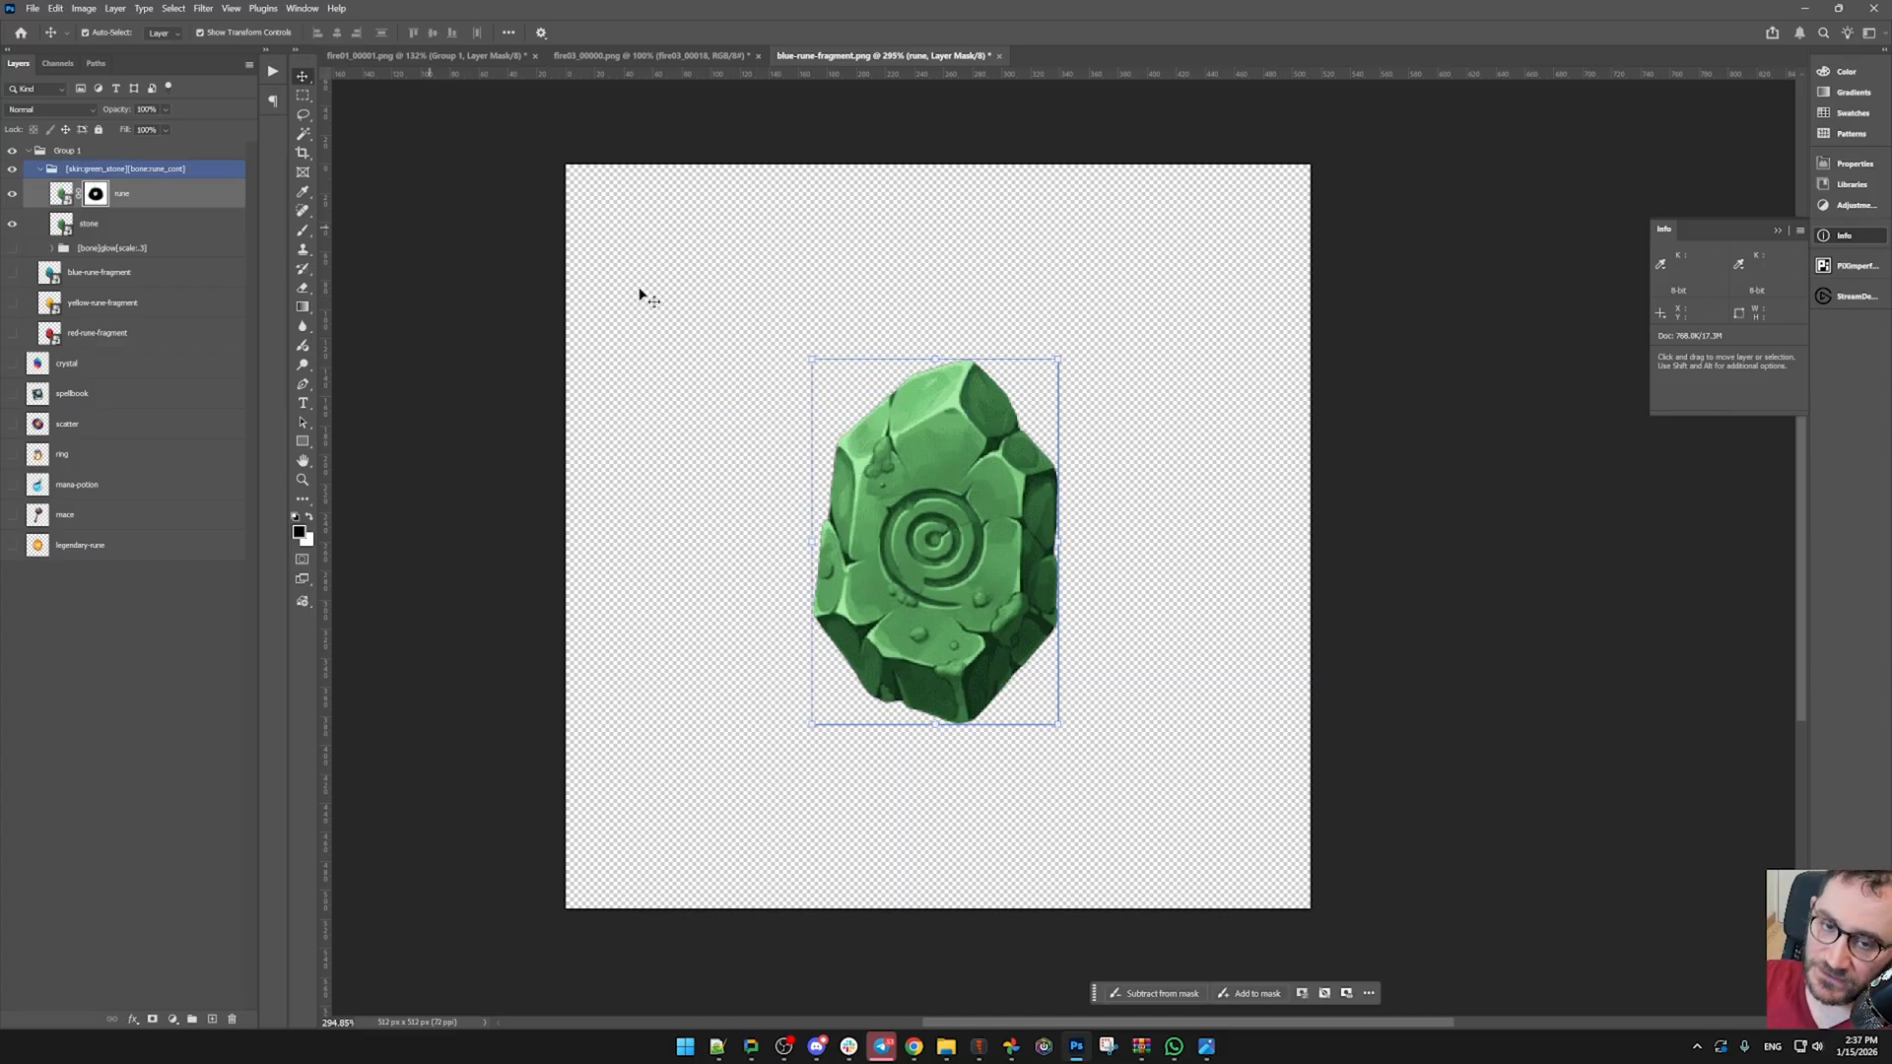
left_click(122, 193)
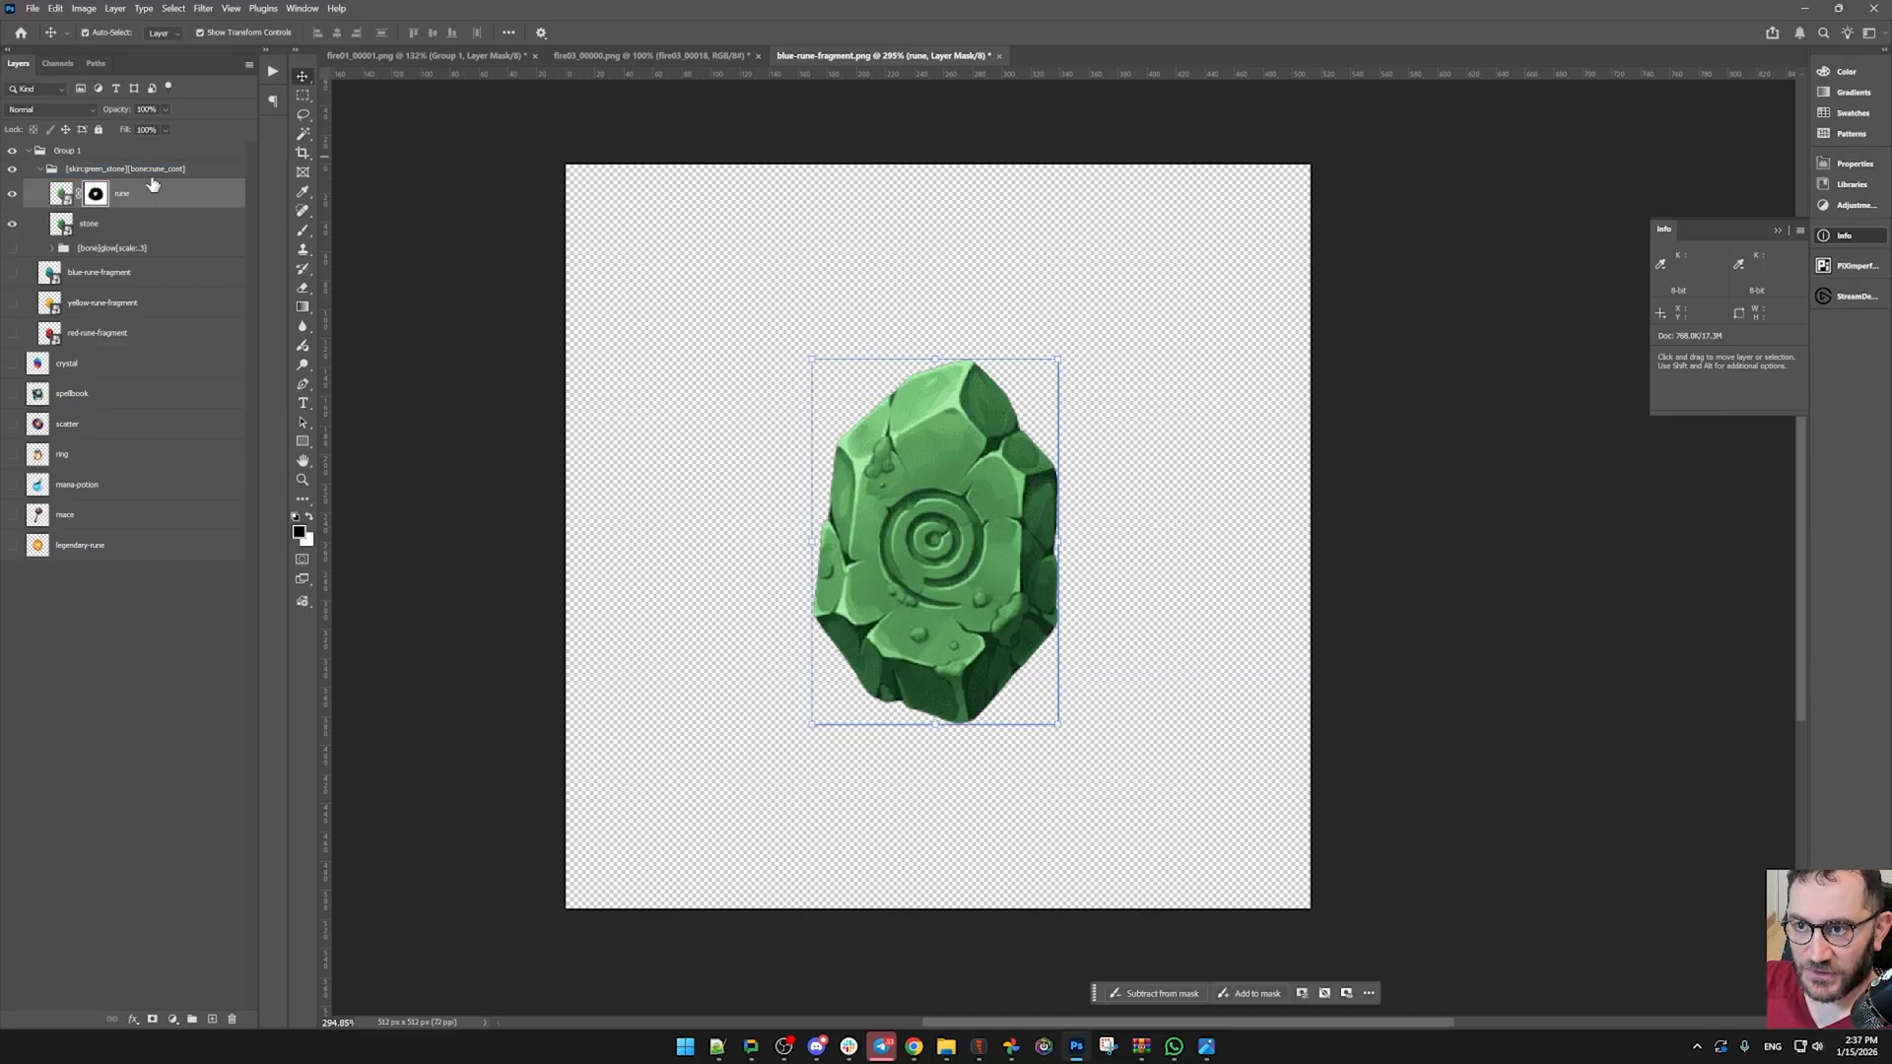
left_click(47, 111)
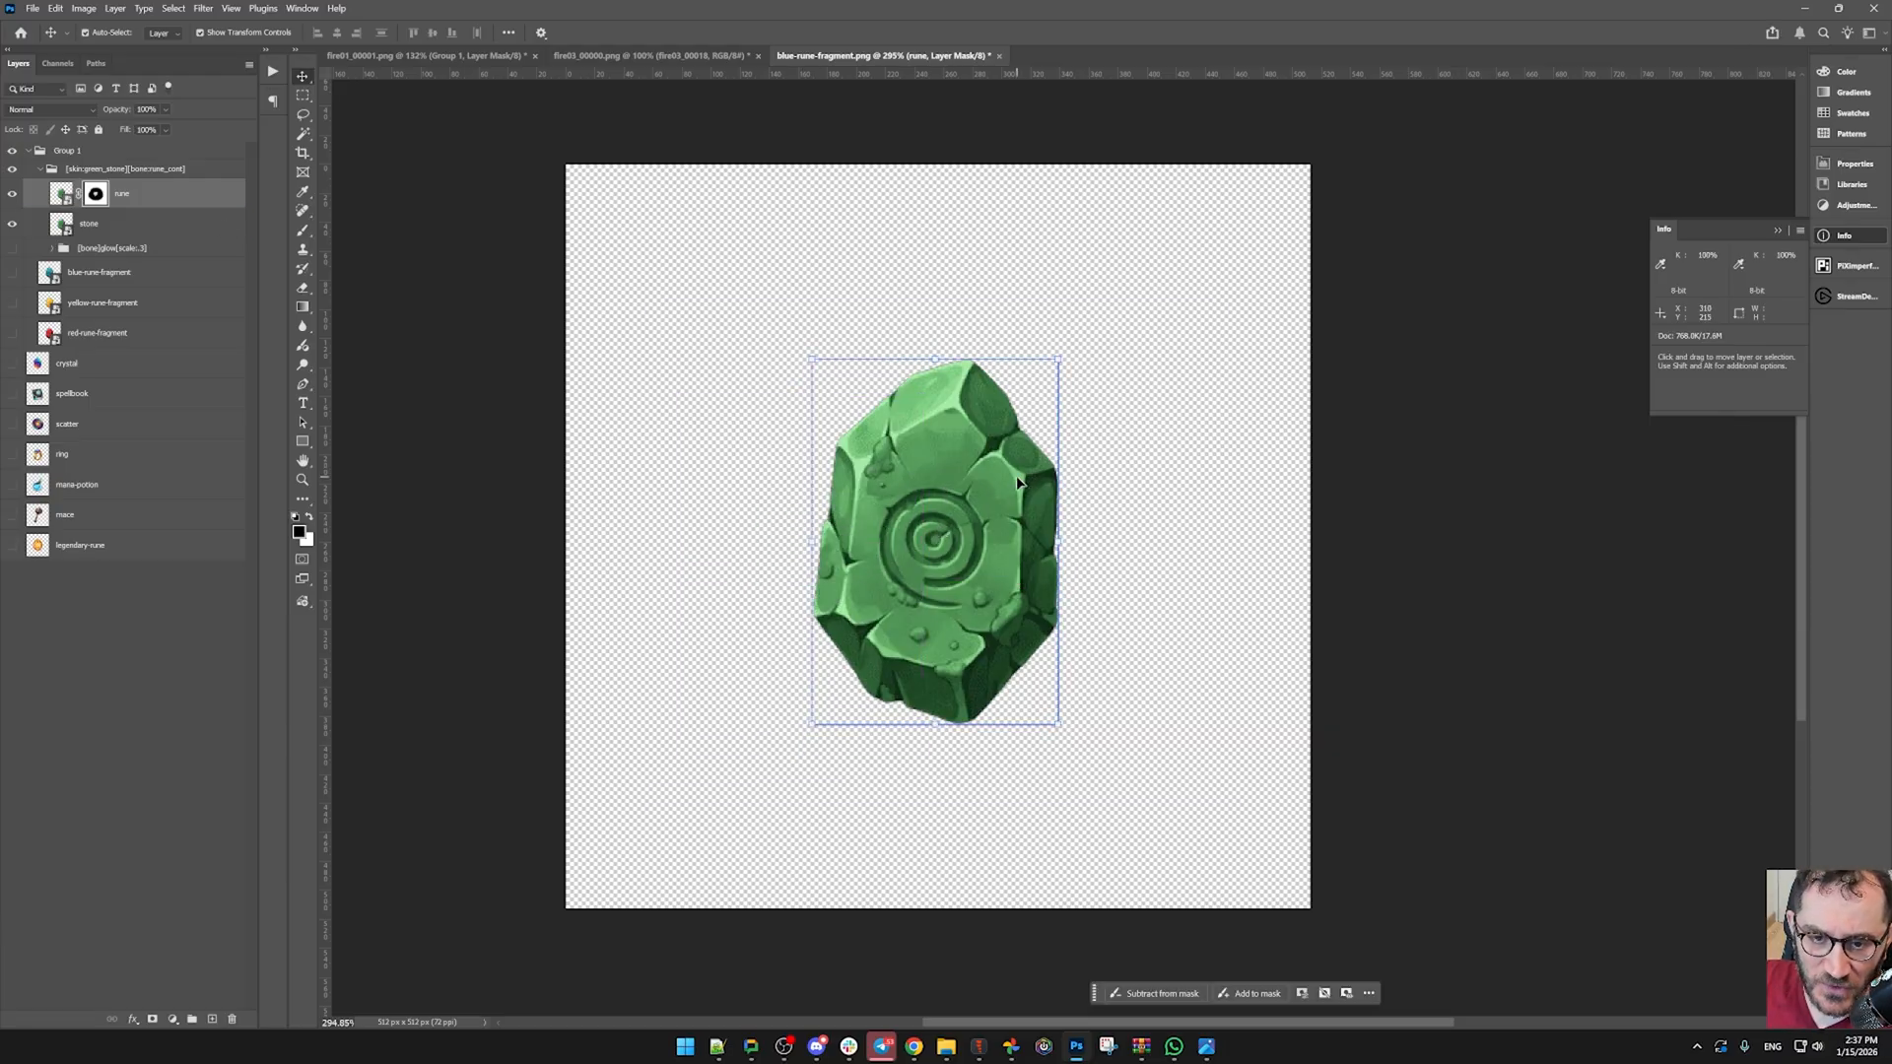
left_click(89, 223)
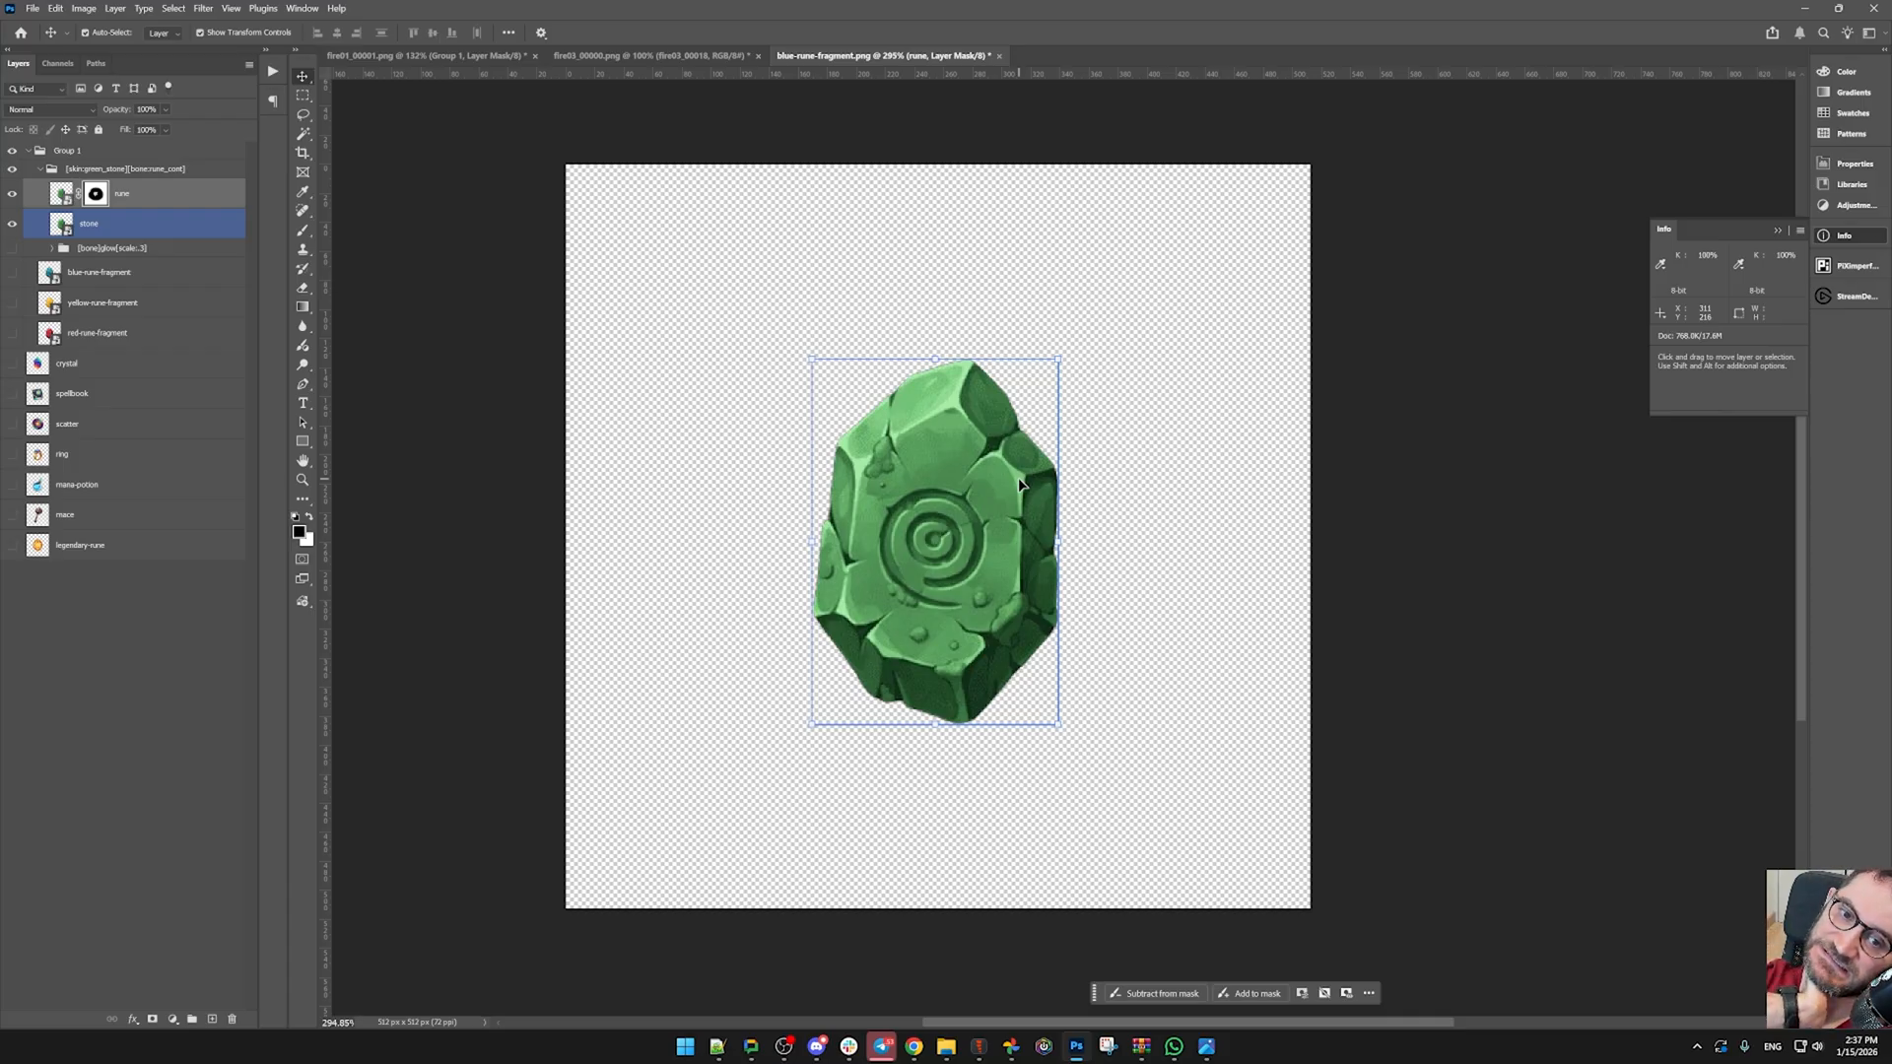
mouse_move(1019, 483)
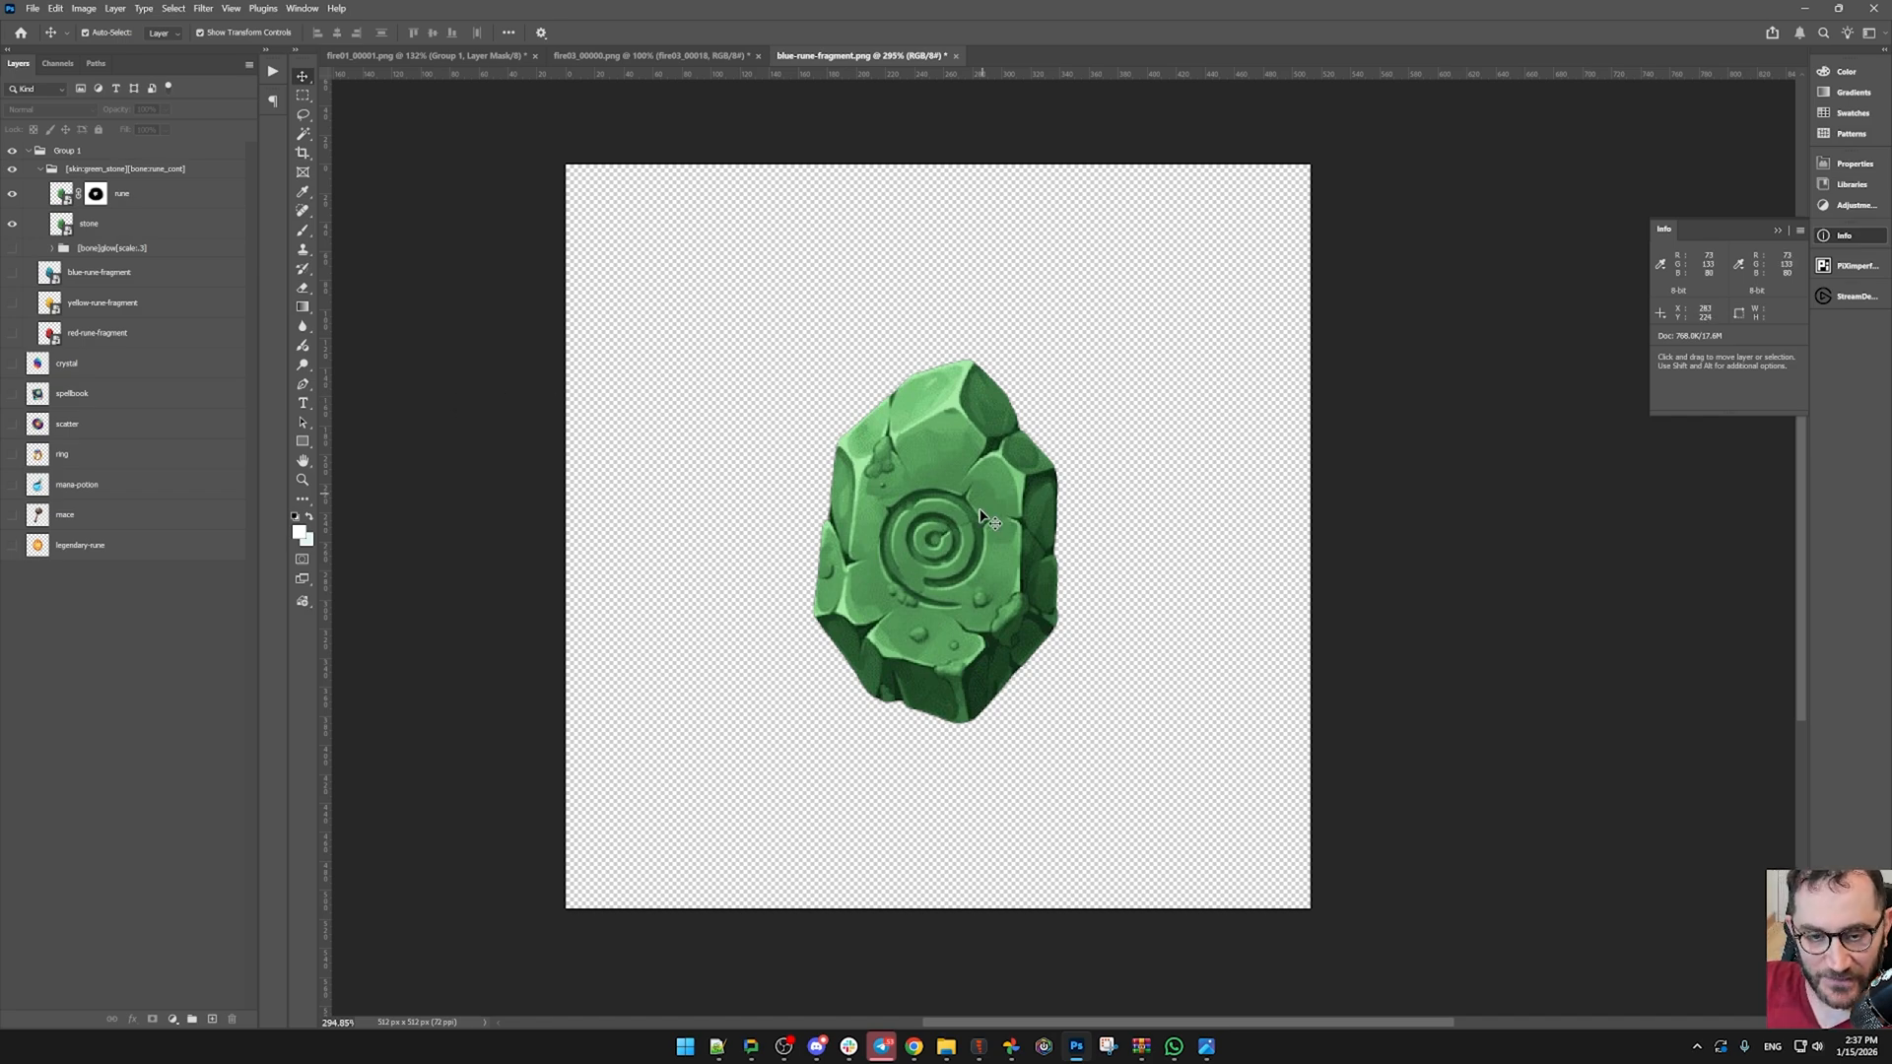
mouse_move(1116, 620)
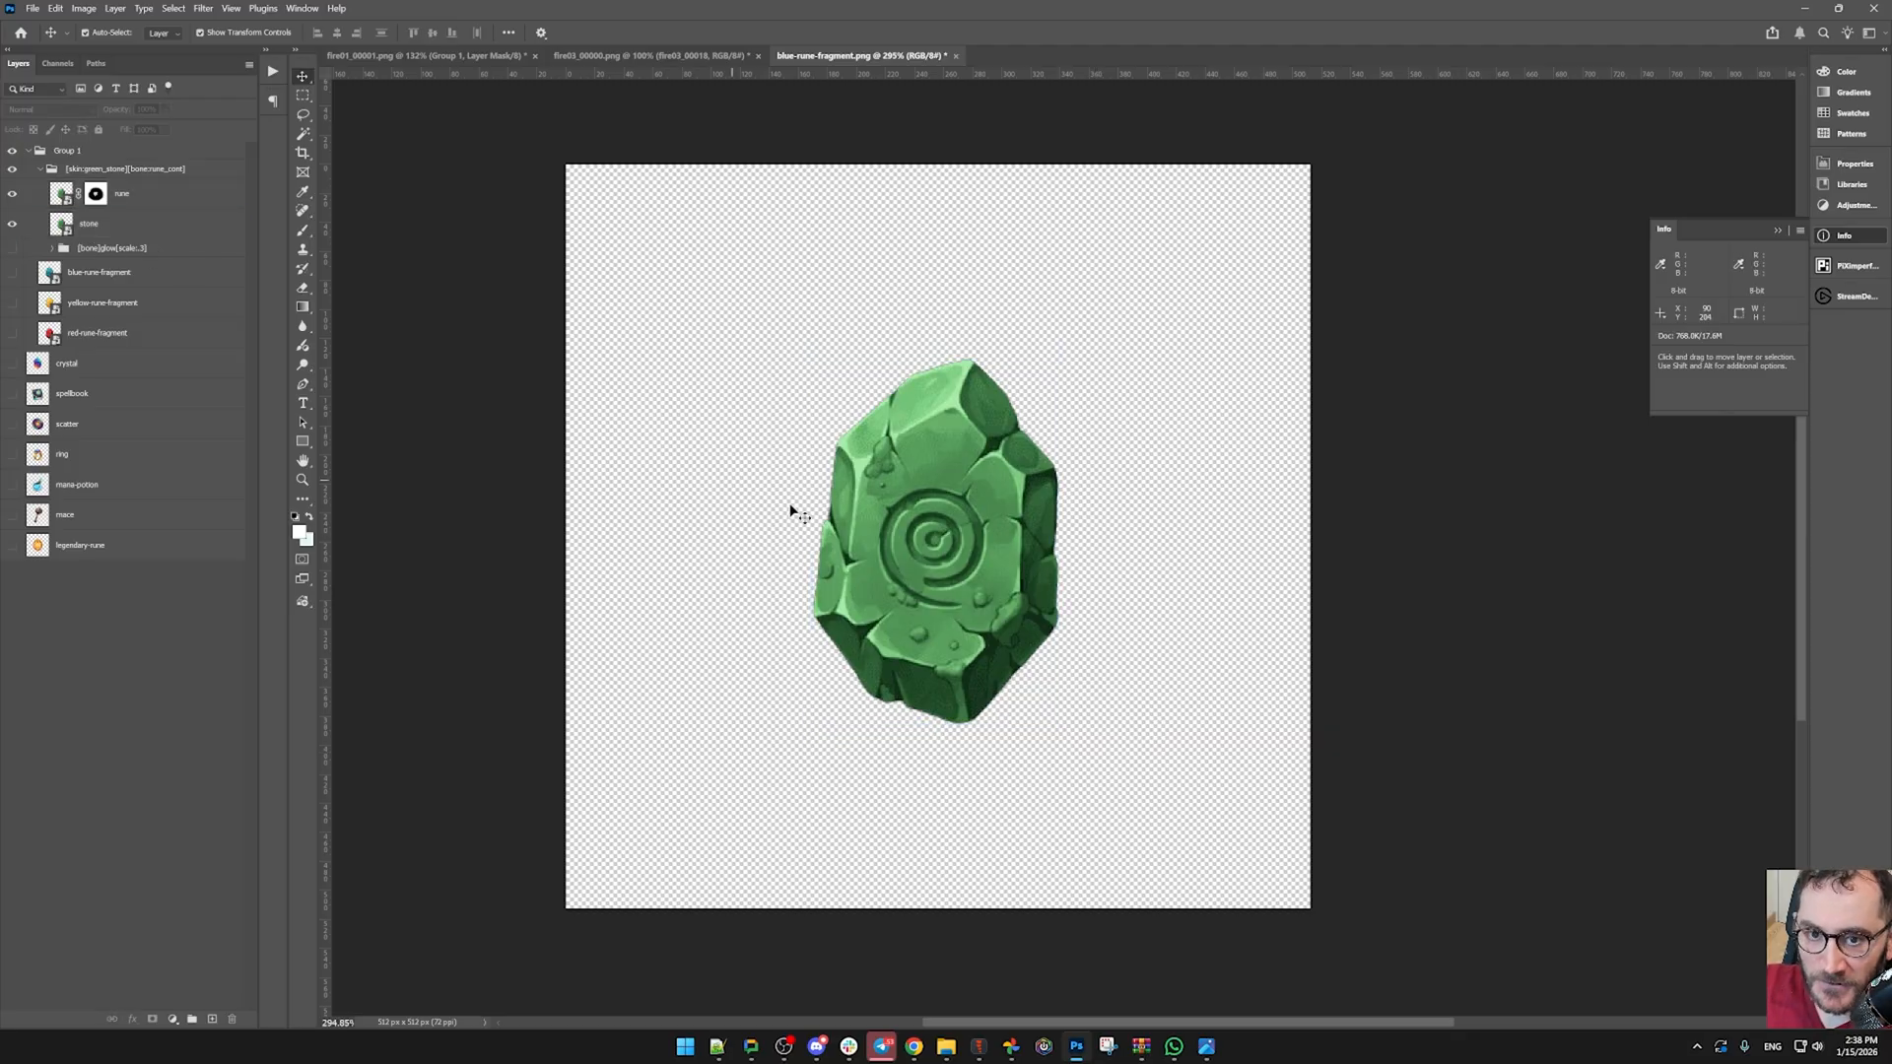
- Group the blue fragment as [skin:blue_stone][bone:rune_cont] and rename the fragment layers to stone
left_click(88, 222)
type("[skin:blue_stone][bone:rune_cont]")
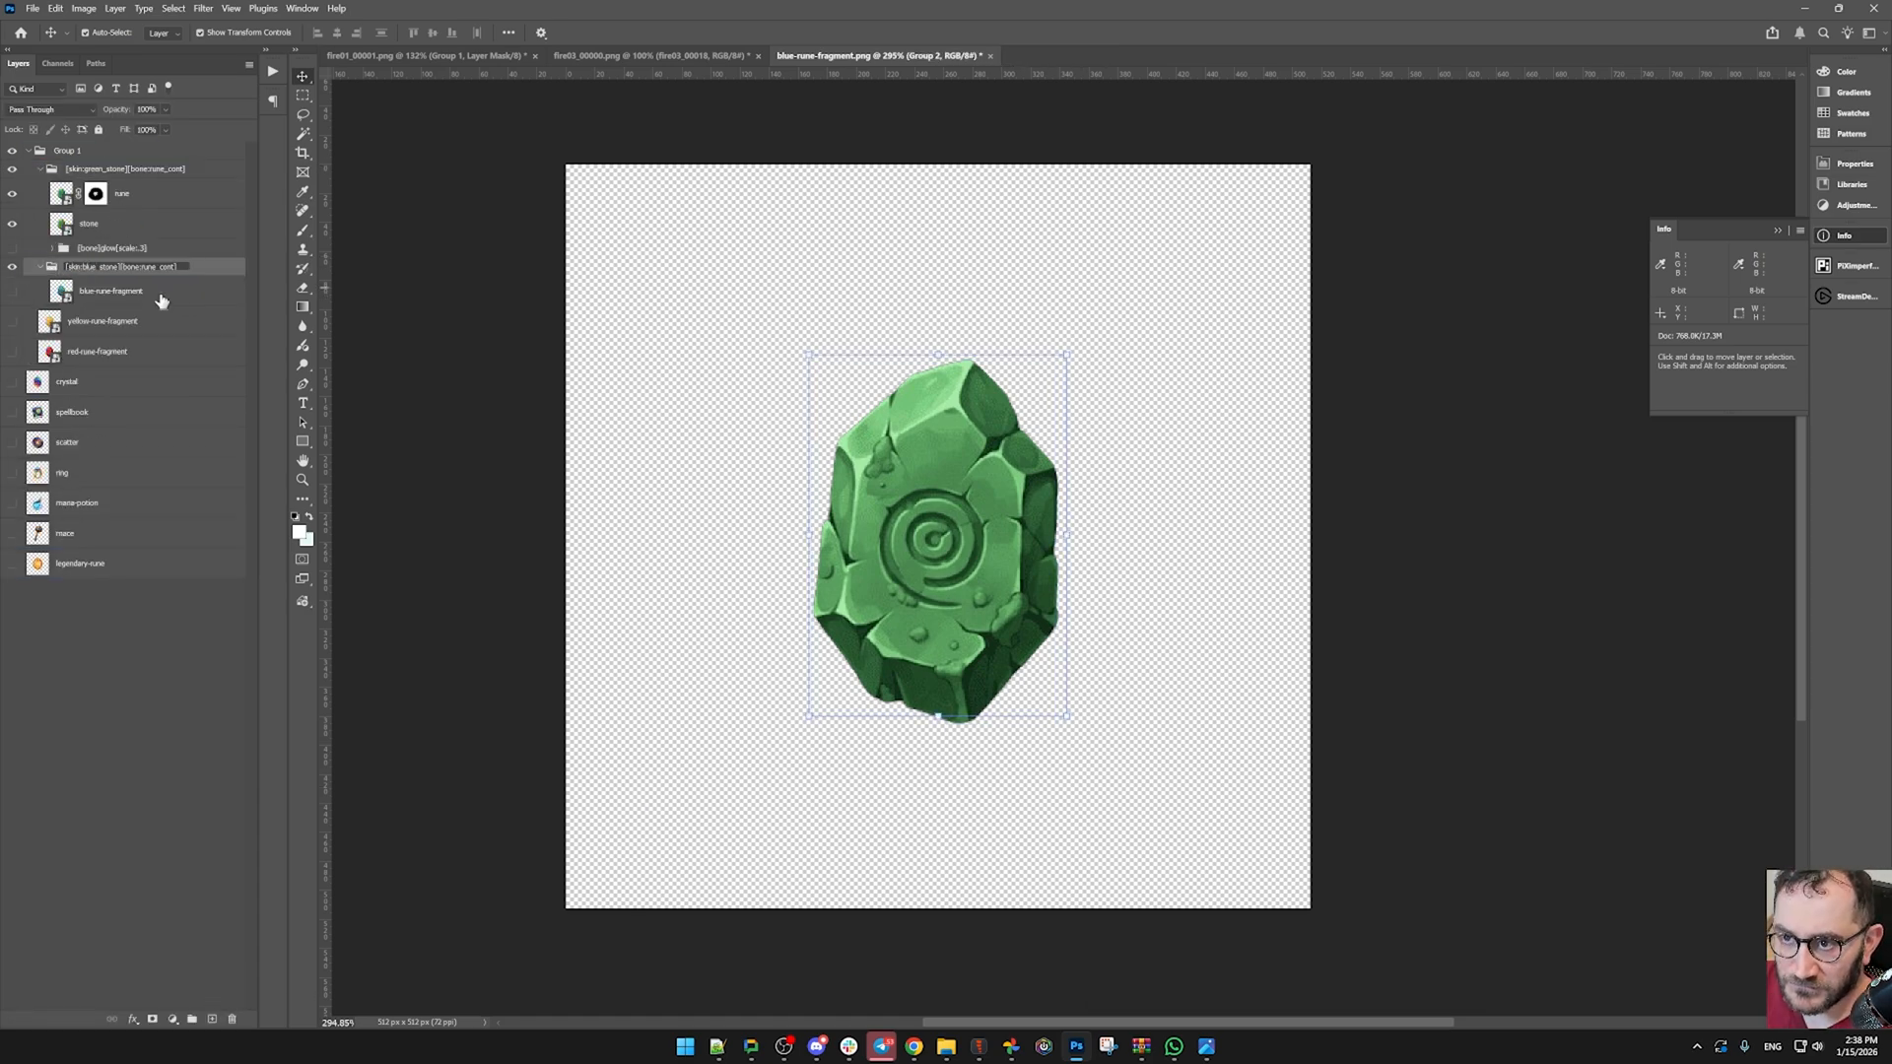
double_click(110, 292)
type("stone")
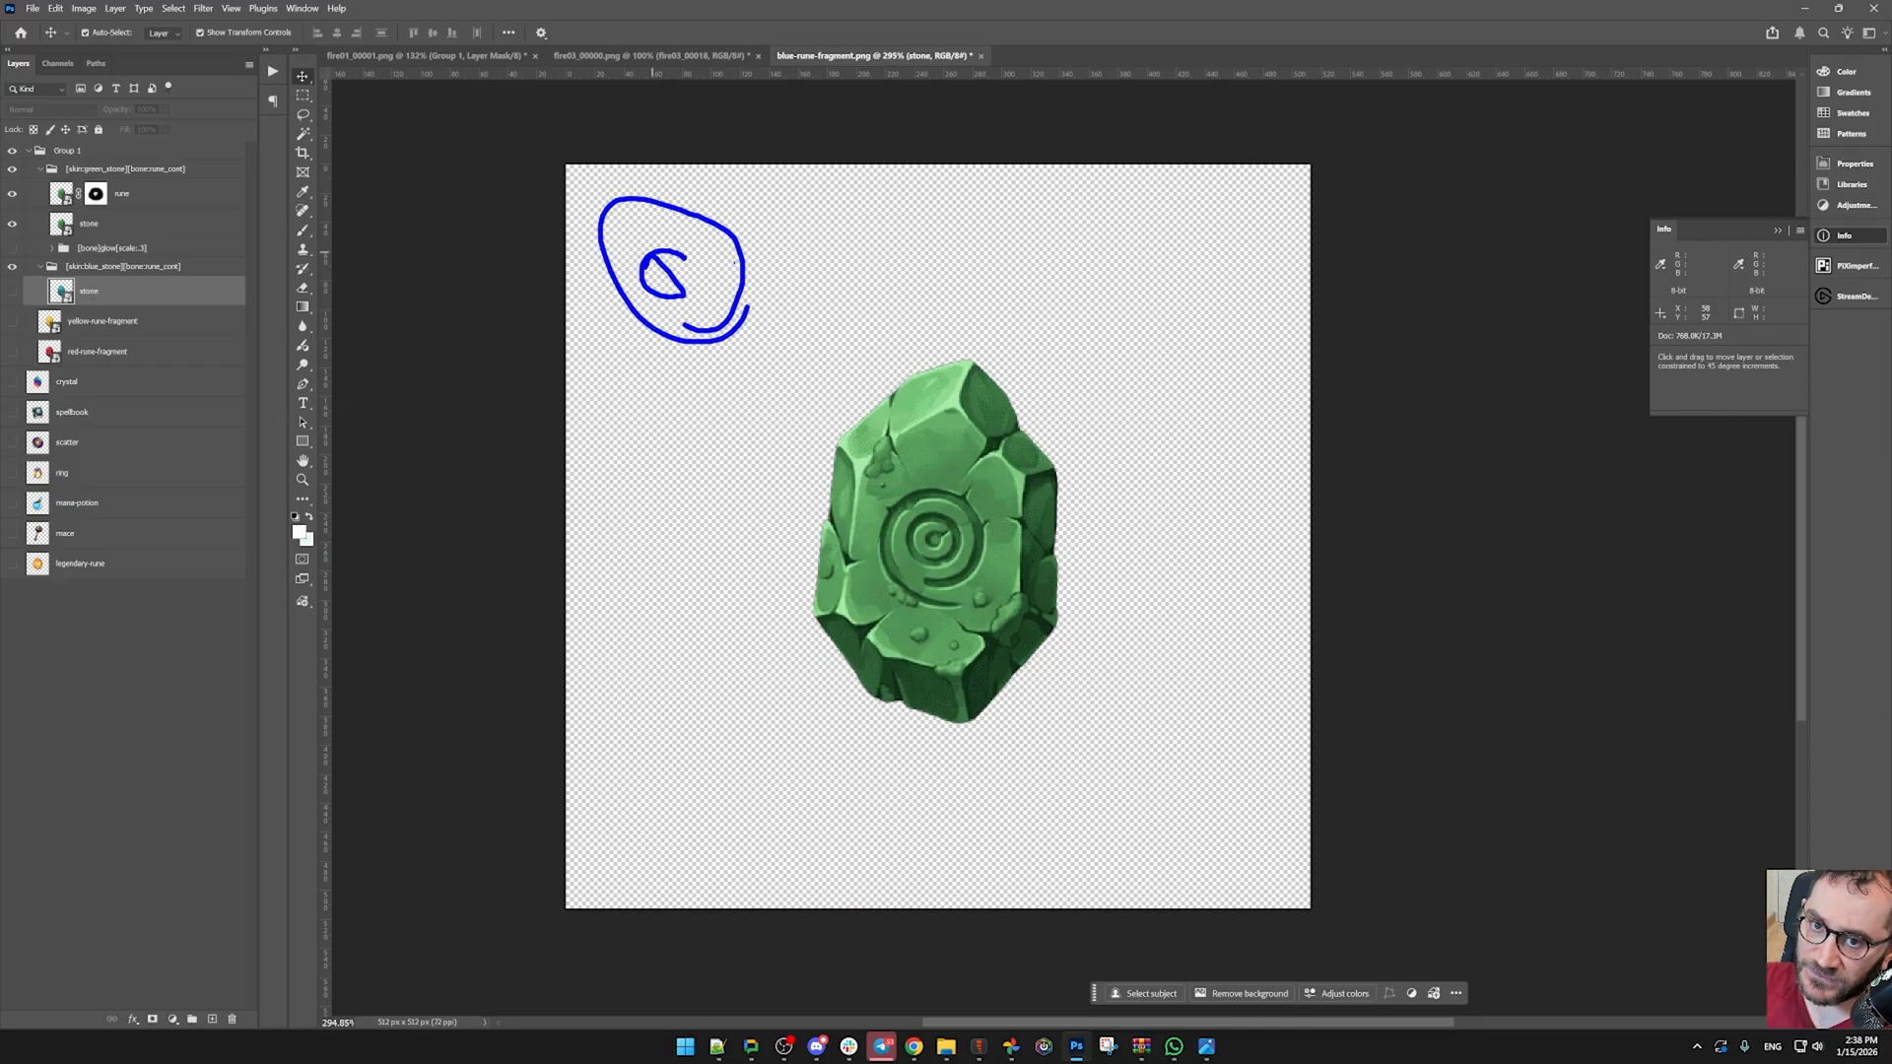
left_click(101, 321)
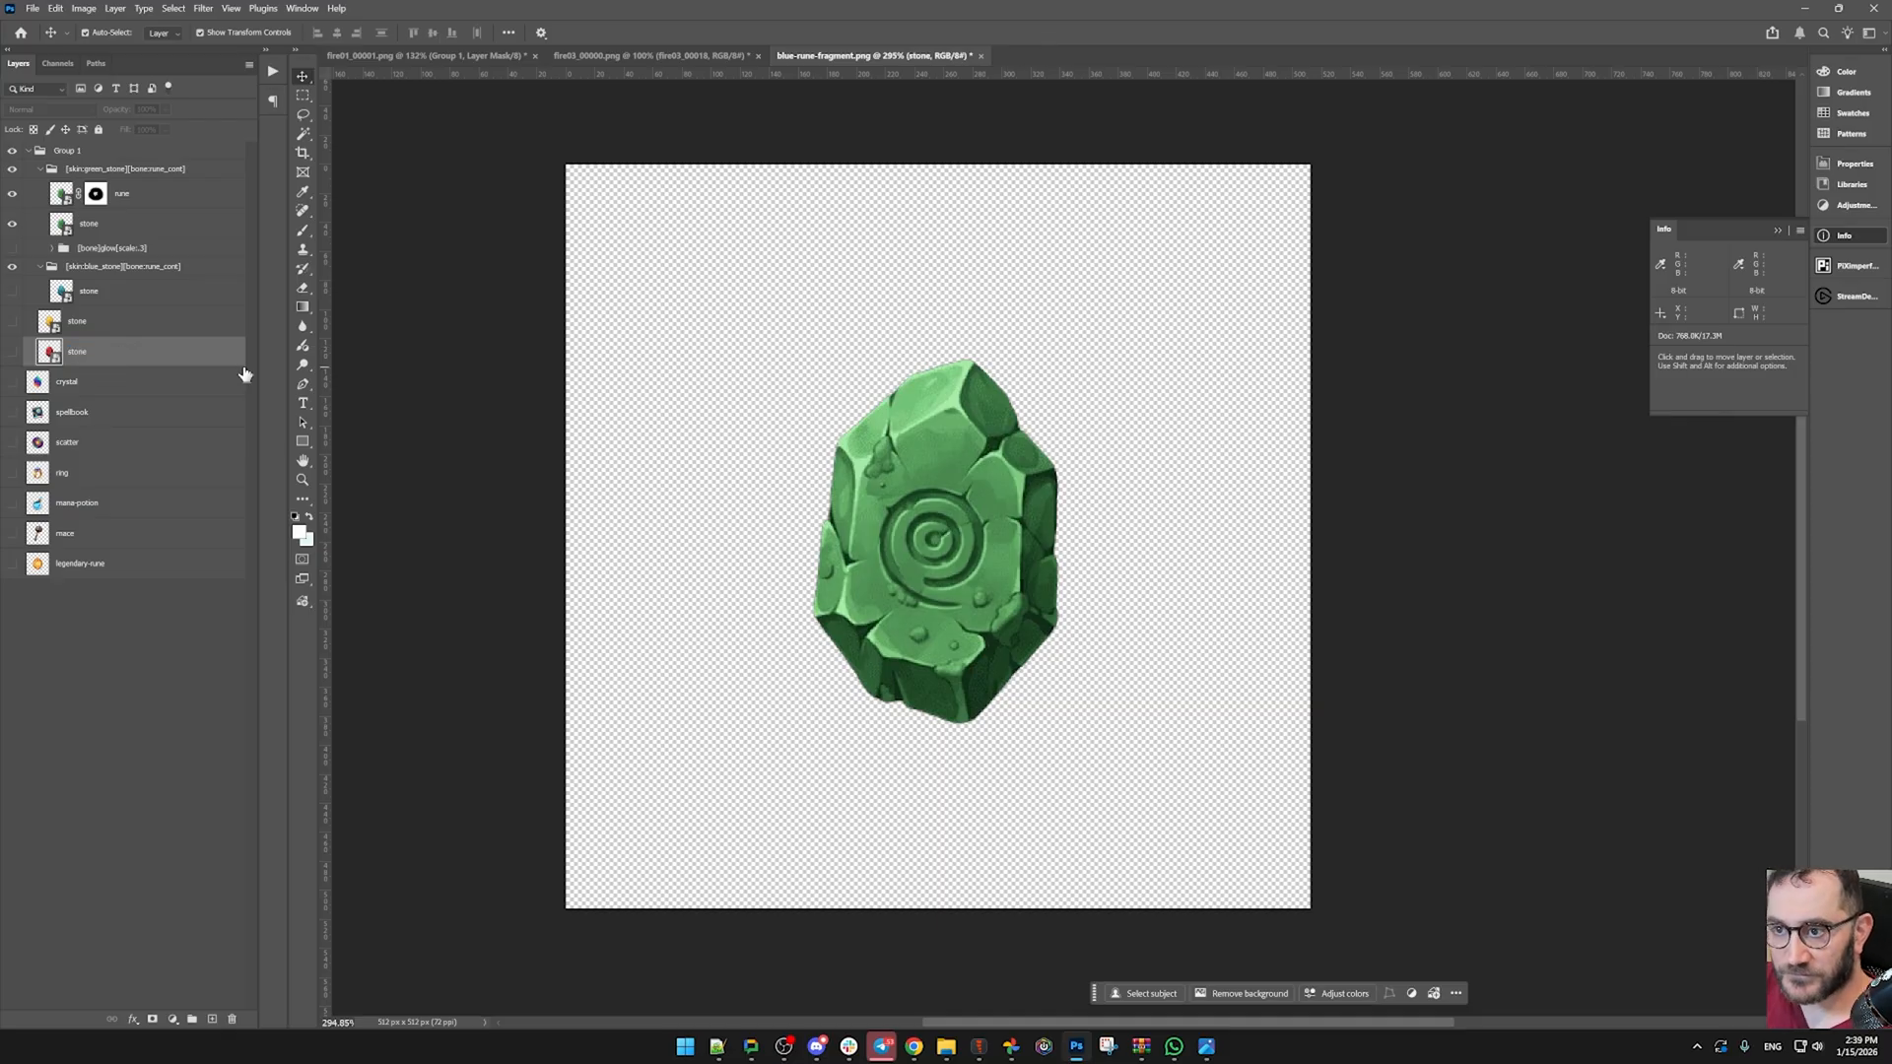
left_click(120, 266)
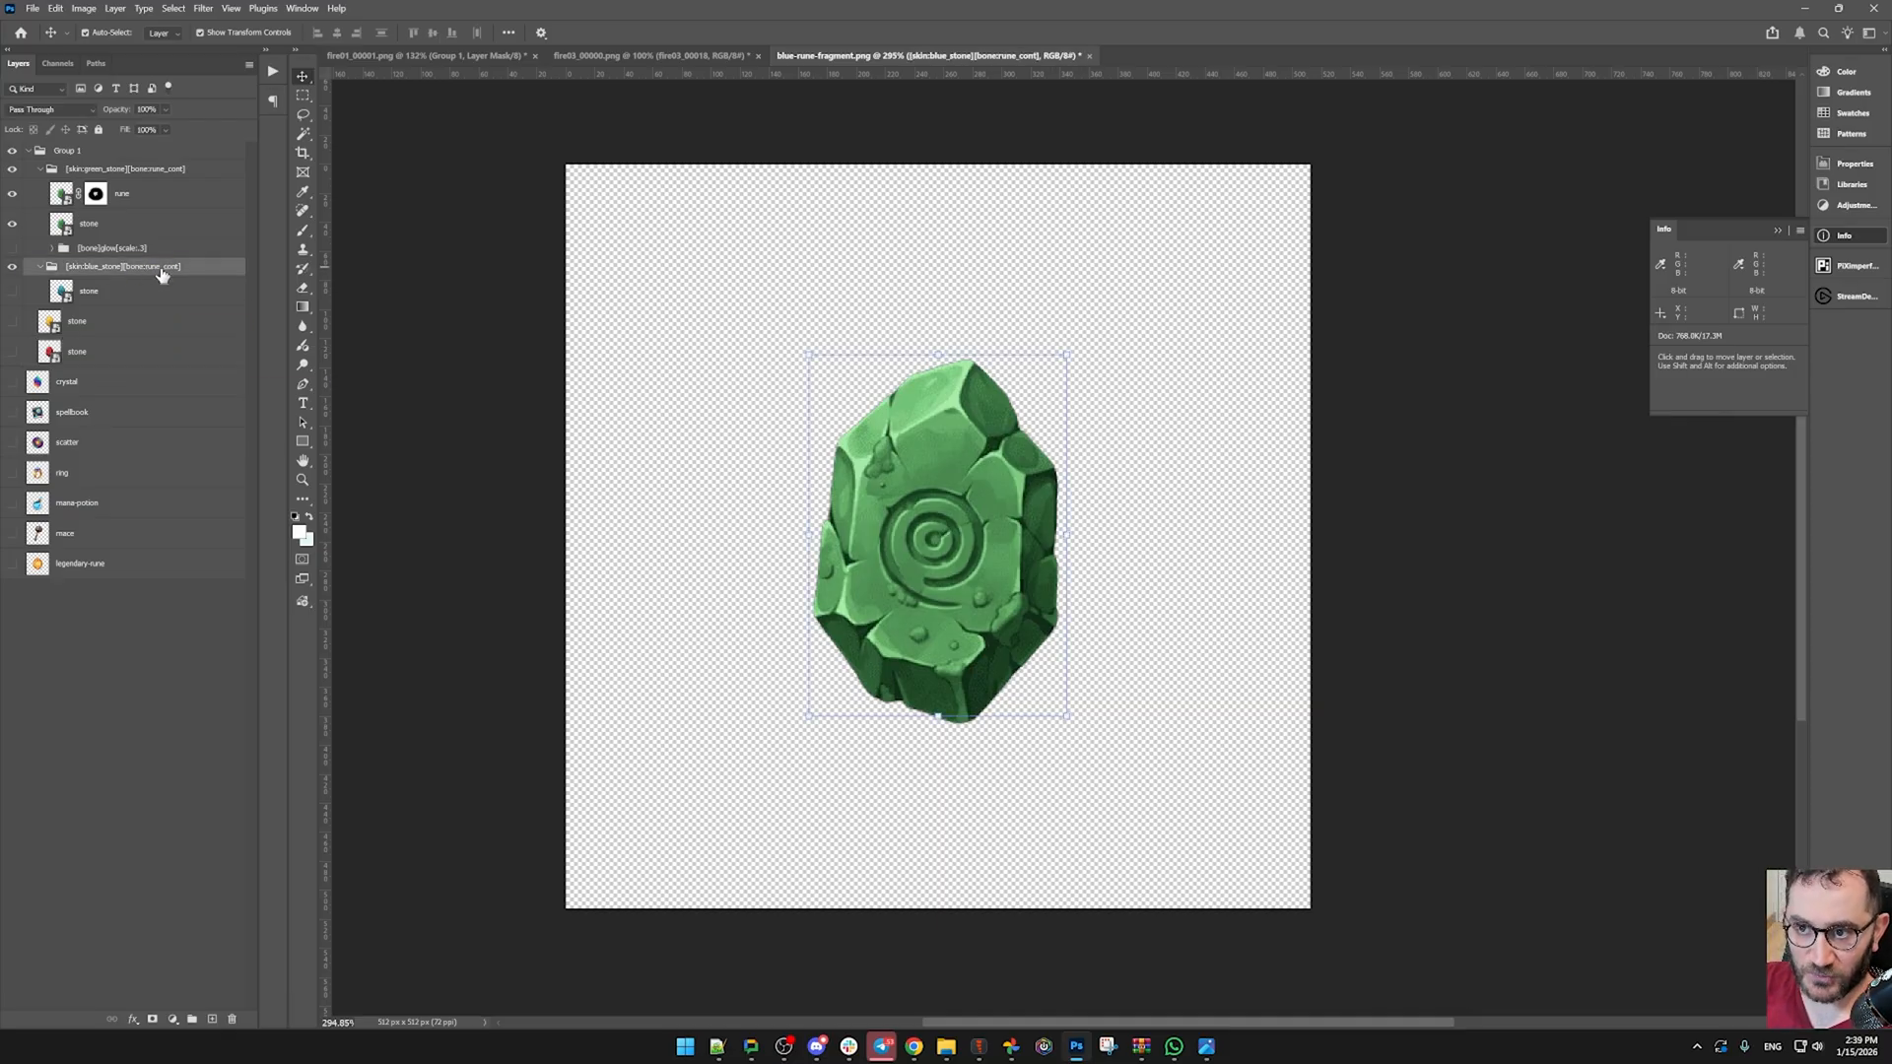
- Duplicate the blue stone layer with Ctrl+J and gather the copies for the glow group
left_click(89, 292)
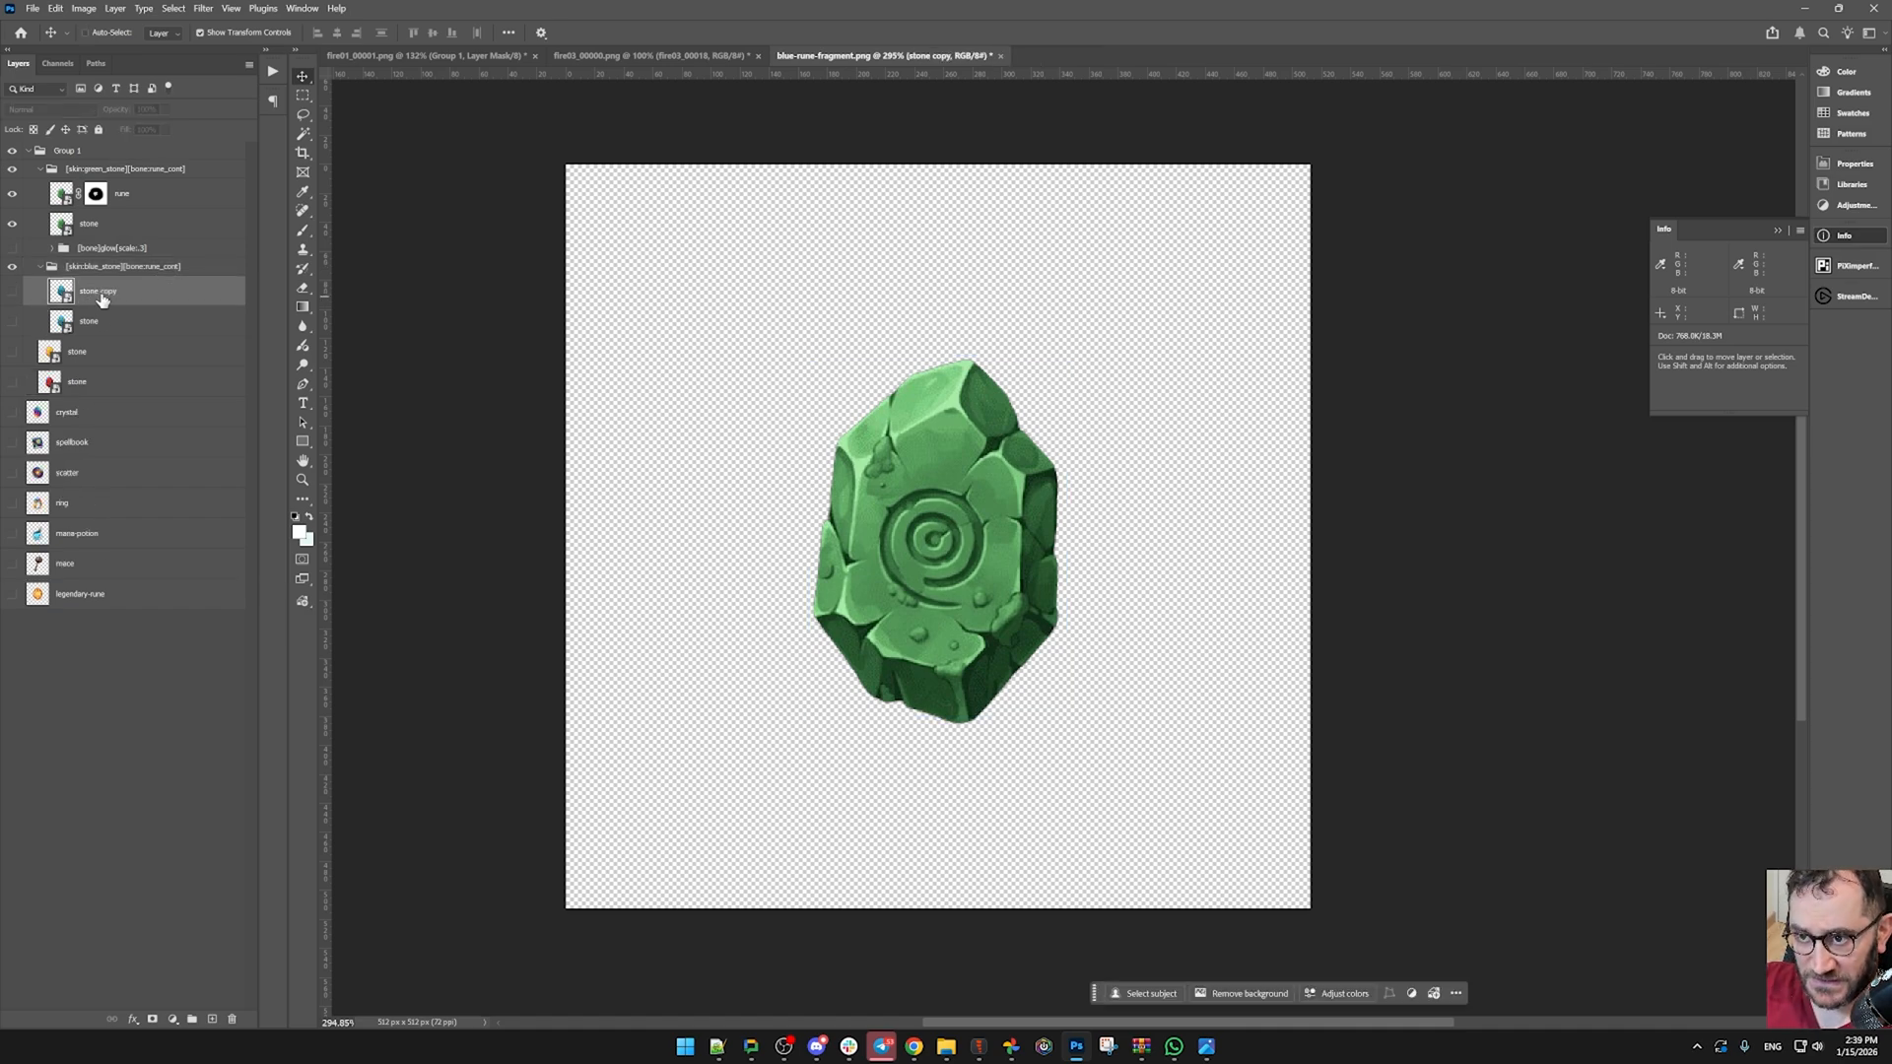
key("ctrl+j")
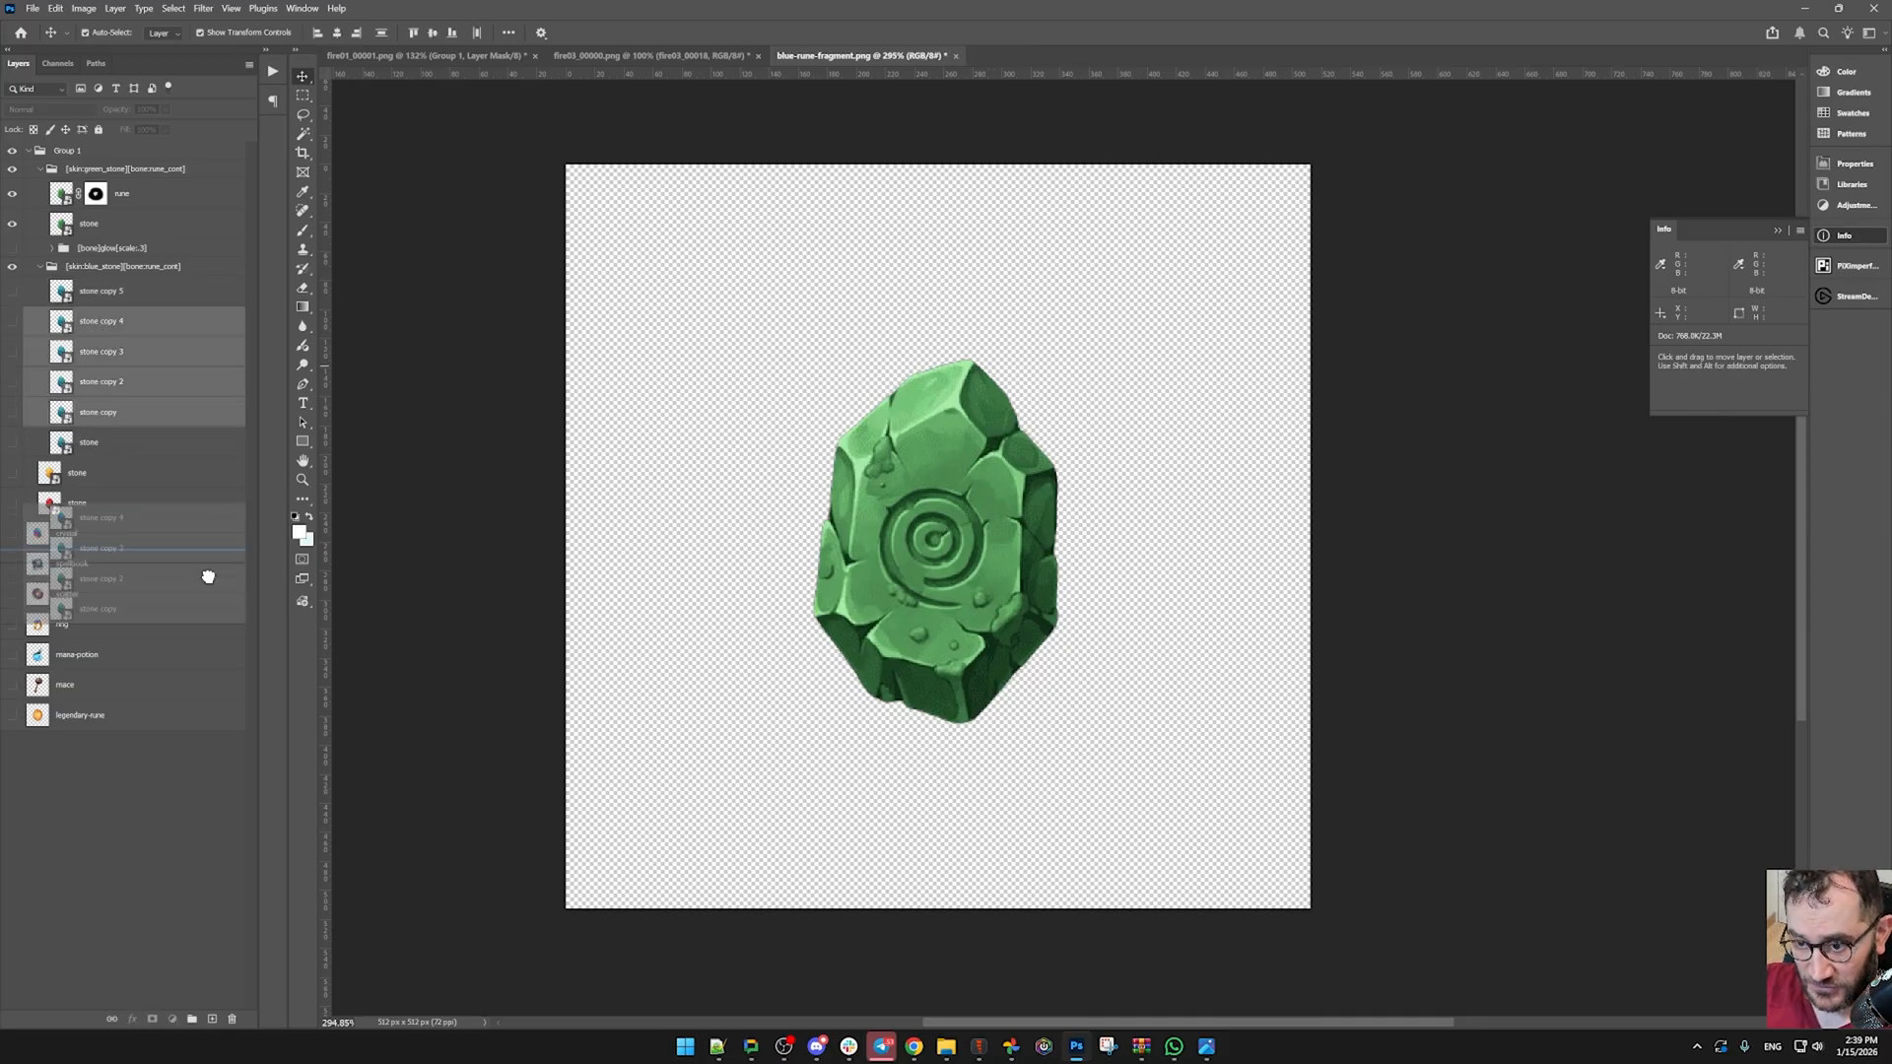
left_click(120, 266)
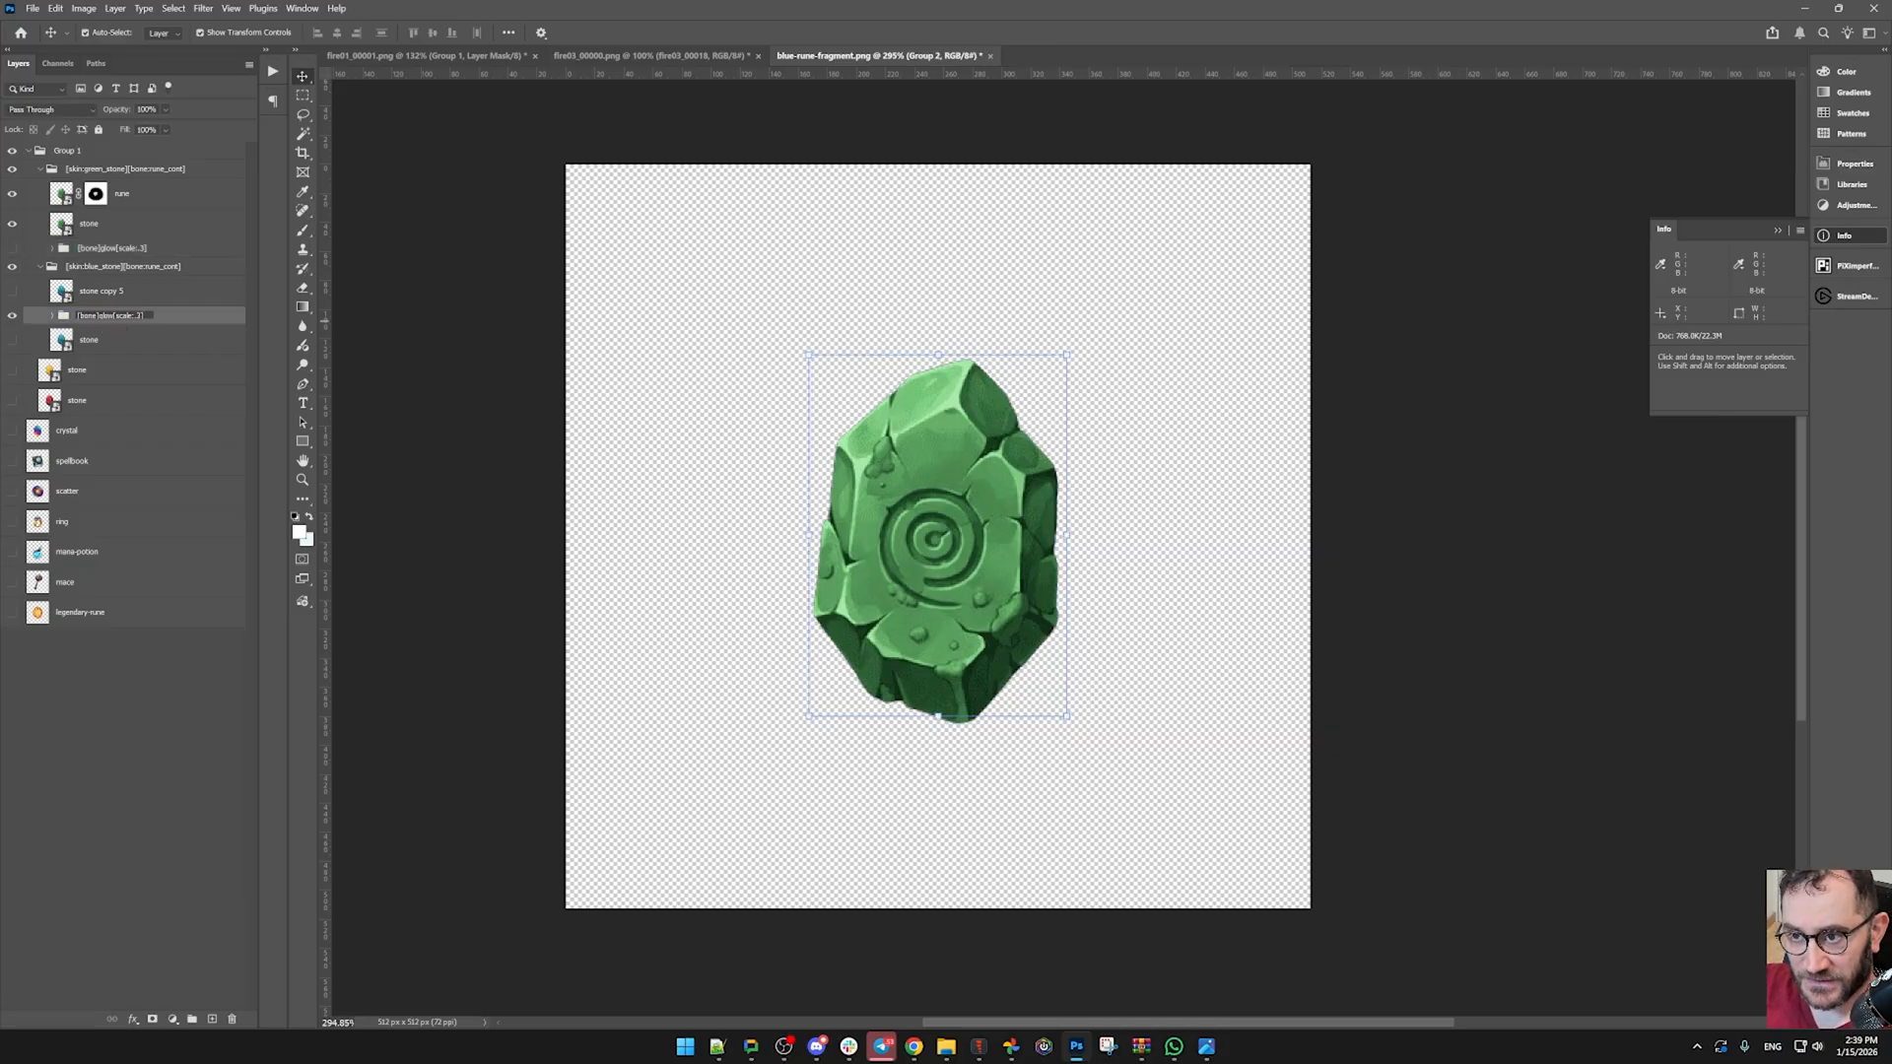
- Name the glow group, then smooth, feather and expand the spiral selection in Select and Mask
left_click(121, 266)
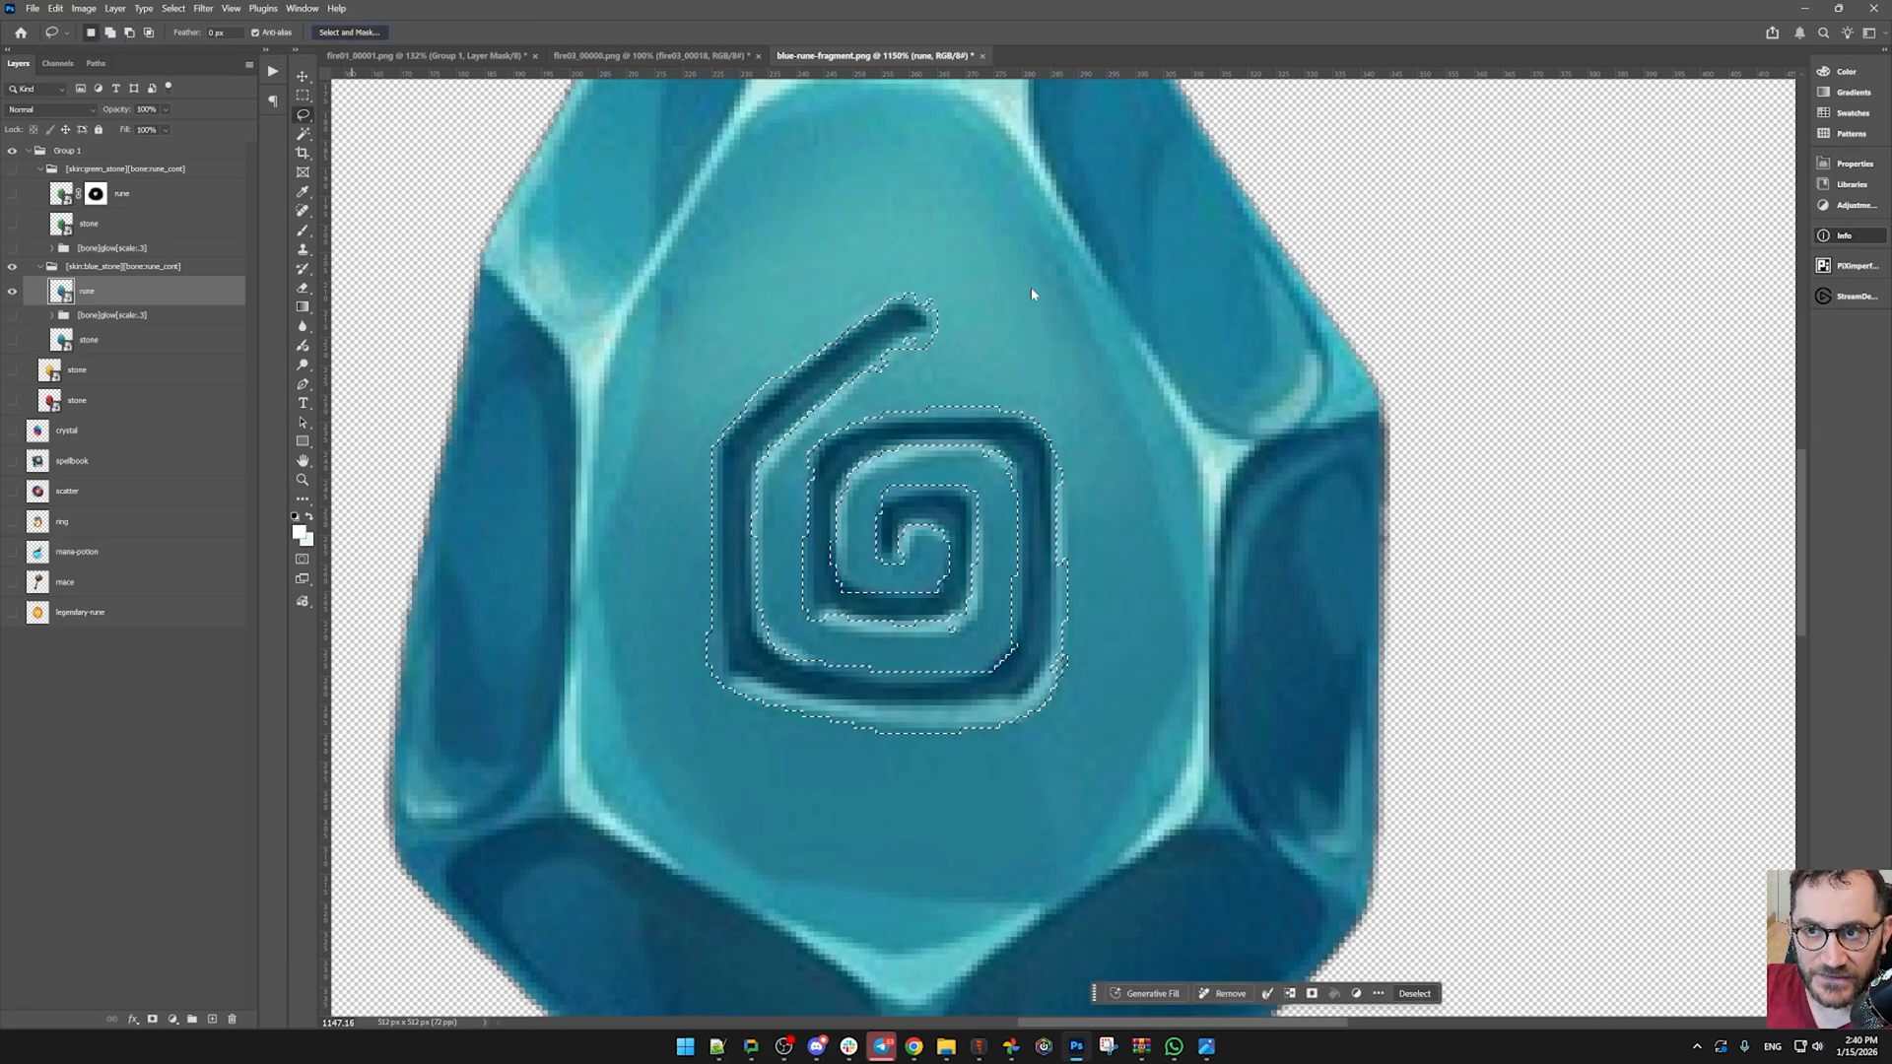
left_click(347, 31)
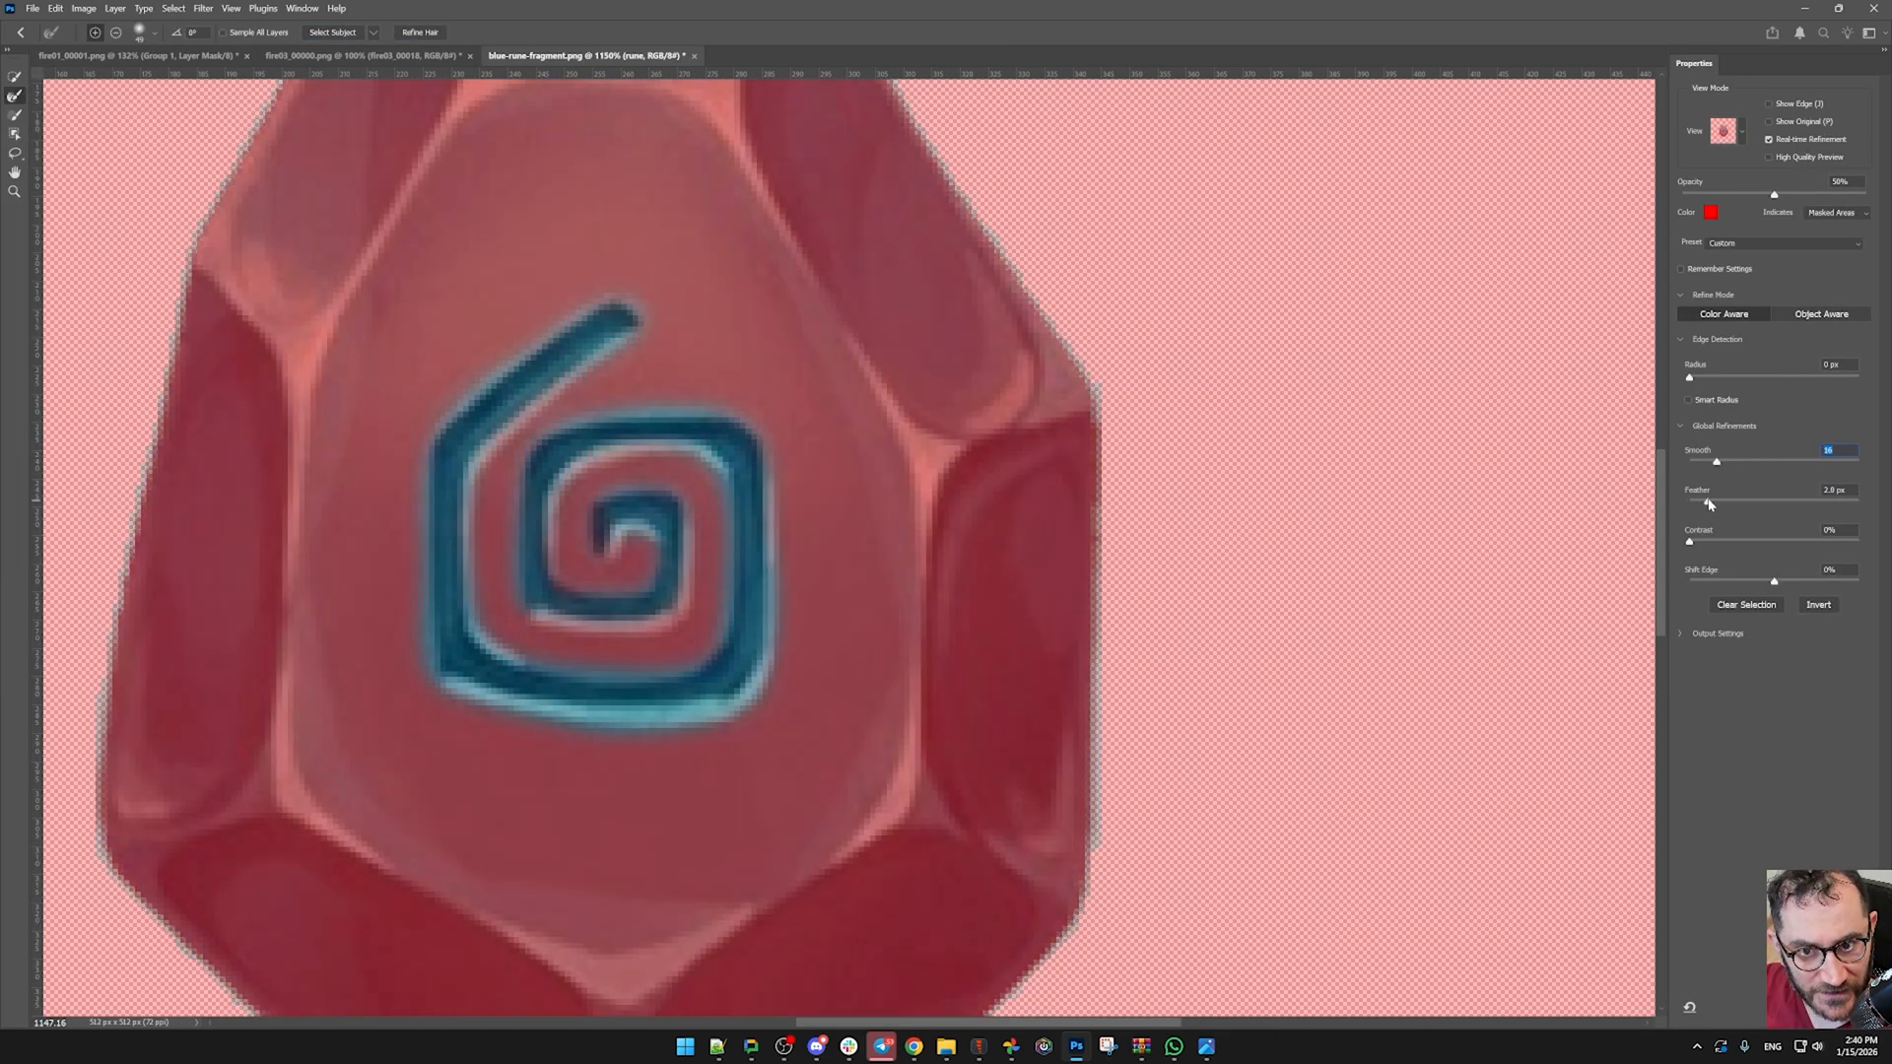
left_click_drag(1690, 542, 1701, 542)
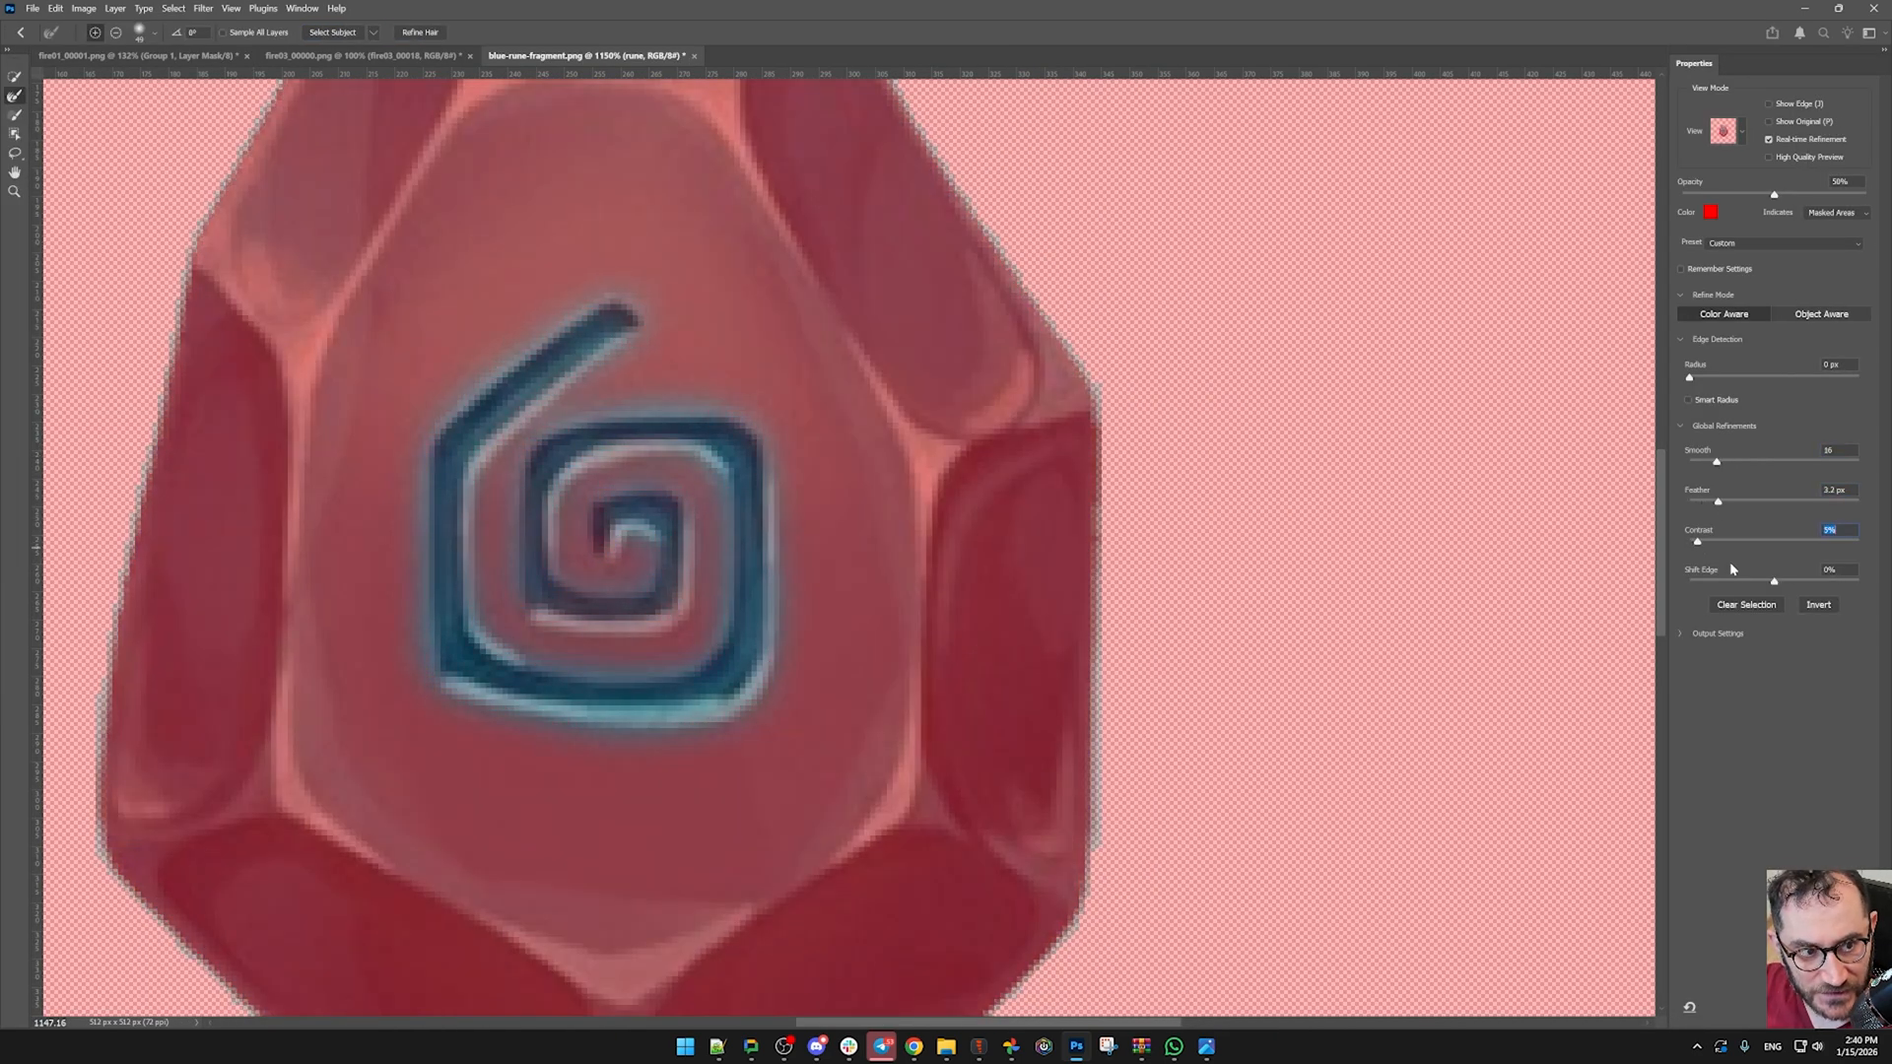
left_click_drag(1774, 580, 1807, 579)
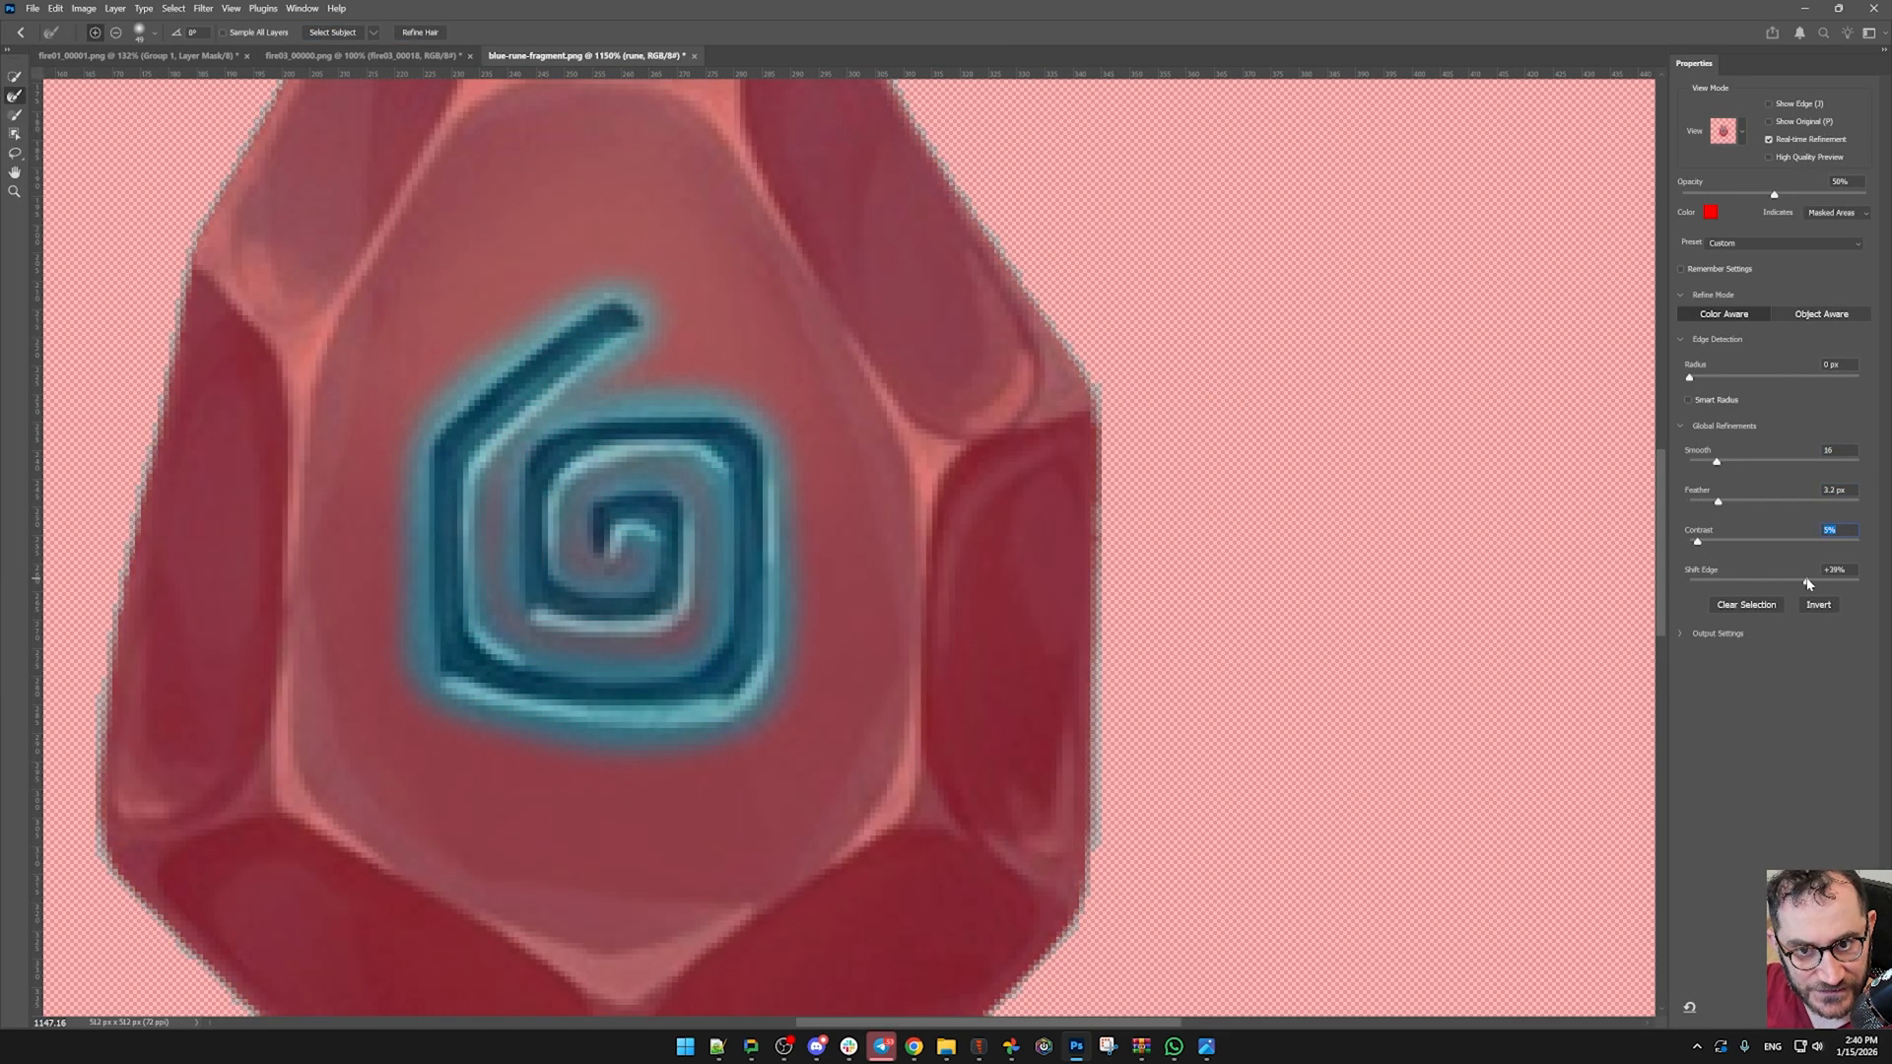
left_click_drag(1798, 579, 1797, 579)
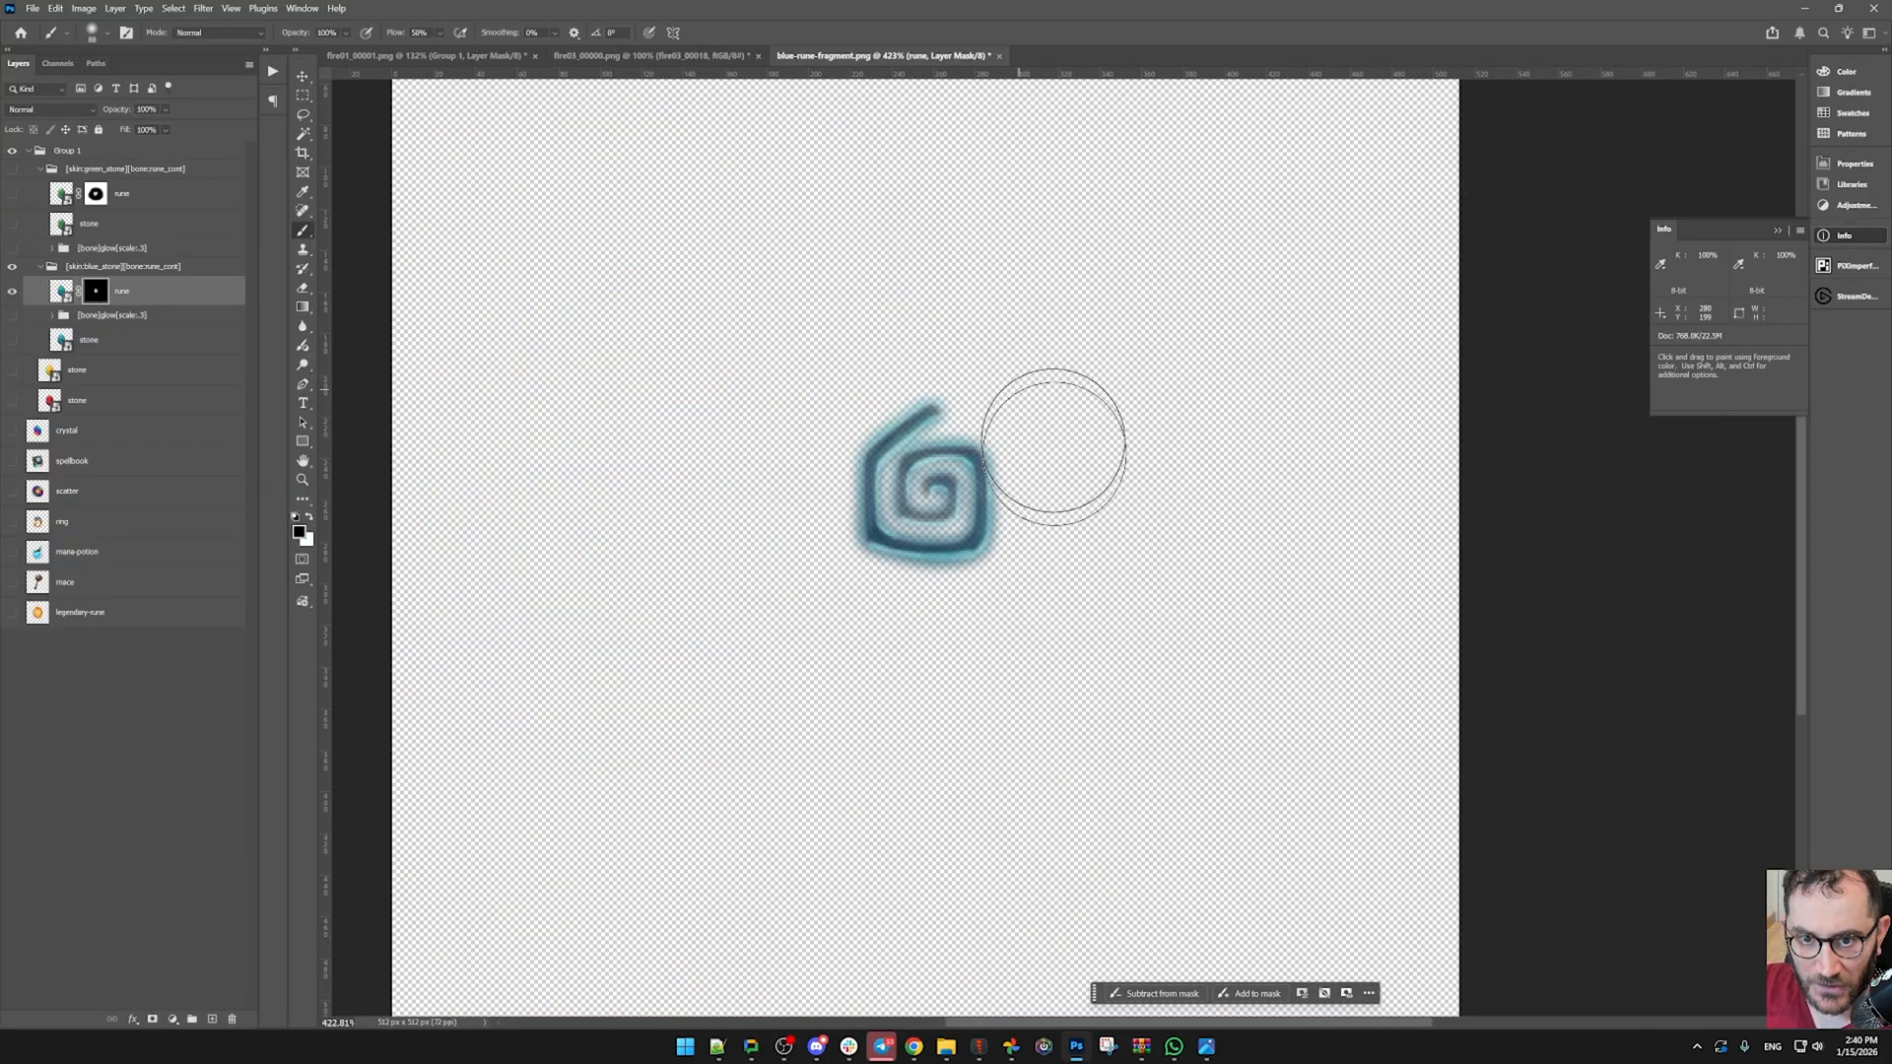
mouse_move(1065, 461)
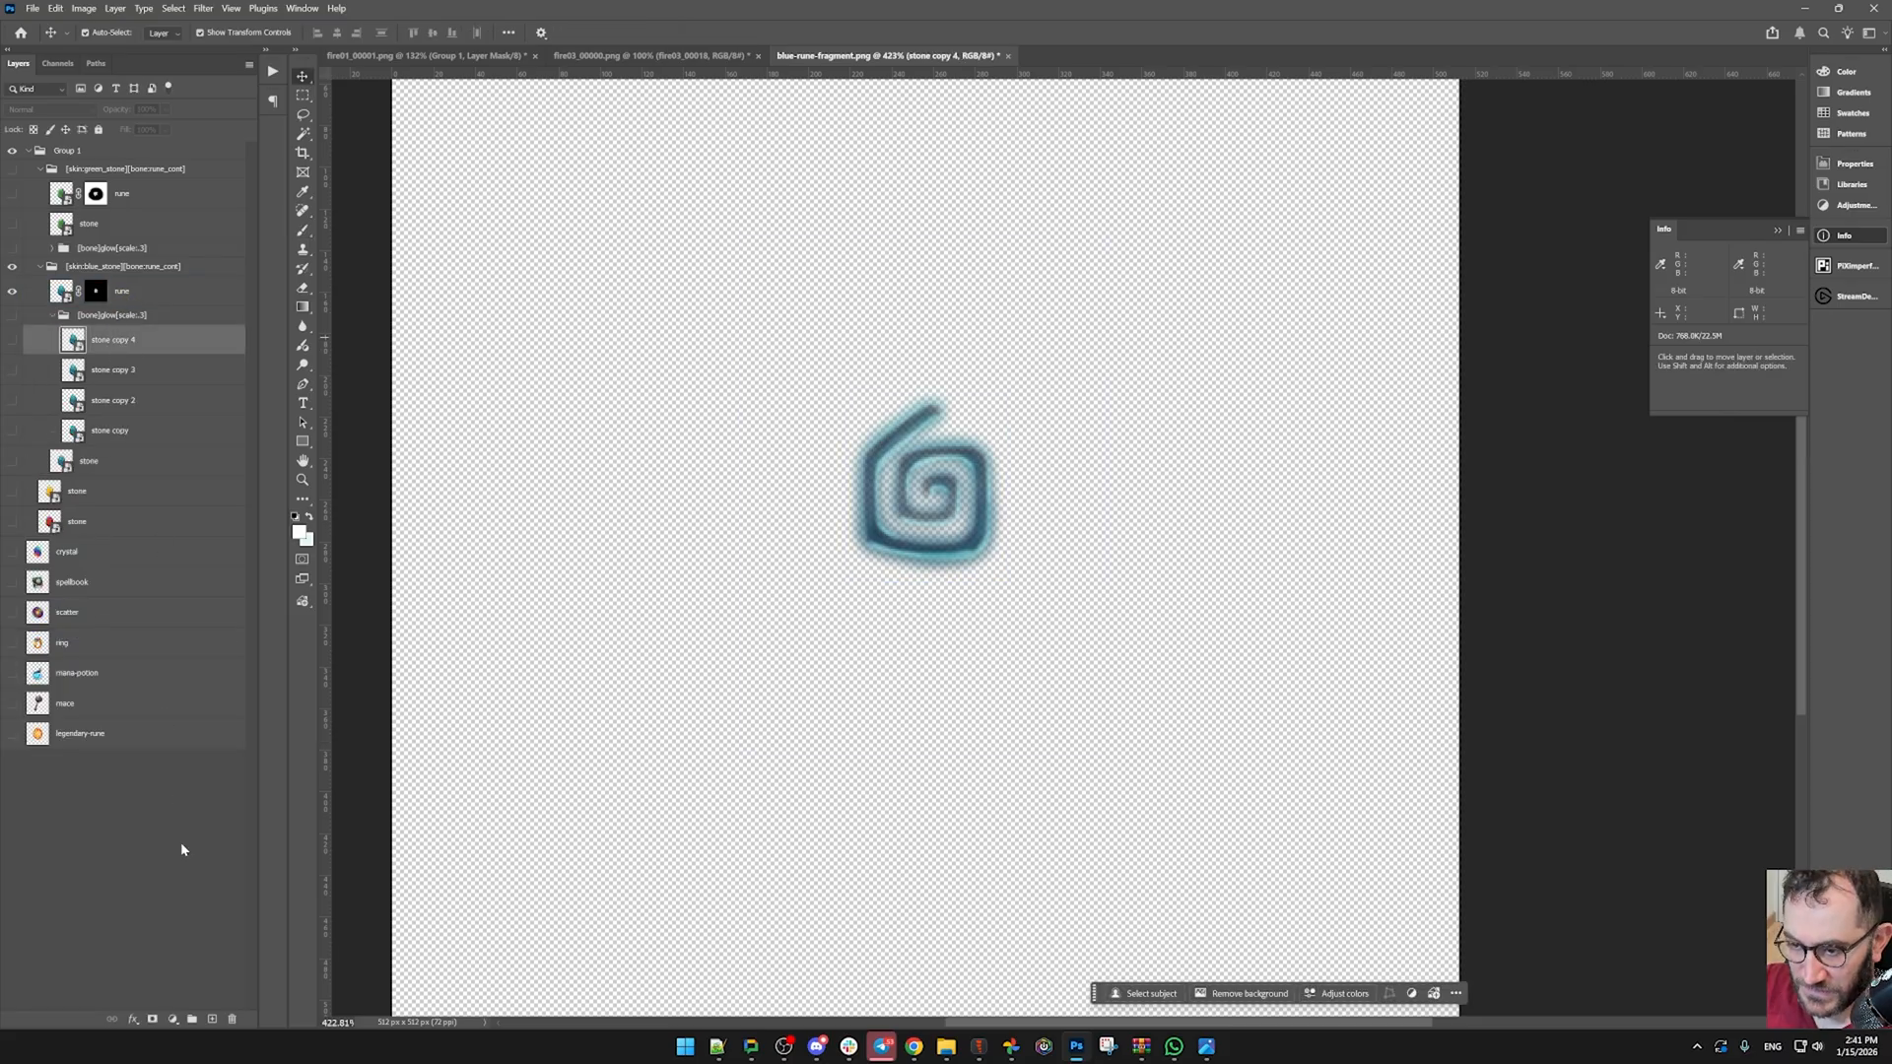
- Lasso-mask the spiral on a stone copy and move it under the [bone][glow][scale:3] group
left_click(12, 339)
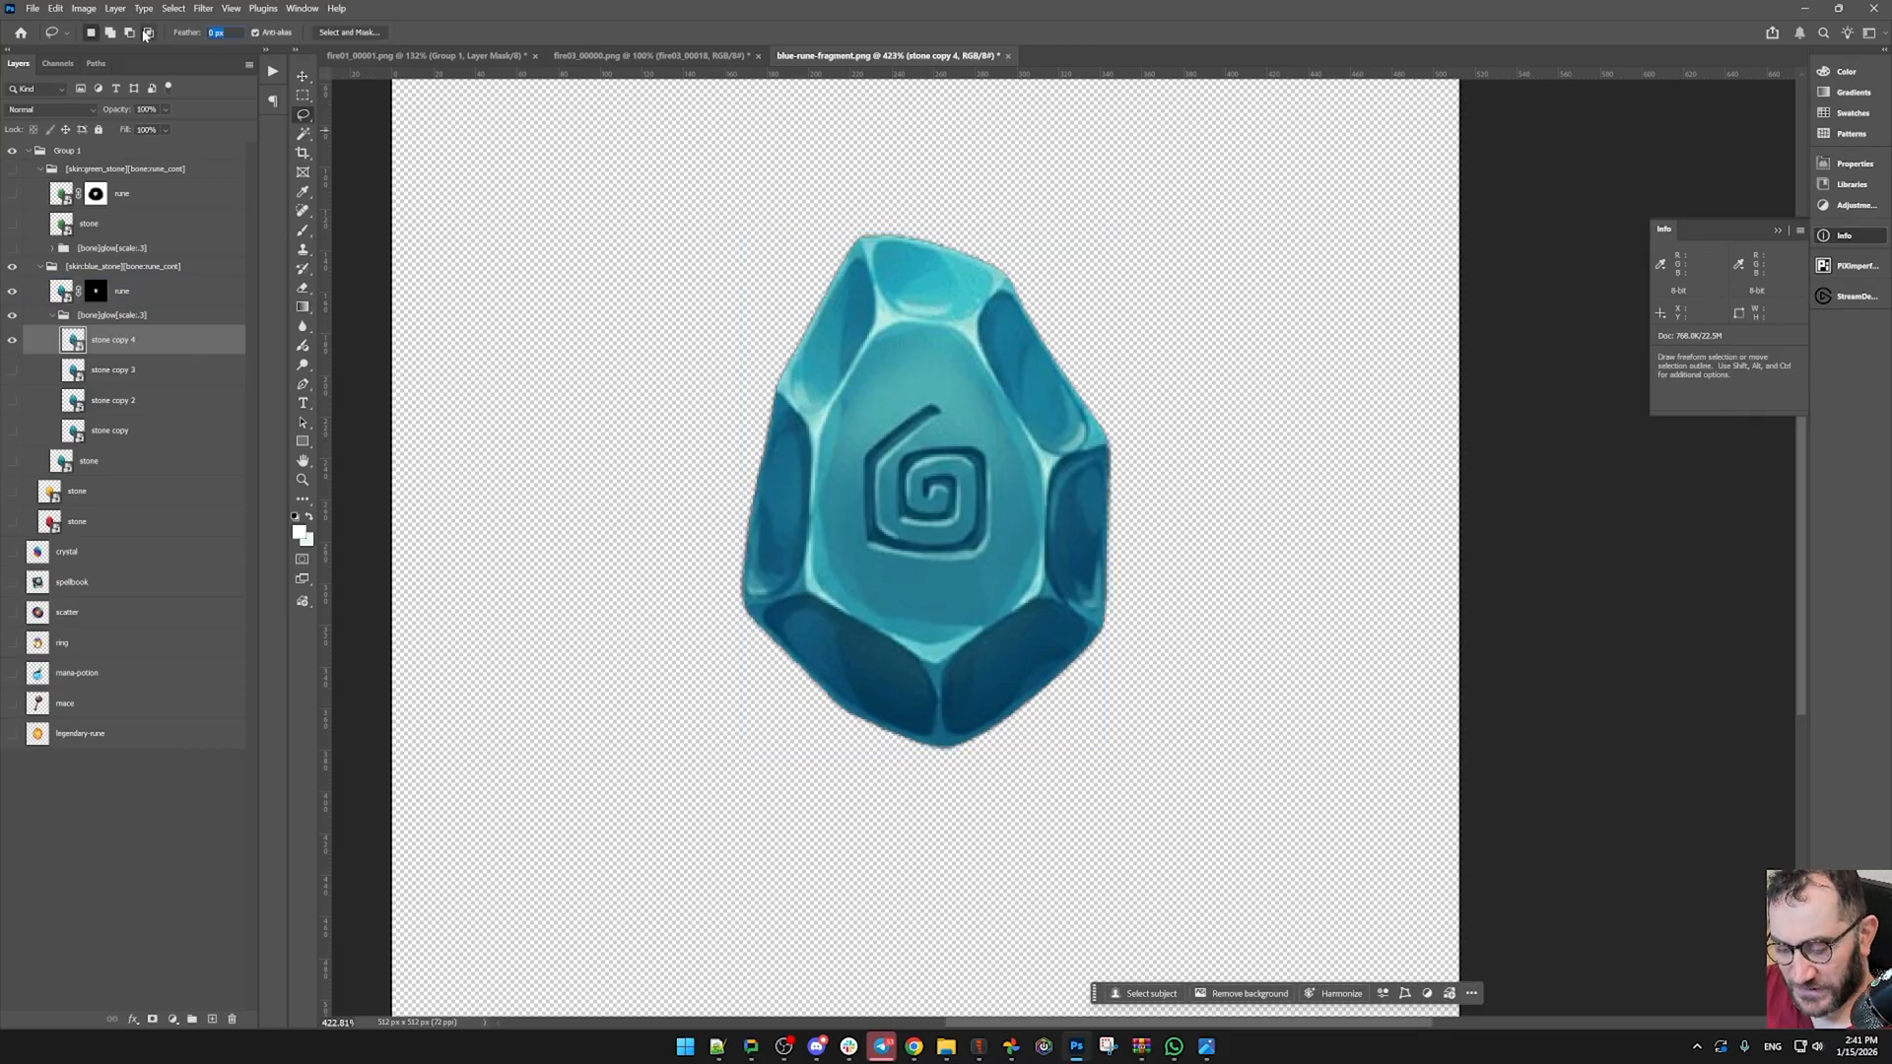
left_click_drag(814, 193, 863, 609)
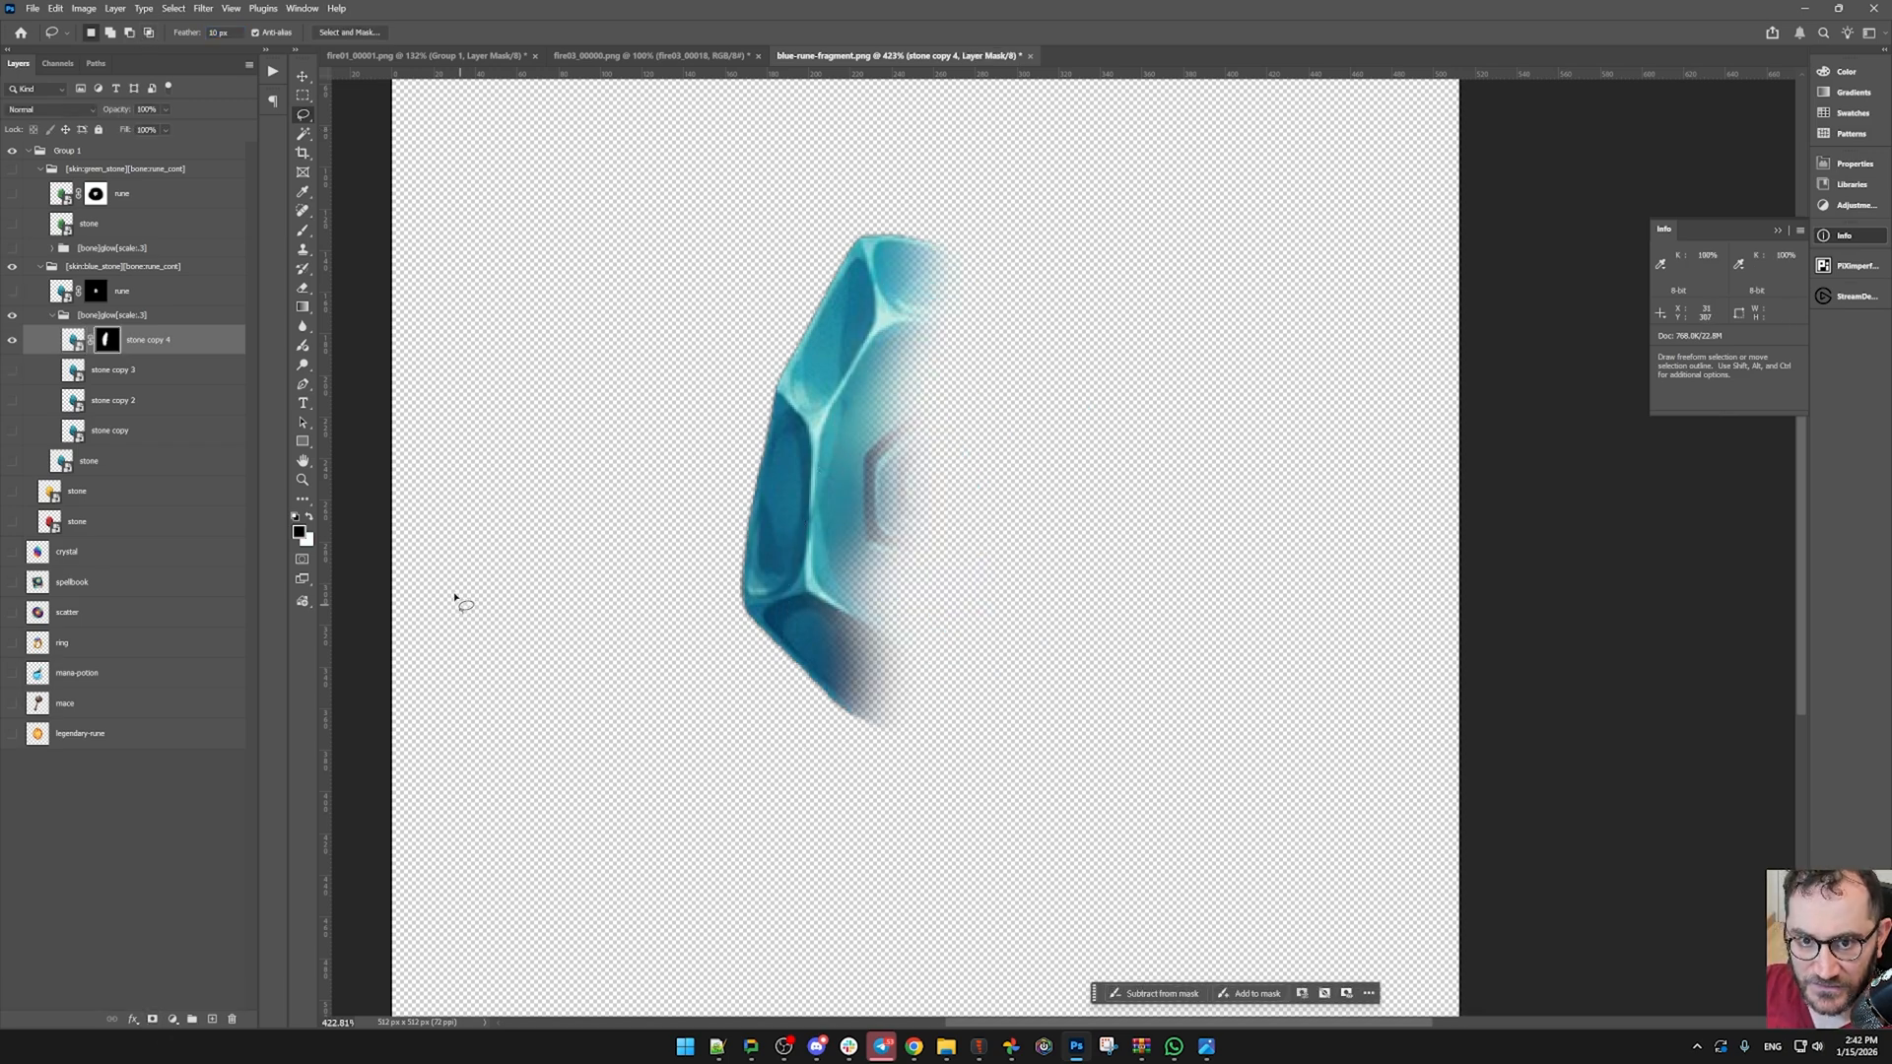
left_click(112, 368)
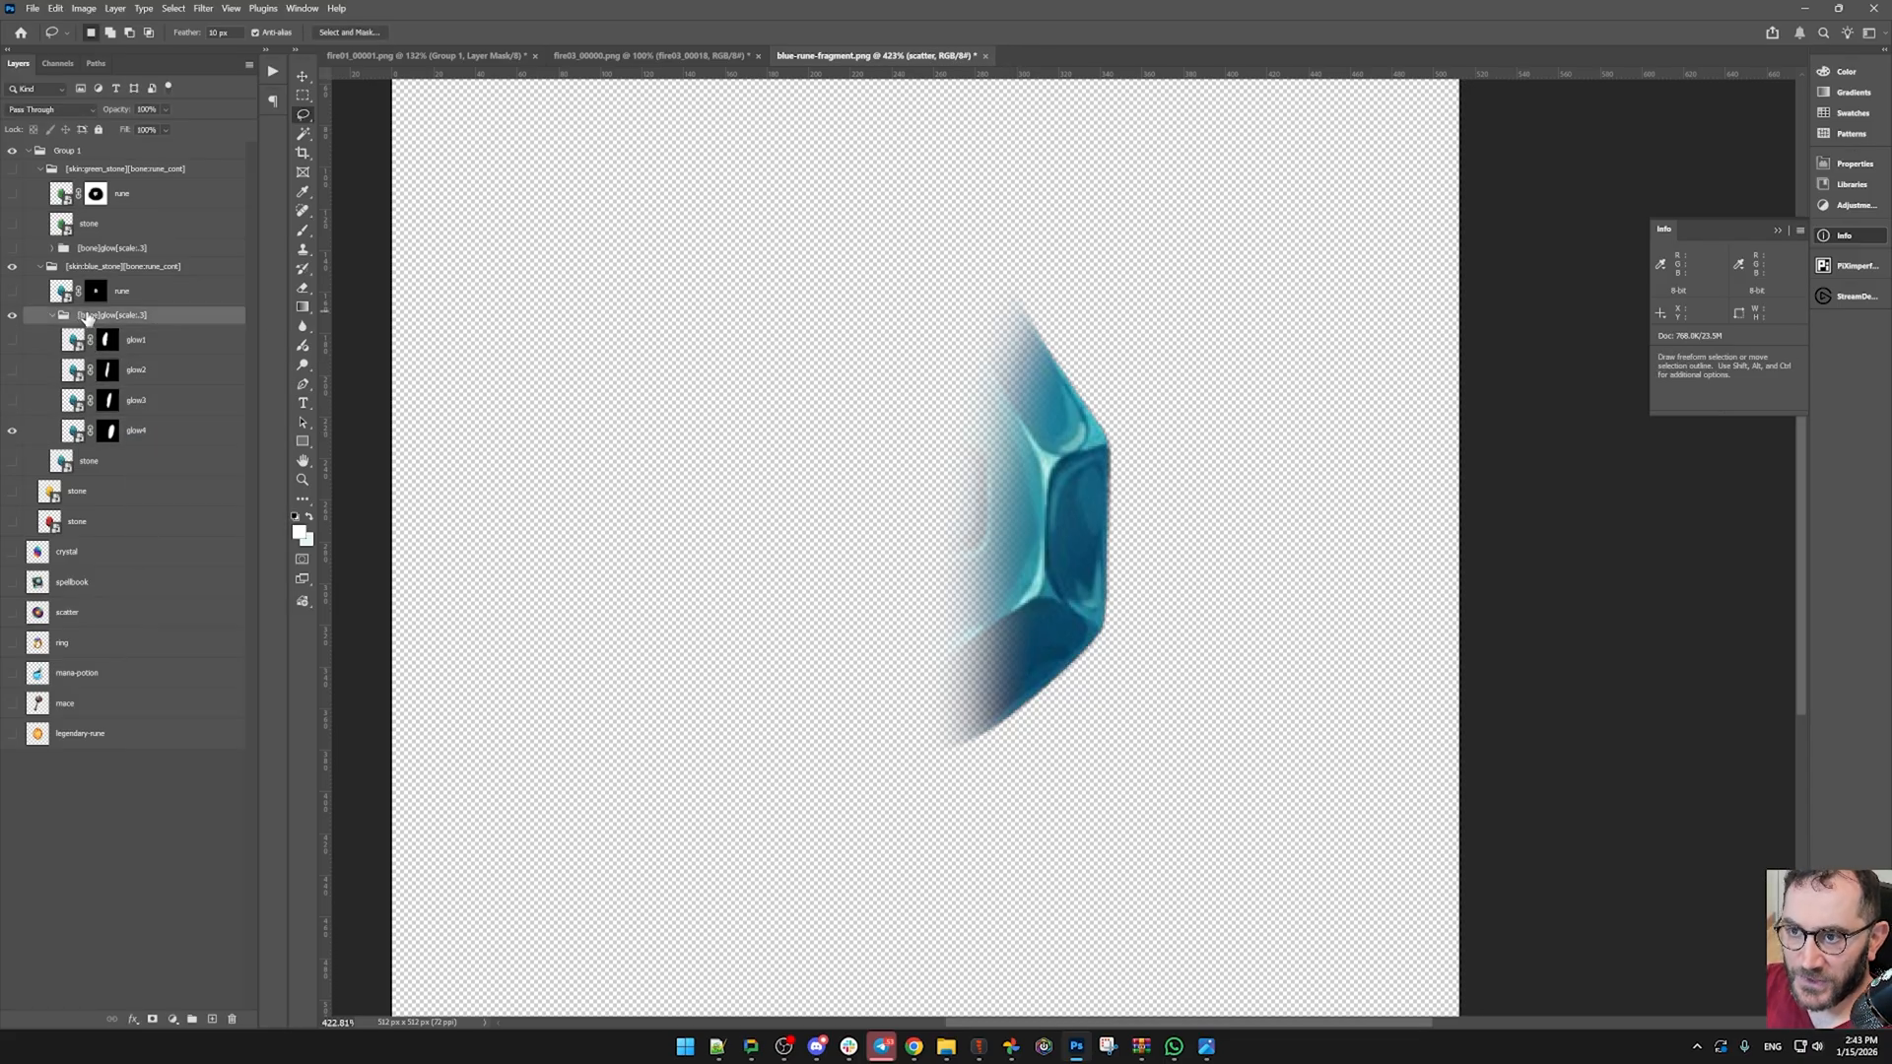
left_click(114, 316)
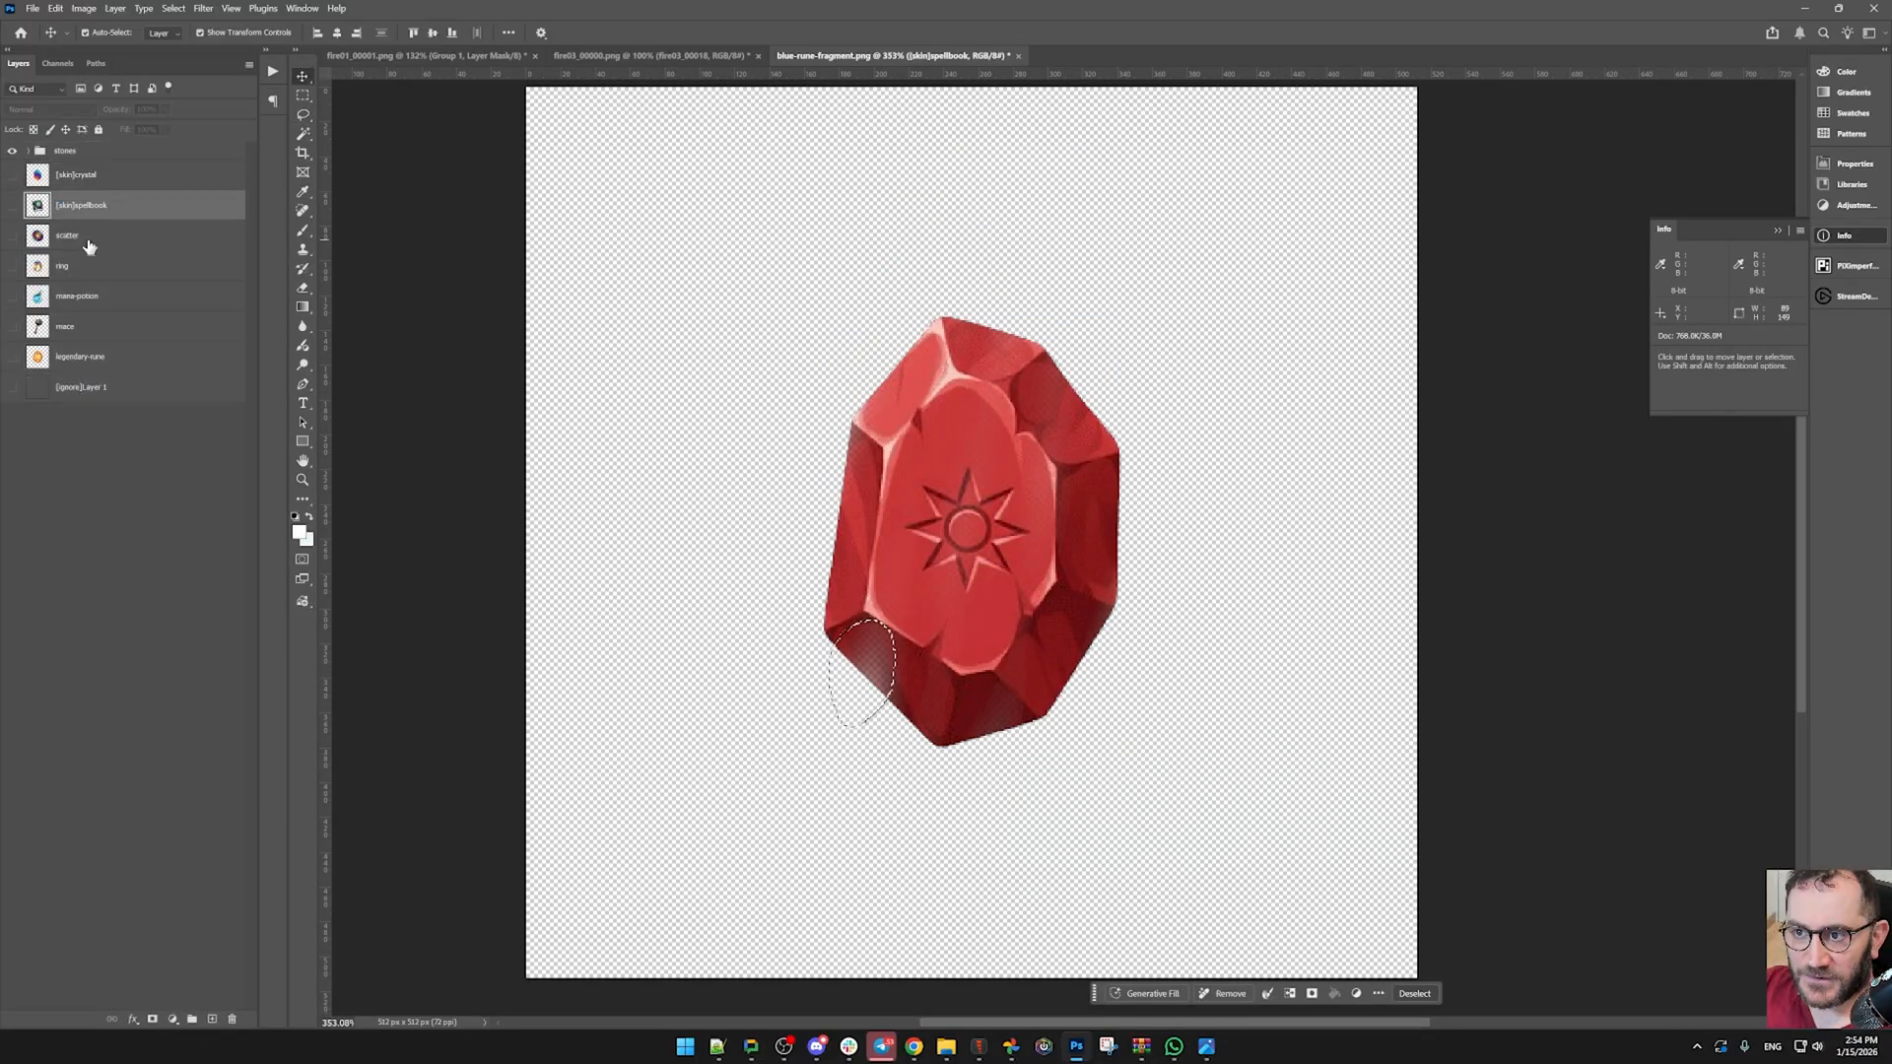
- Launch the PhotoshopToSpine export script from File > Scripts
key("ctrl+shift+s")
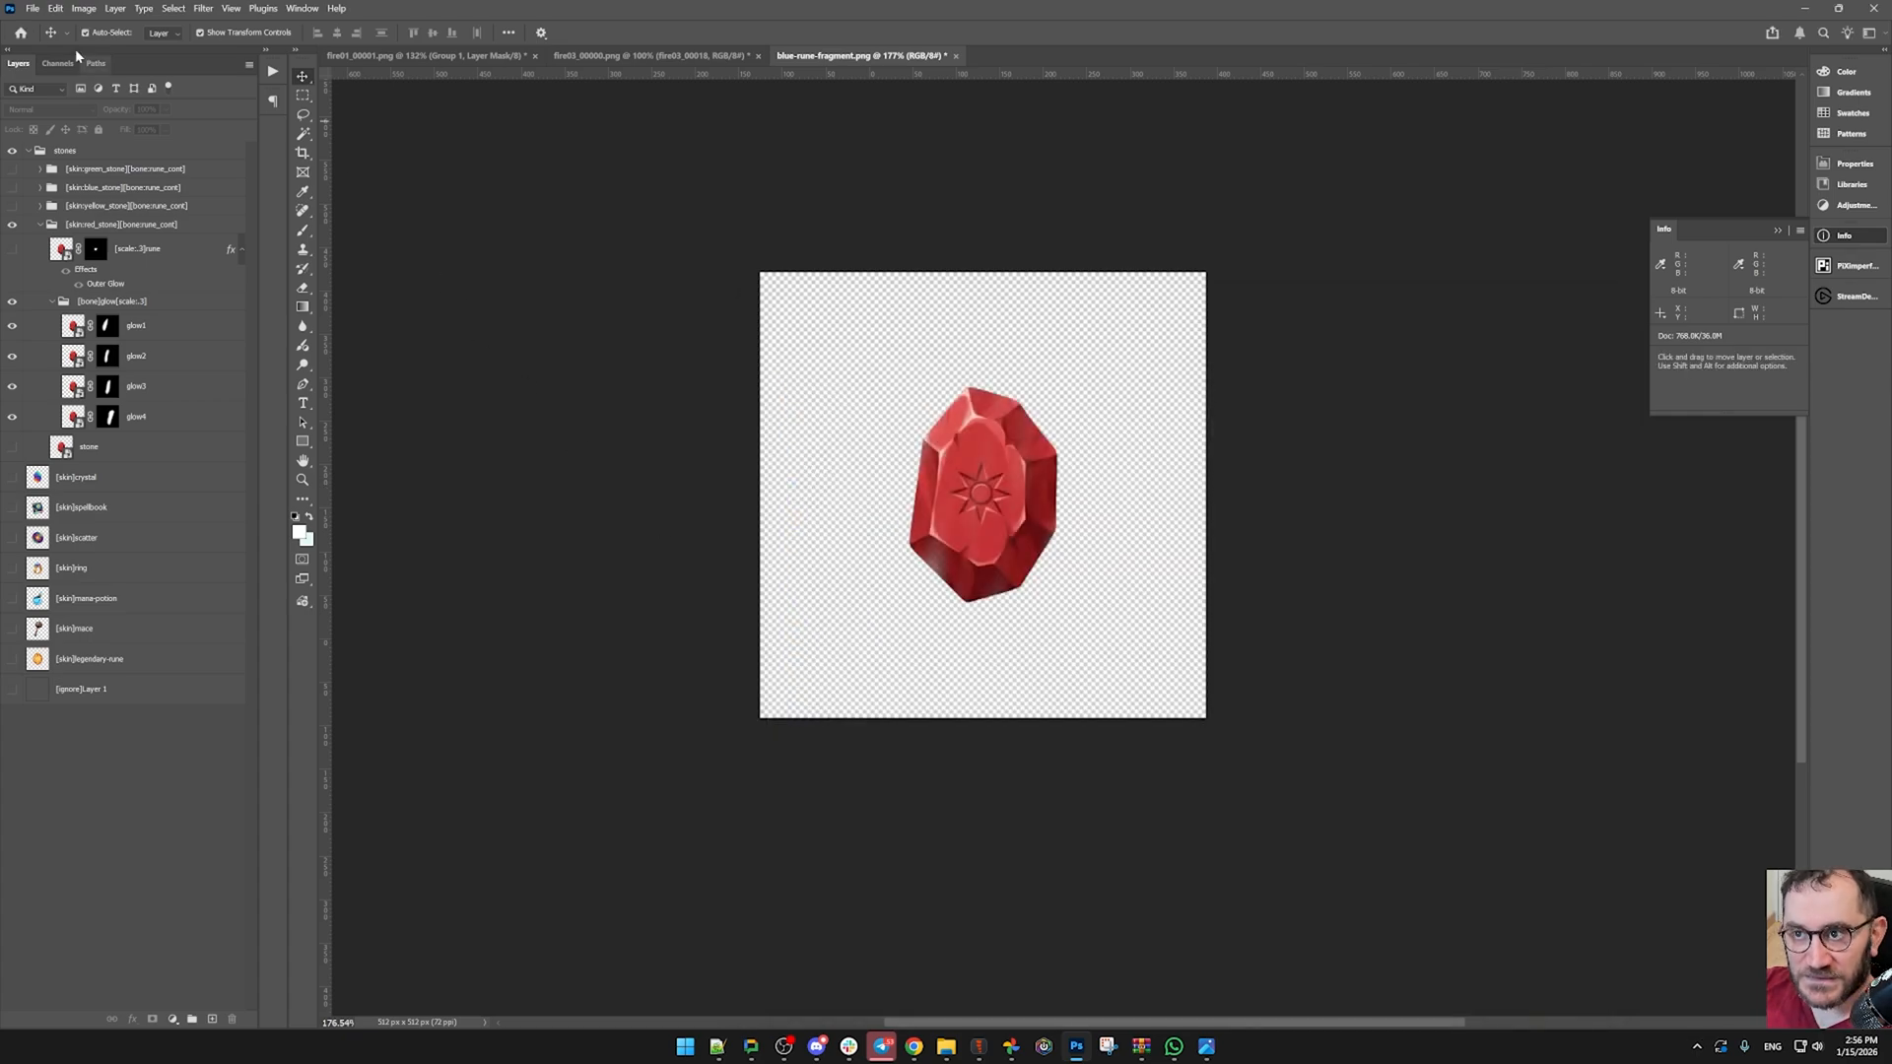
left_click(33, 8)
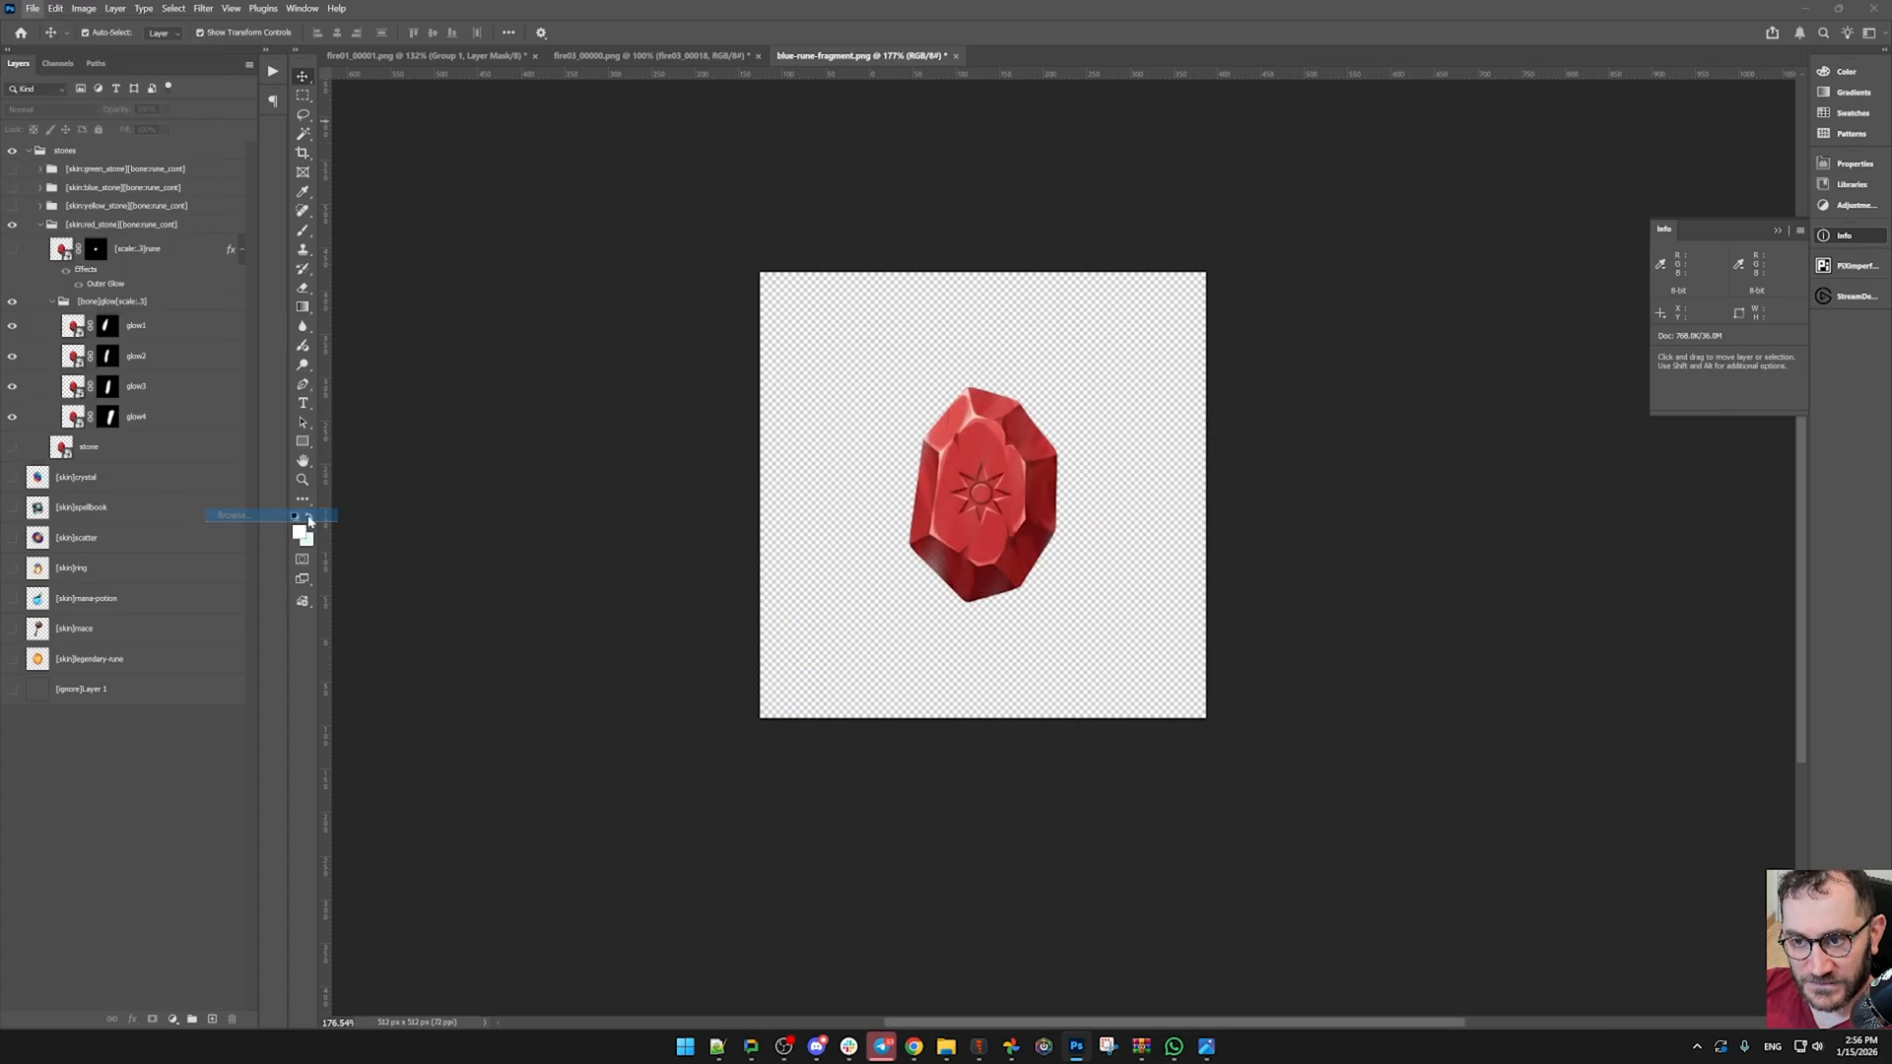
left_click(307, 515)
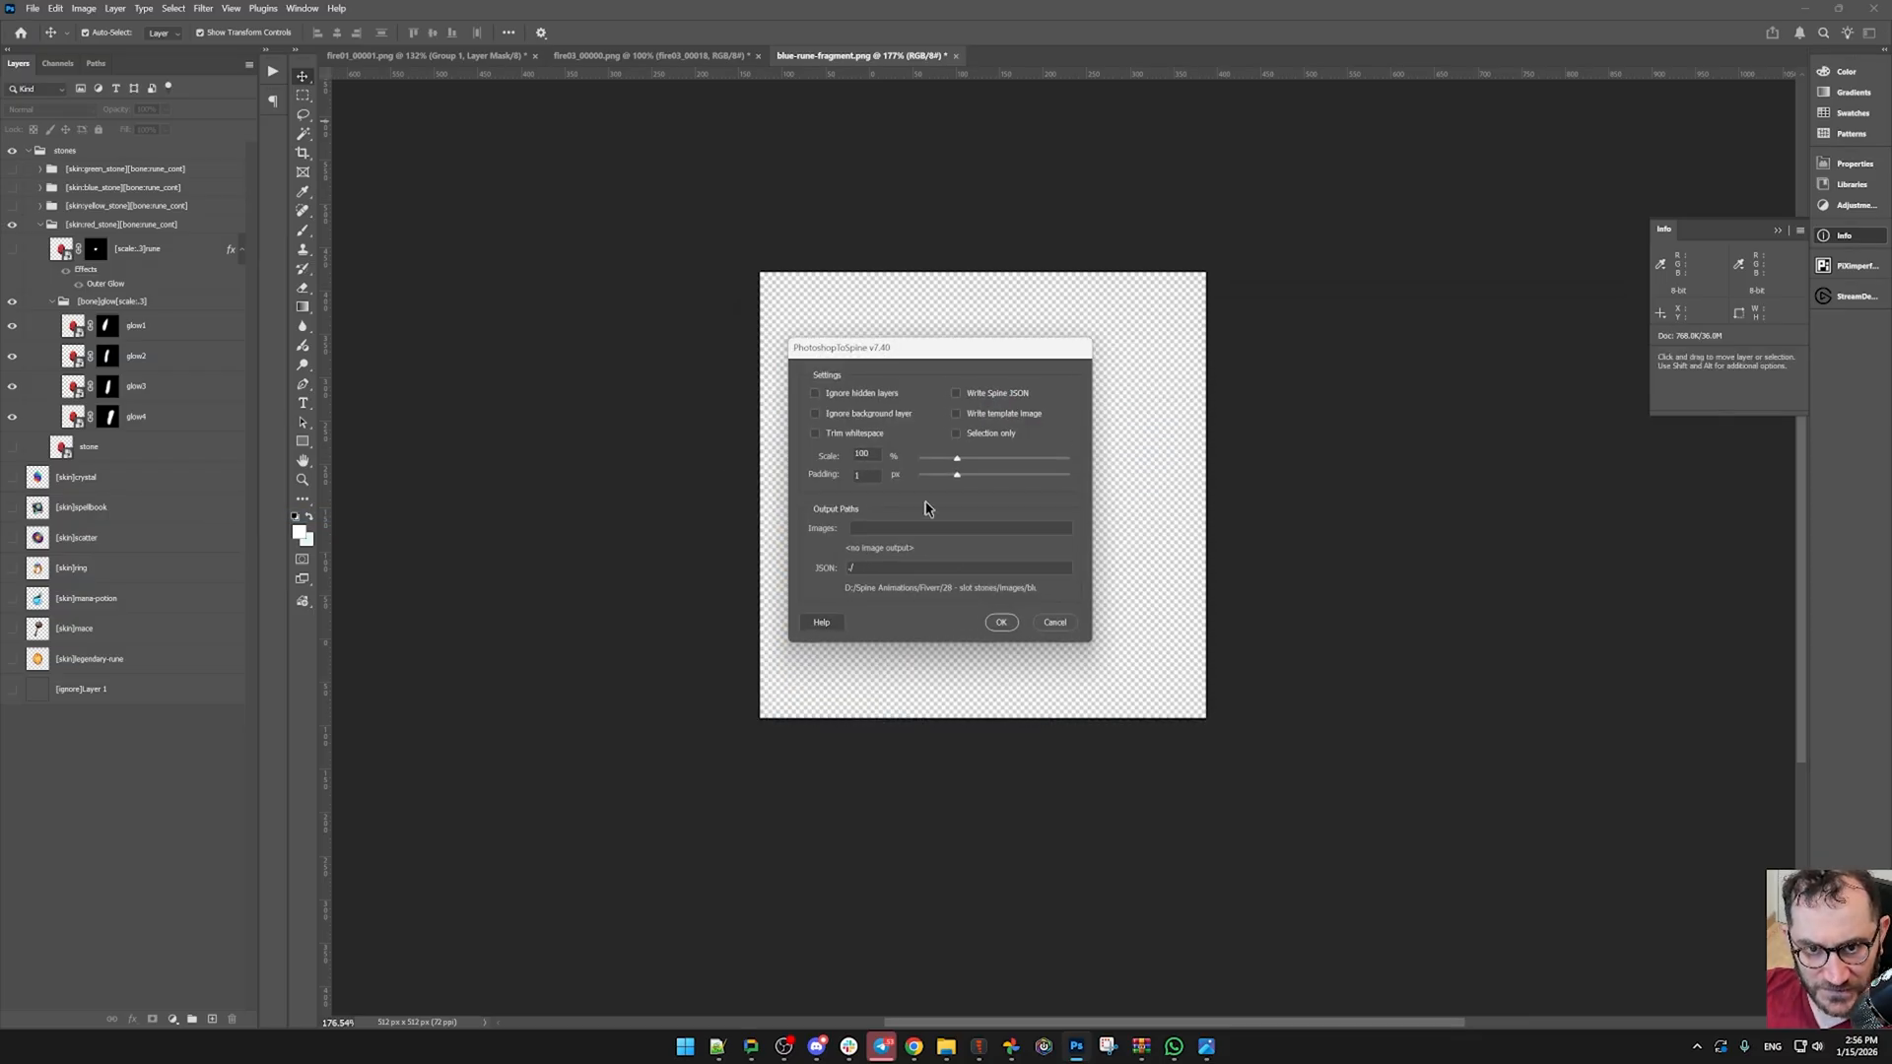
- Enable Trim whitespace and Write Spine JSON and set the images output path
left_click(816, 434)
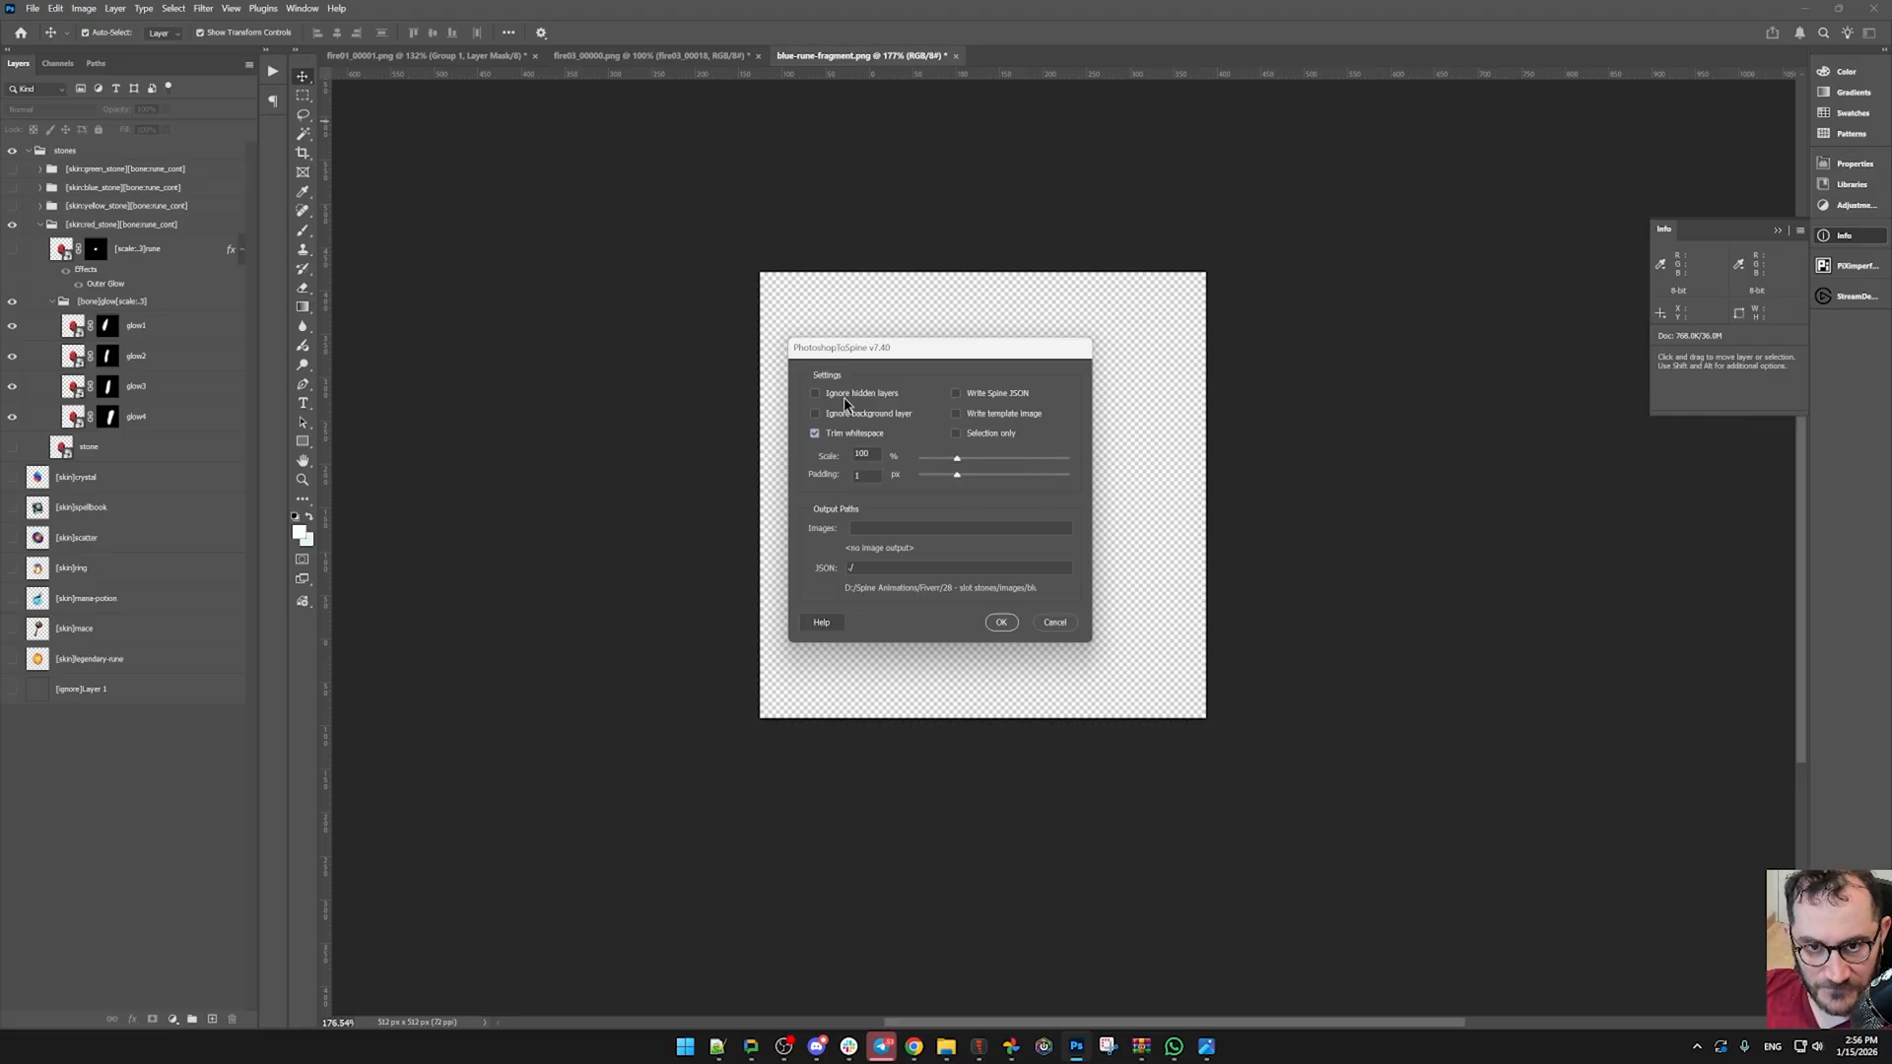
mouse_move(985, 404)
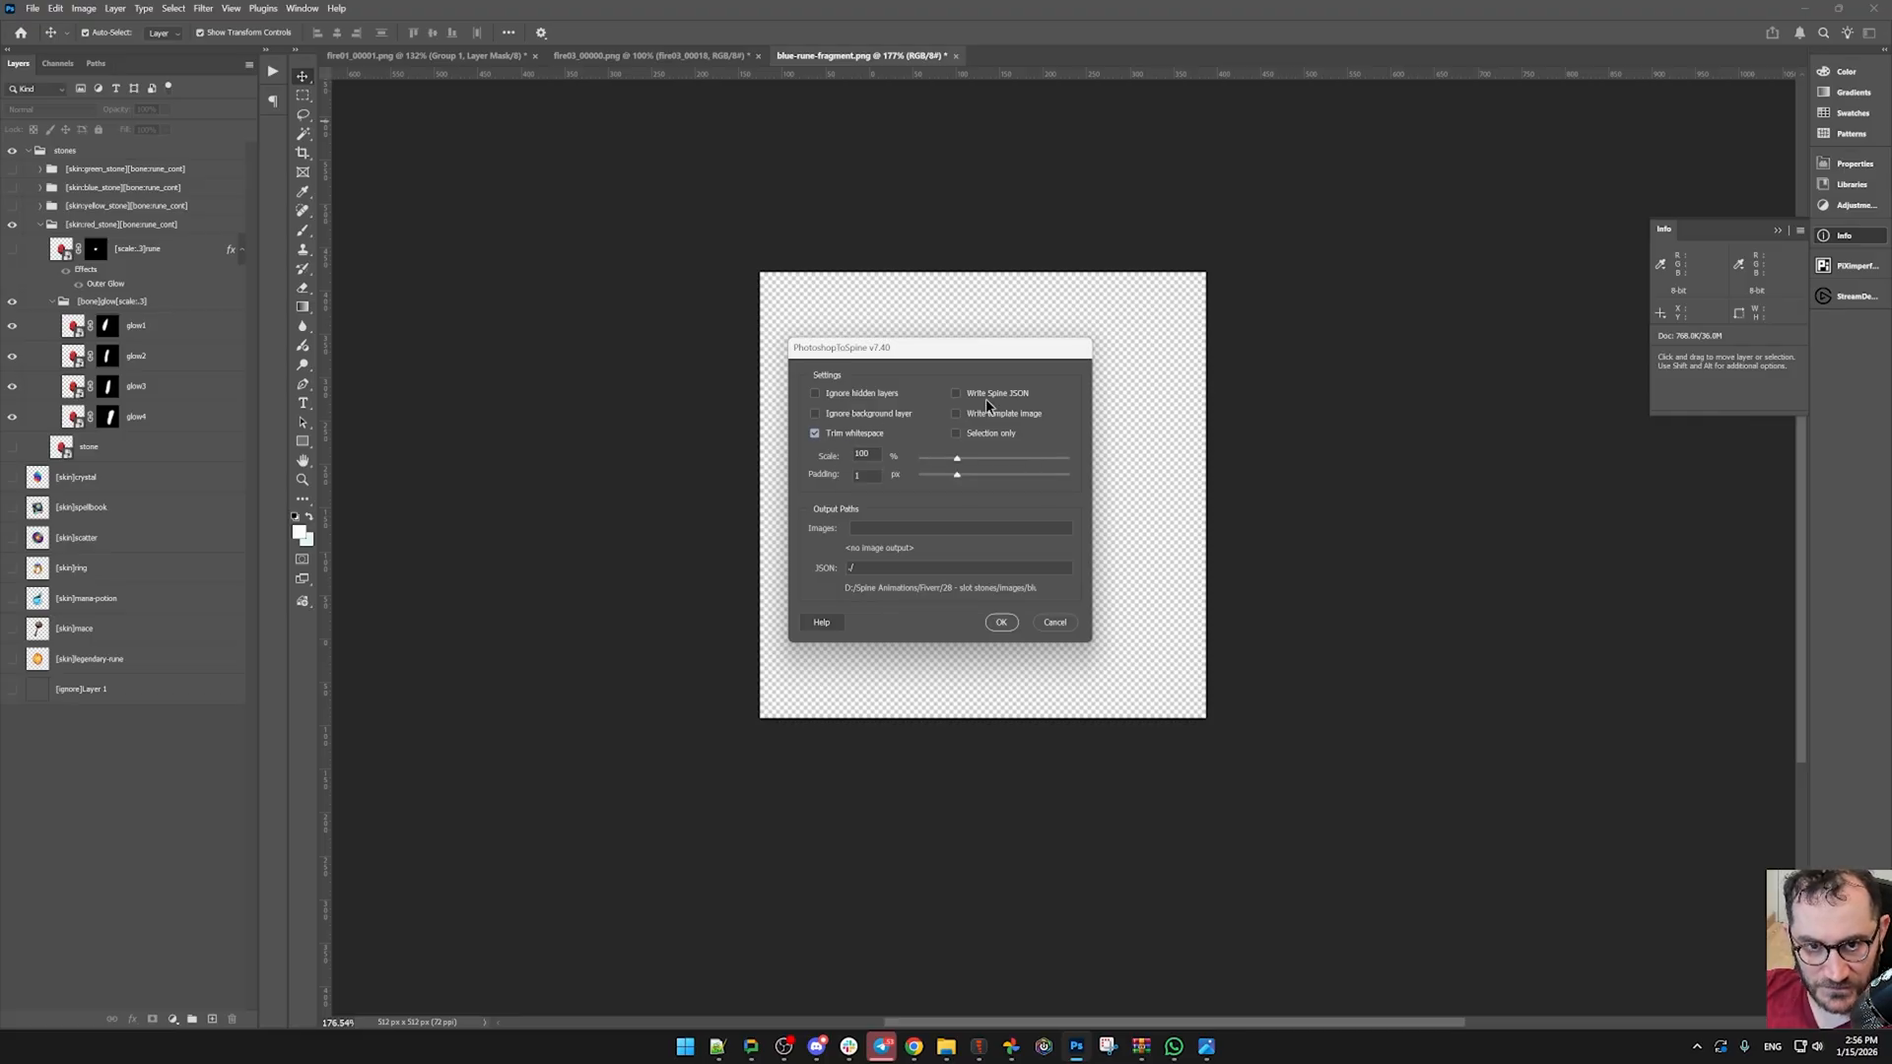
left_click(958, 392)
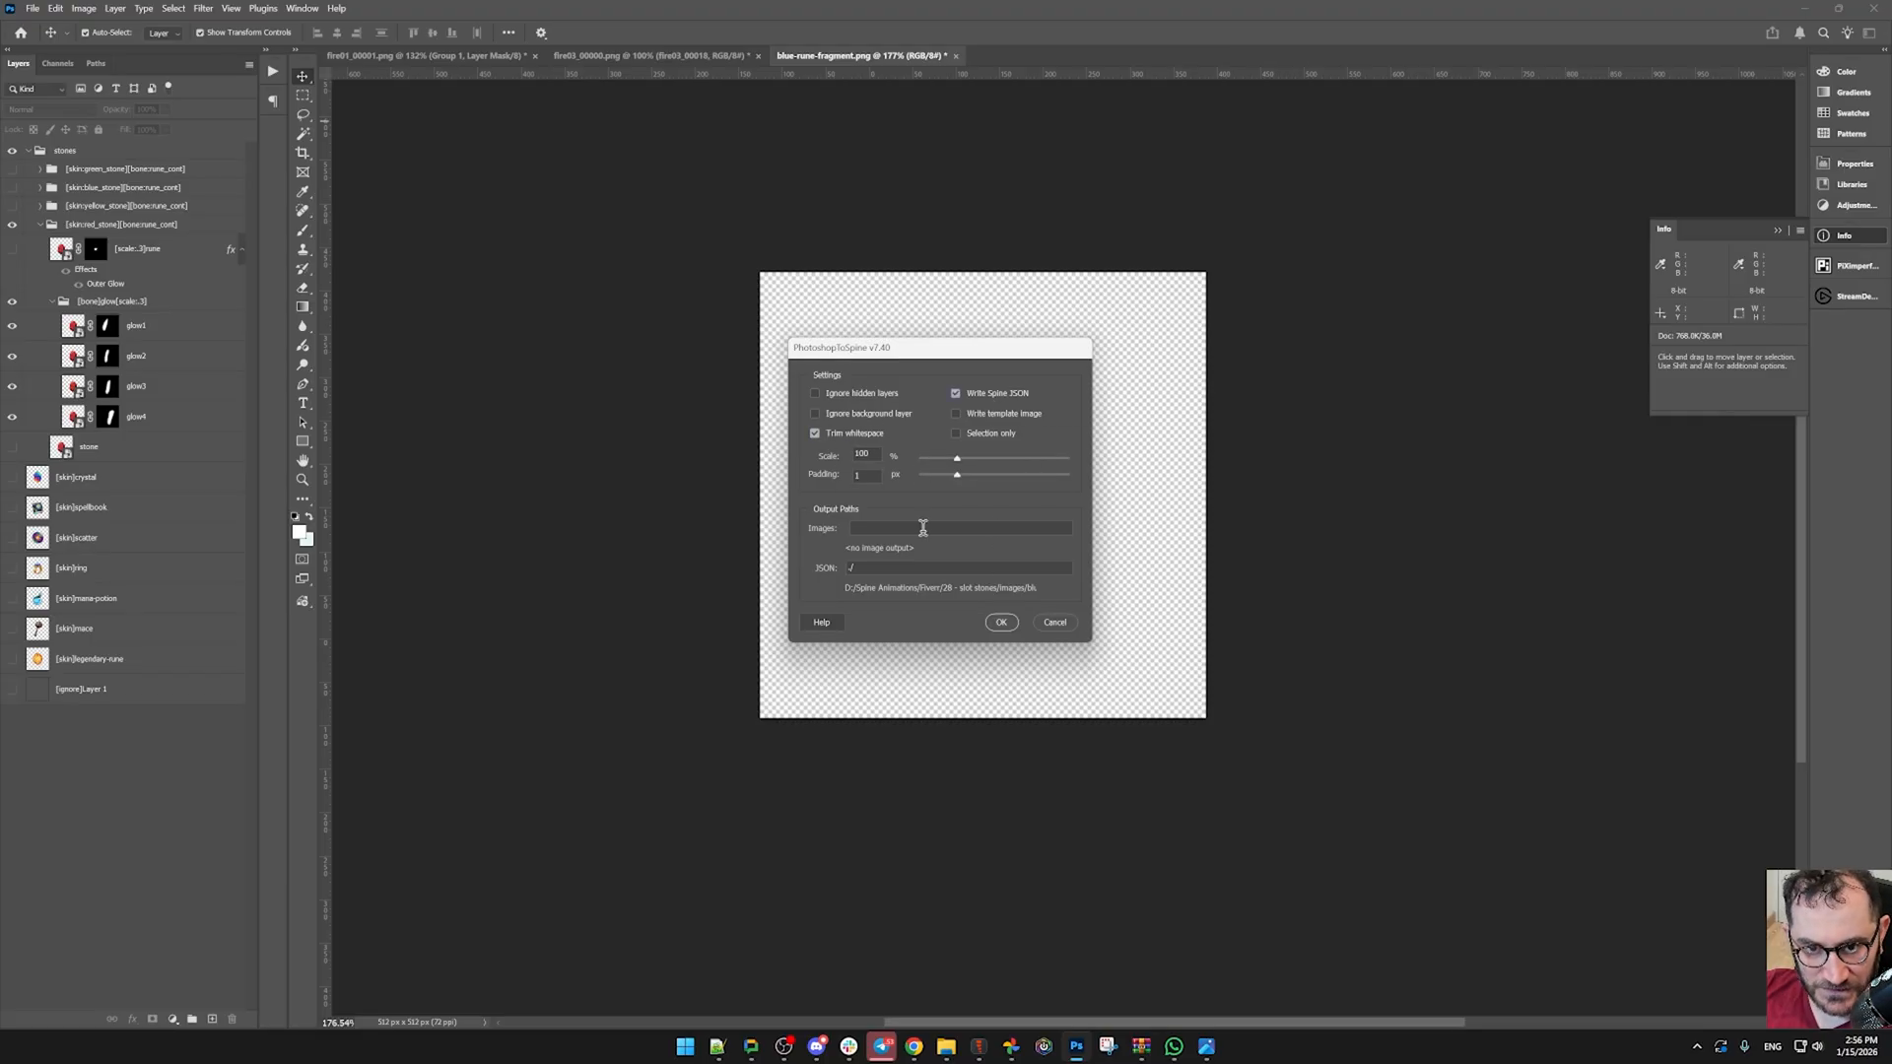
left_click(958, 528)
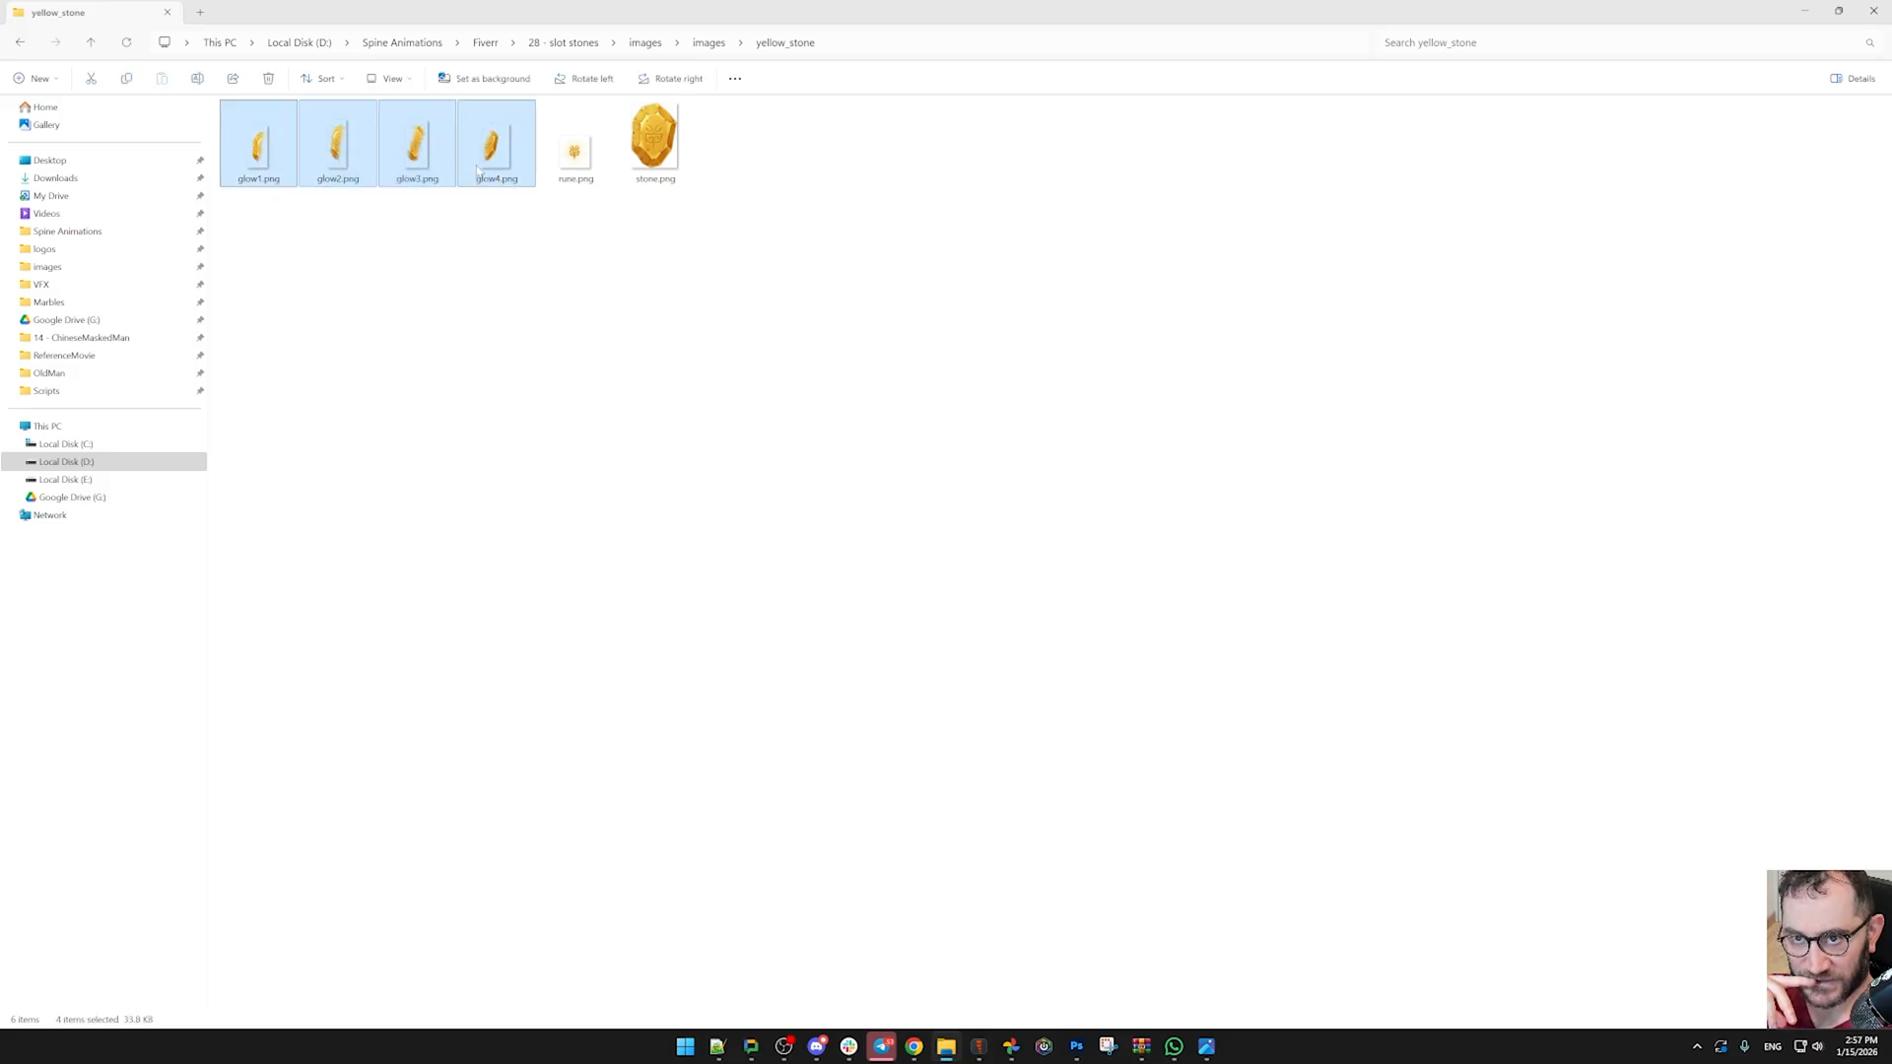
- Select blue-rune-fragment.json in the images folder and hand it to Spine
double_click(496, 138)
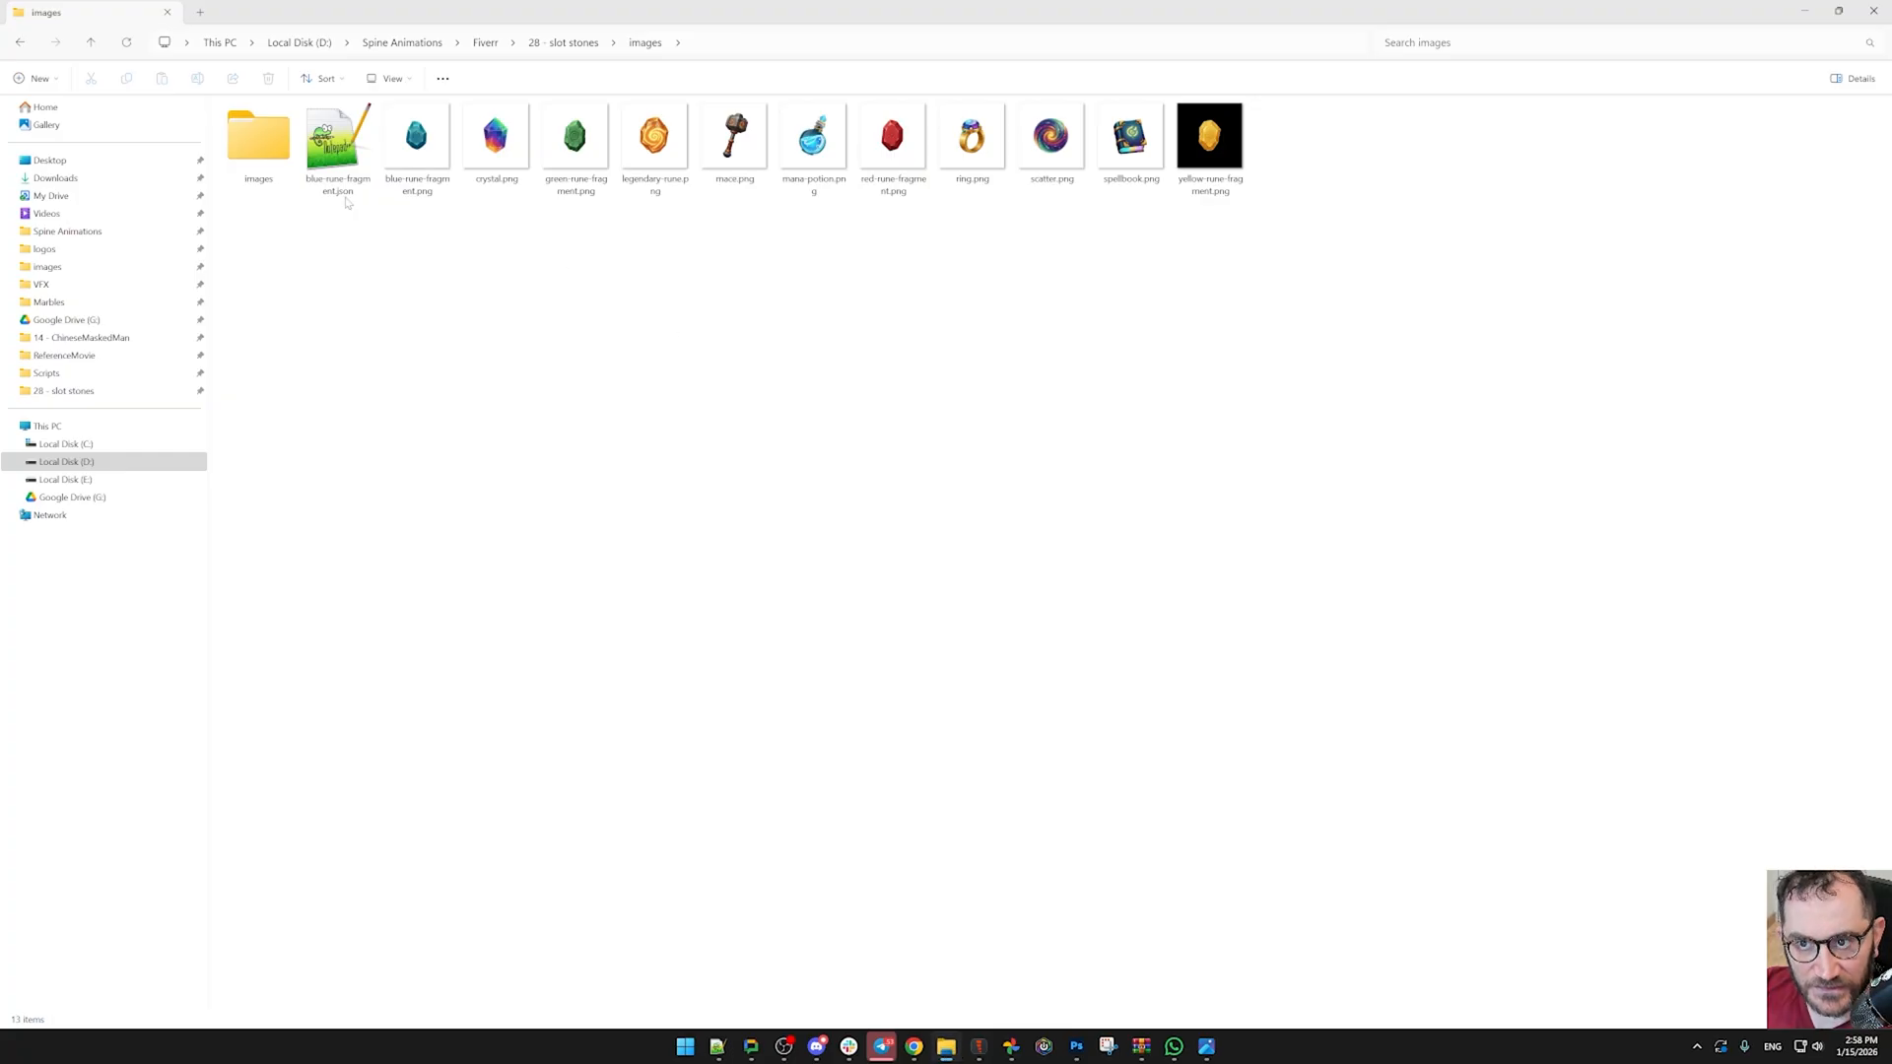
left_click(337, 136)
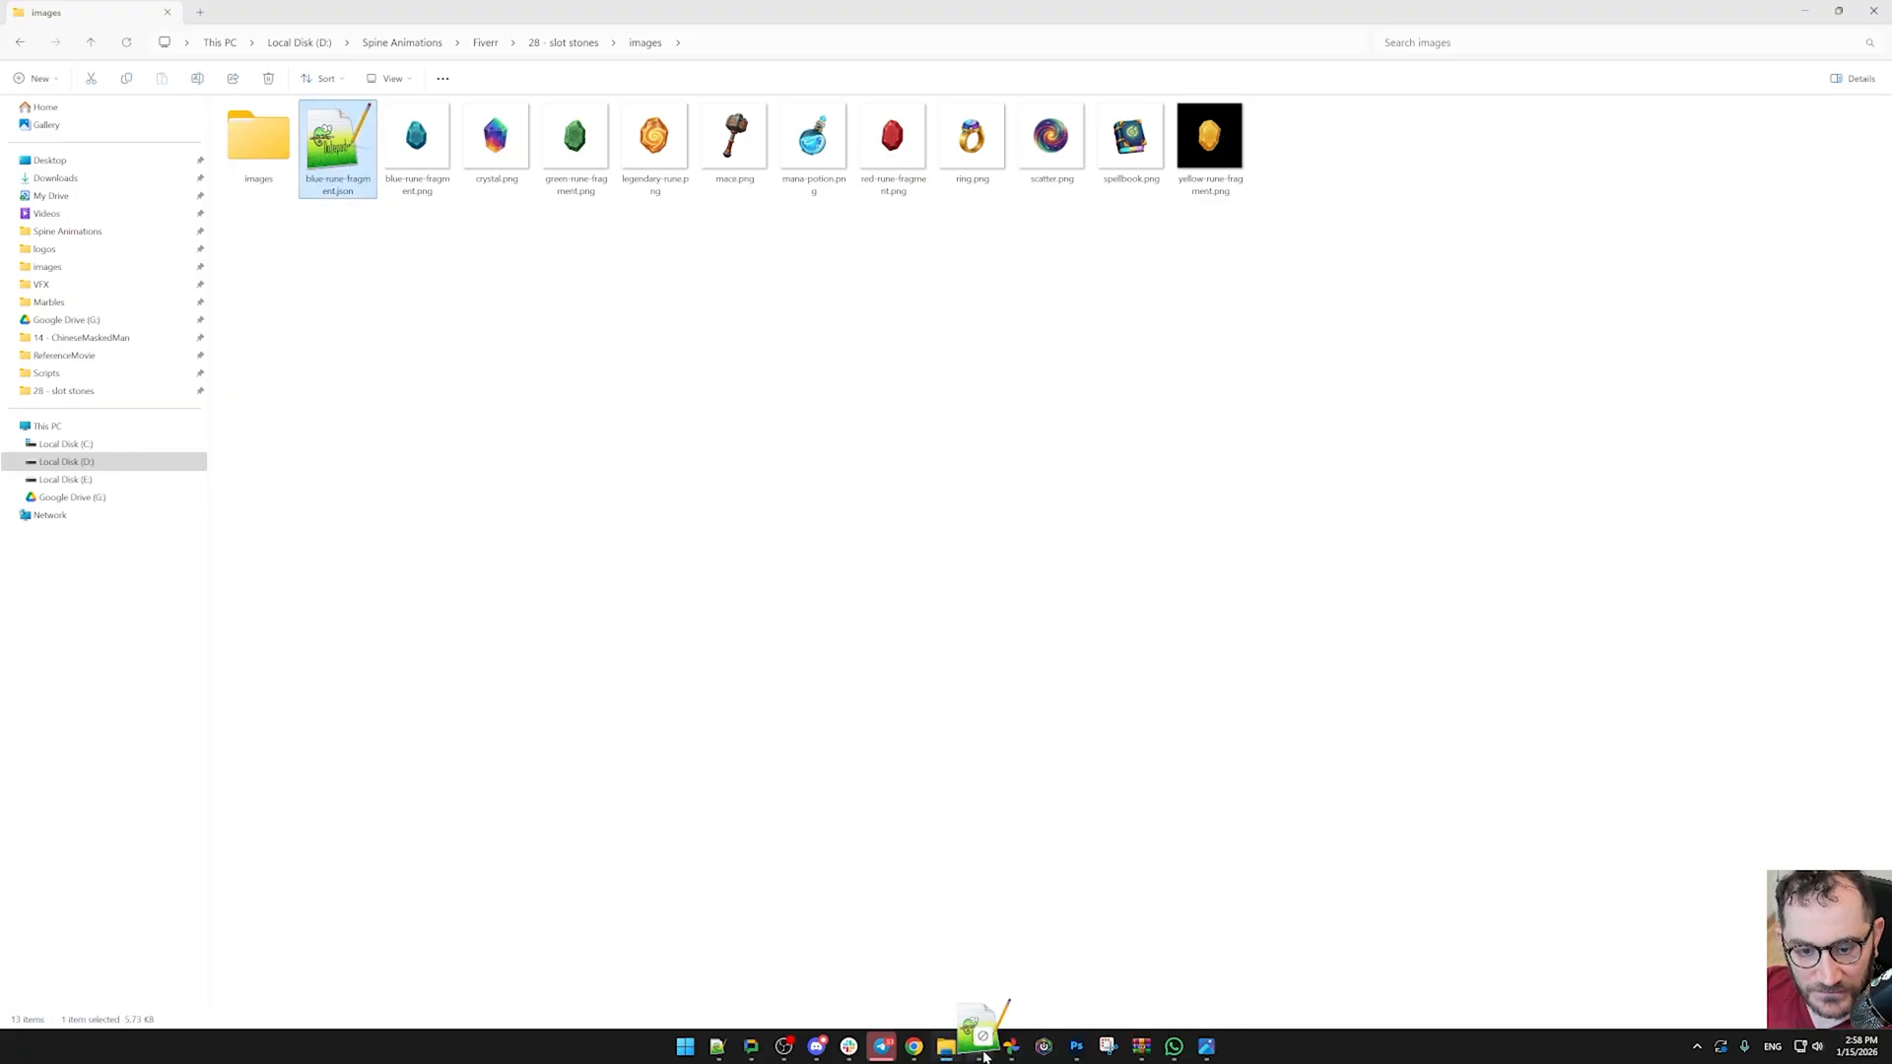
left_click(978, 1045)
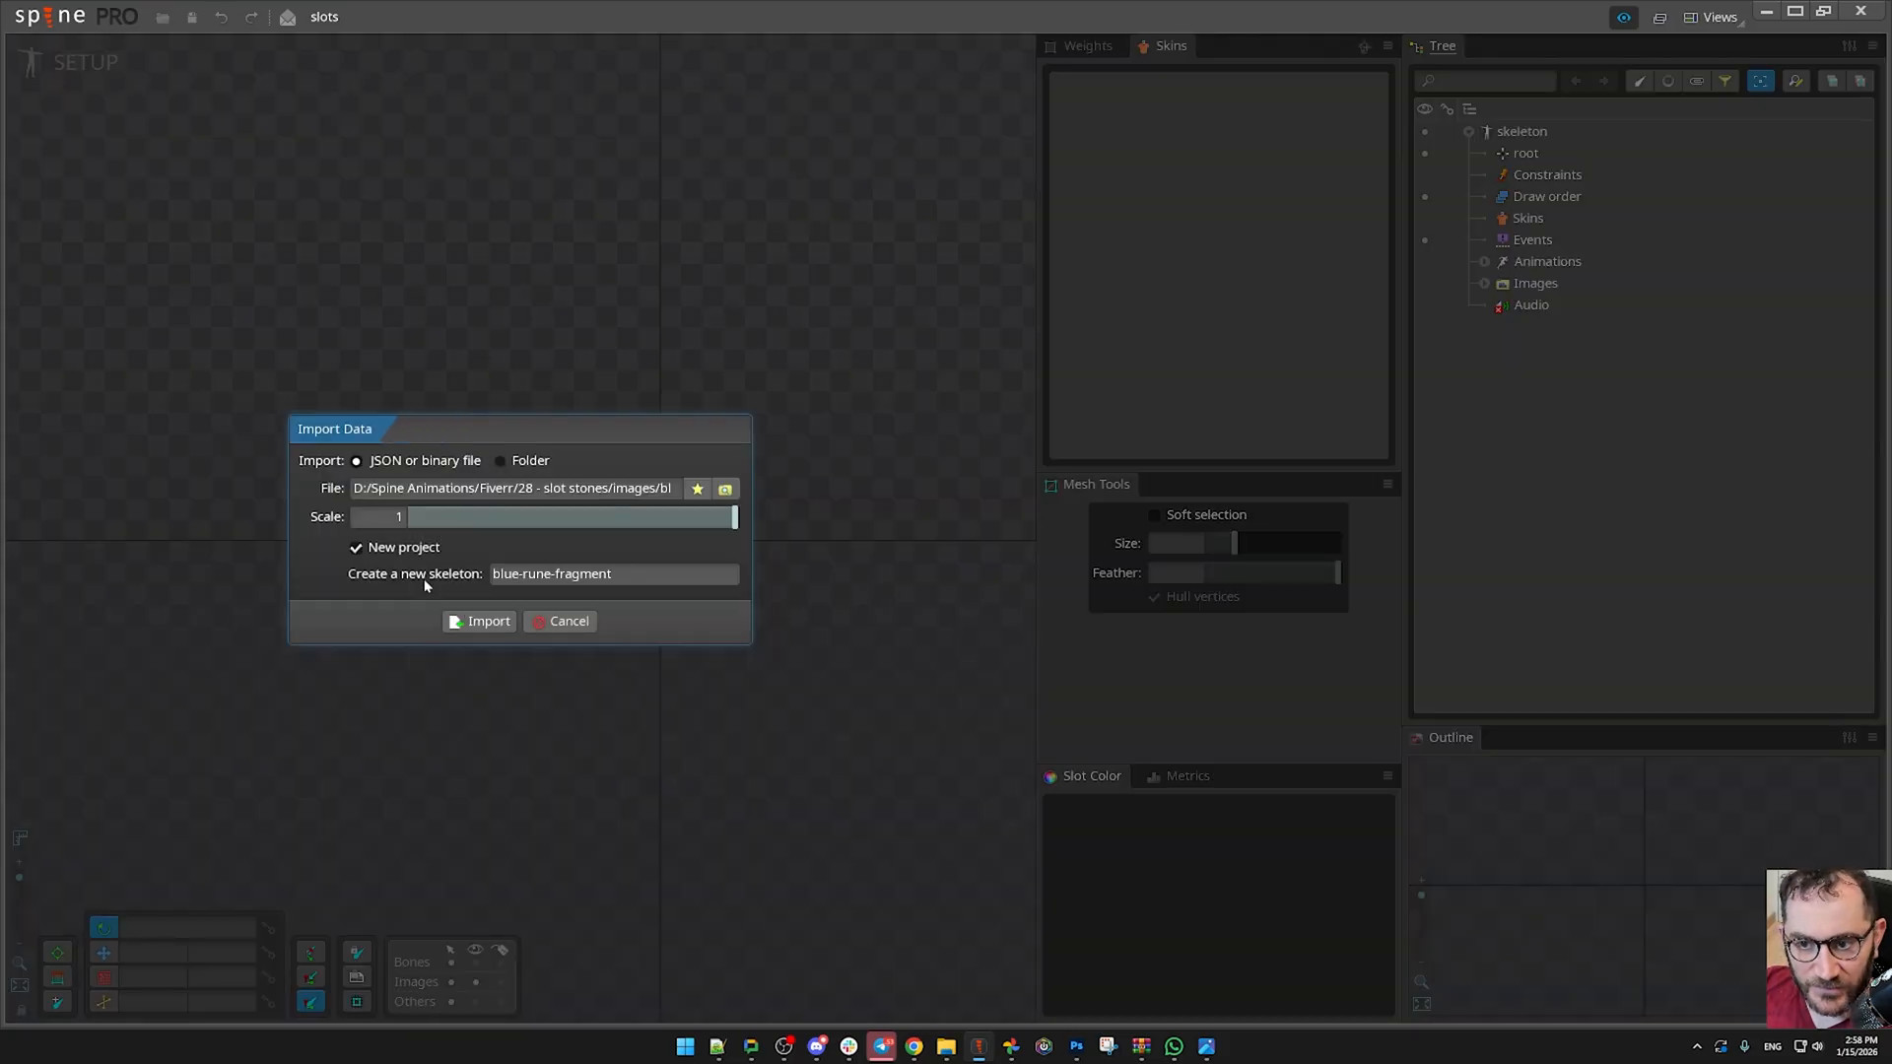
- Import the JSON as a new skeleton in the current project and show the blue_stone skin
left_click(356, 546)
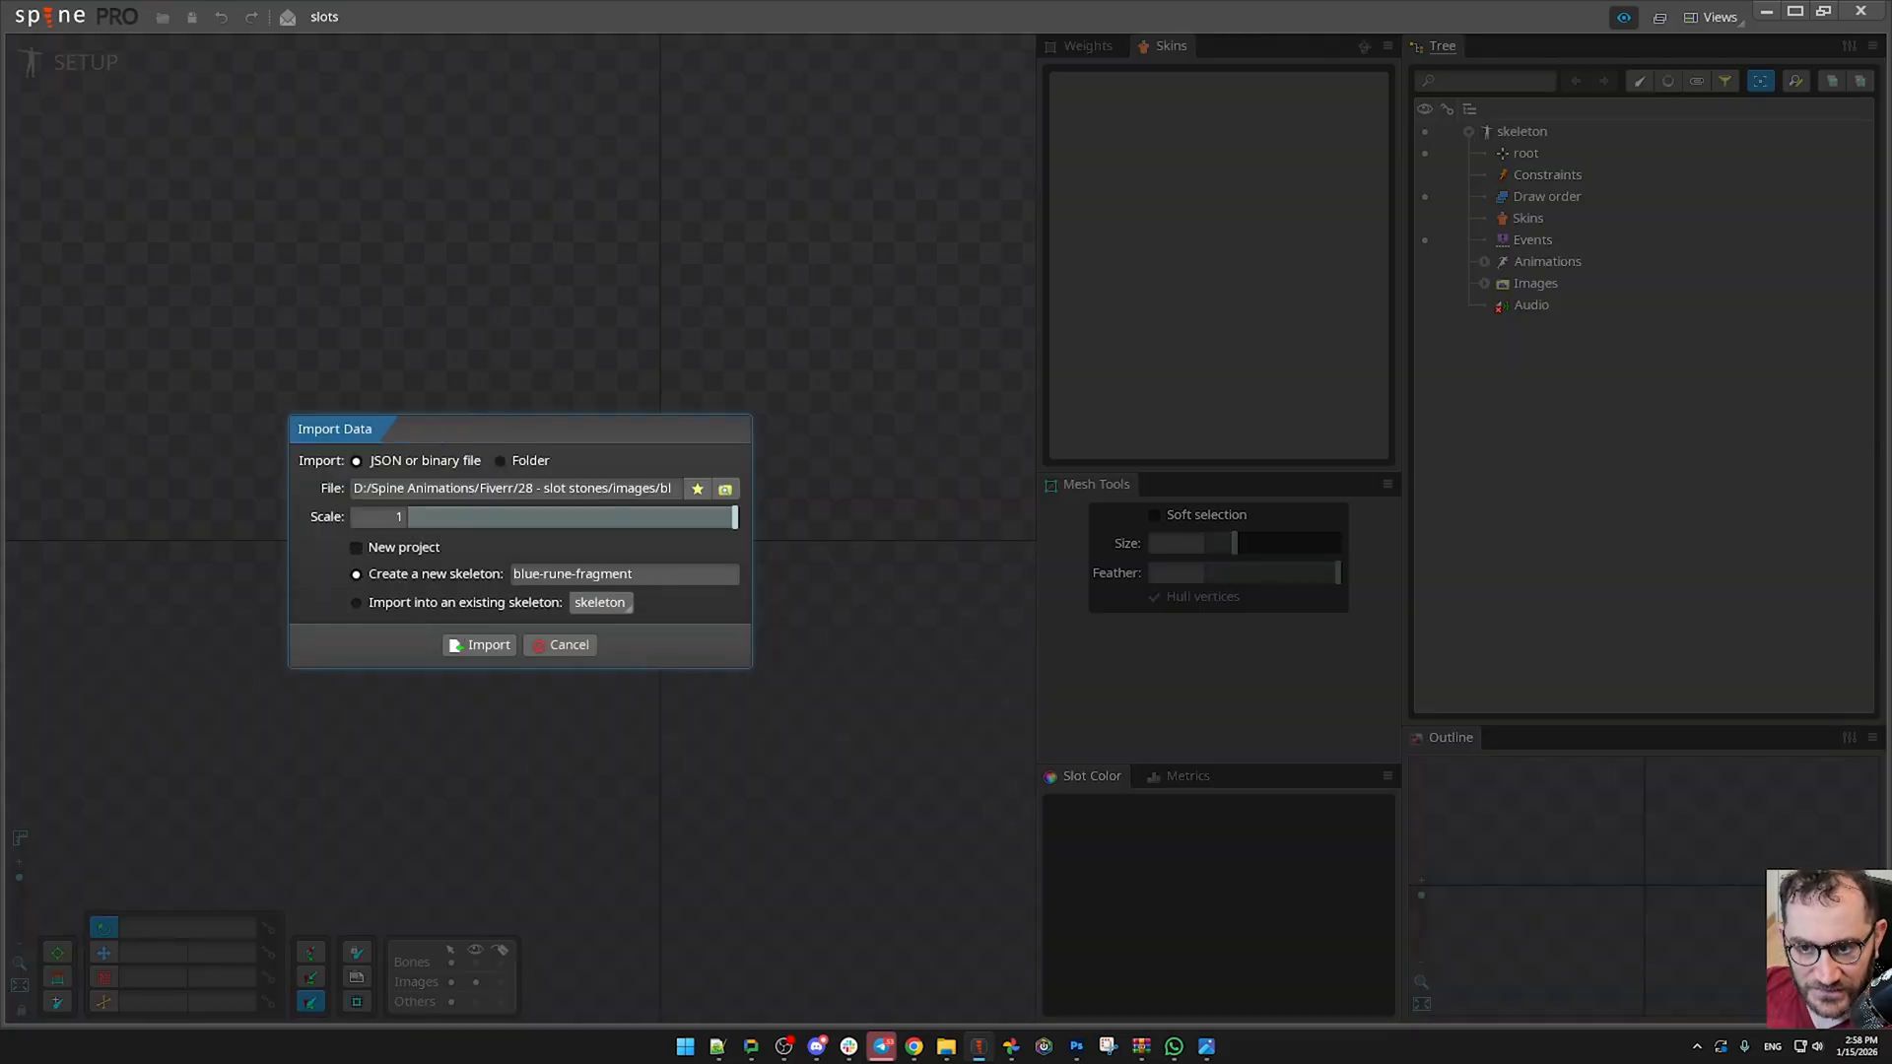
left_click(481, 645)
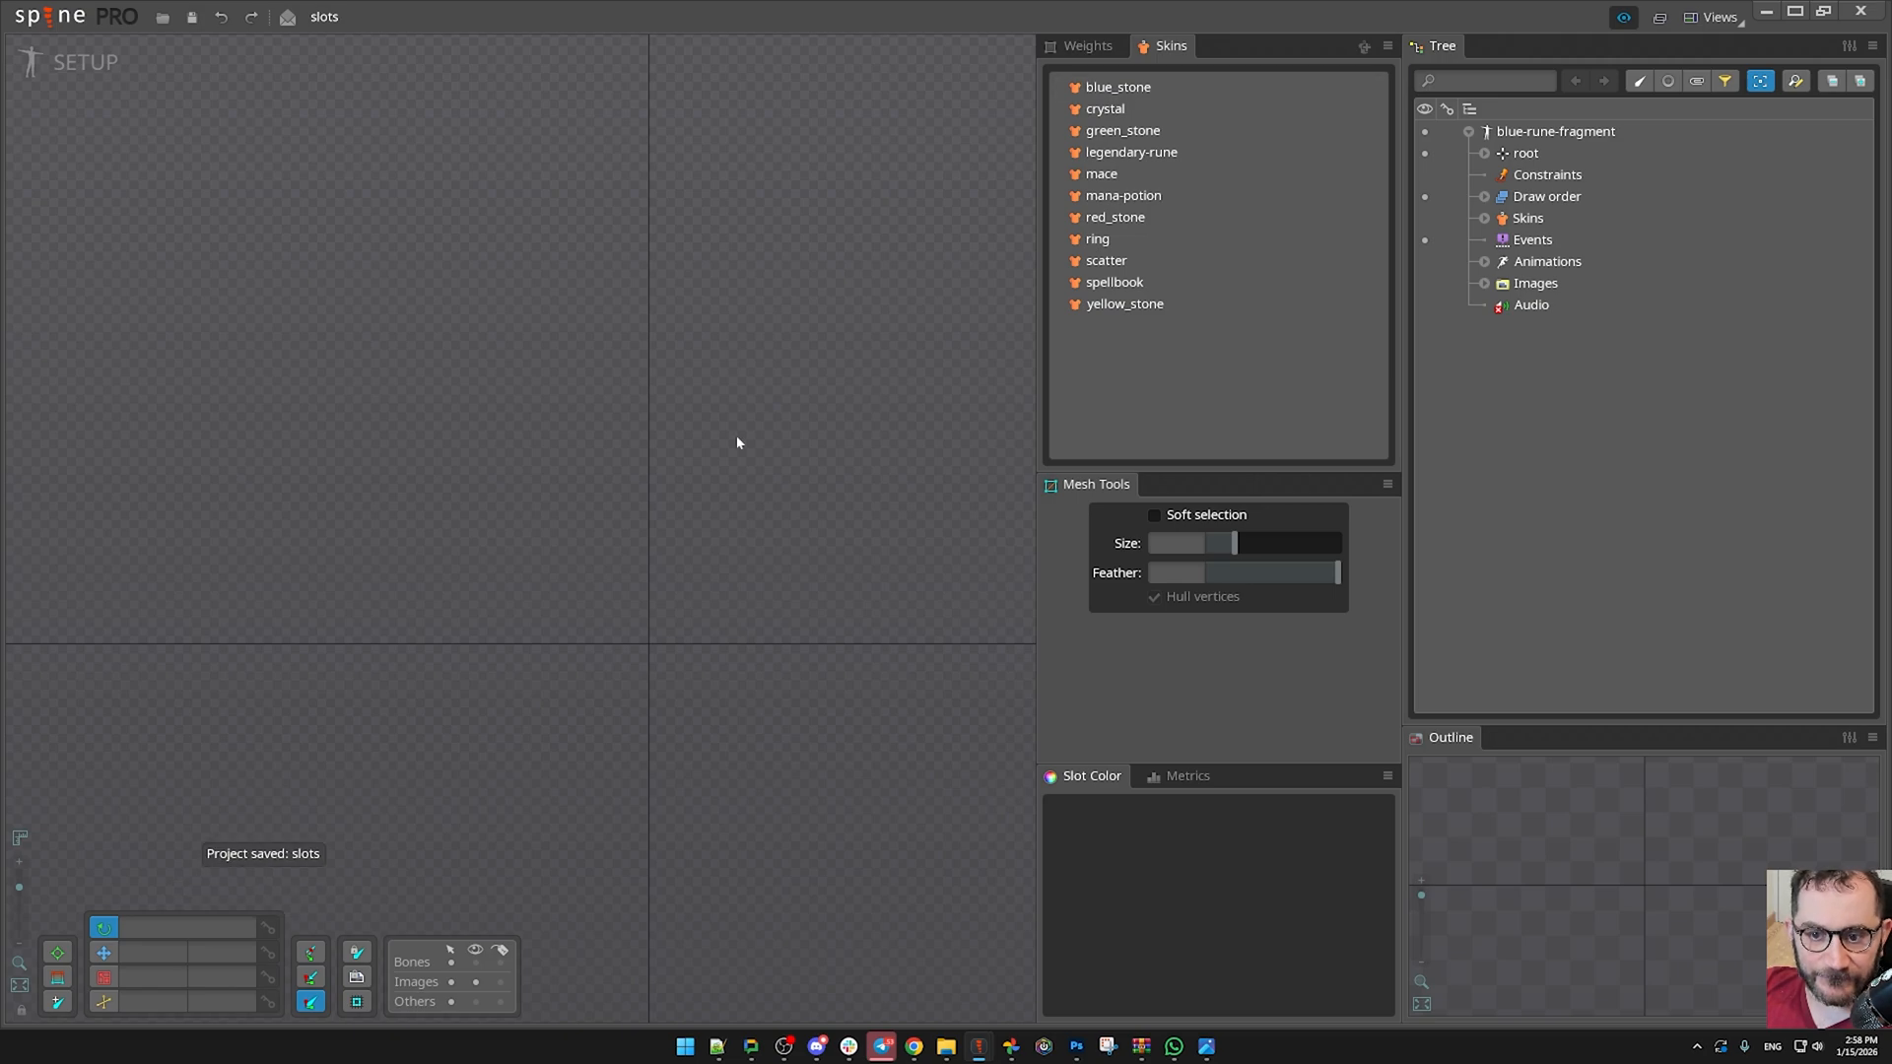
left_click(1116, 87)
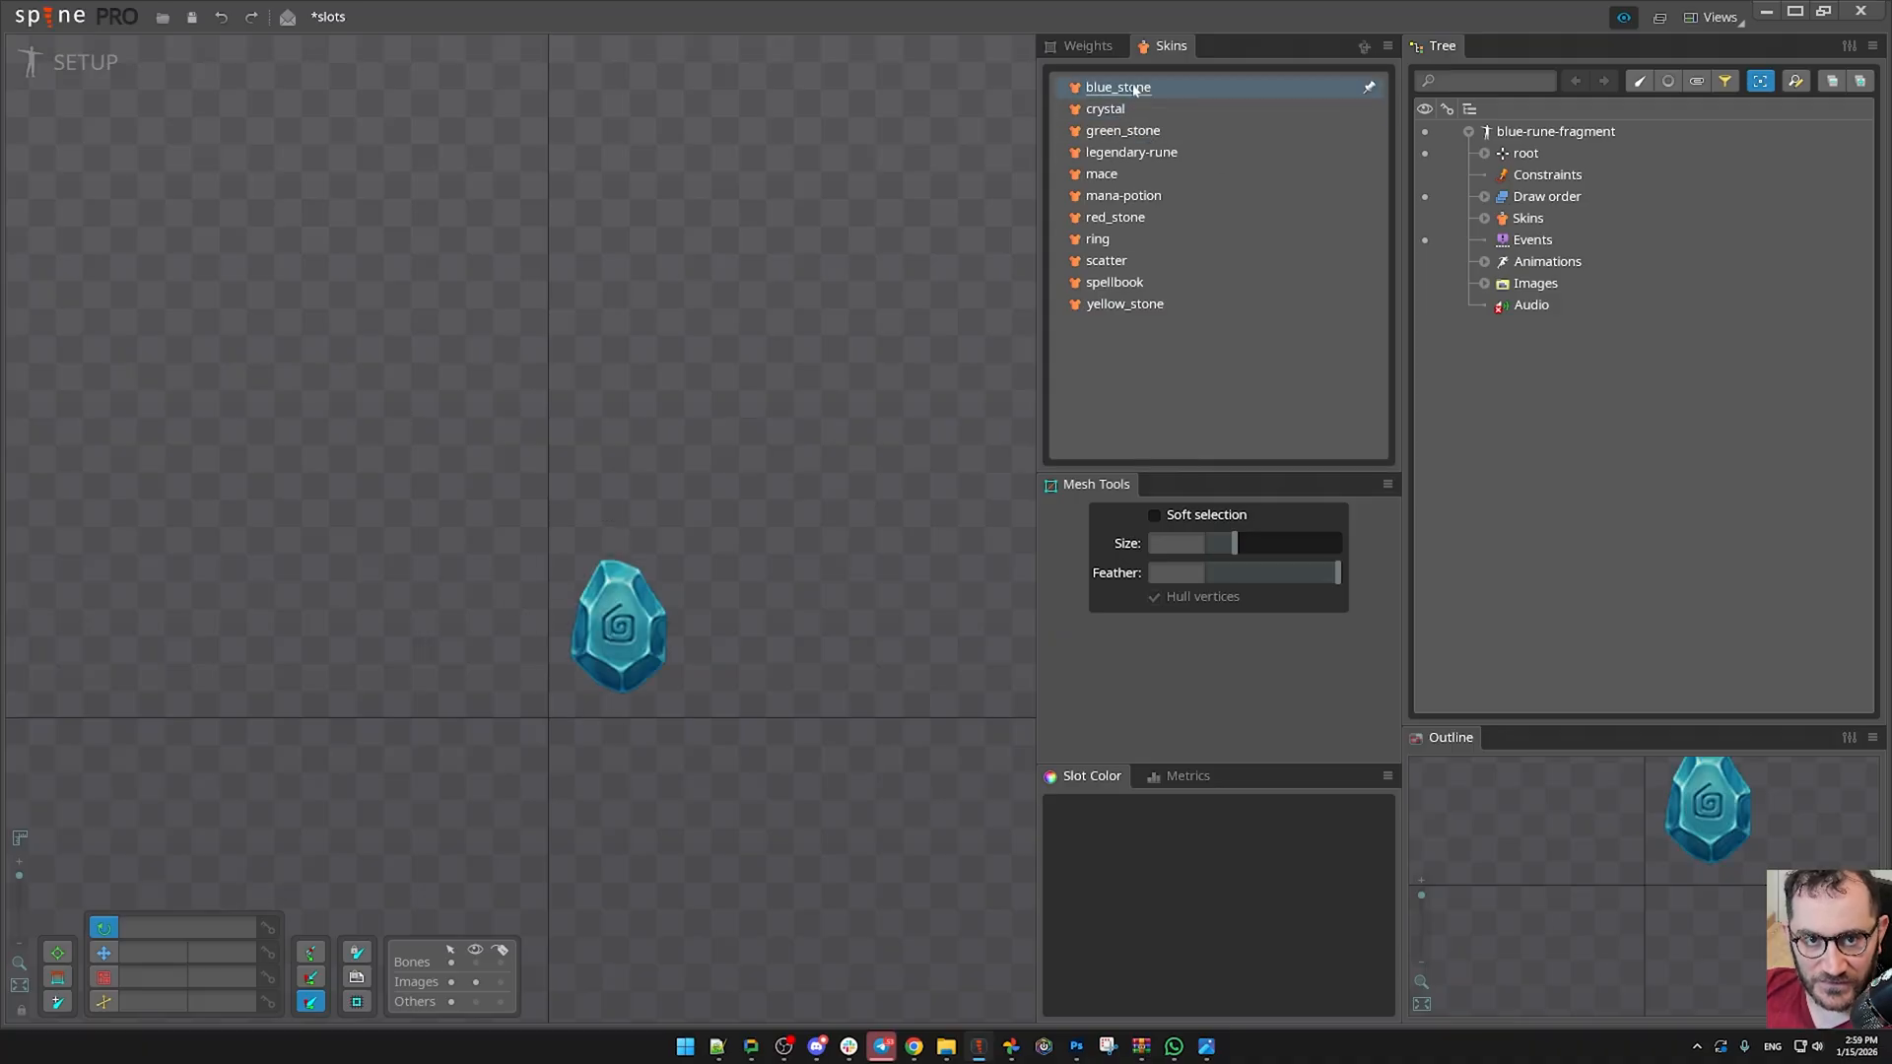
left_click(1644, 402)
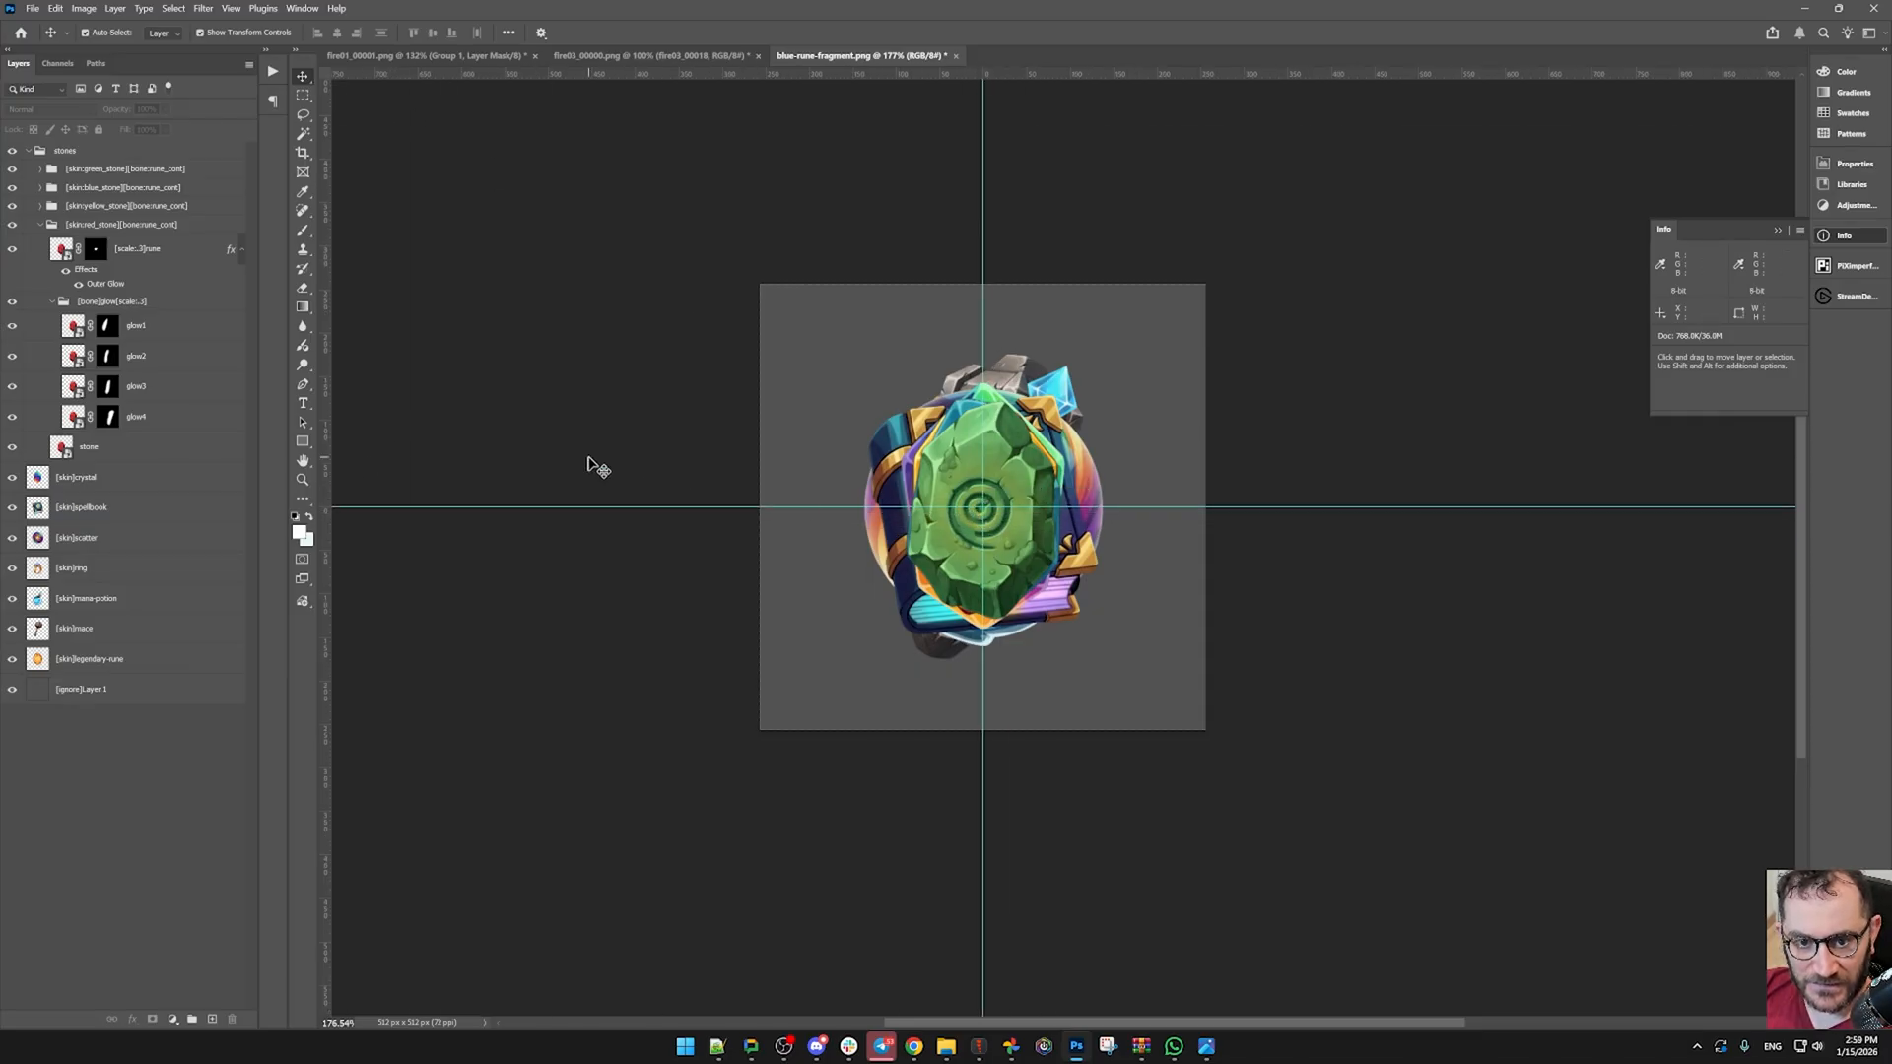
- Drag blue-rune-fragment.json into Spine again and import it as blue-rune-fragment1
left_click(31, 8)
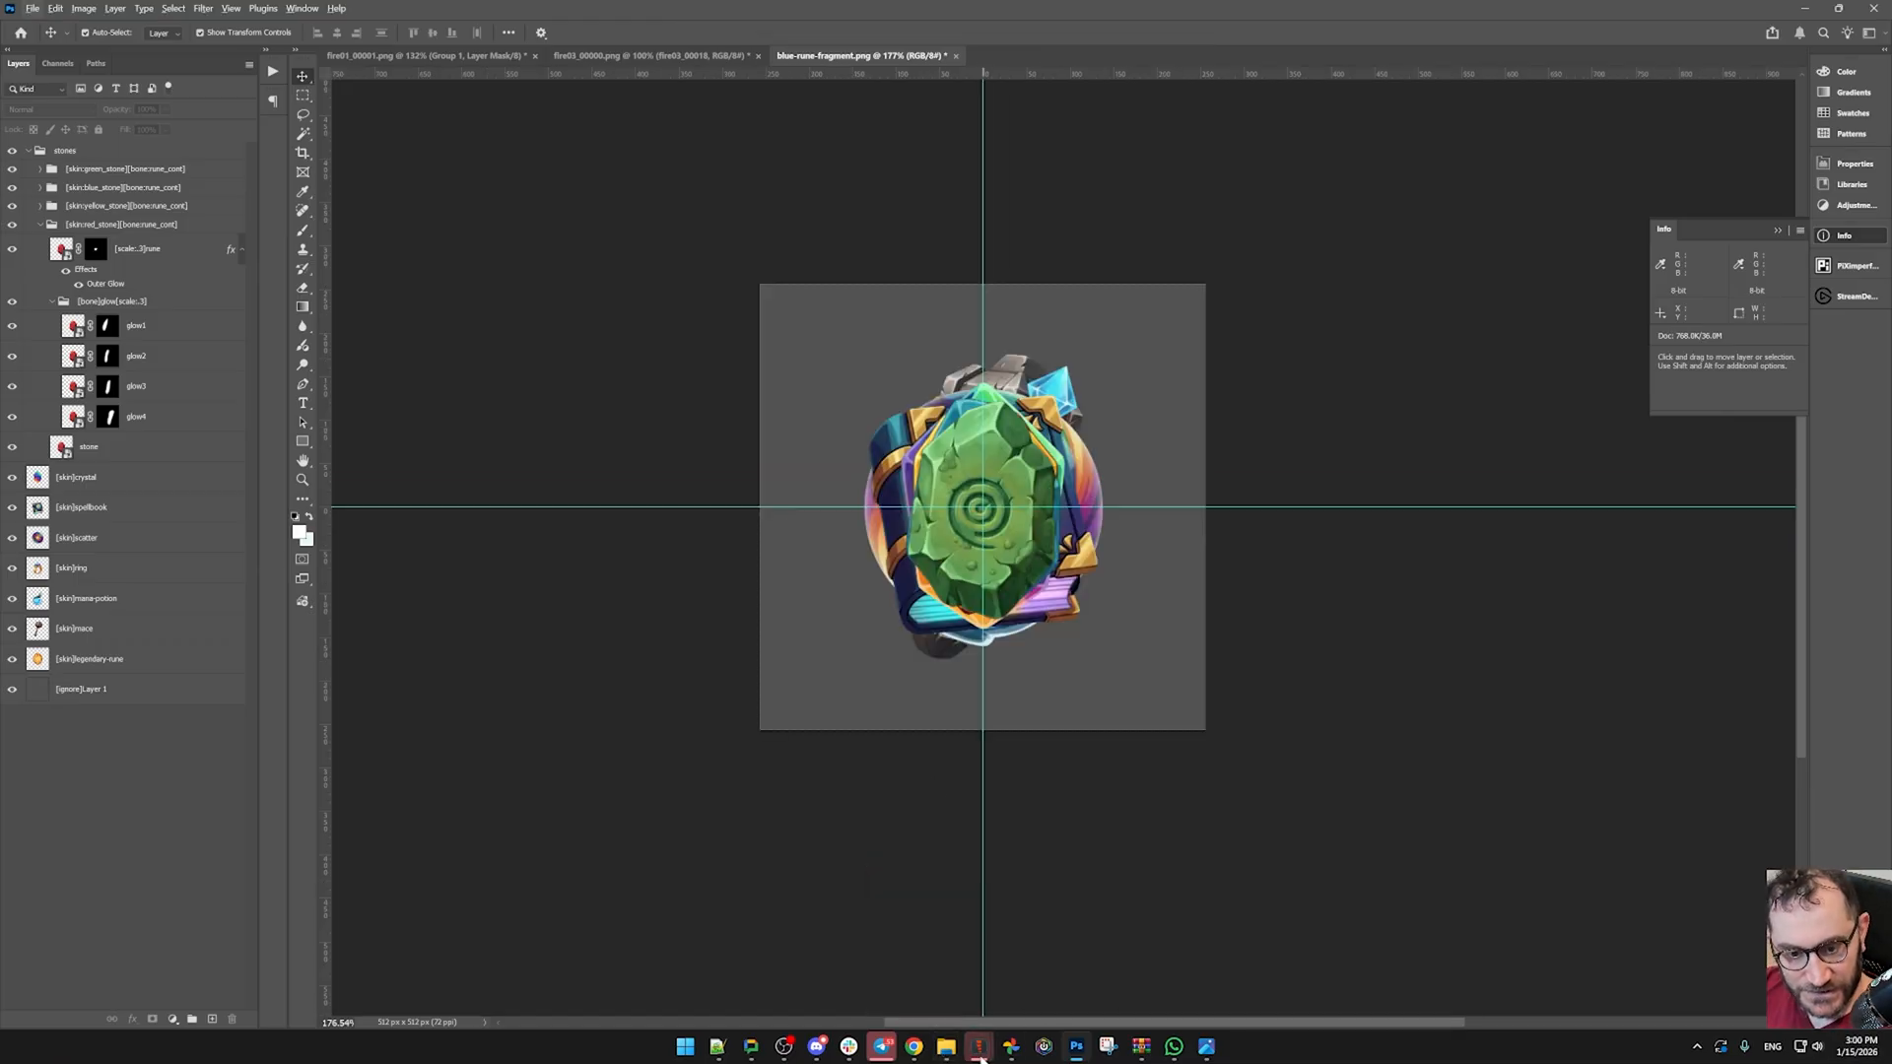
left_click(978, 1044)
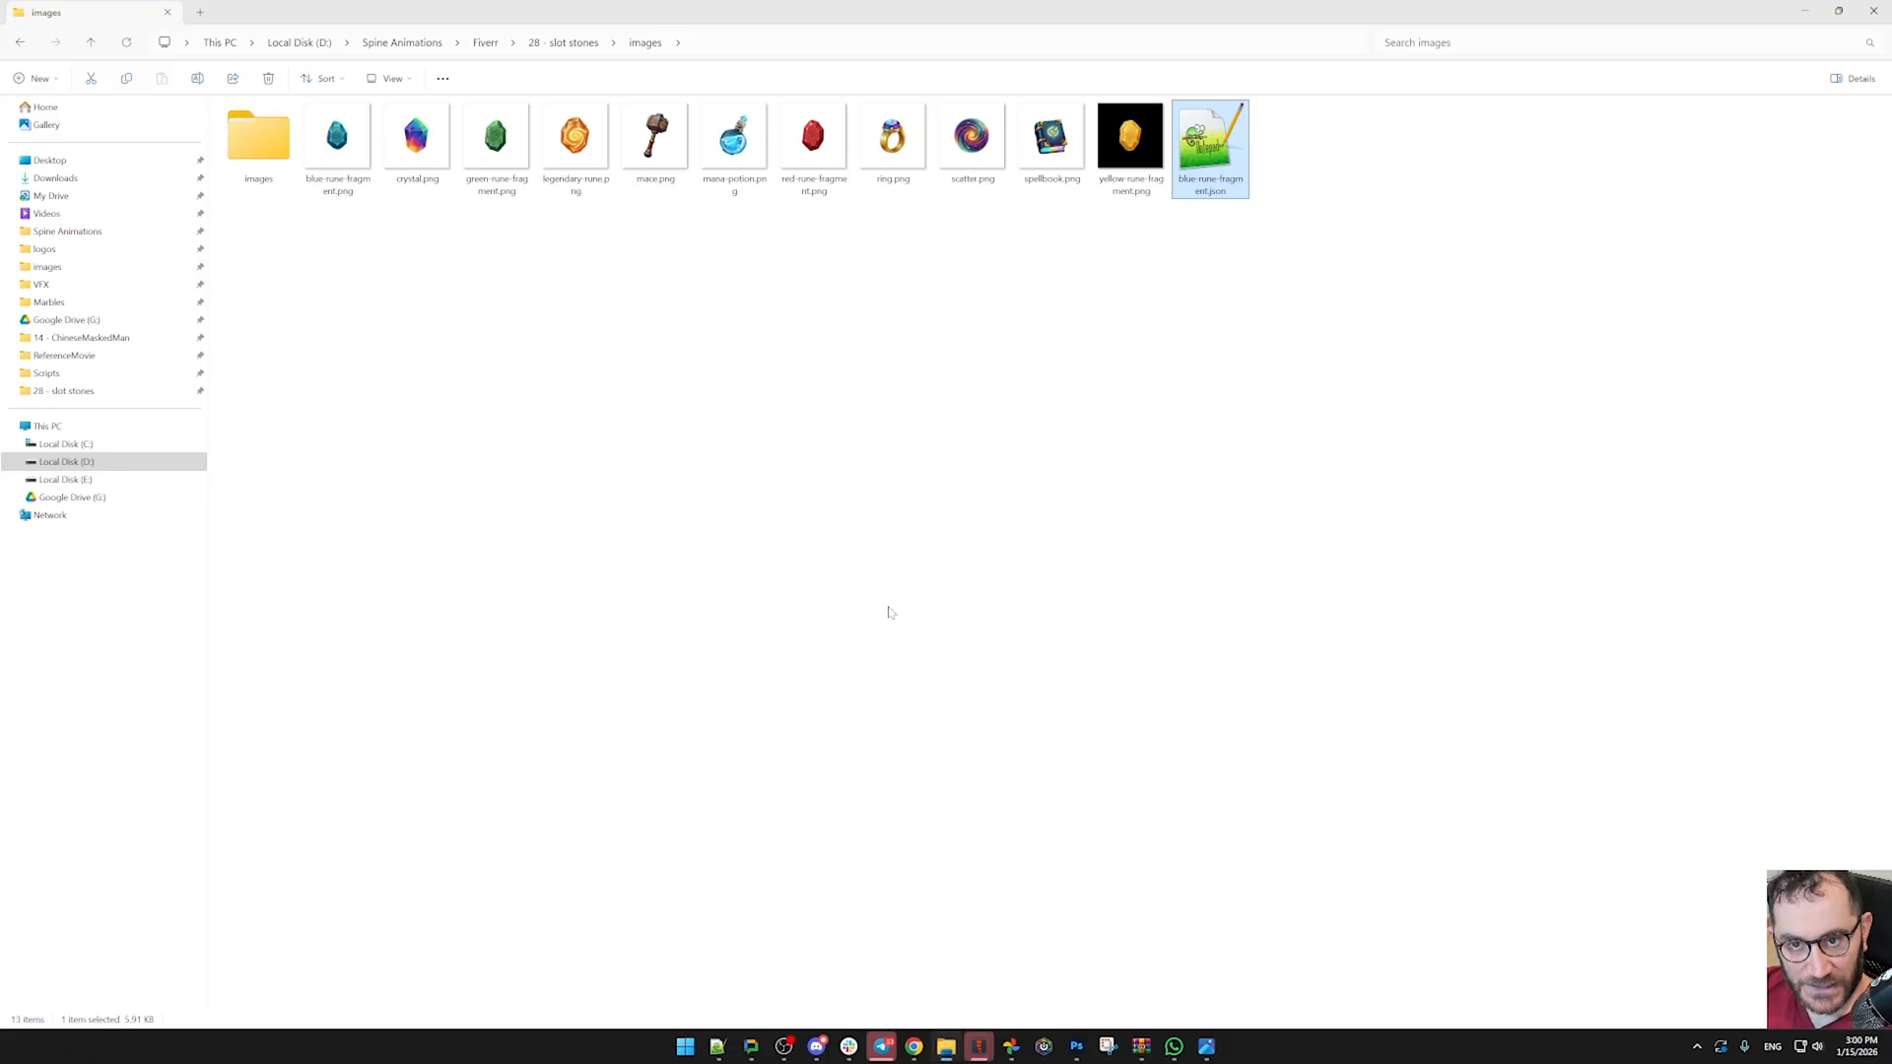
left_click_drag(1208, 132, 977, 1019)
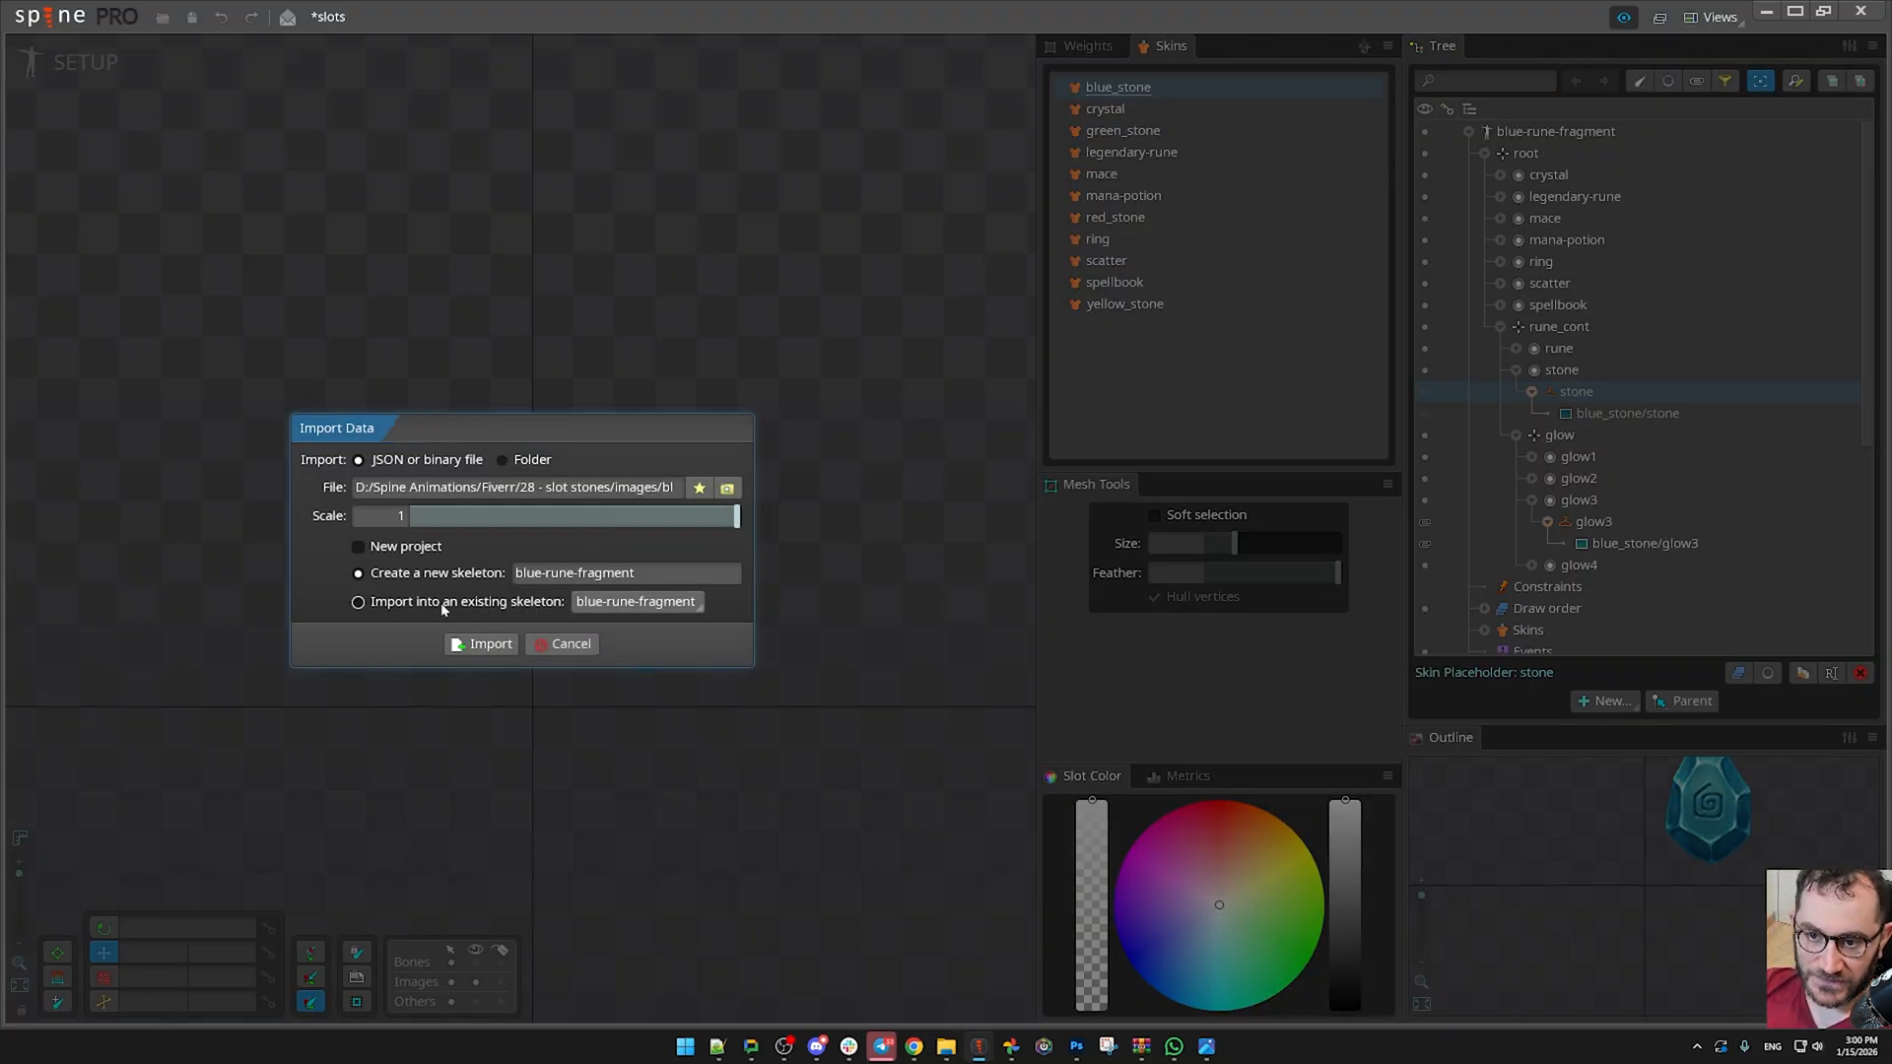
left_click(489, 643)
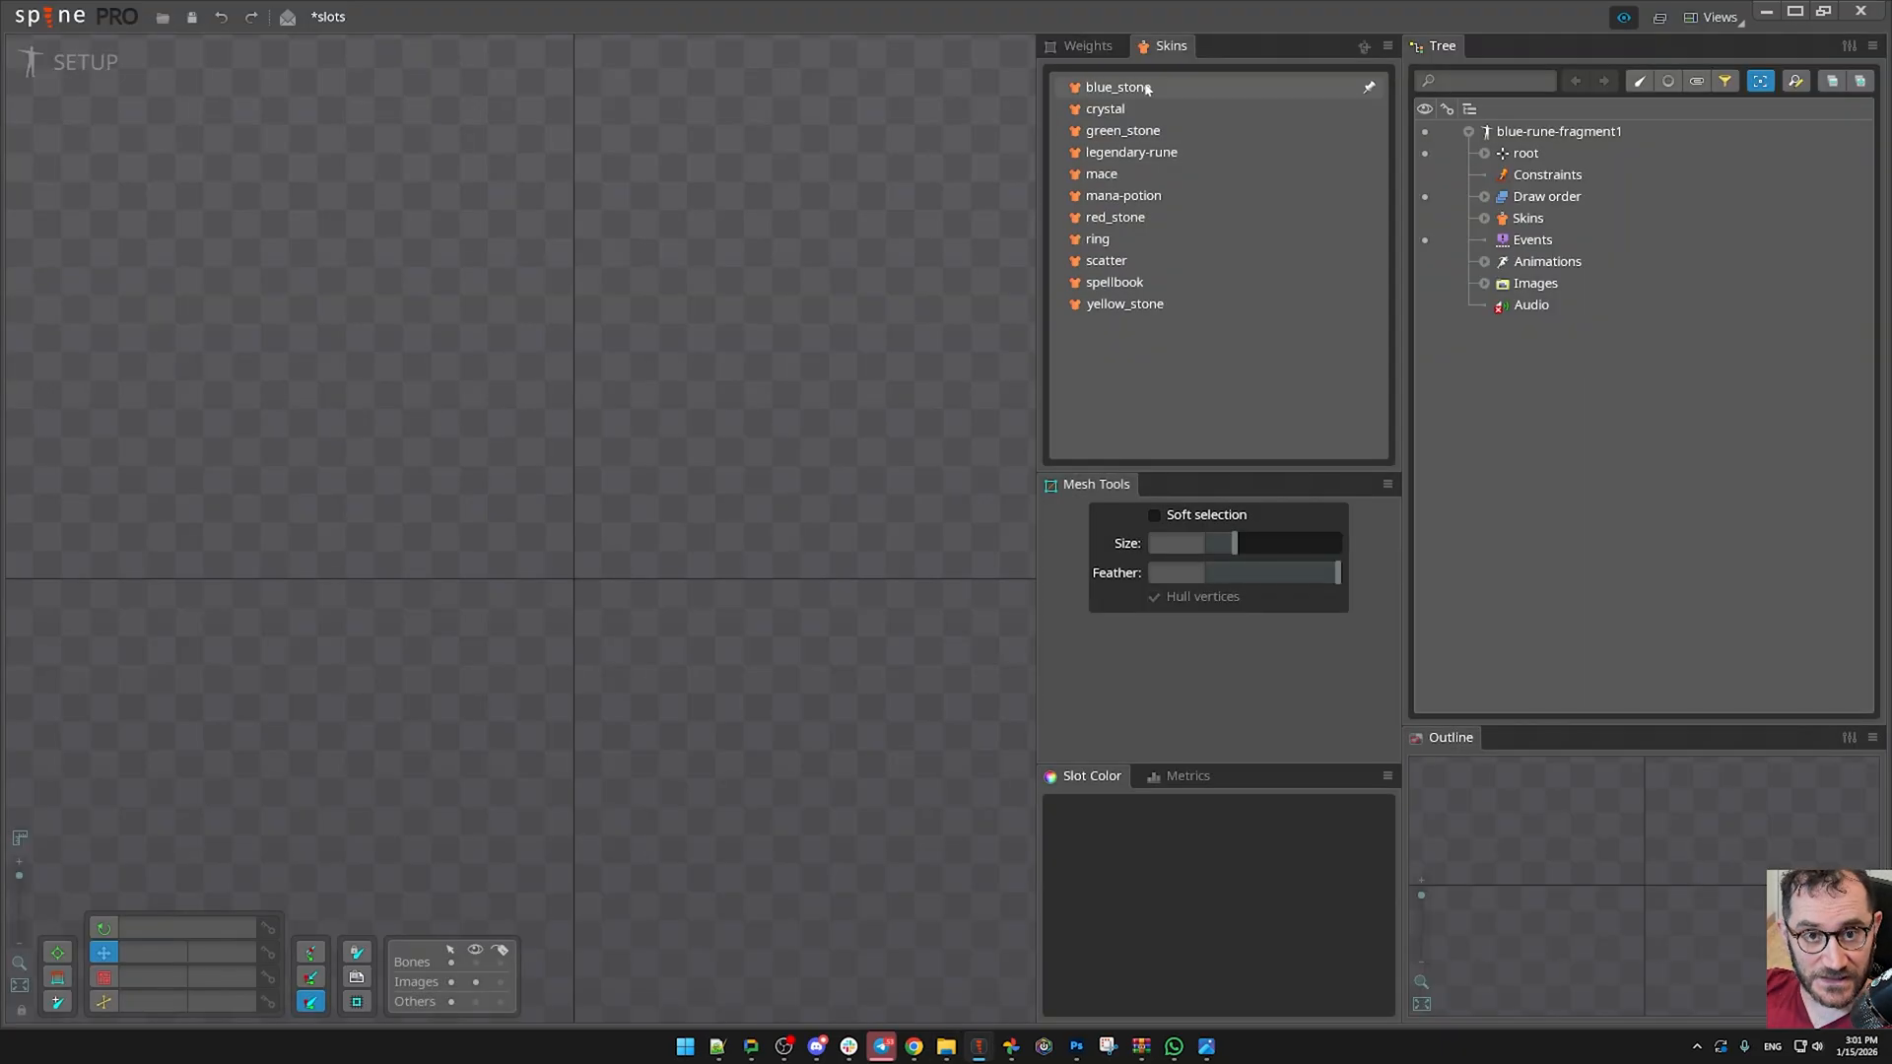
- Show blue_stone and expand root > rune_cont > glow to select the glow1–glow4 slots
left_click(1117, 85)
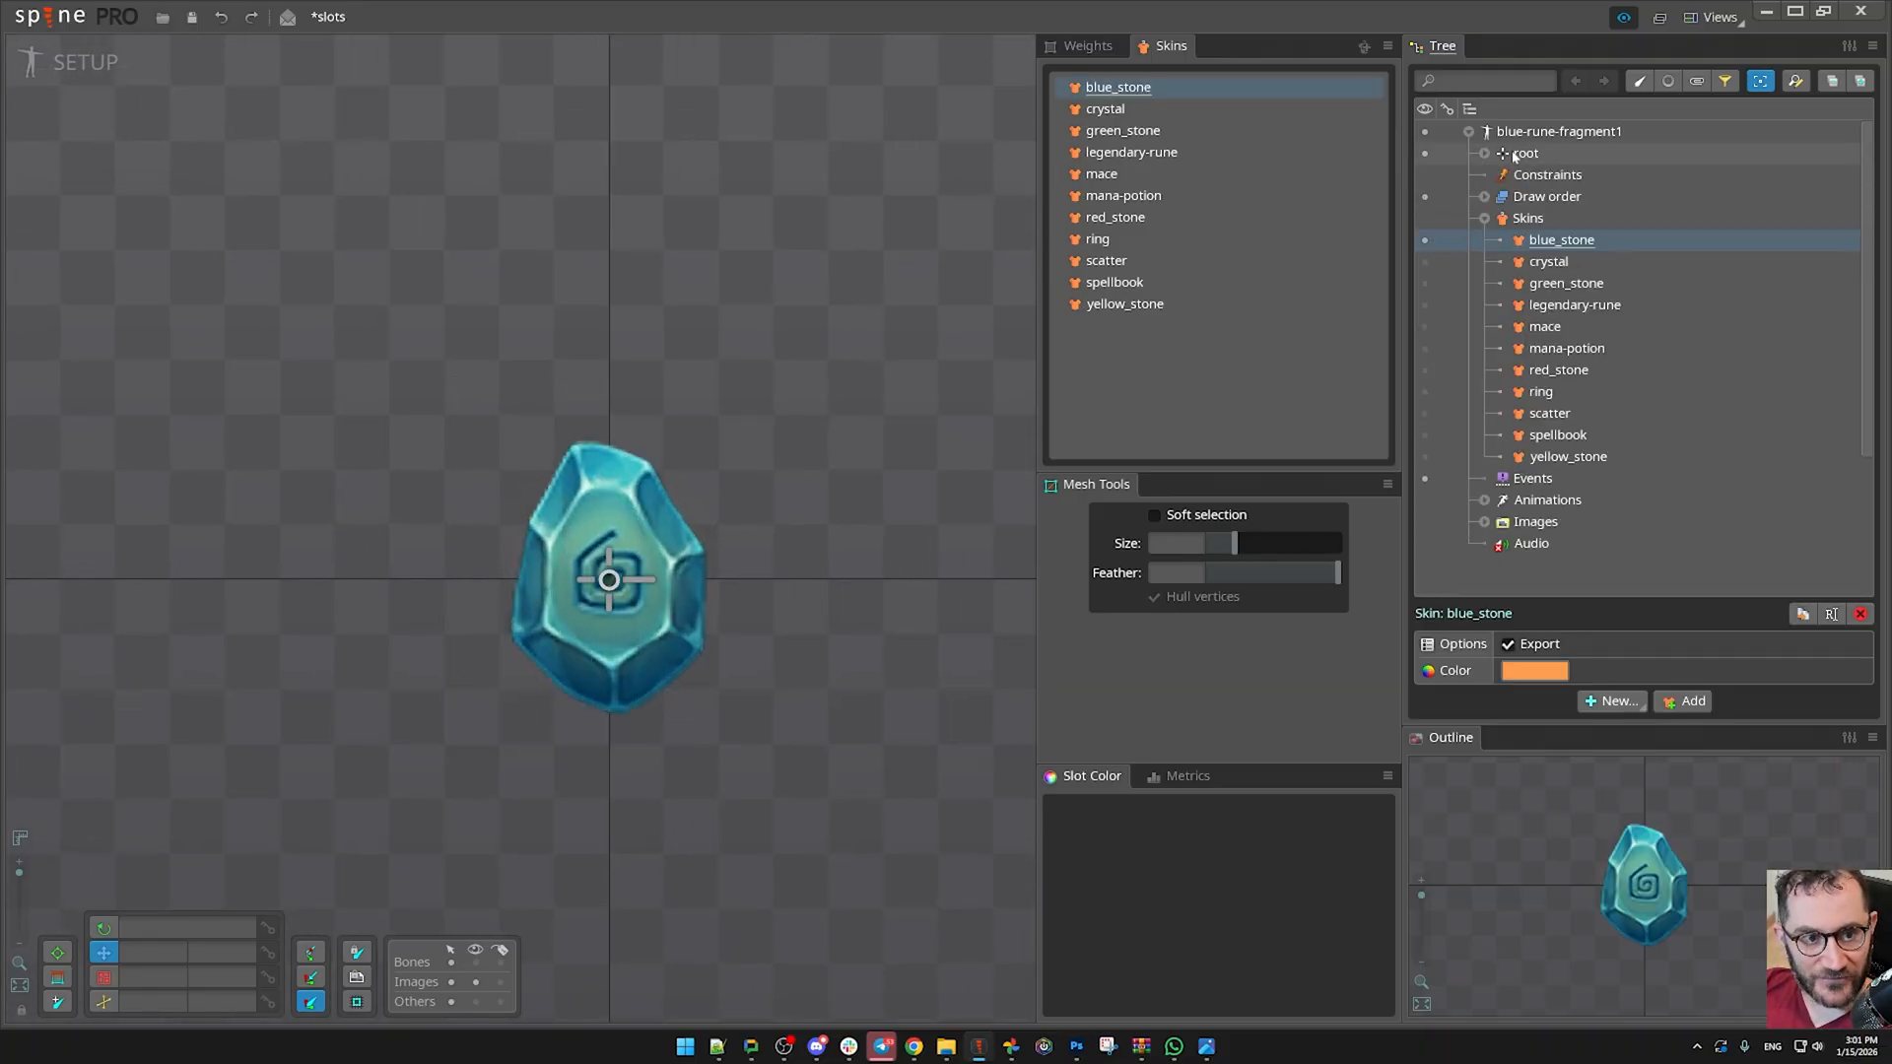
left_click(1484, 154)
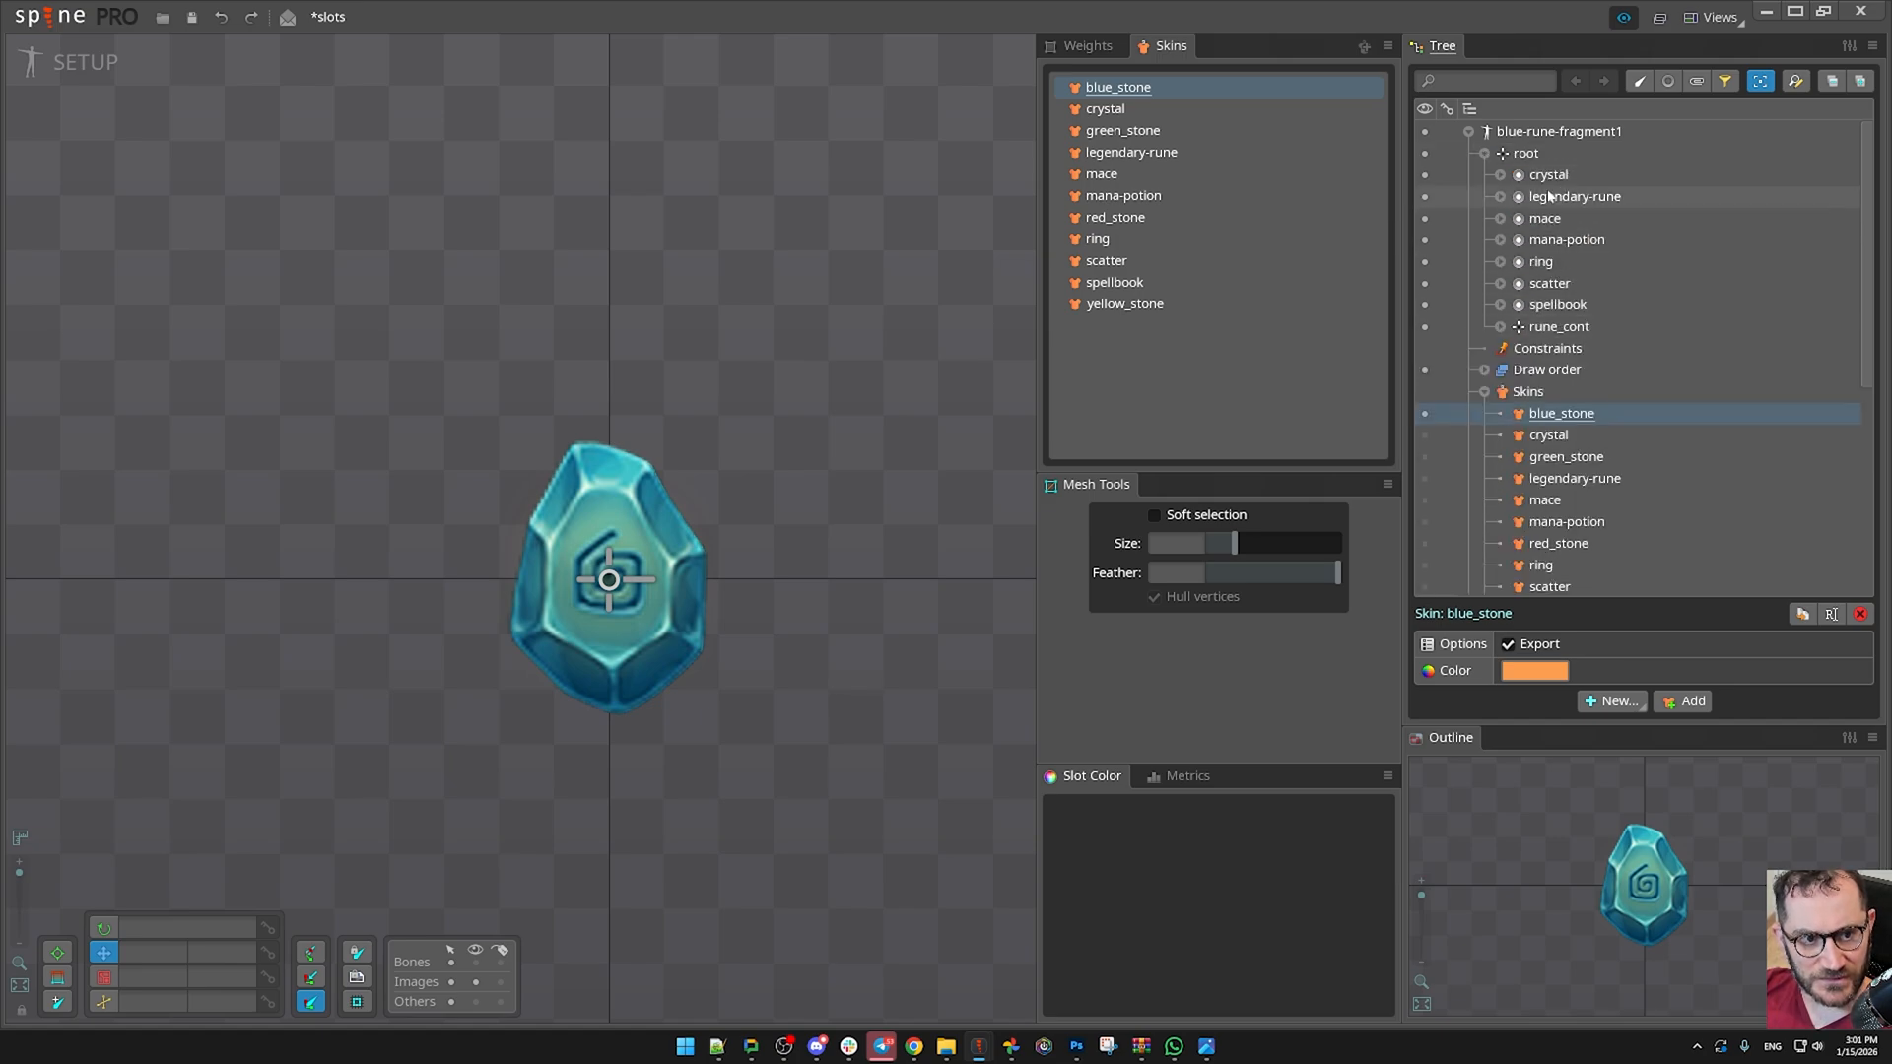
left_click(1516, 325)
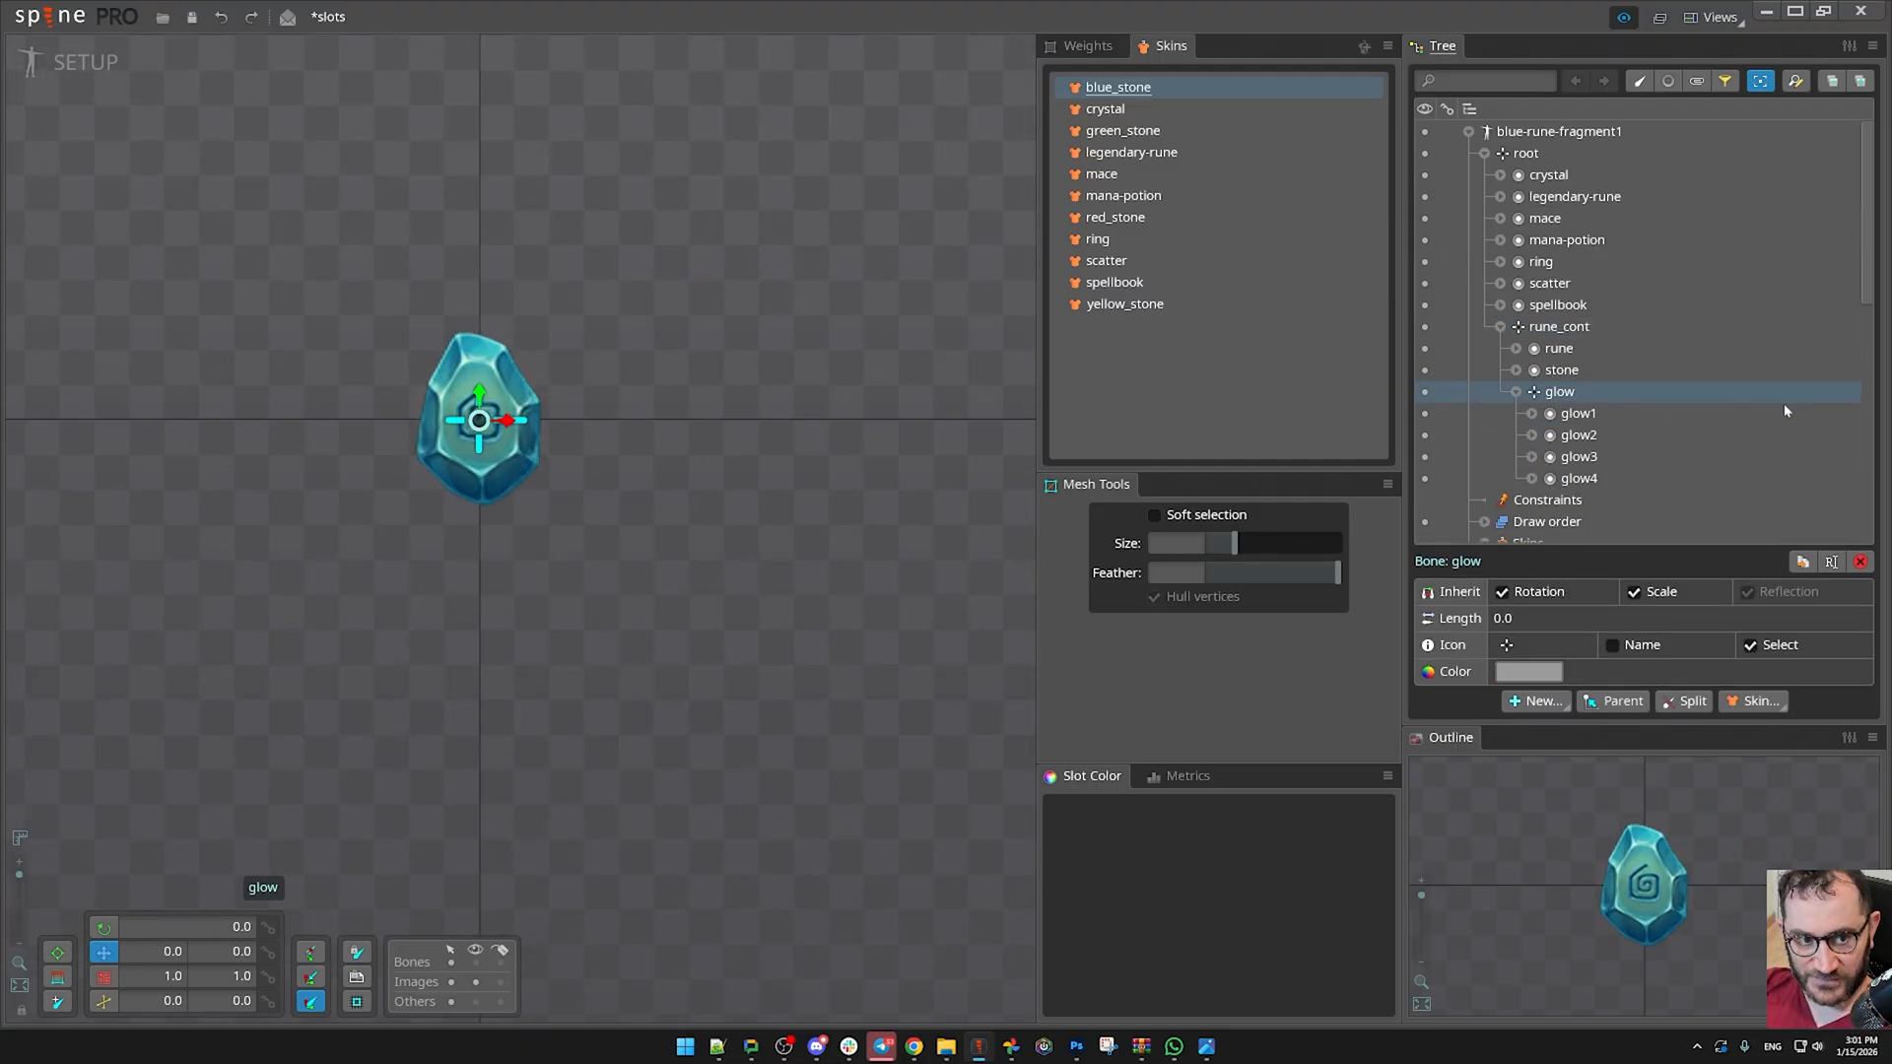
left_click(1579, 412)
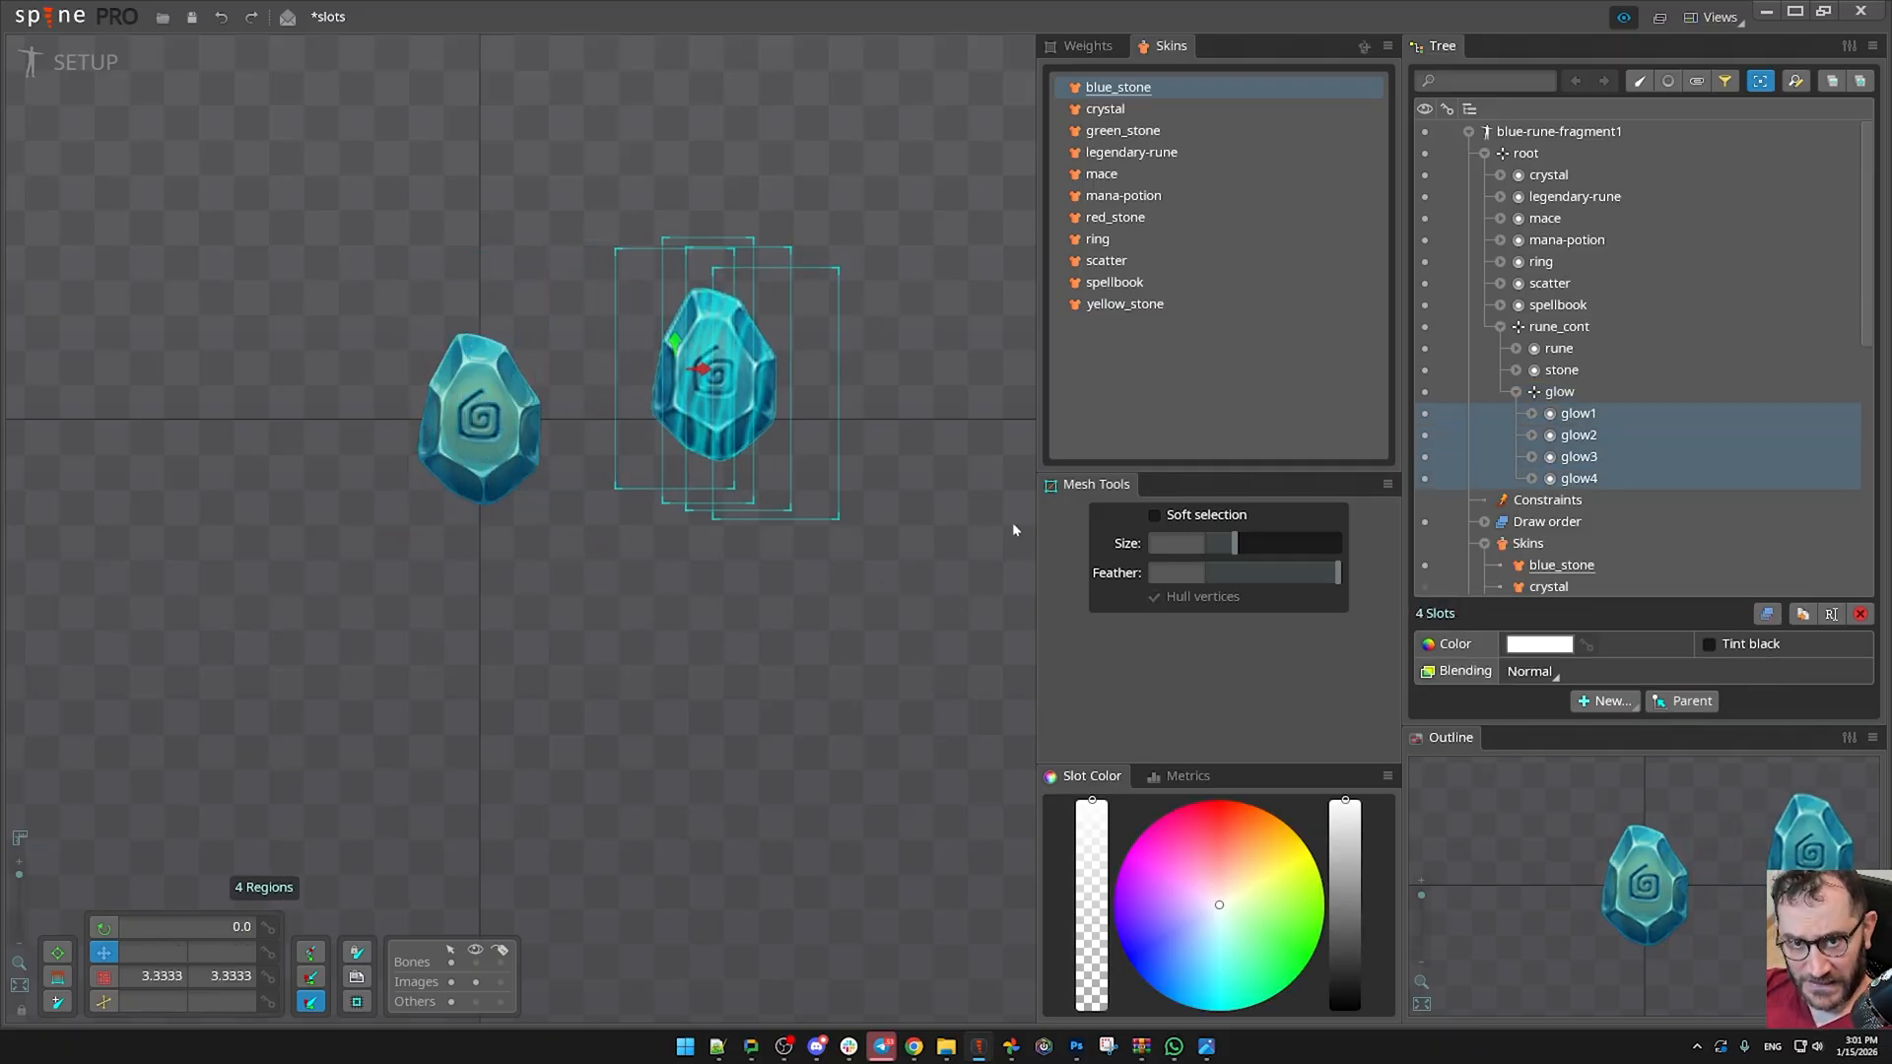
- Preview the crystal and red_stone skins, then return to blue_stone
left_click(1104, 108)
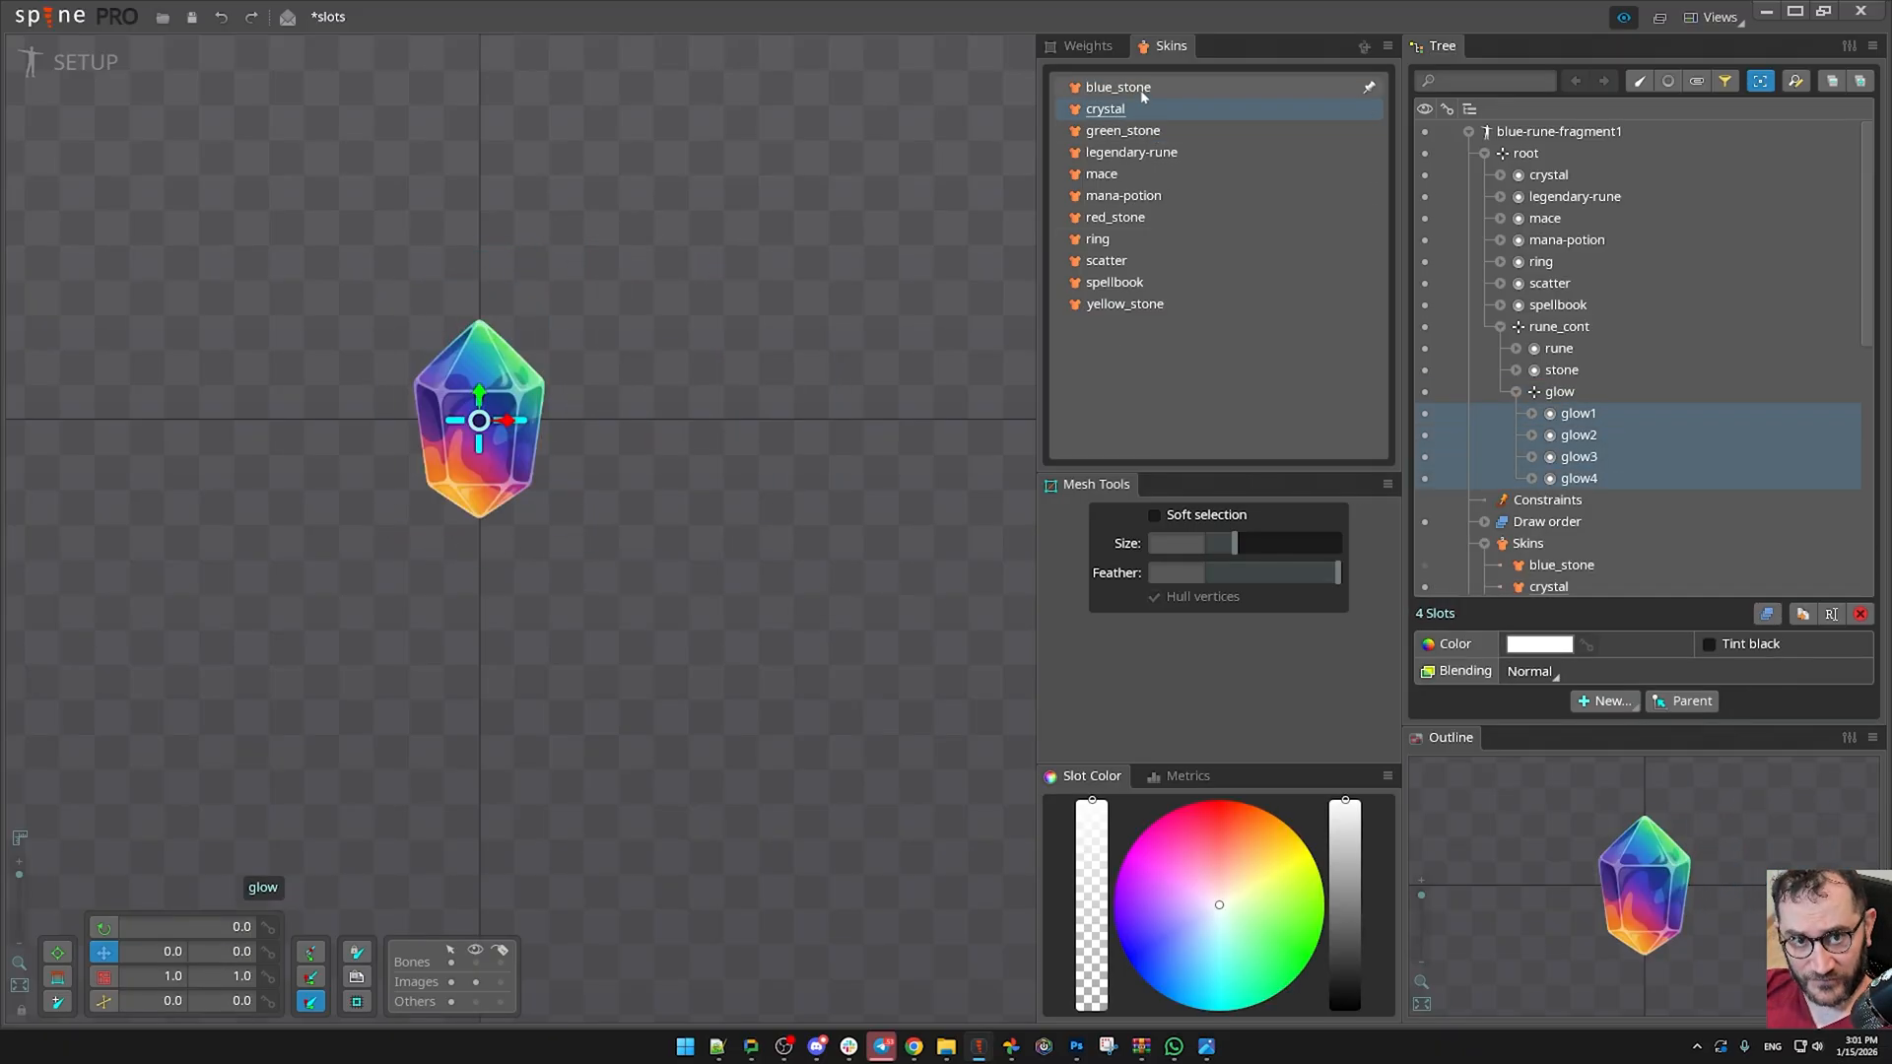
left_click(1113, 217)
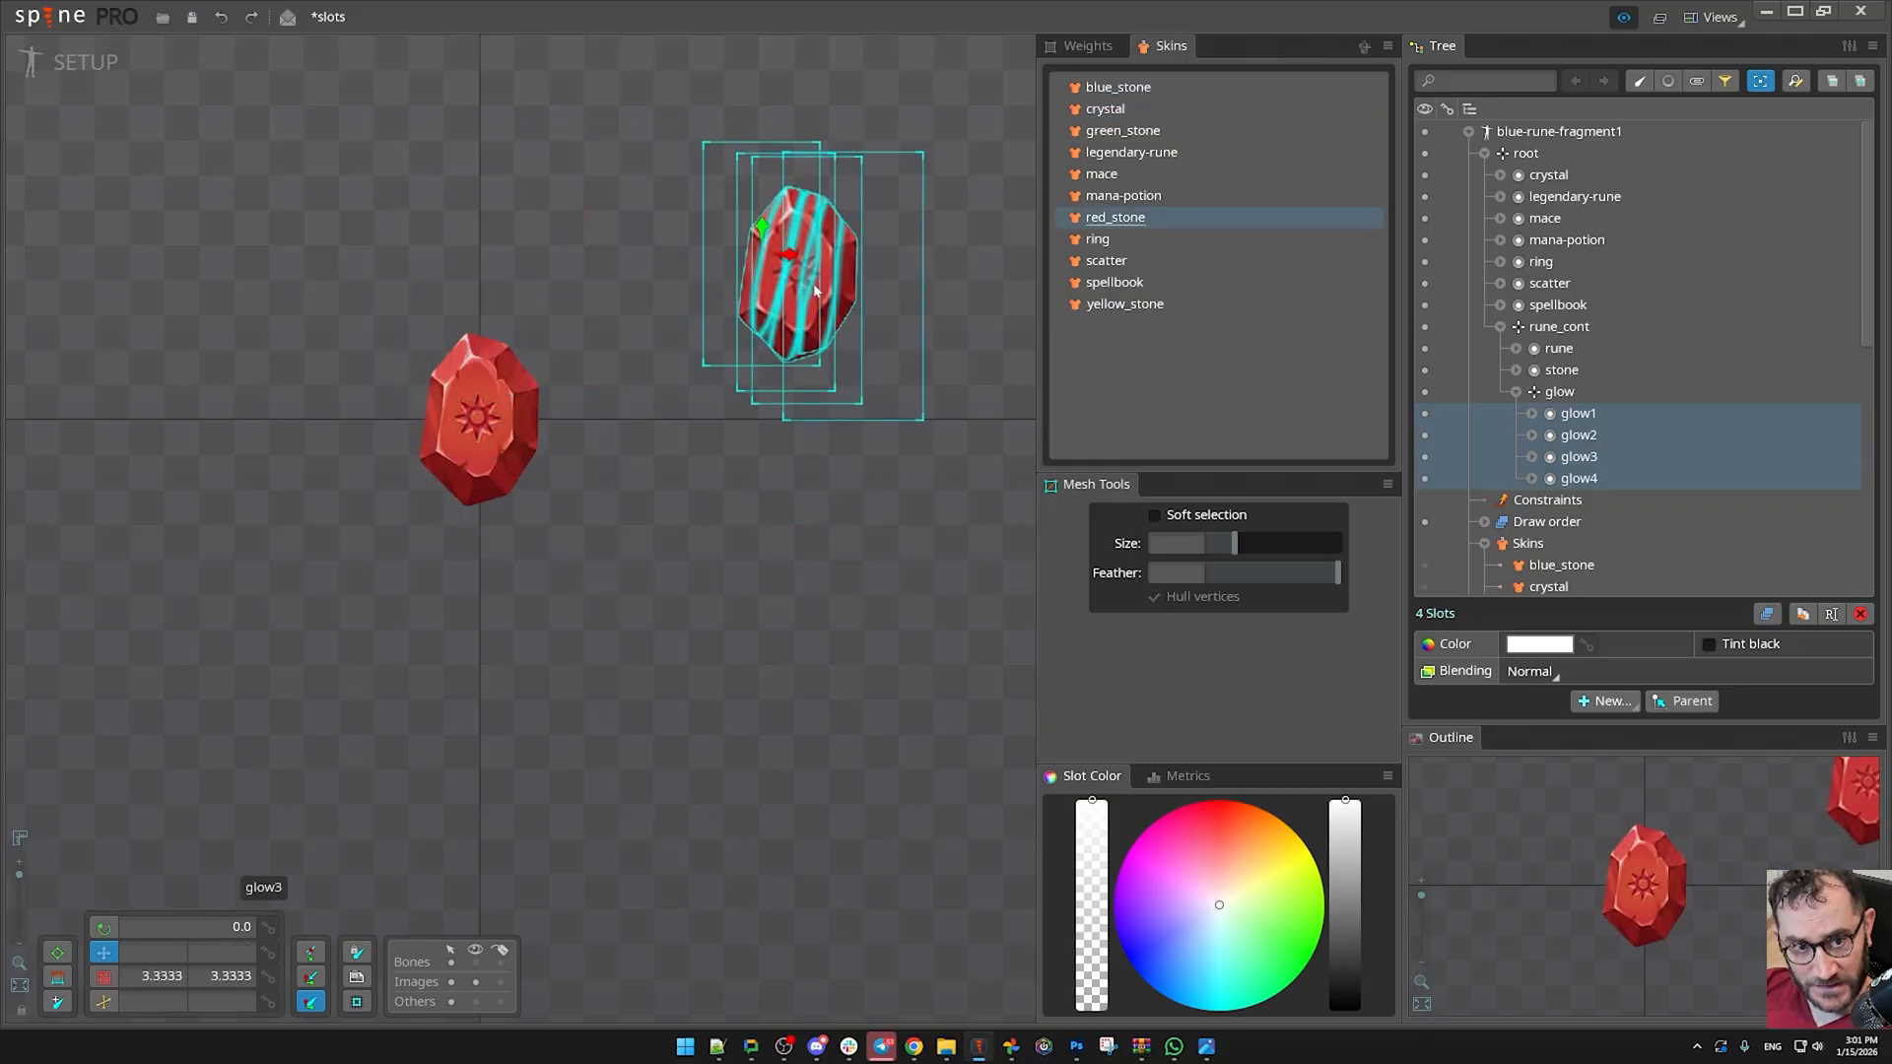
left_click(1115, 84)
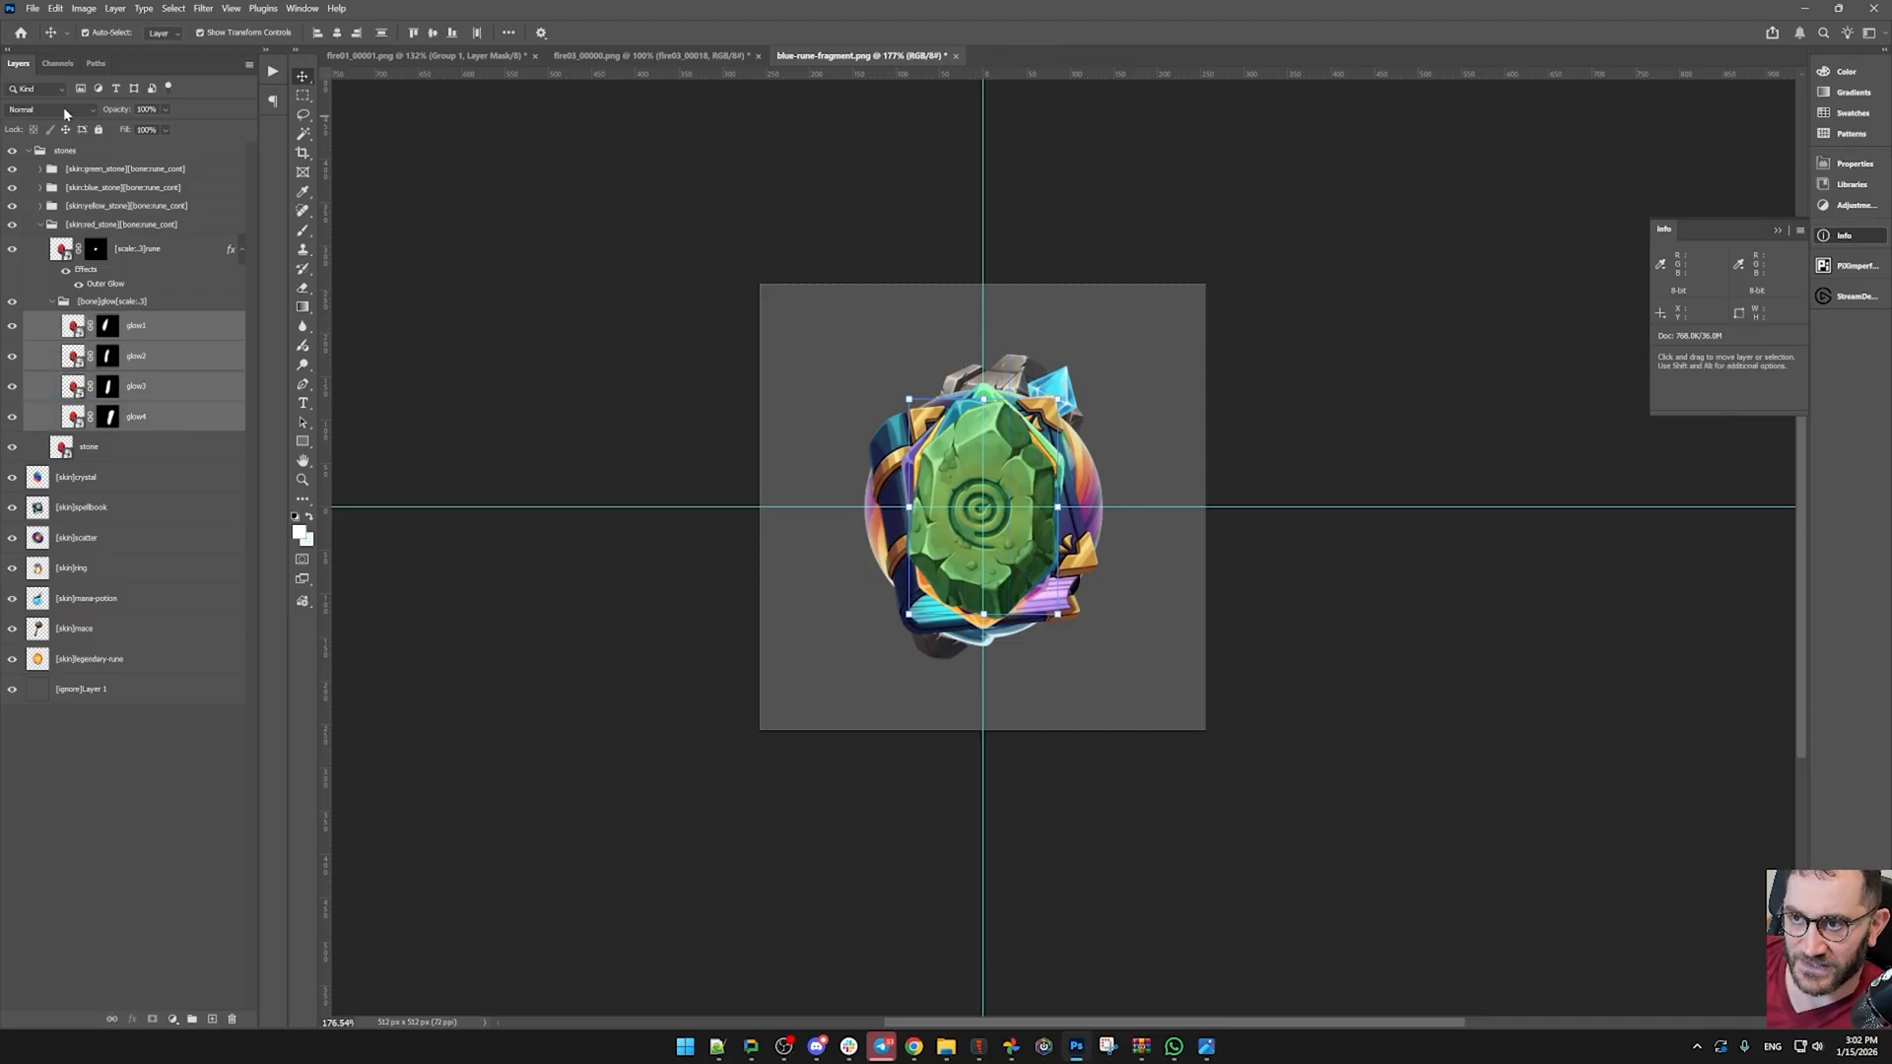
- Set the glow layers' blend mode to Linear Dodge in the stone groups
left_click(41, 110)
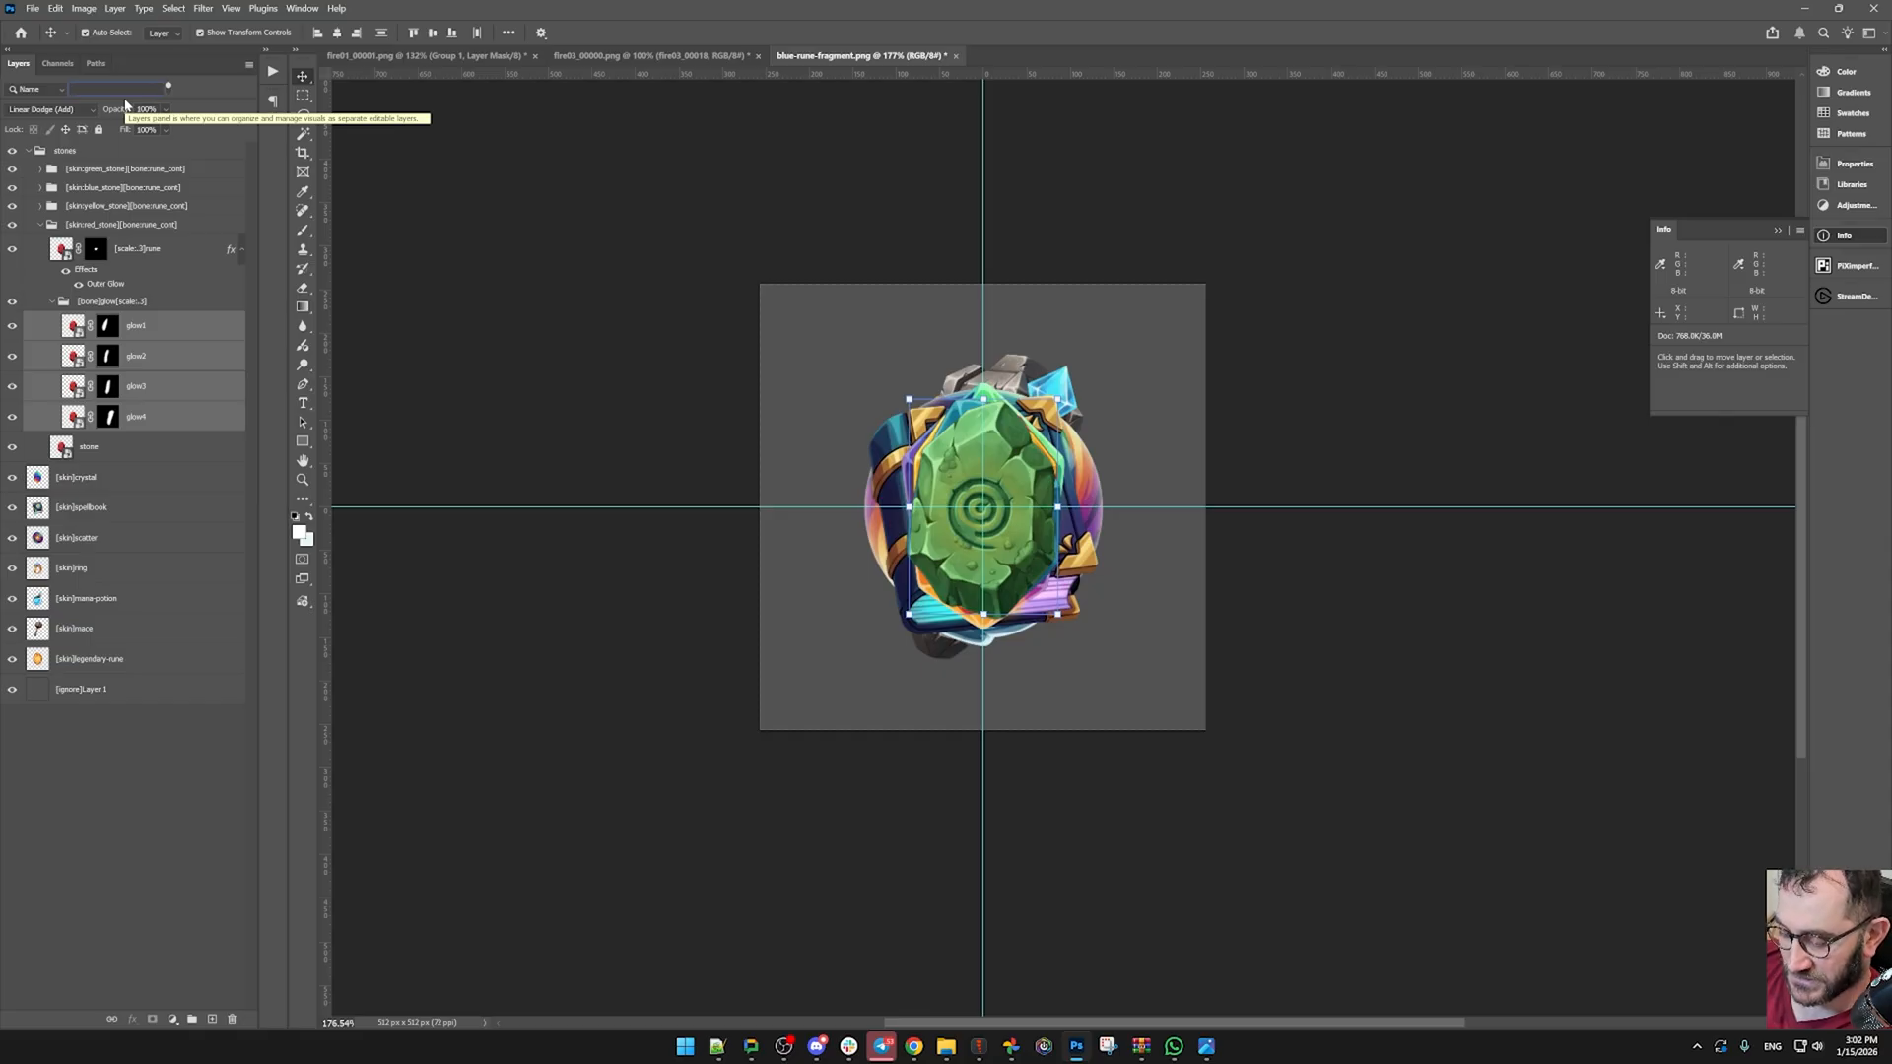
type("glow")
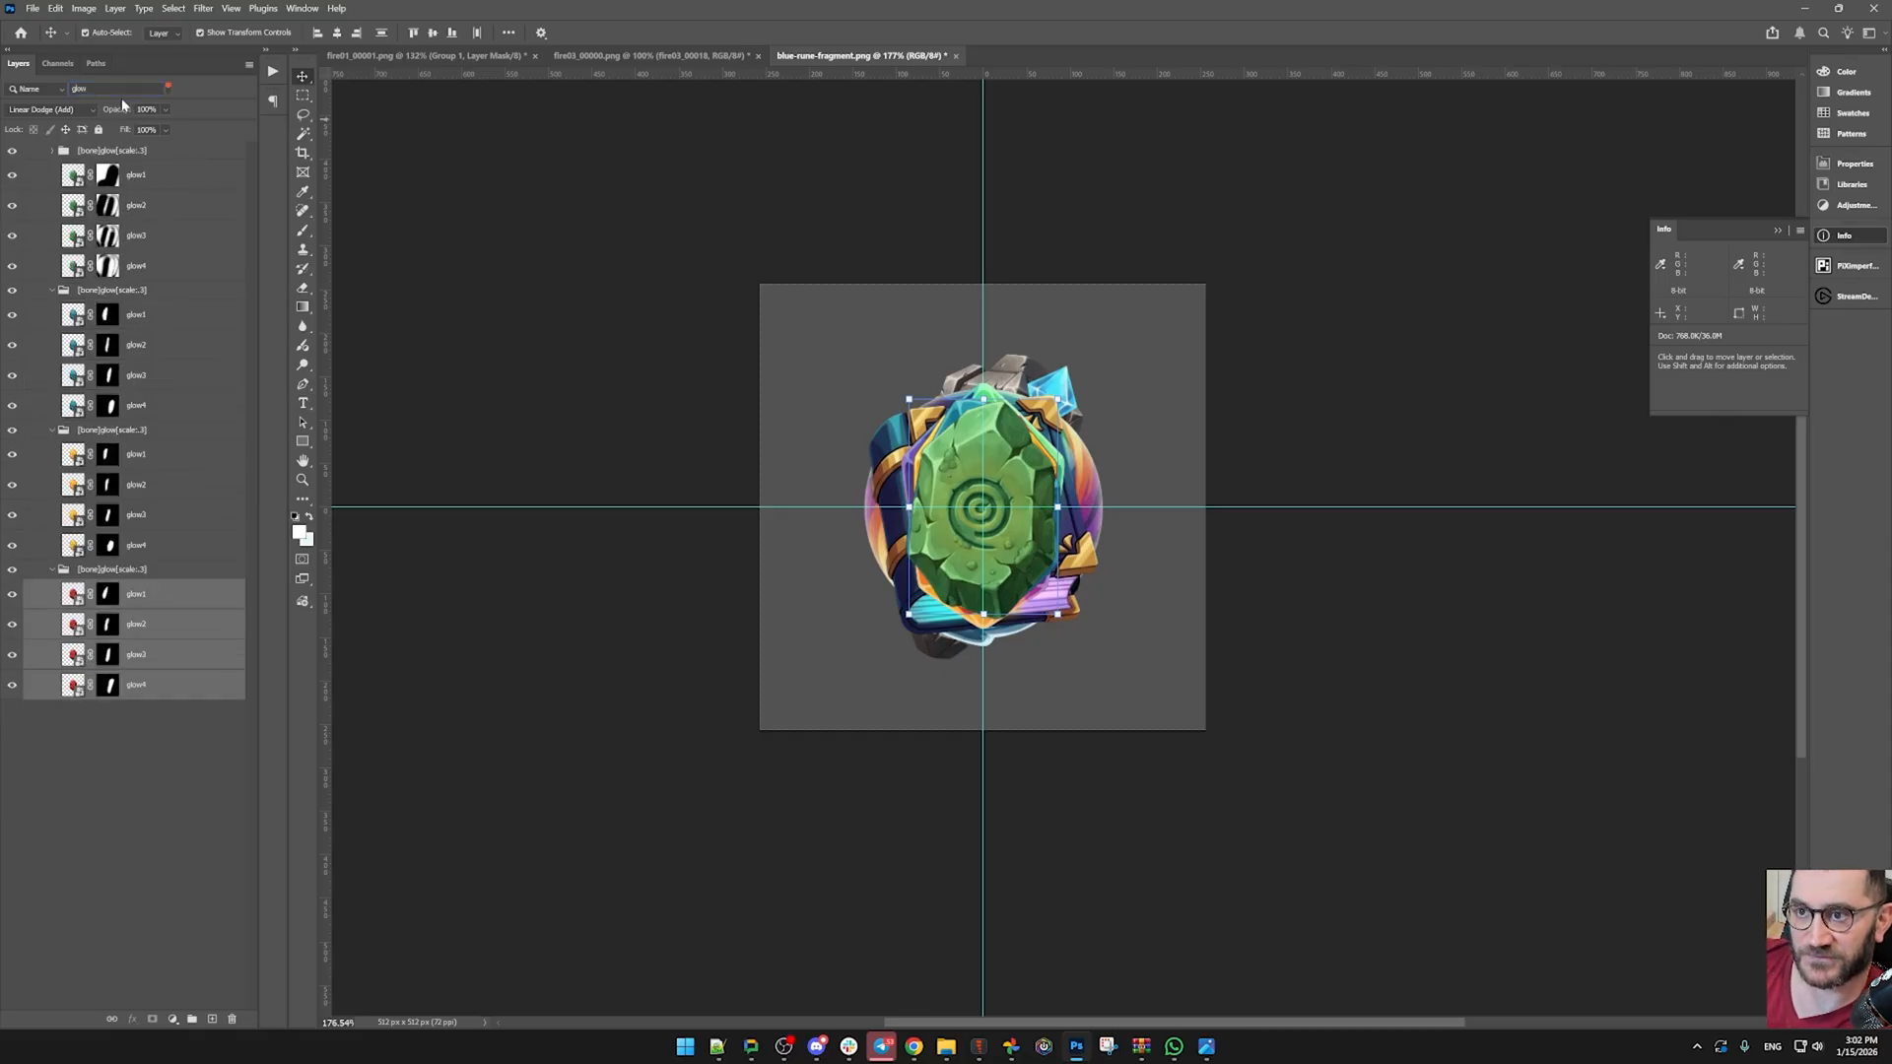
left_click(136, 683)
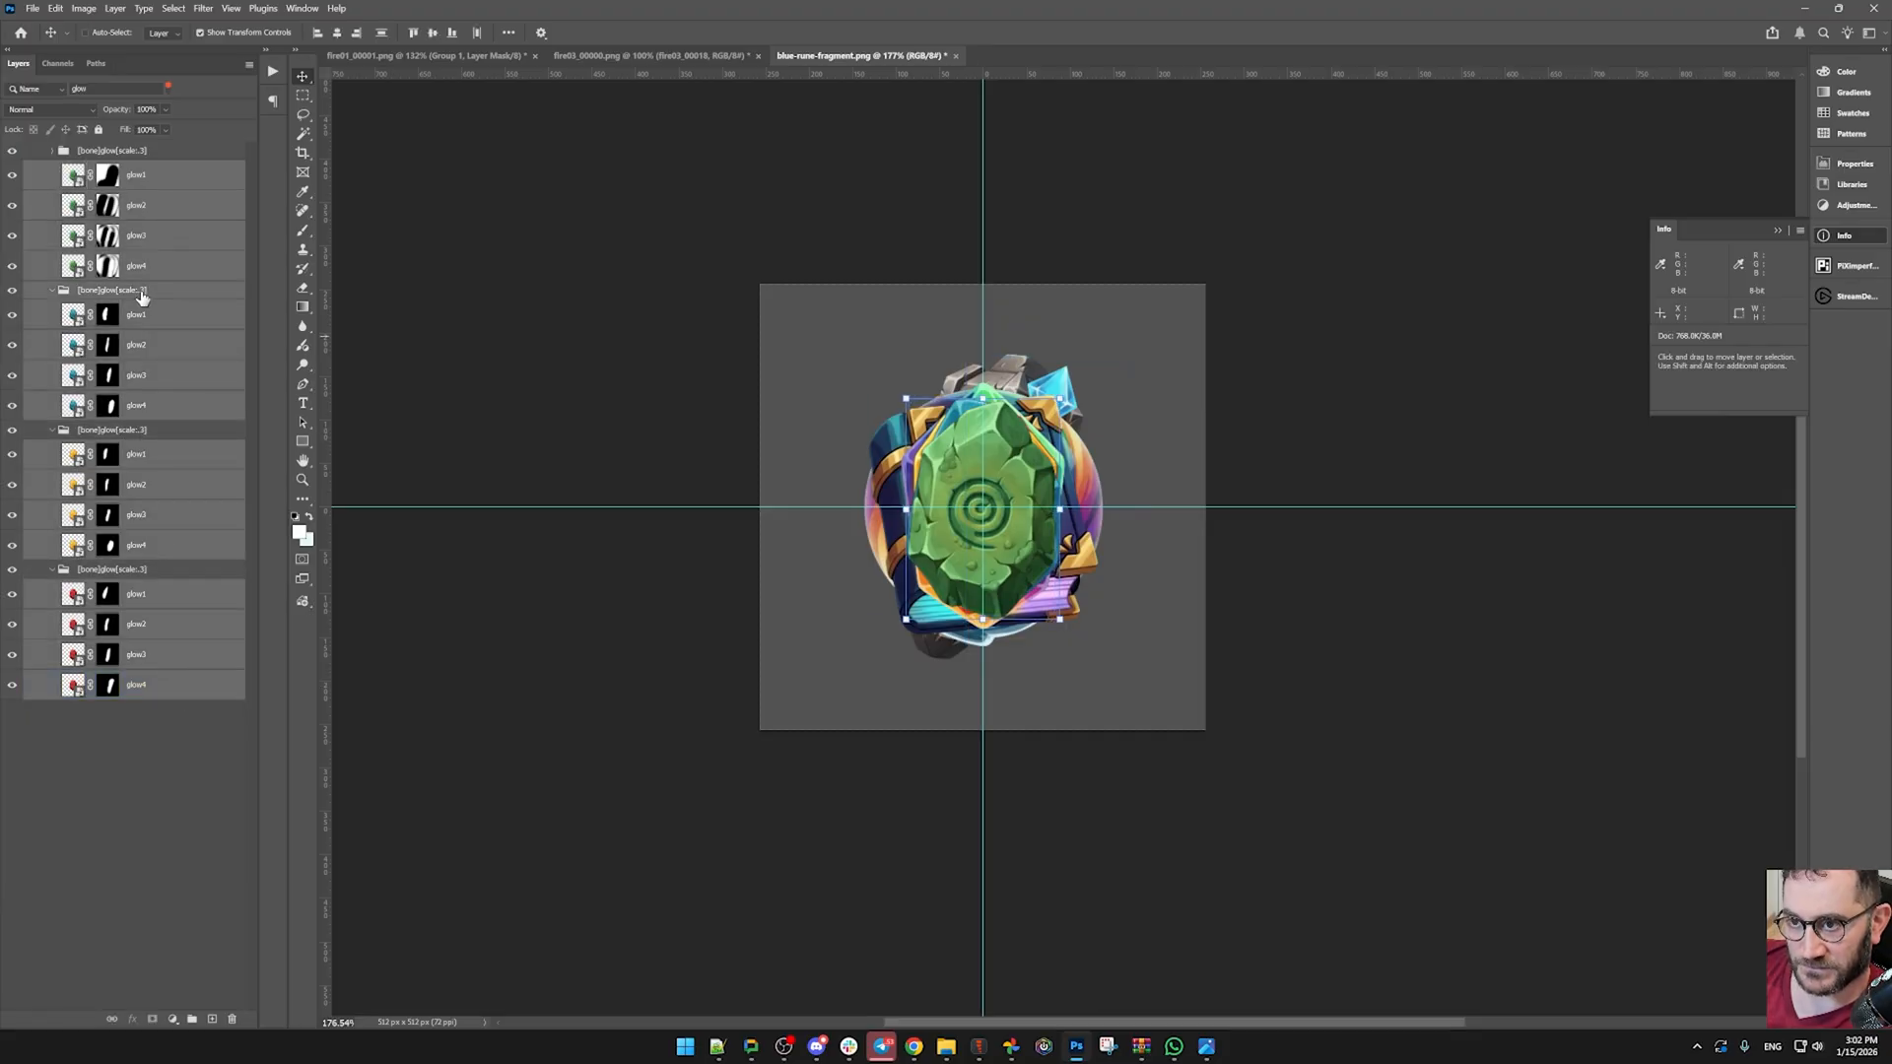
left_click(47, 109)
type("rune")
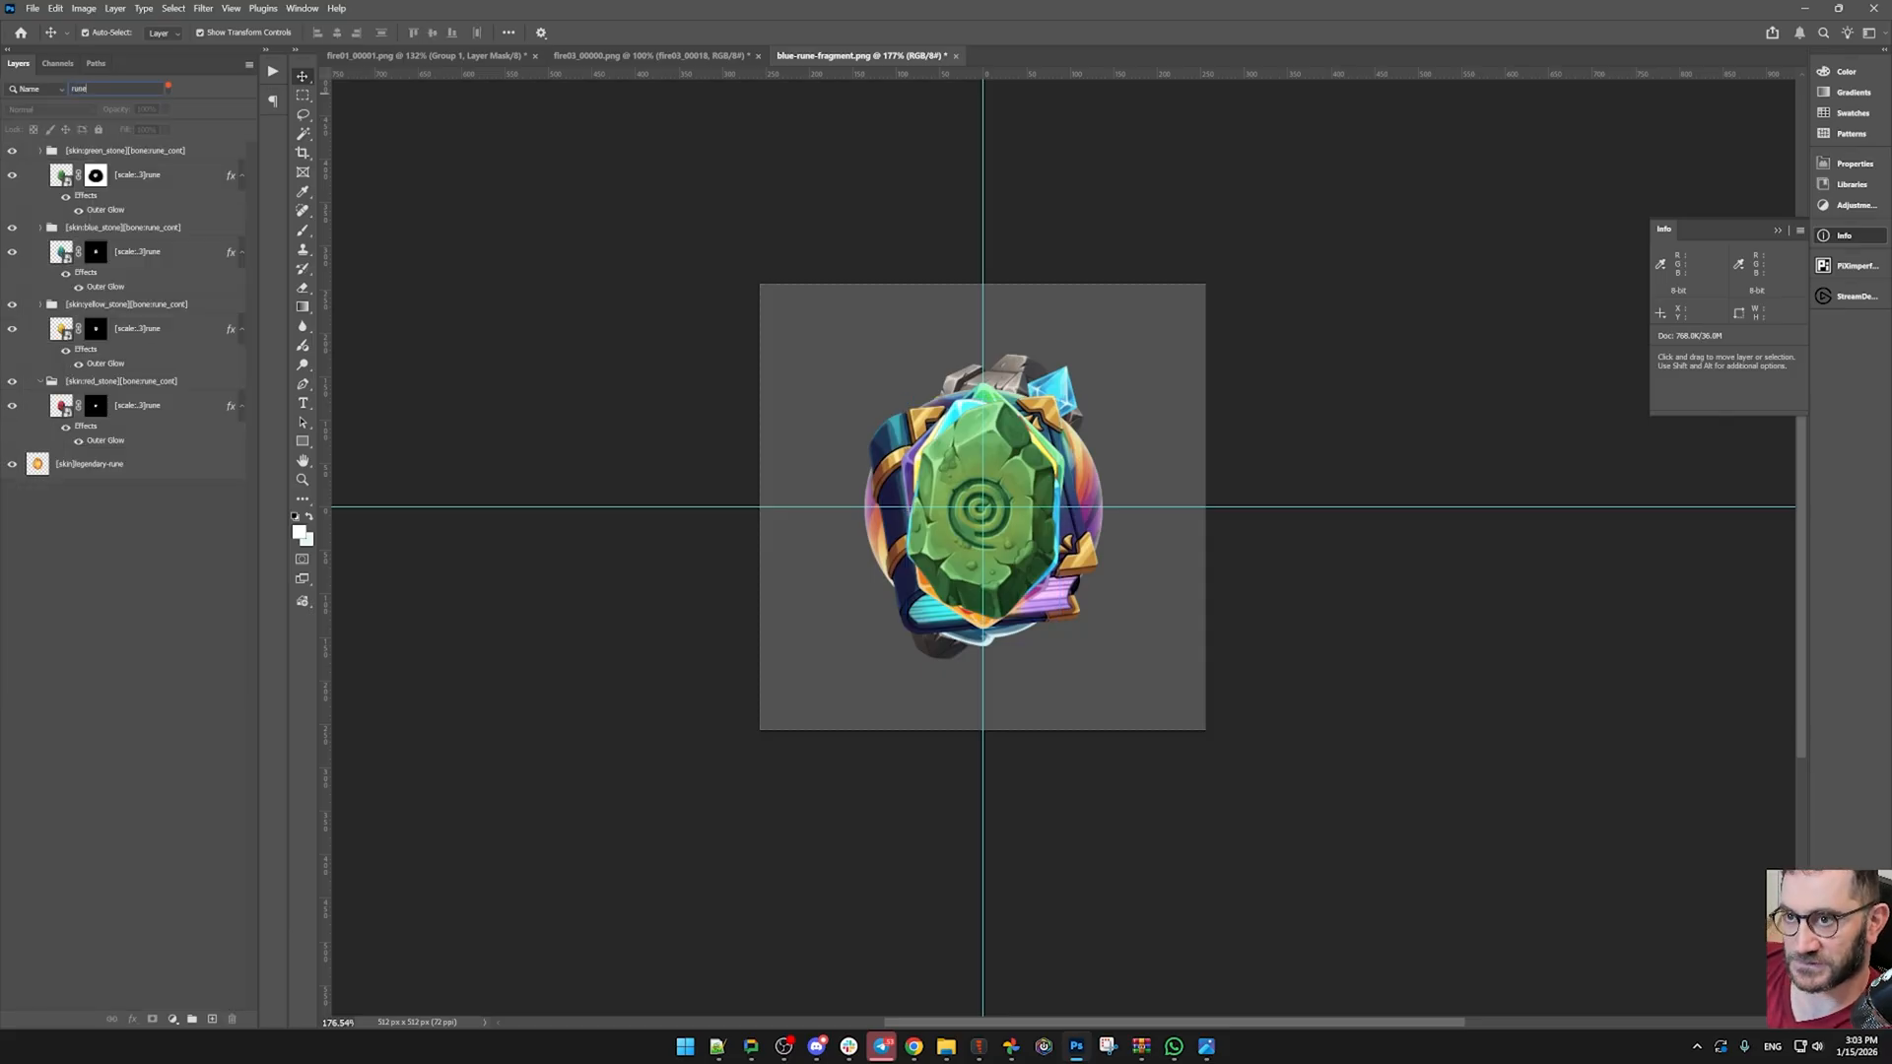
- Check the blue stone layer's blending and mask, then return to the Spine project
left_click(136, 404)
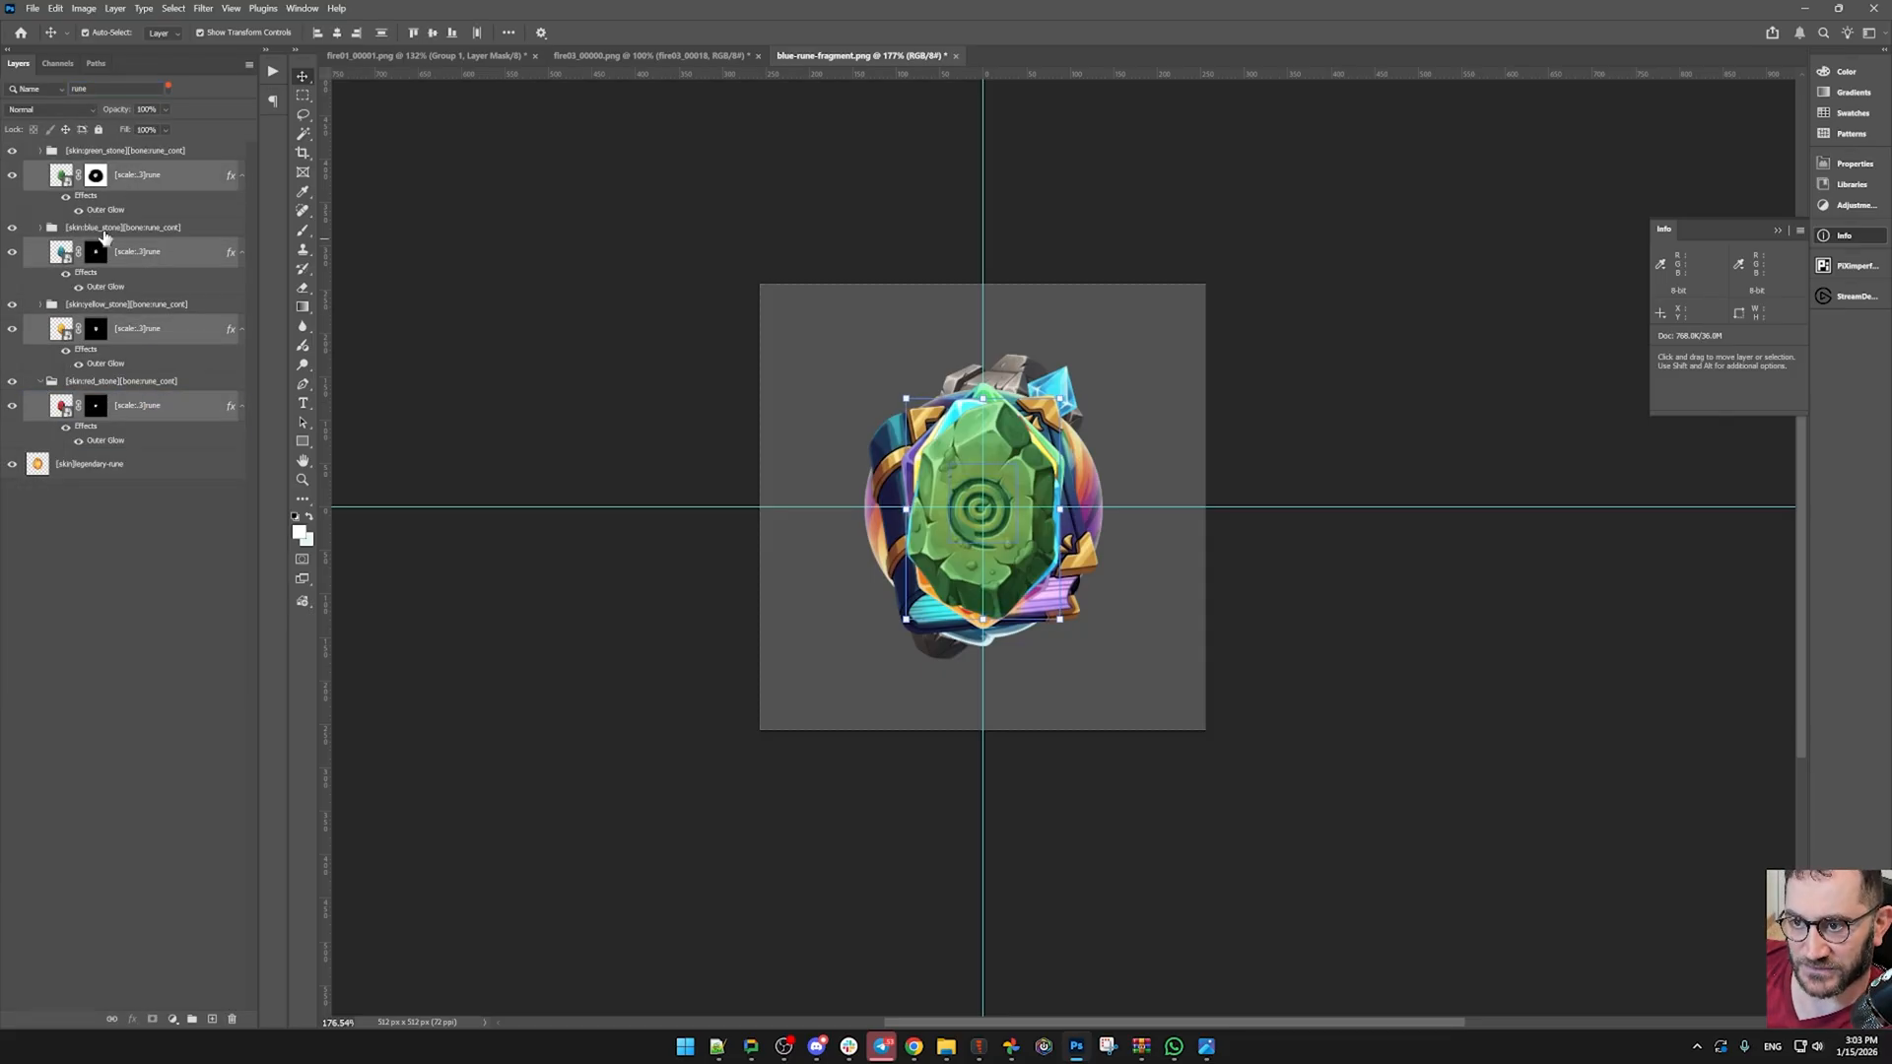
left_click(94, 175)
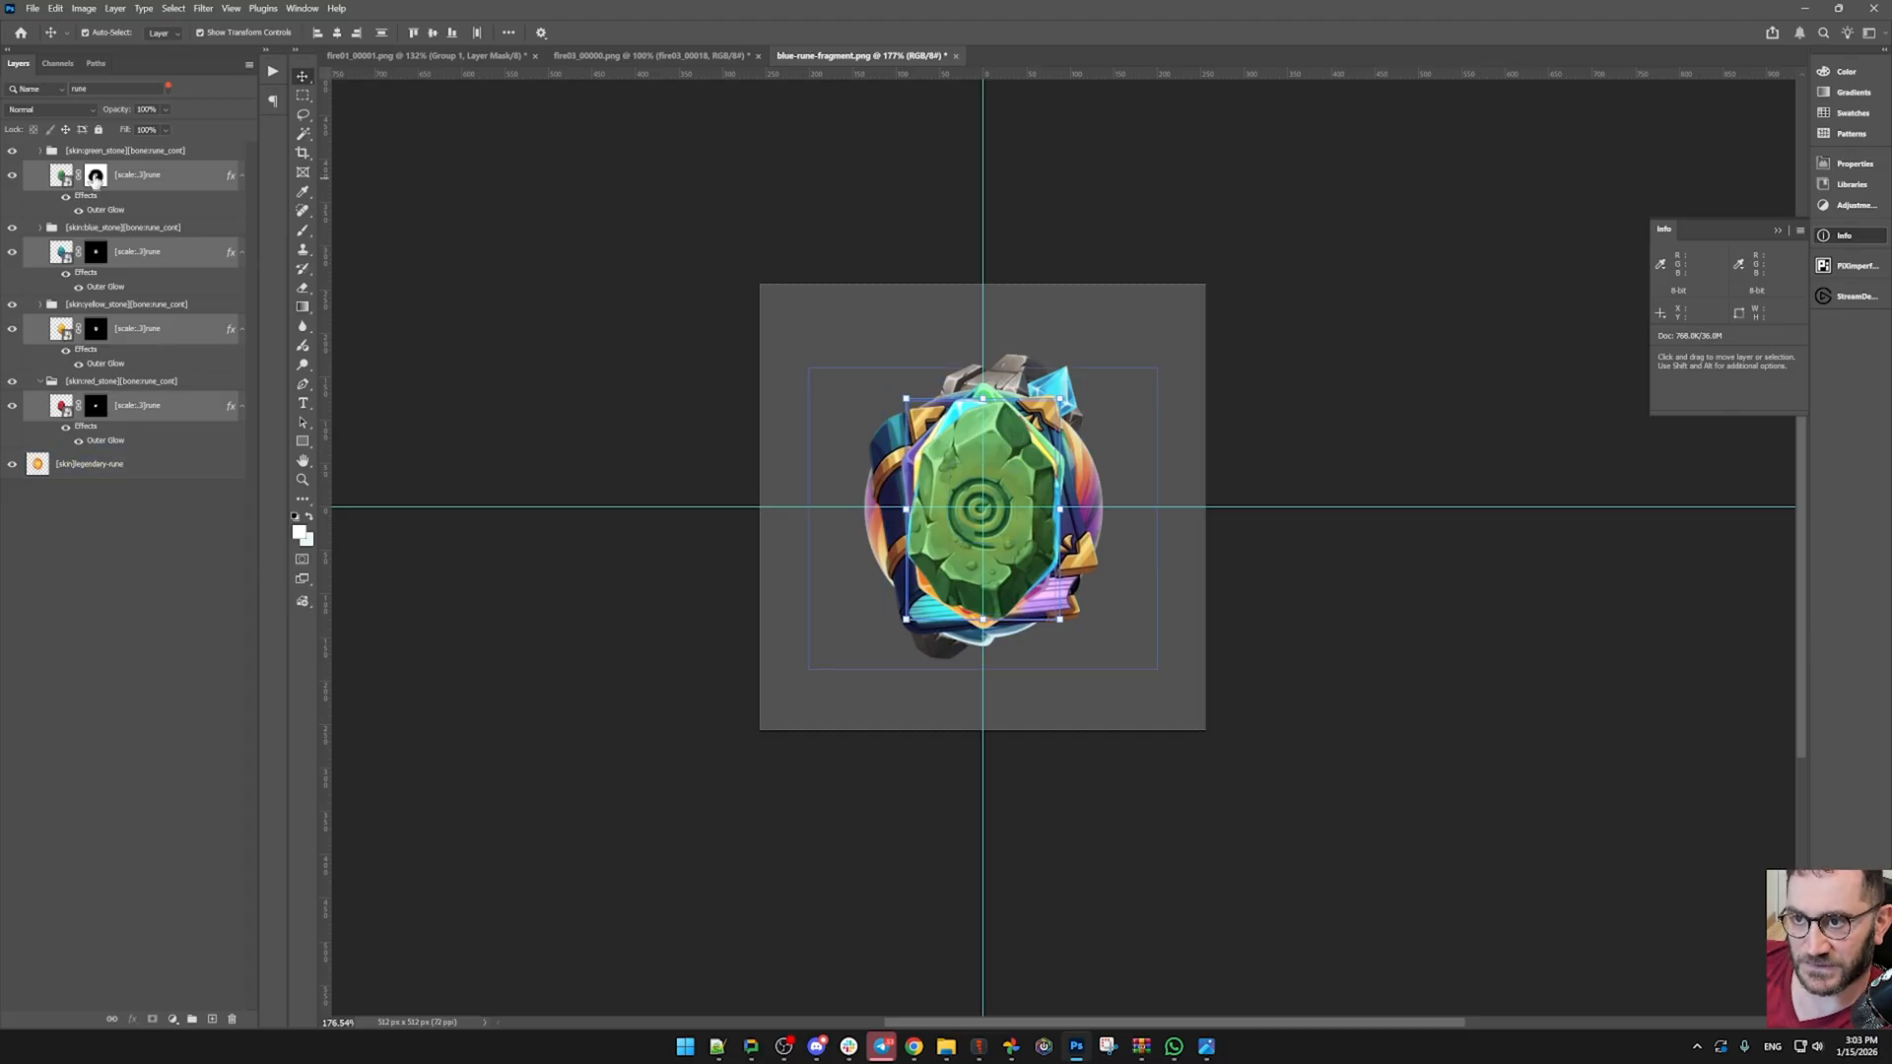
left_click(51, 110)
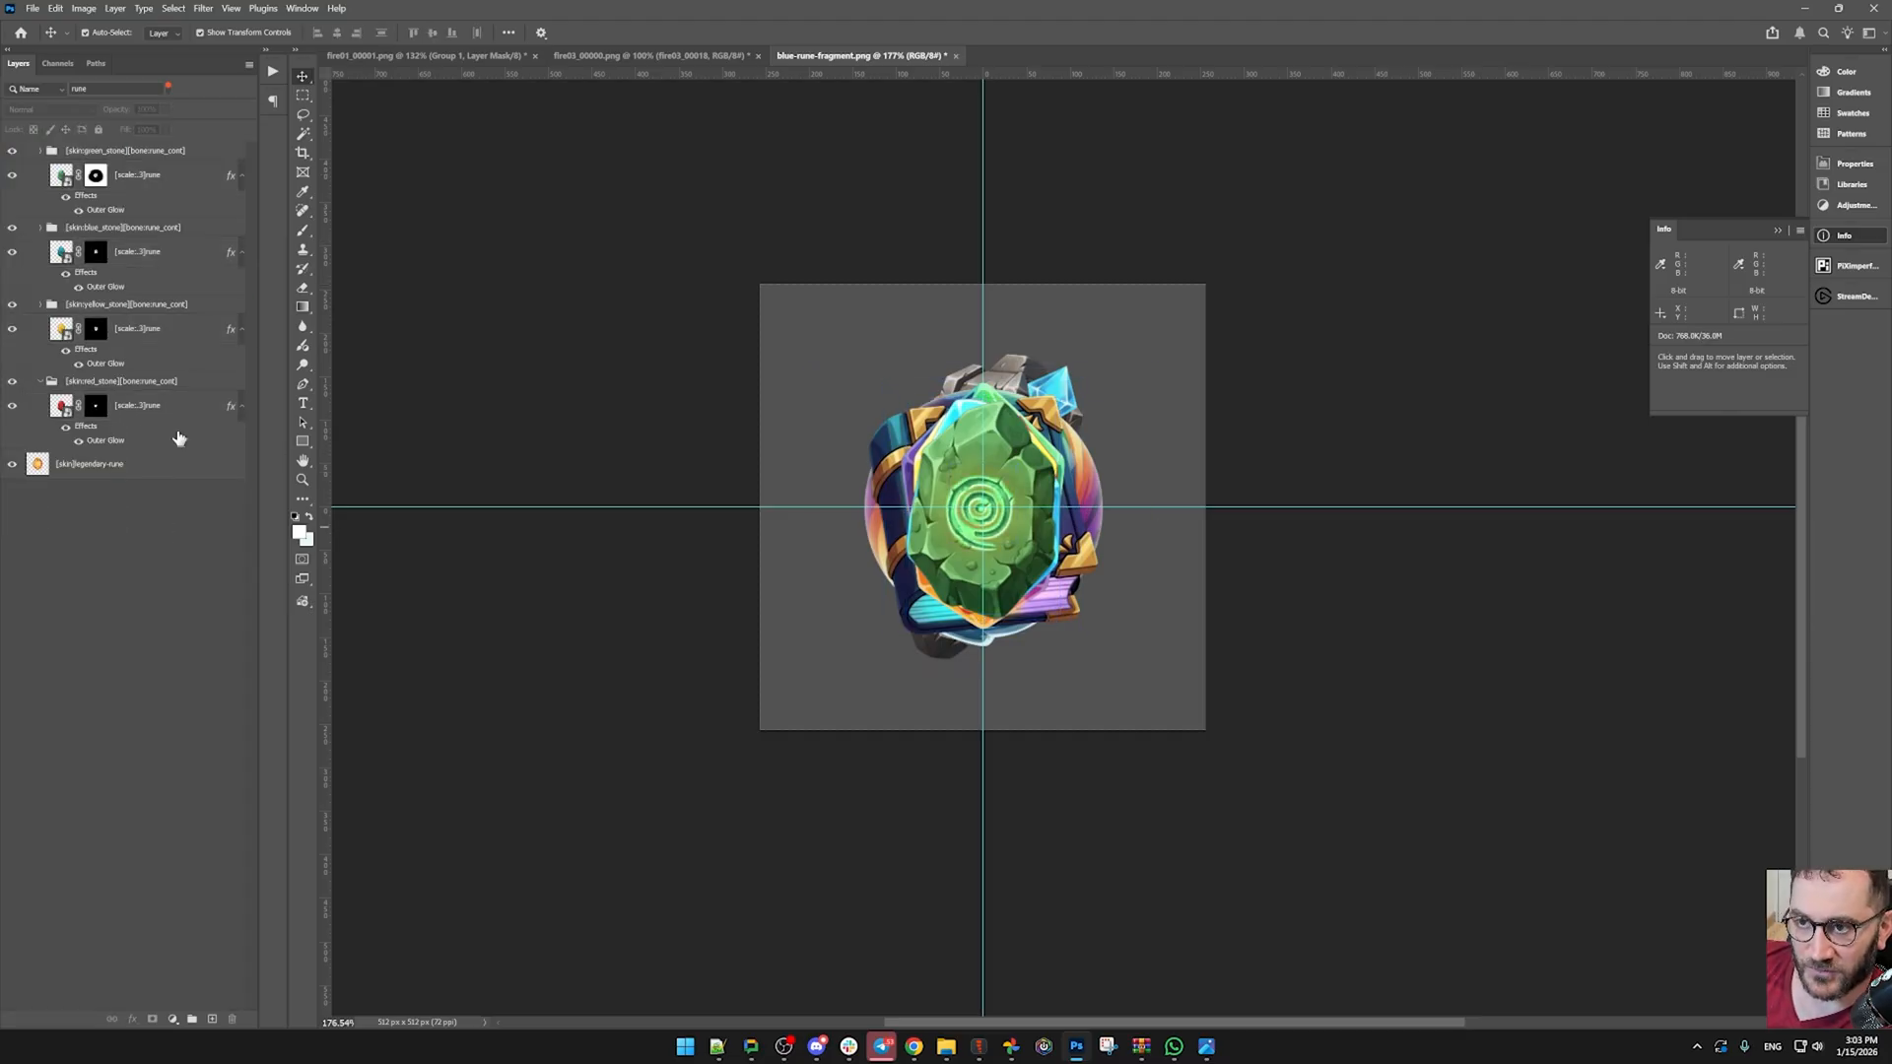
left_click(31, 8)
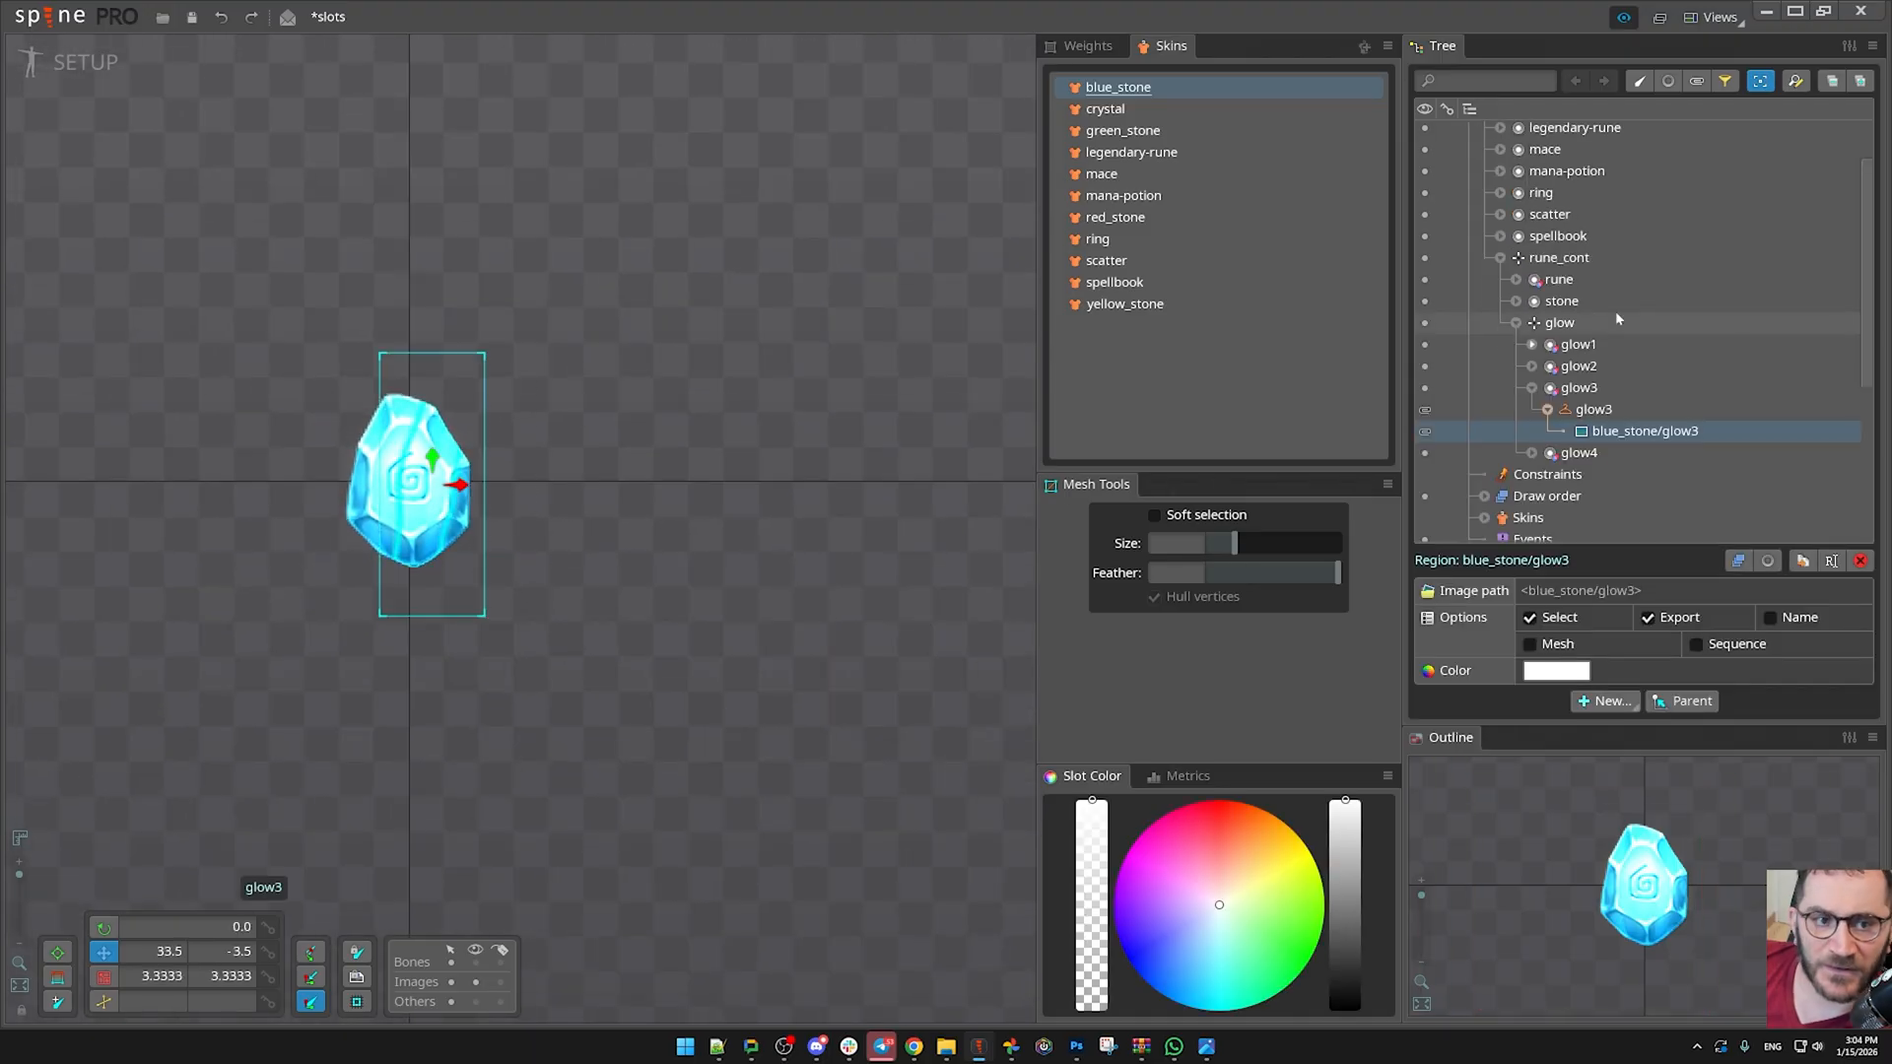
- Select the glow1 slot and collapse the glow slots before meshing the stone
left_click(1577, 343)
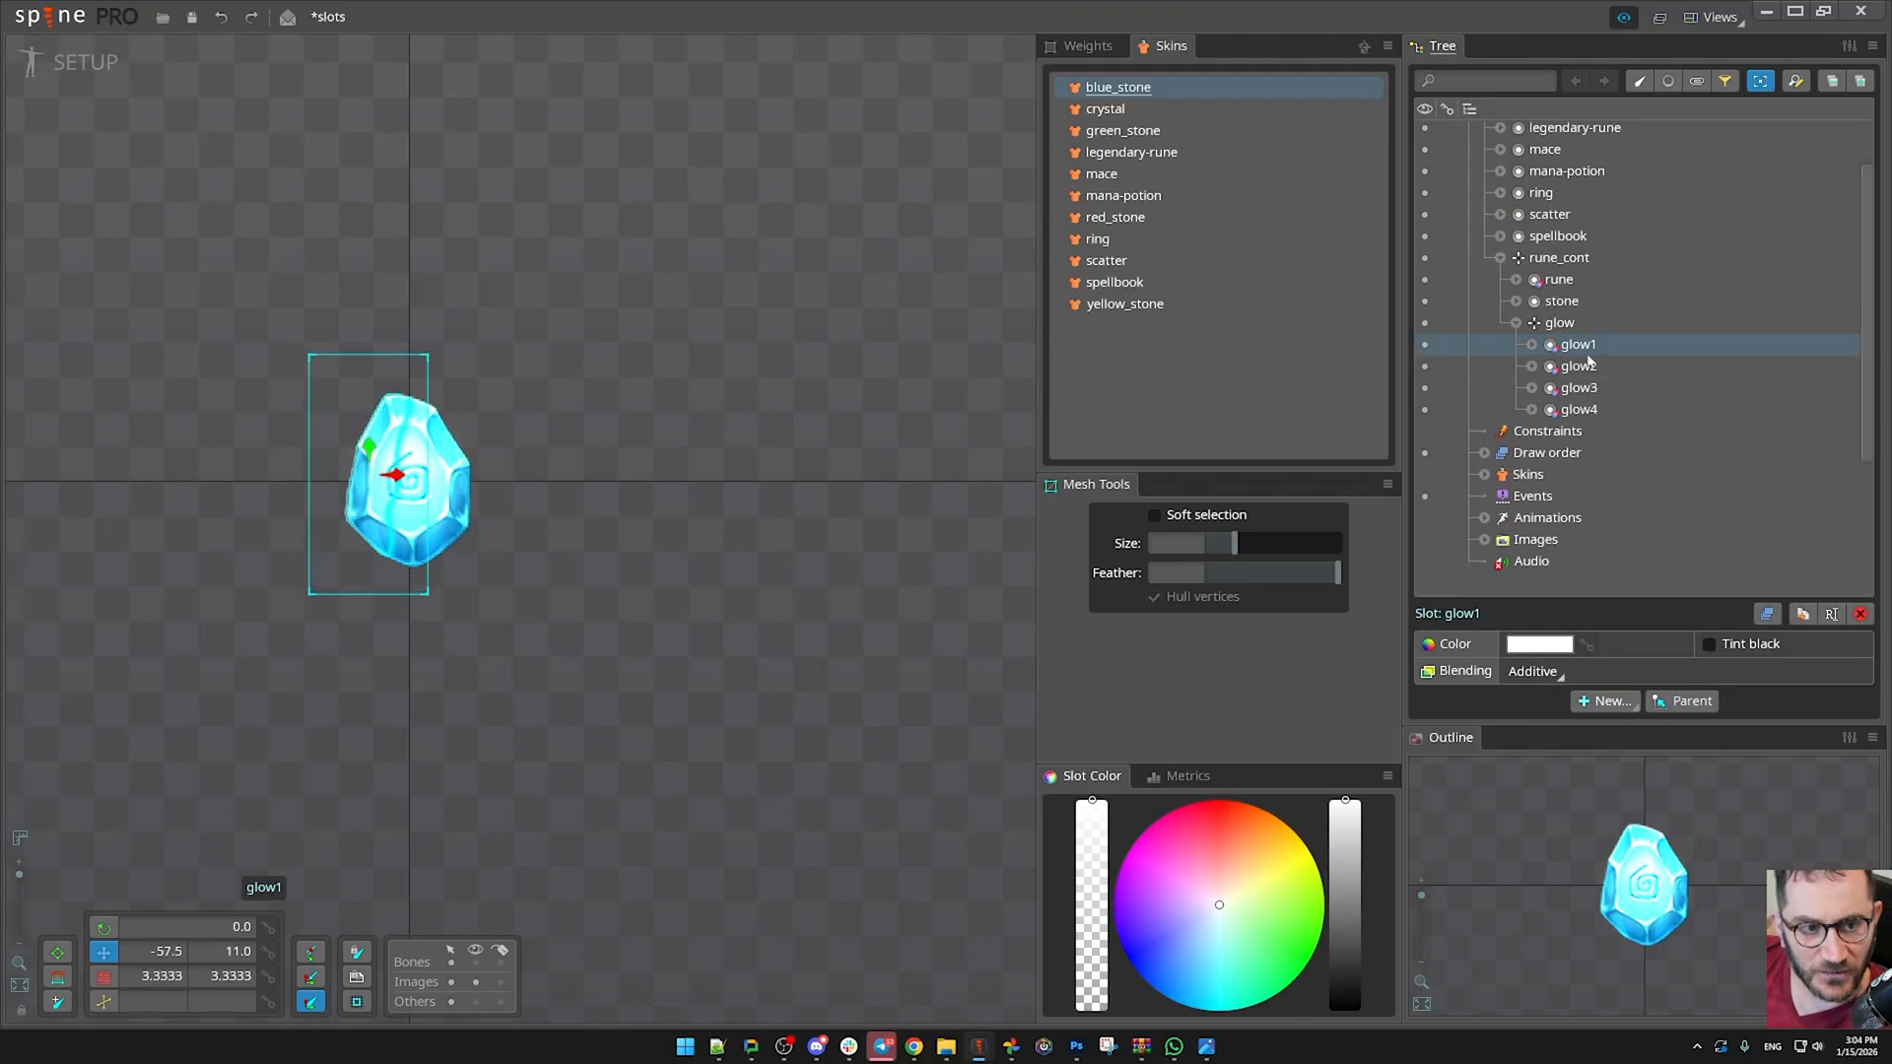
left_click(1579, 410)
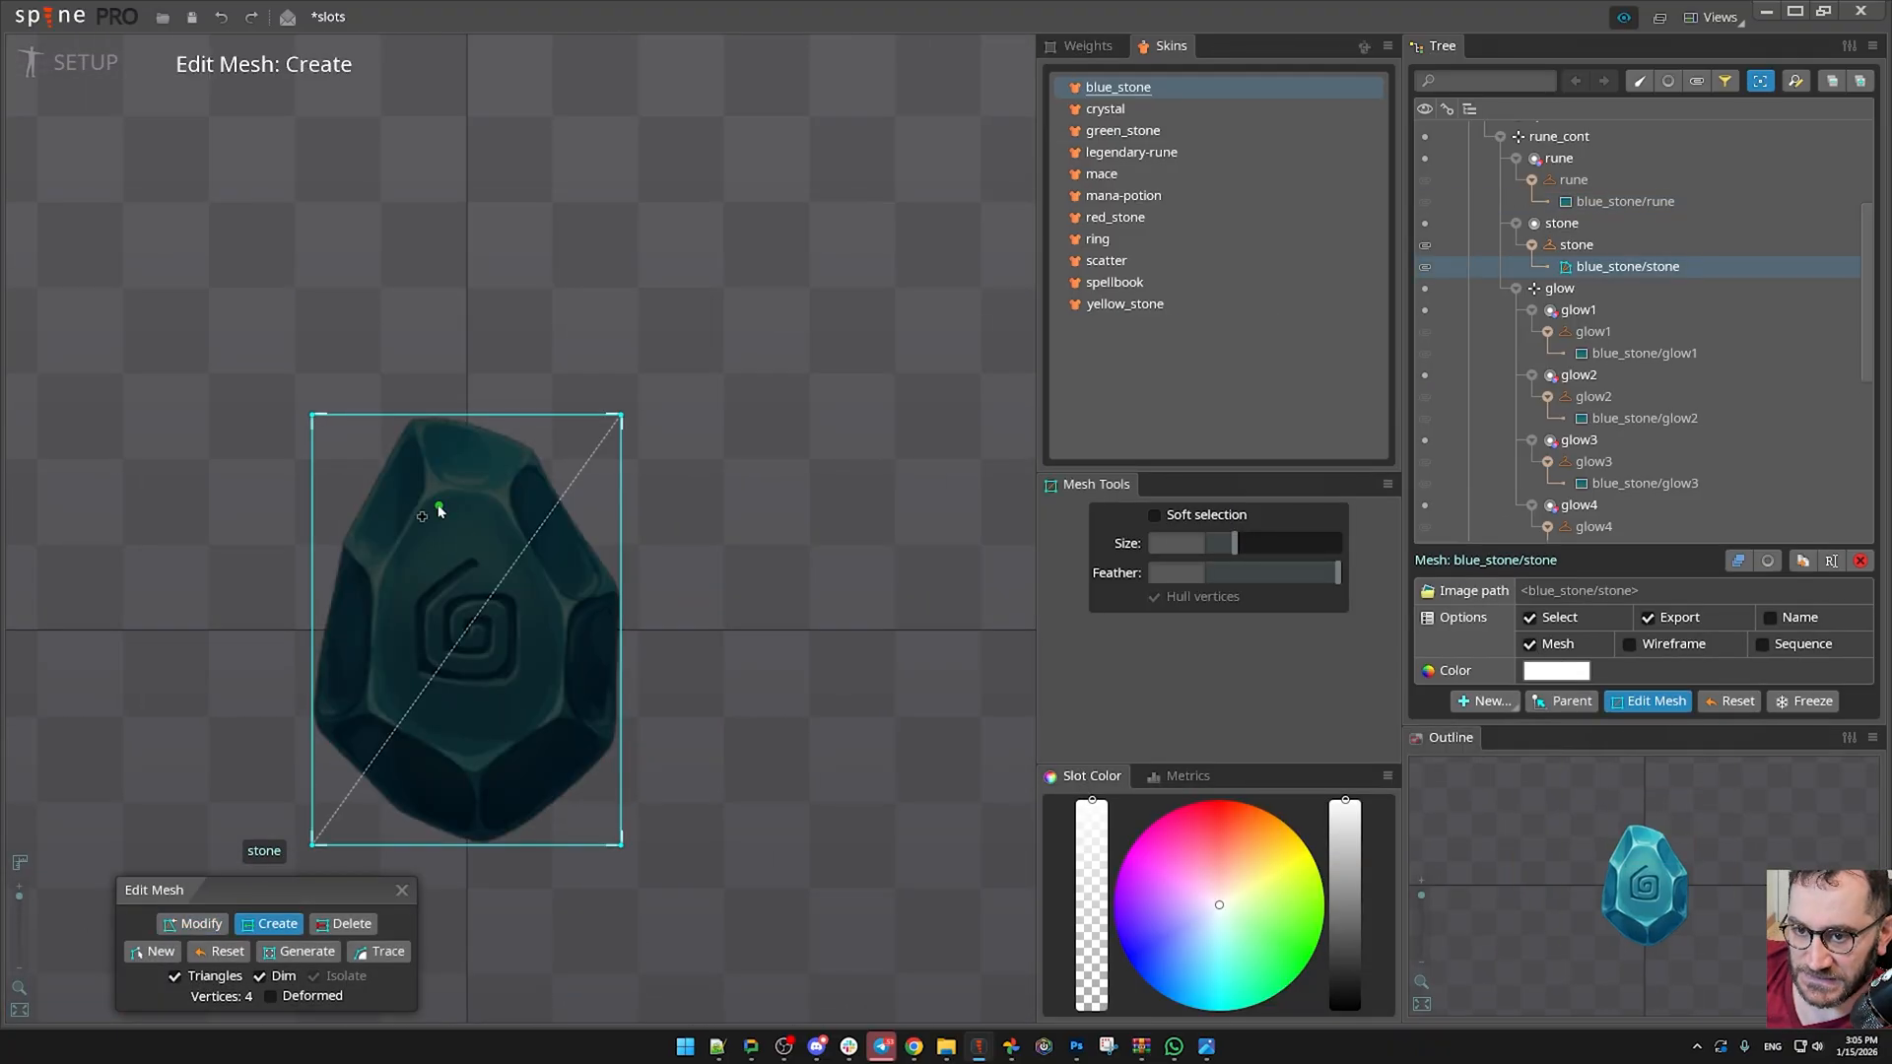
- Place vertices around the stone's edges and facets into a 23-vertex outline, then finish mesh editing
left_click(374, 714)
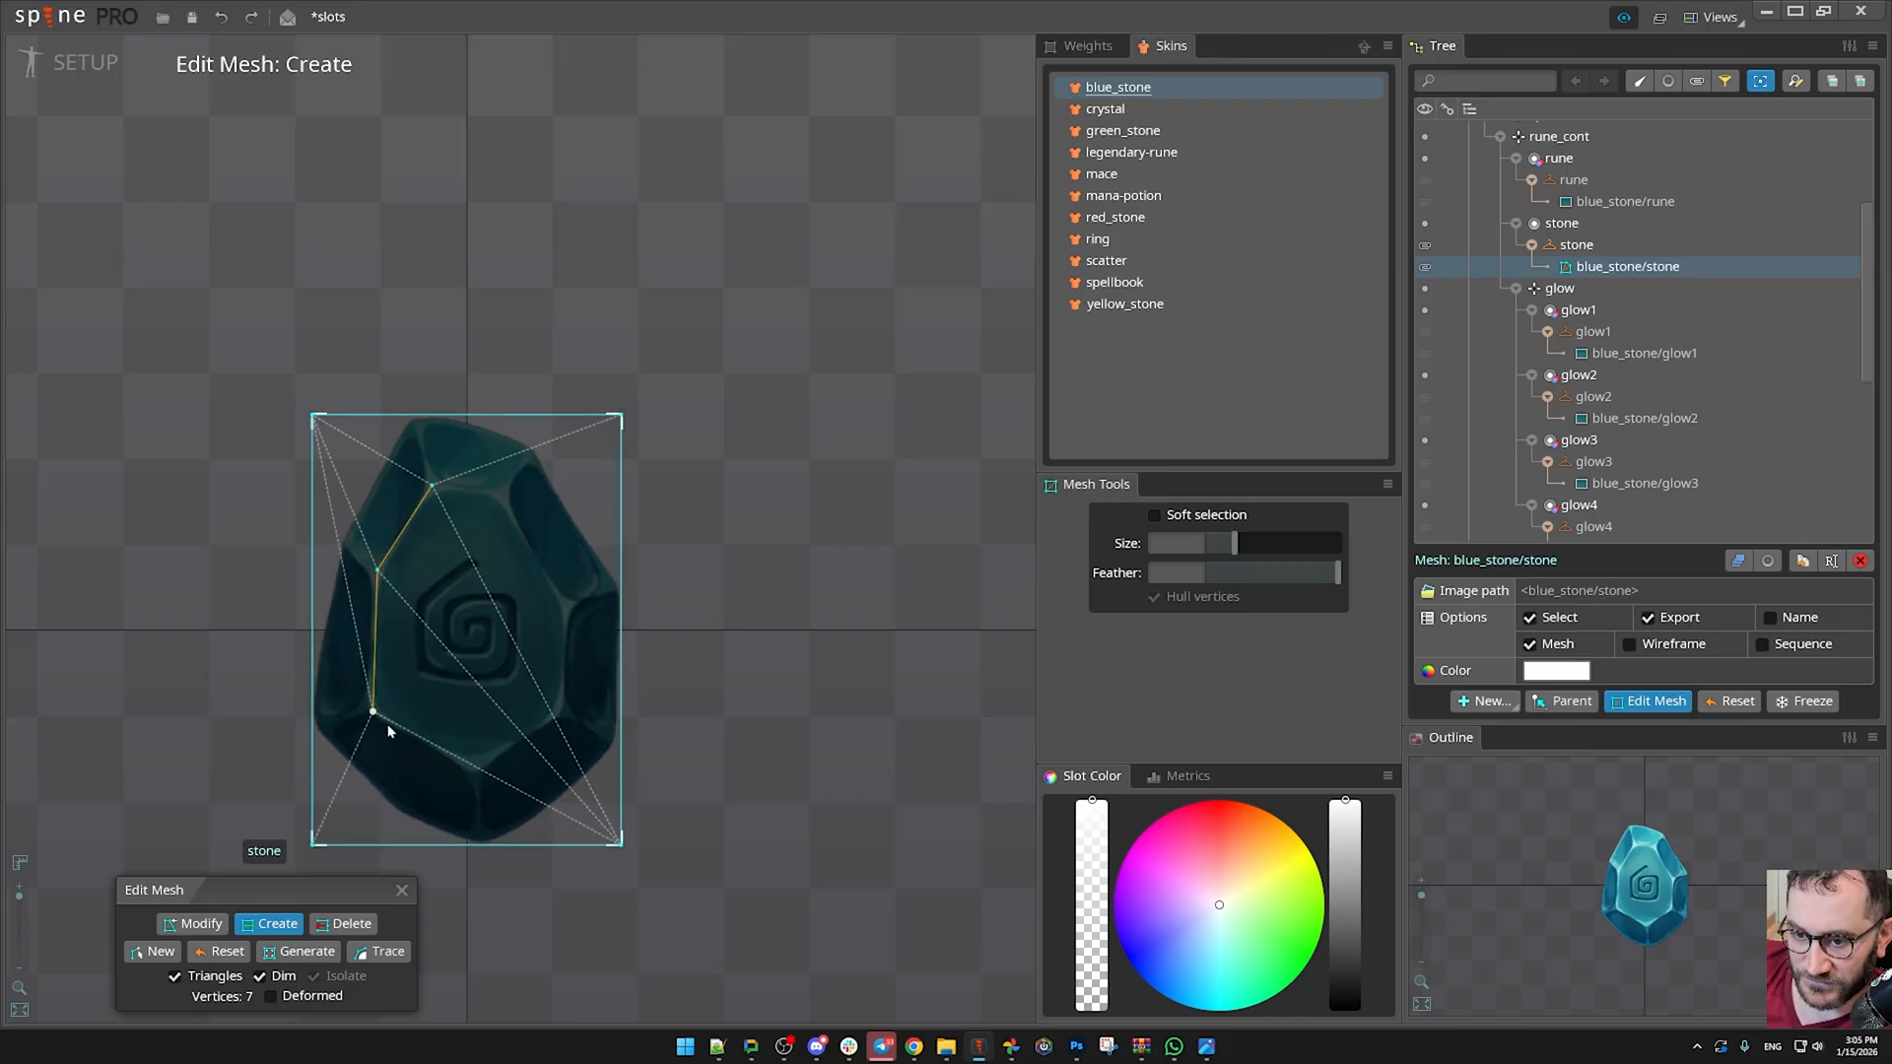
left_click(577, 603)
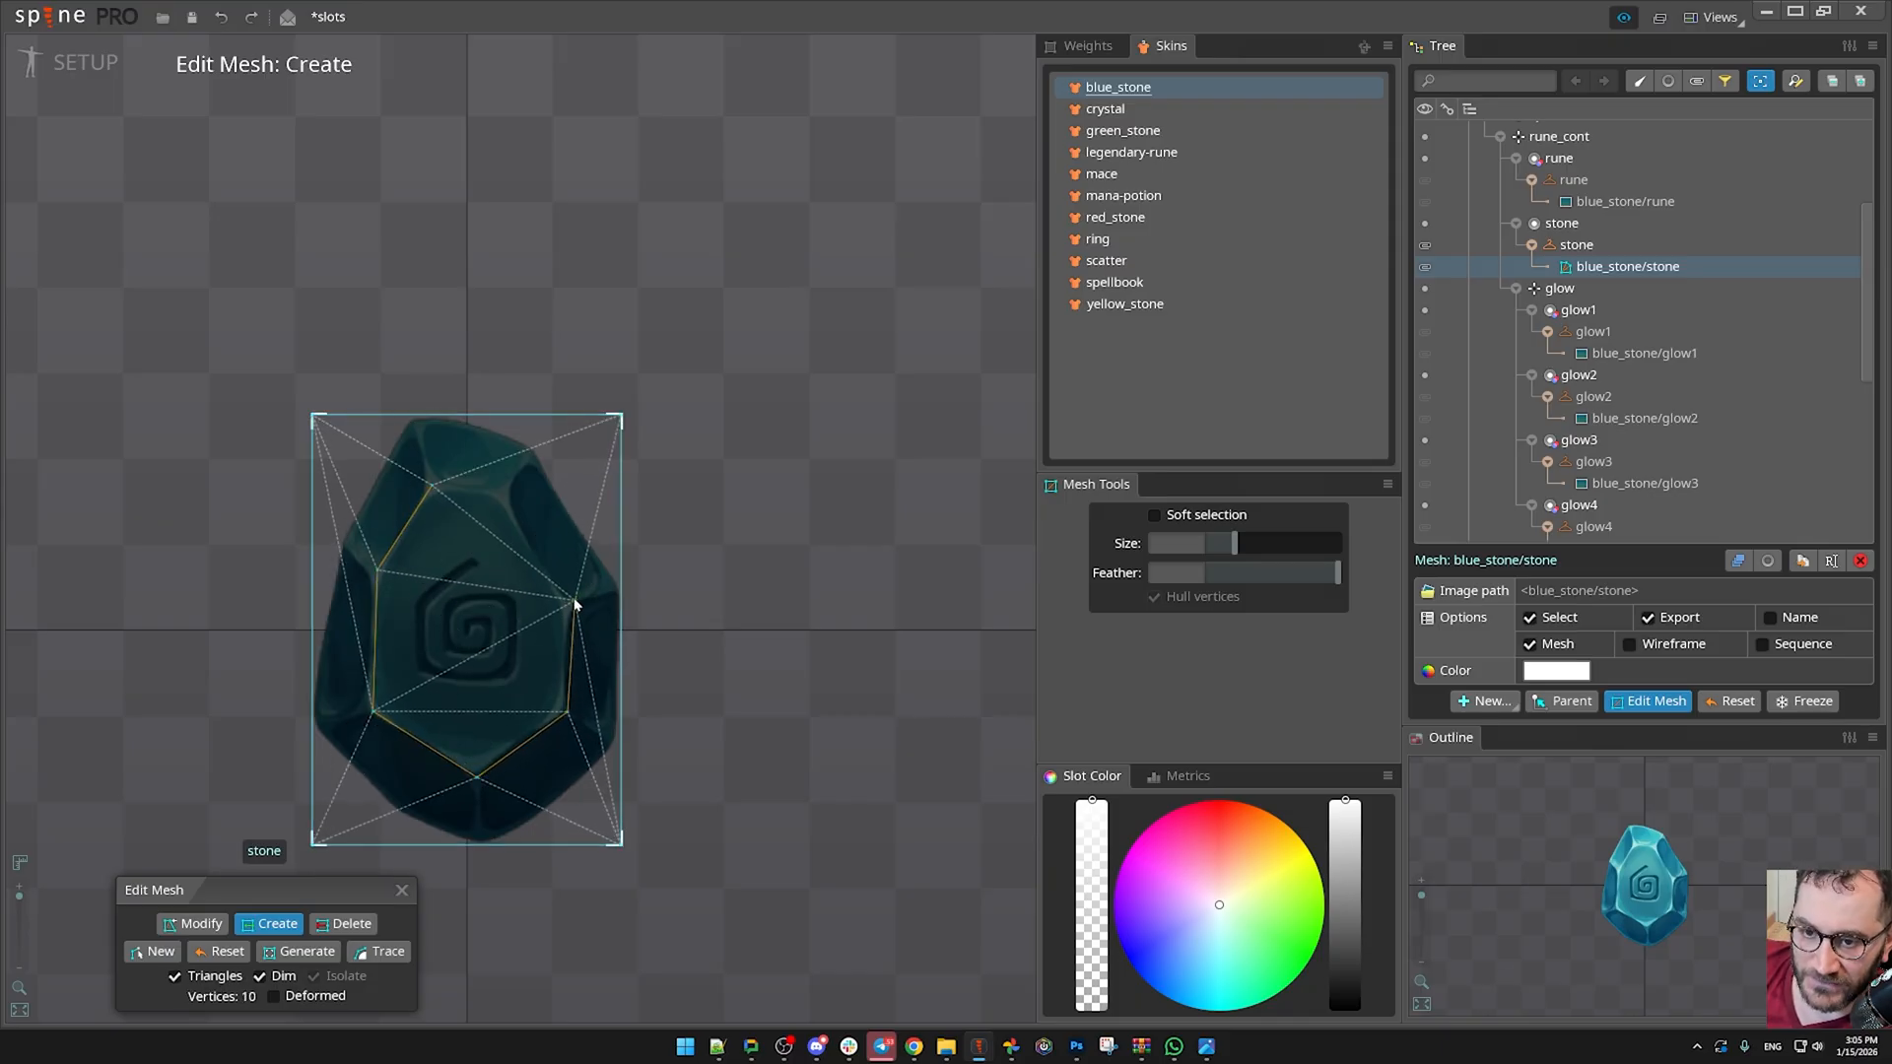
left_click(410, 414)
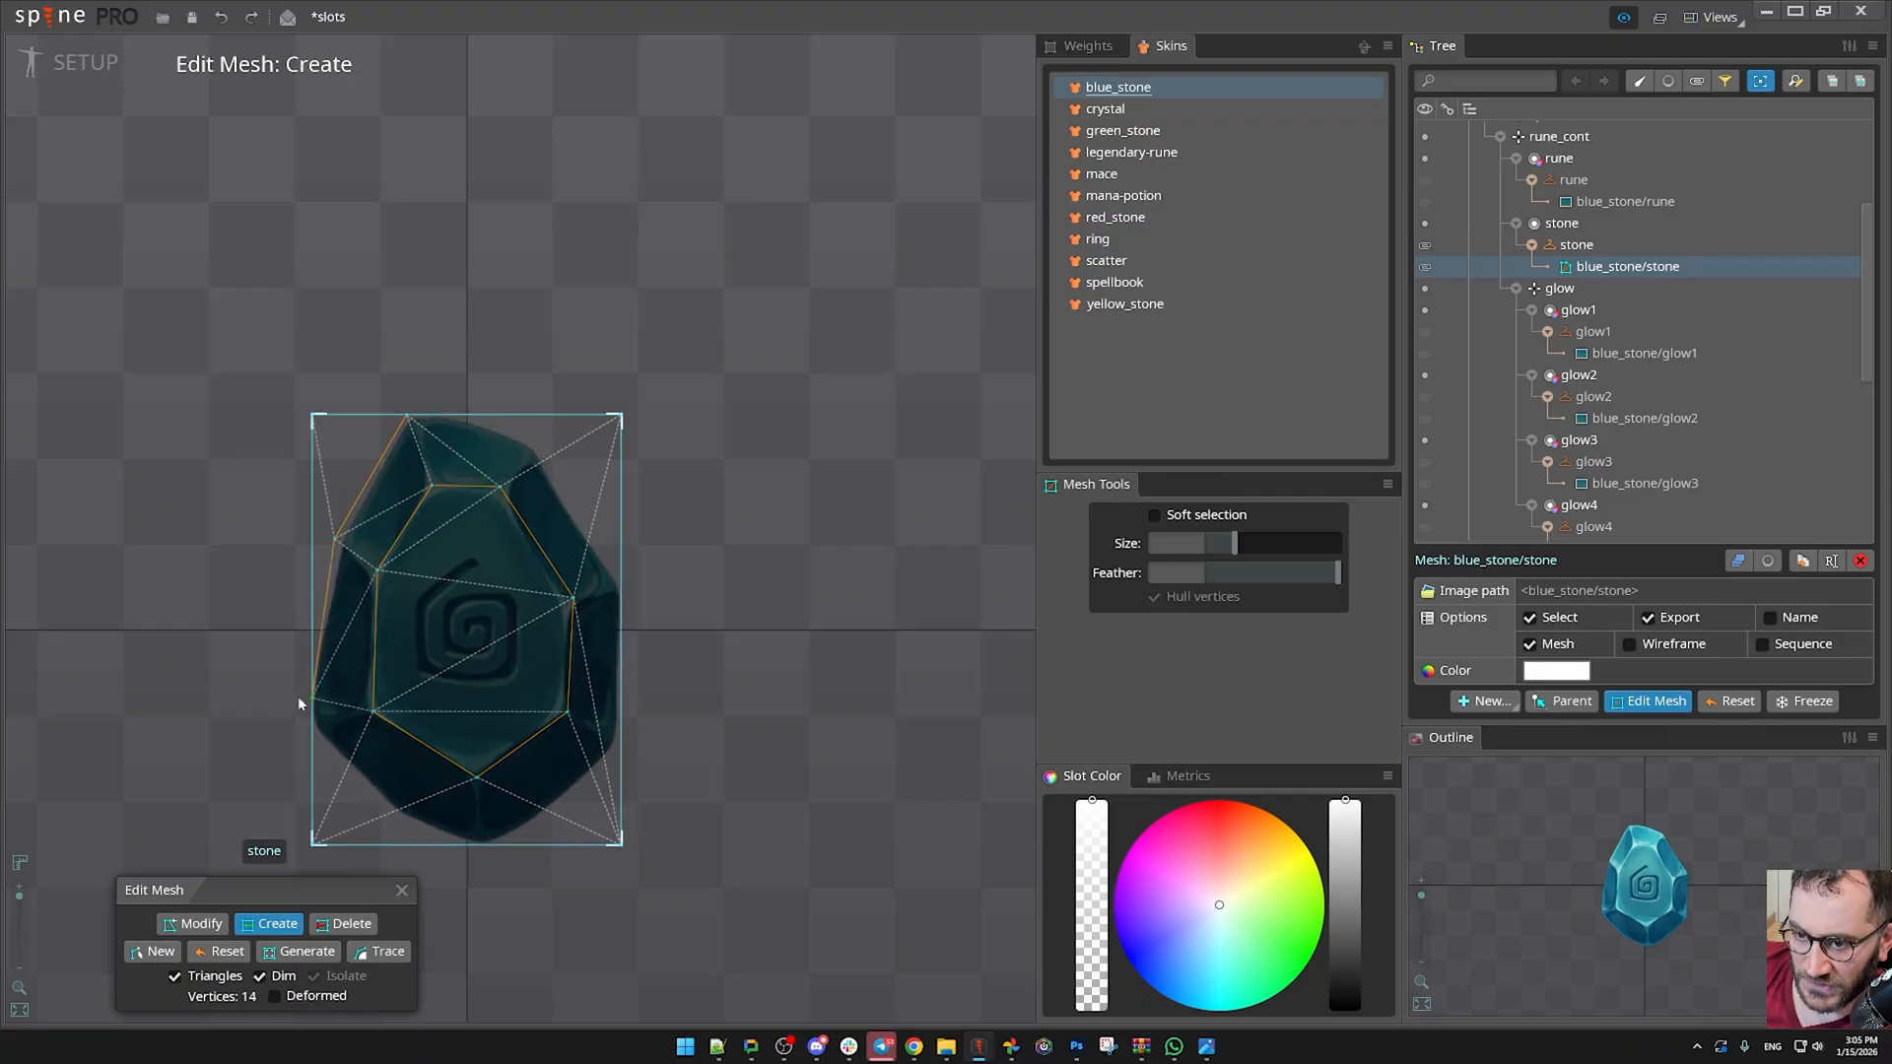
left_click(329, 755)
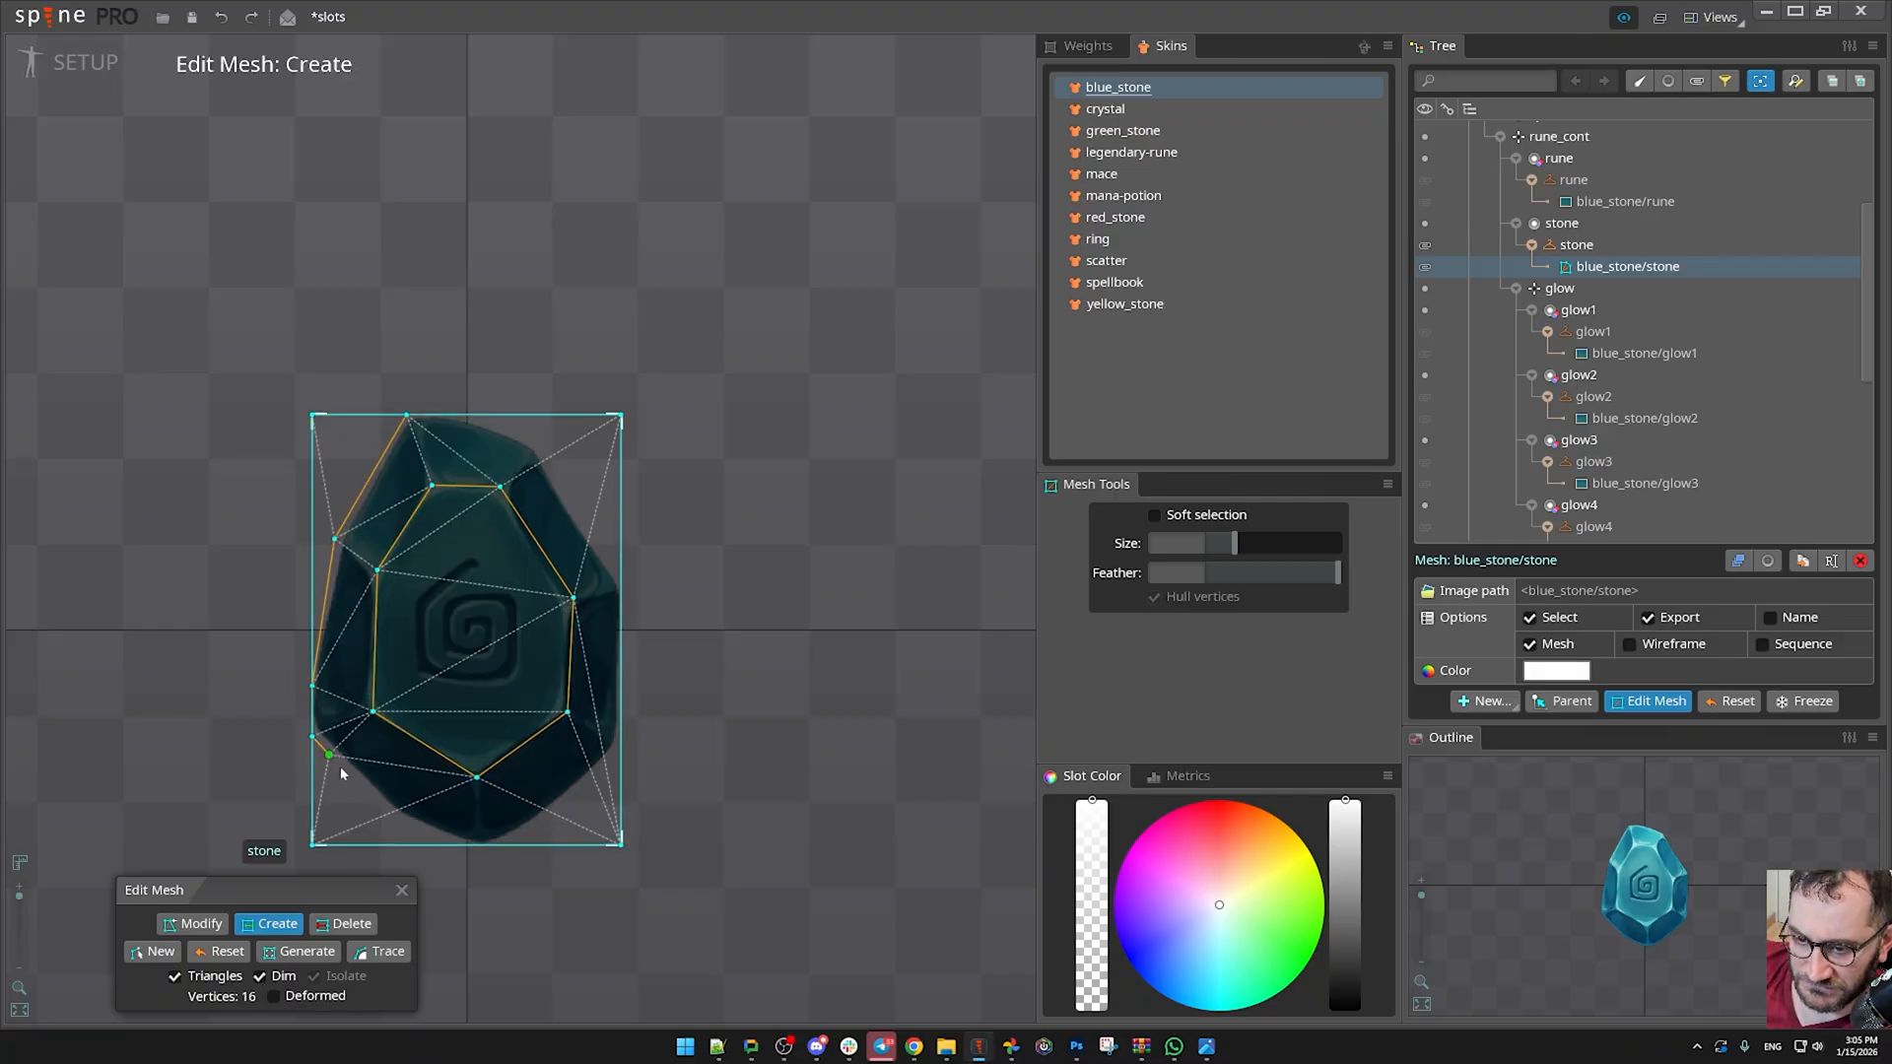
left_click(485, 845)
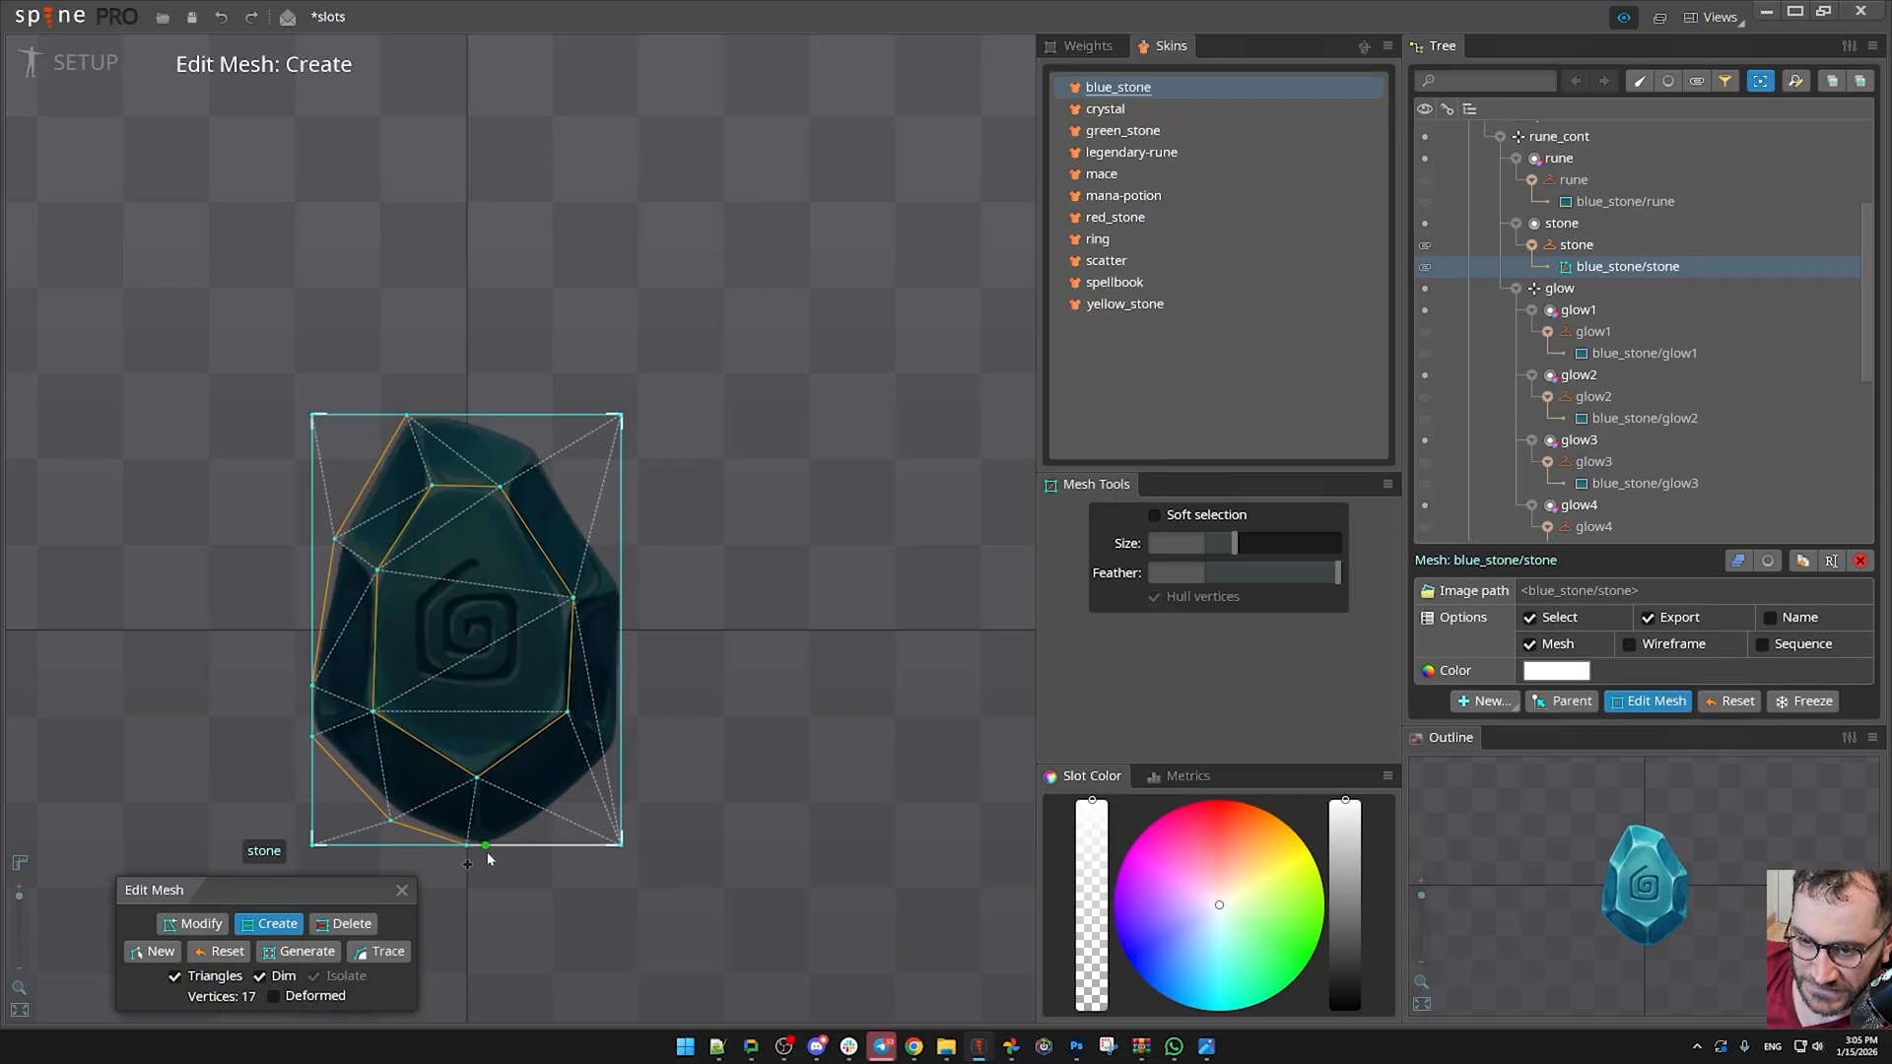
left_click(483, 830)
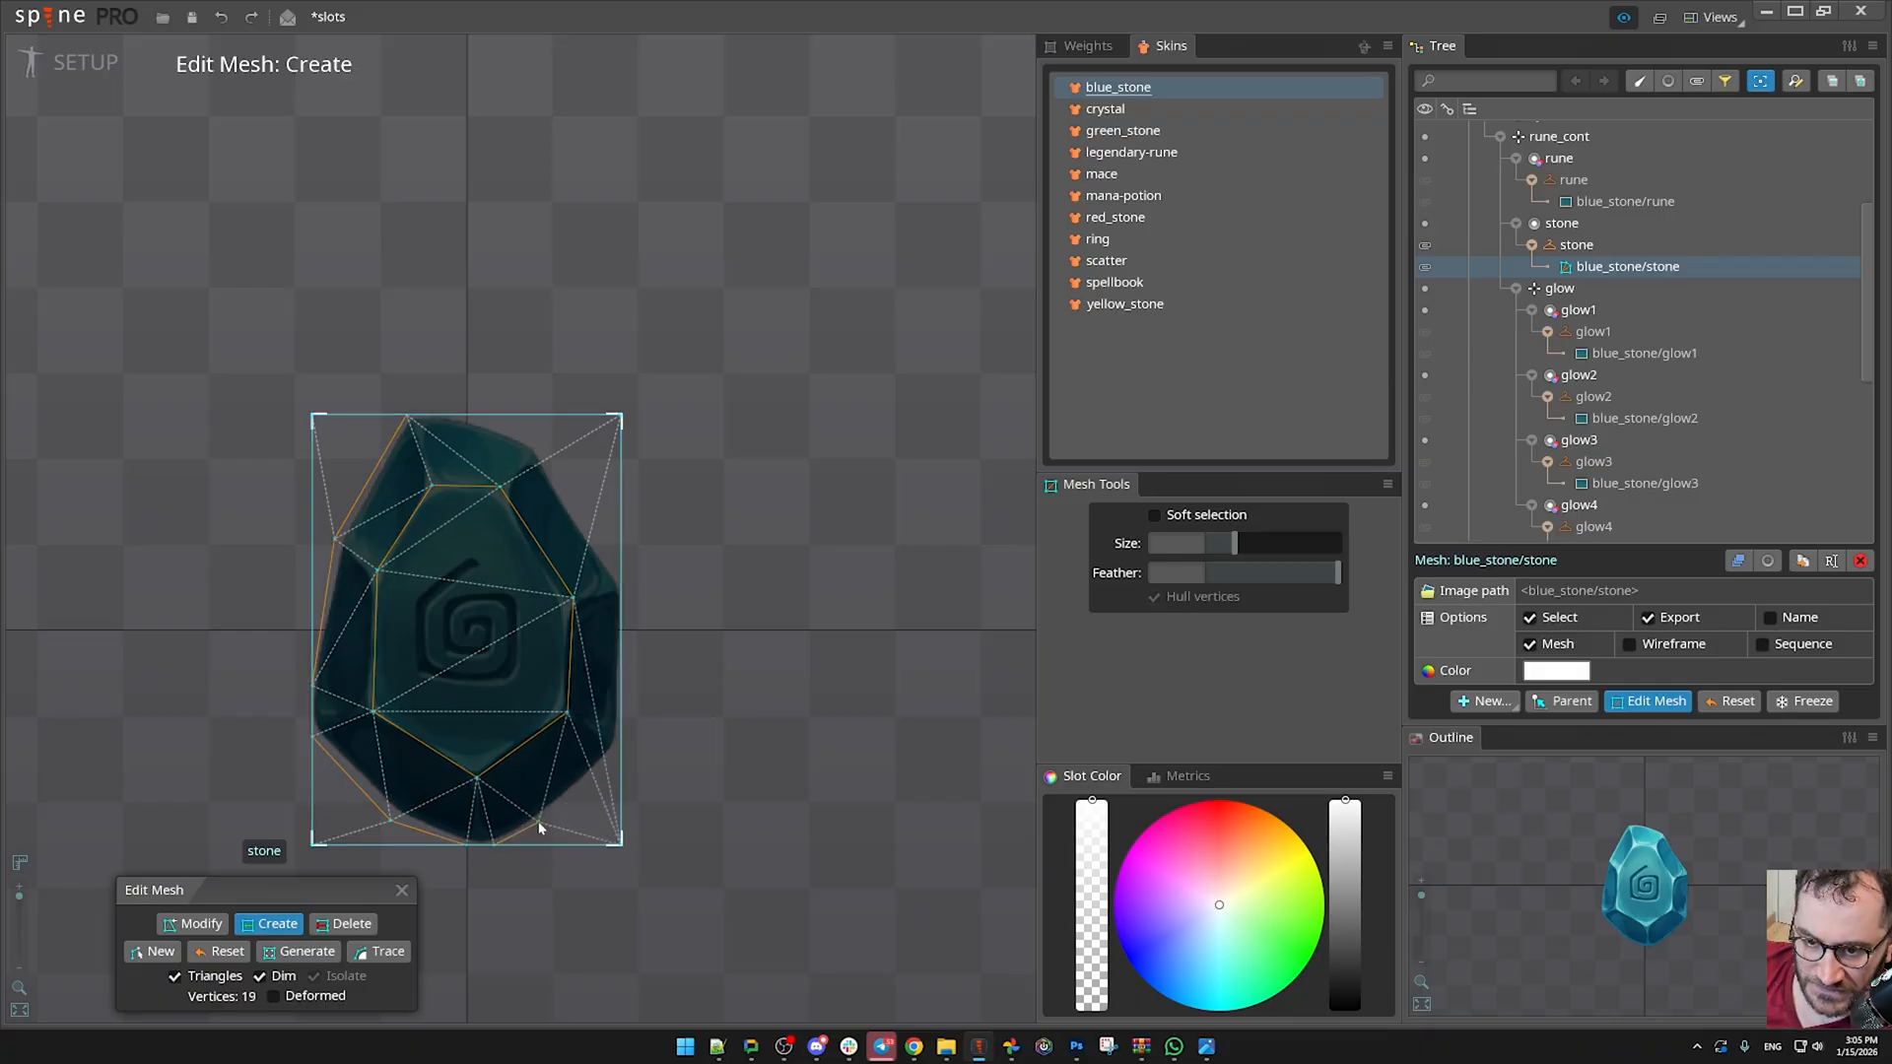
left_click(625, 753)
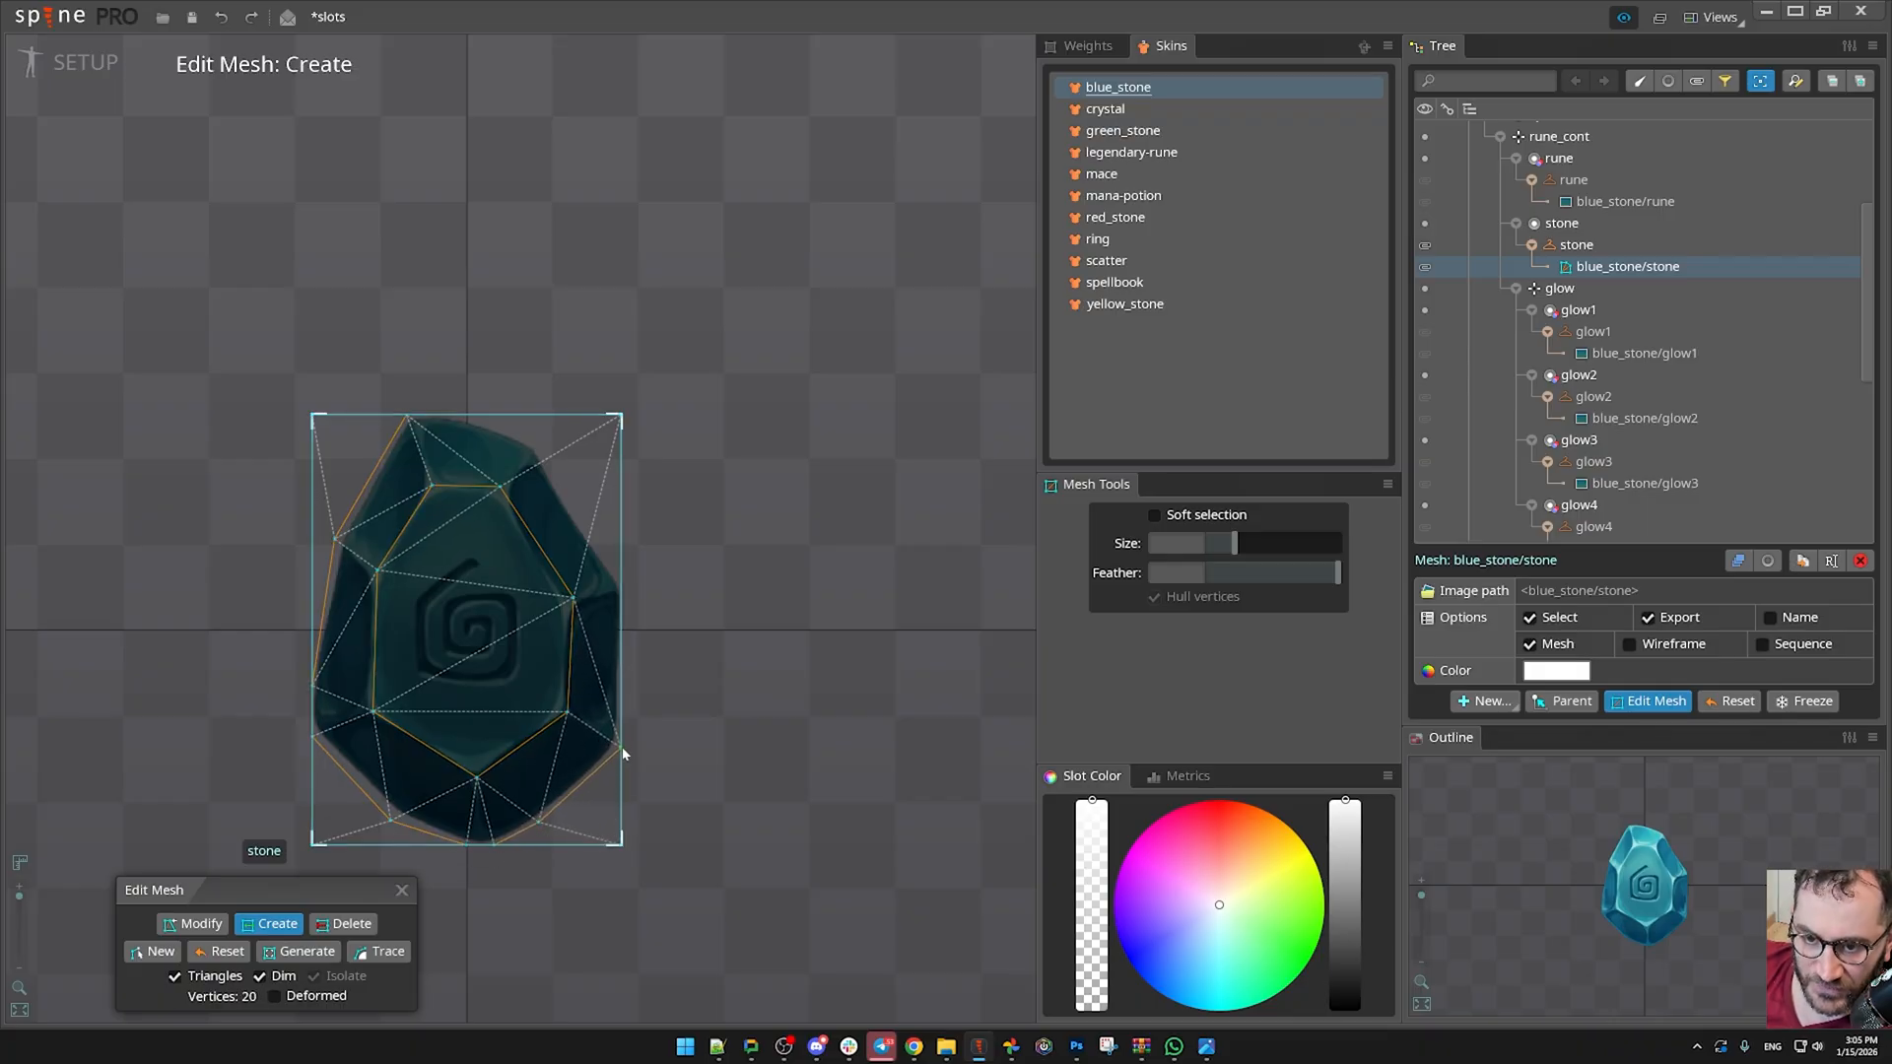
left_click(540, 447)
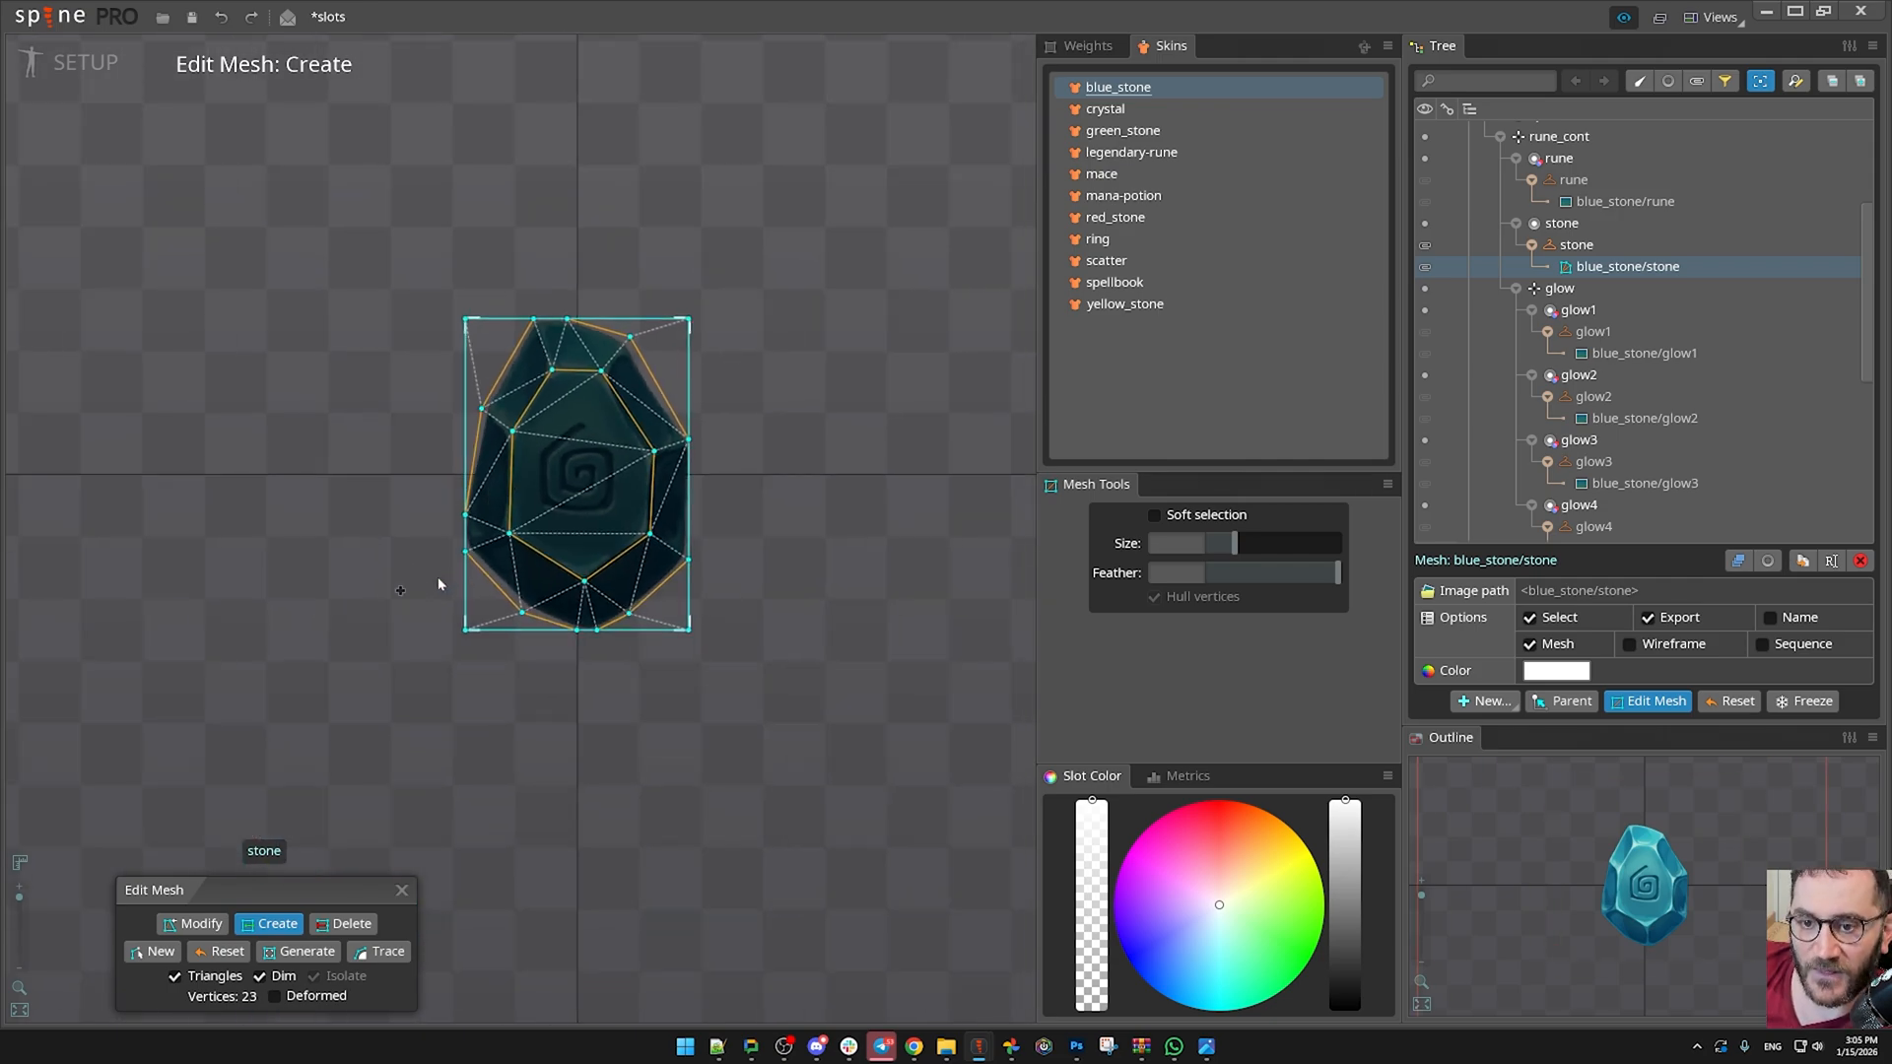
left_click(1654, 702)
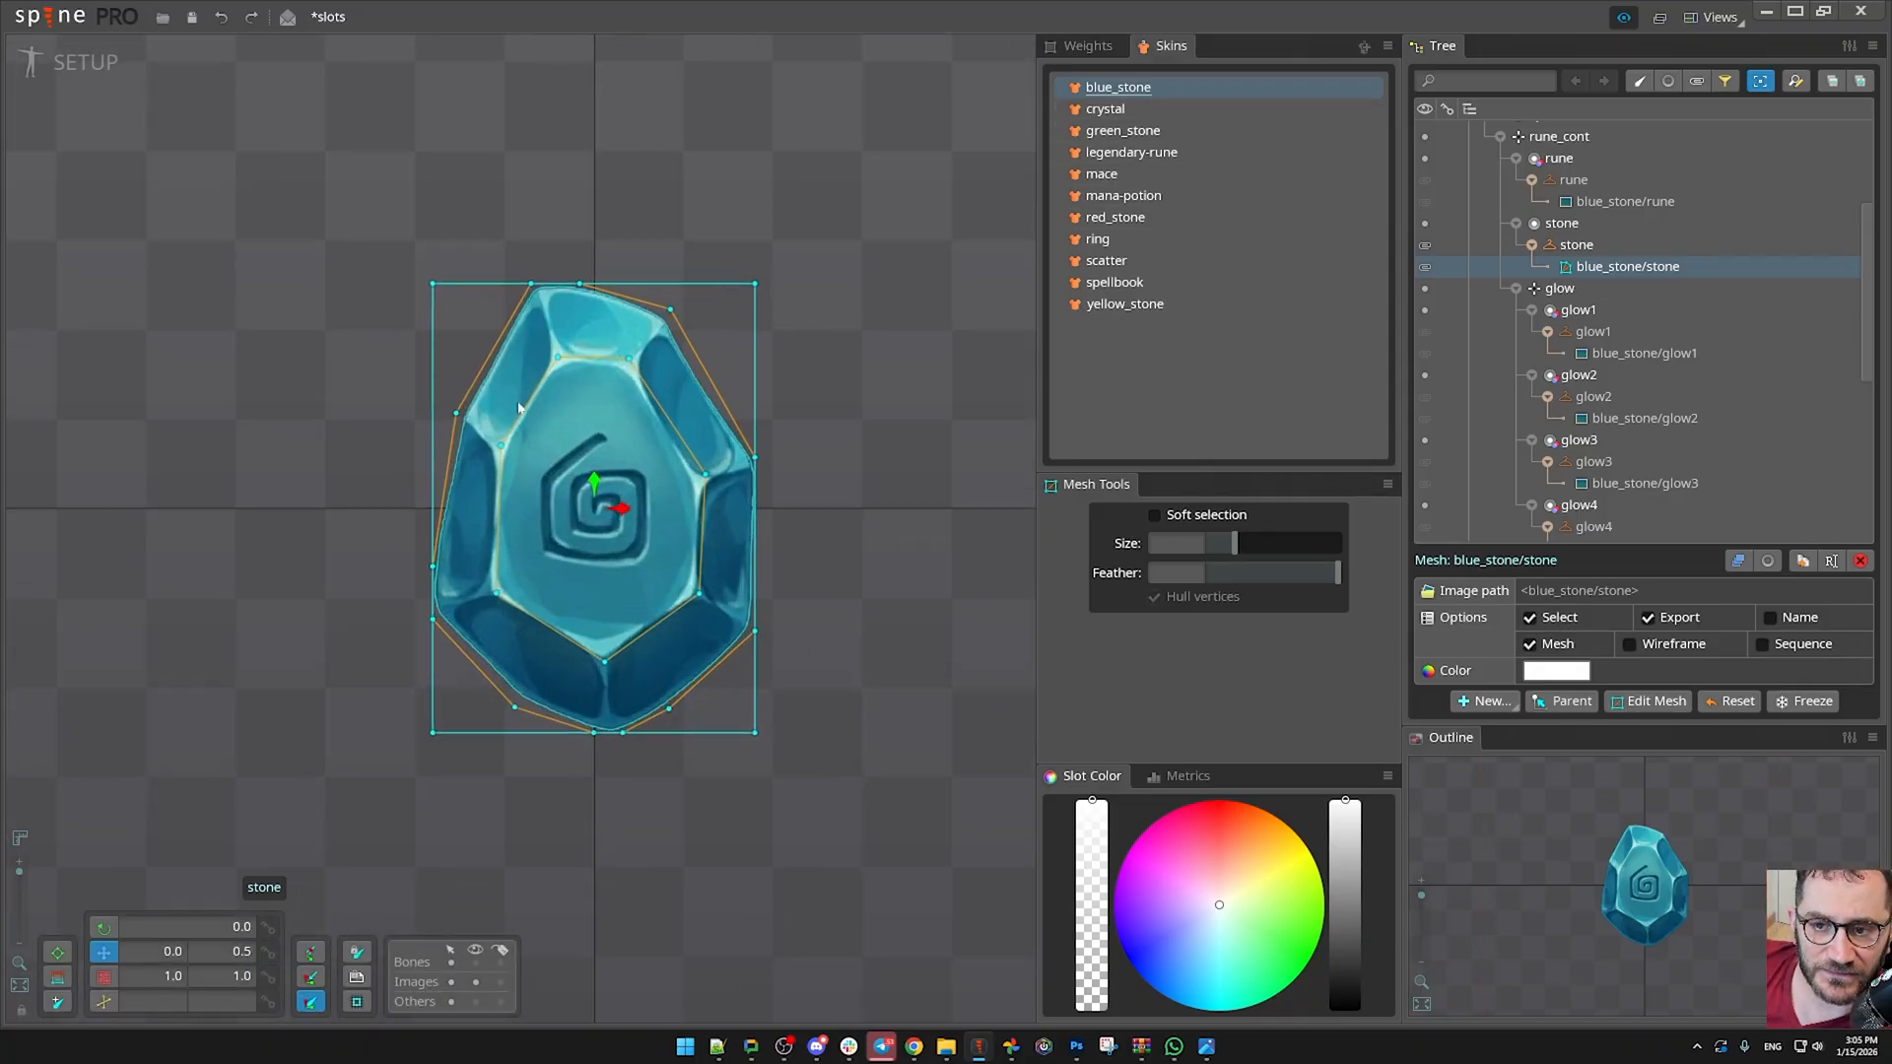
- Rename the new bone to controller, give it the hand icon, and move on to weighting
double_click(1557, 391)
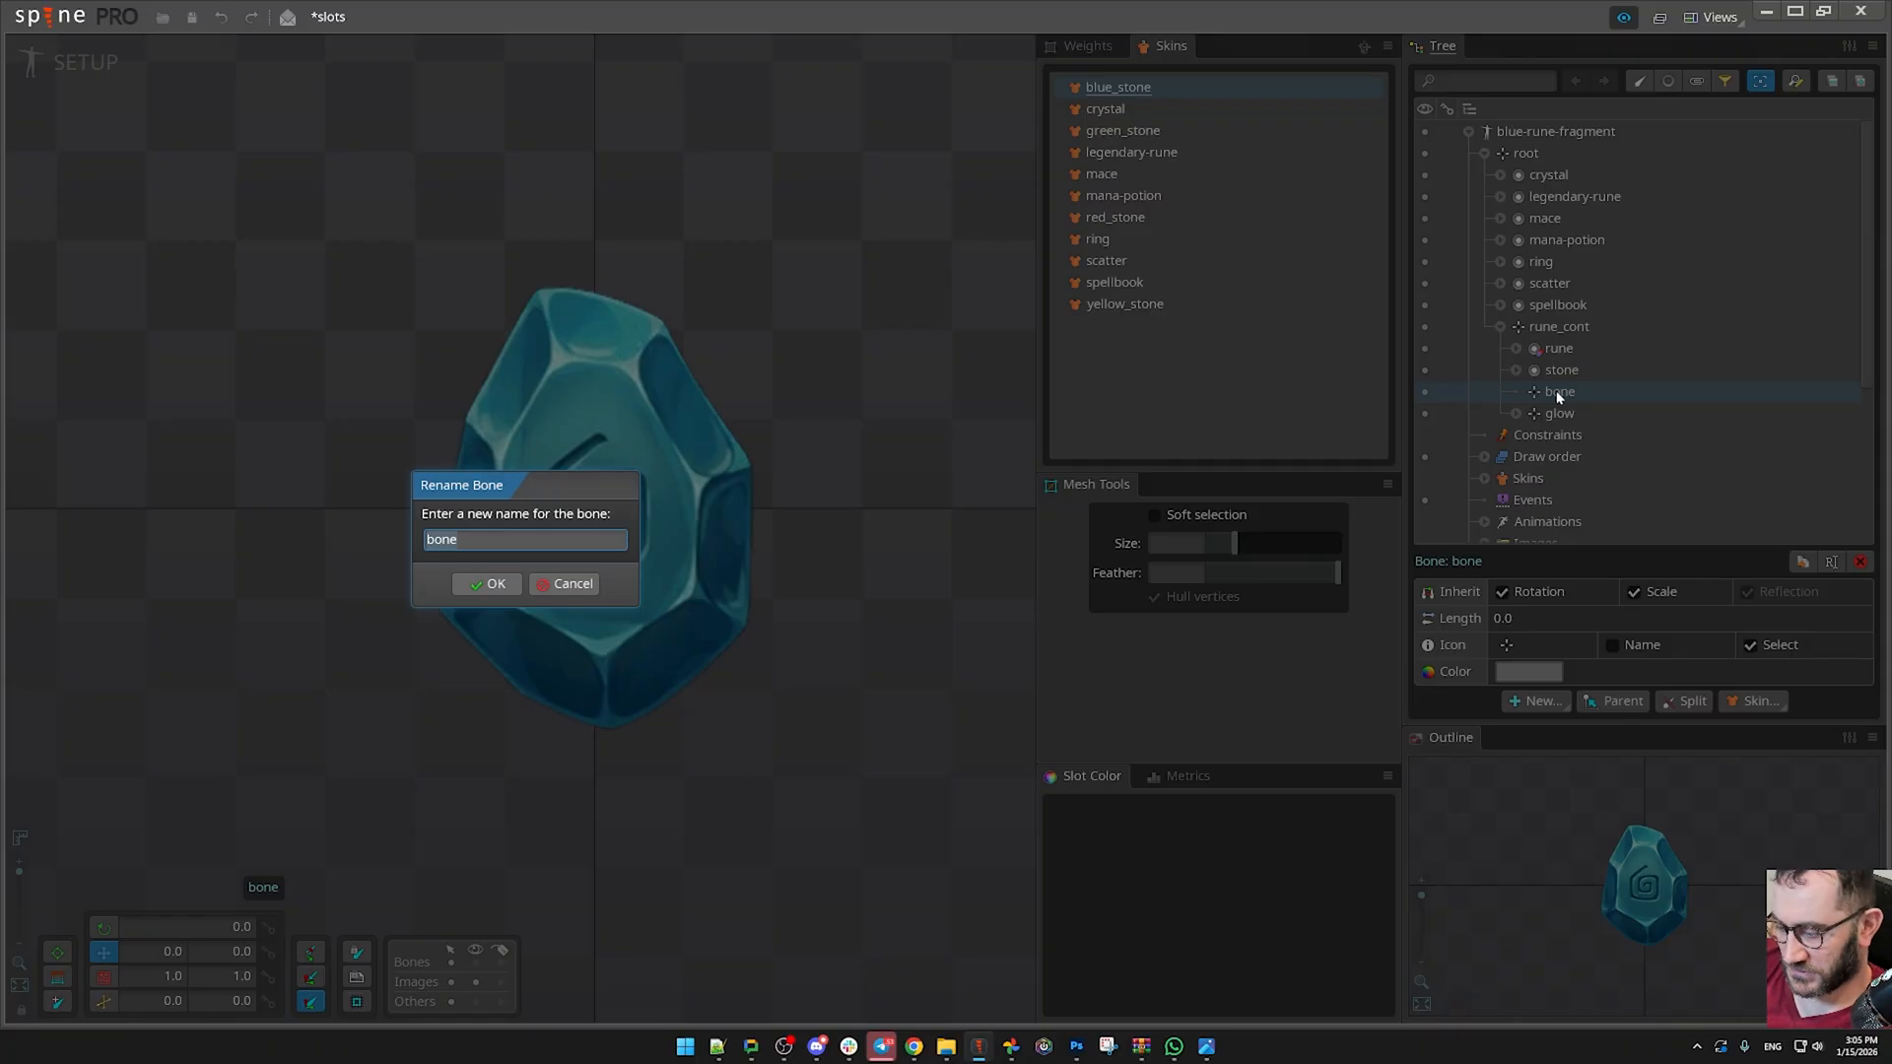
type("controller")
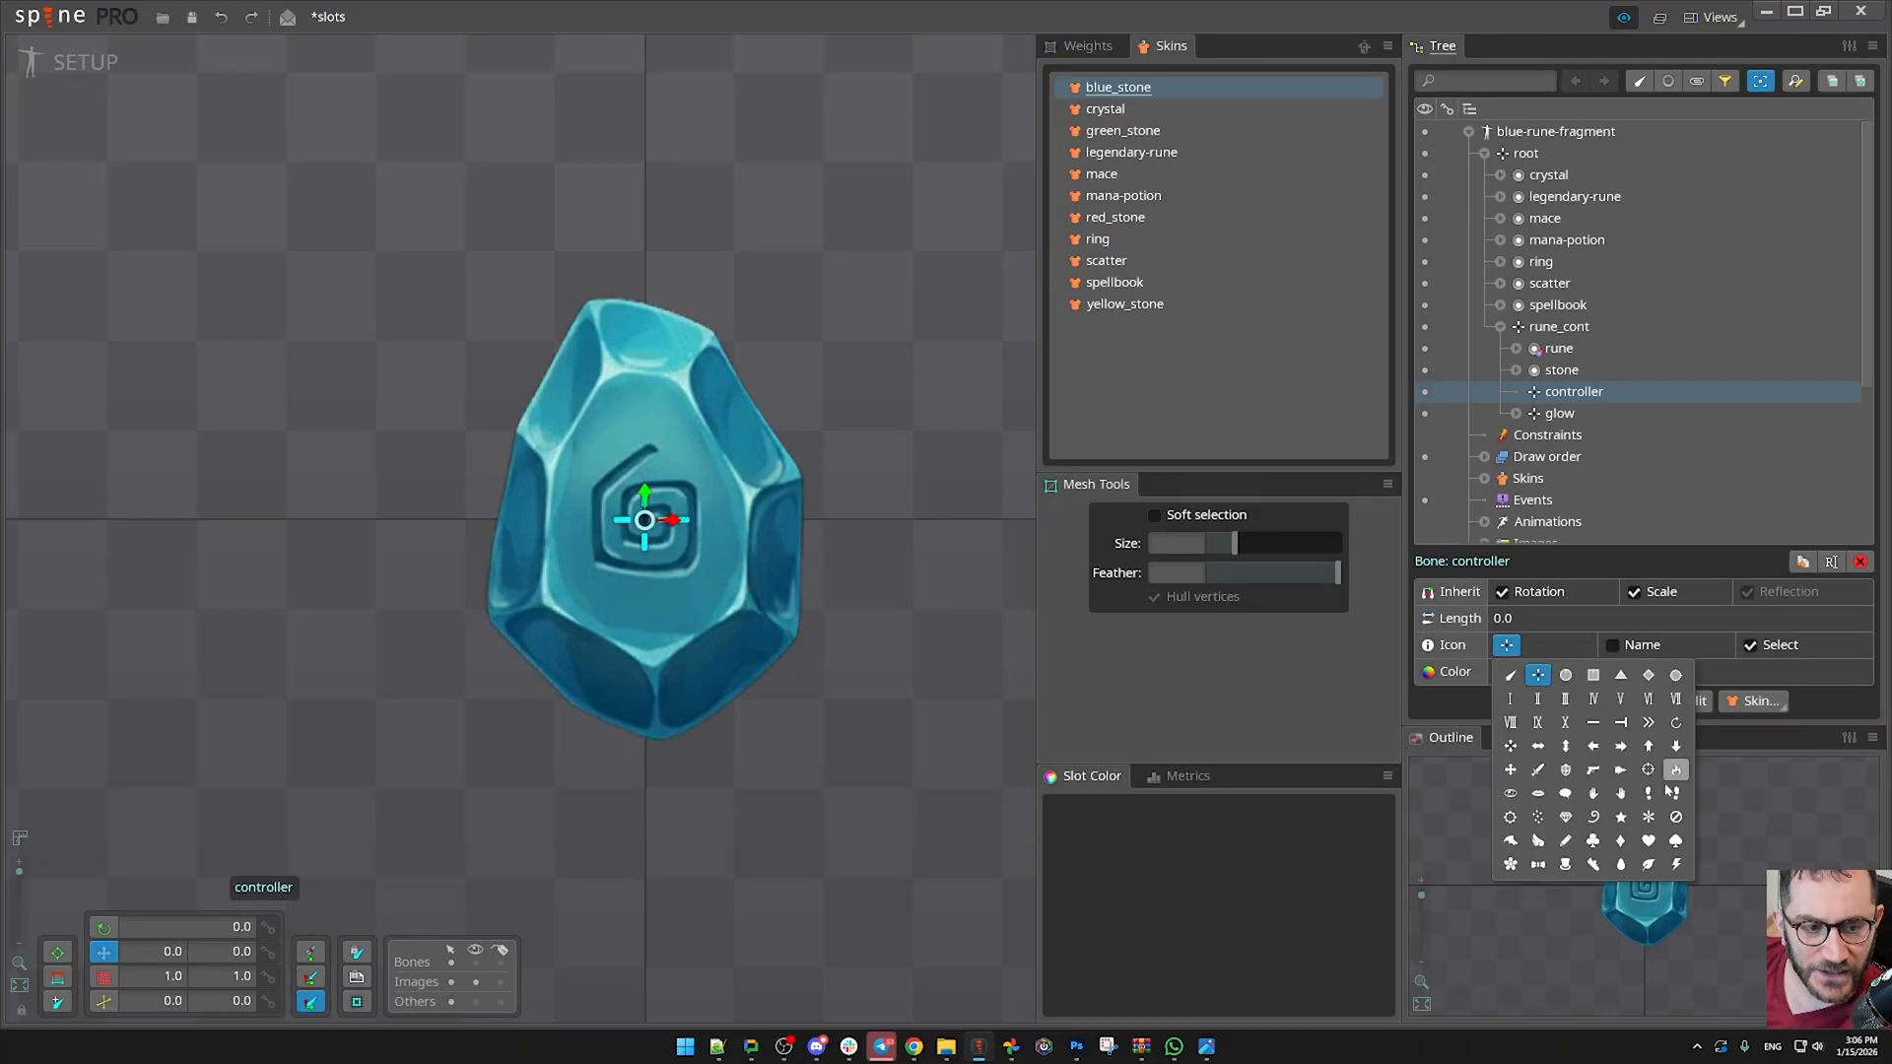
left_click(1621, 792)
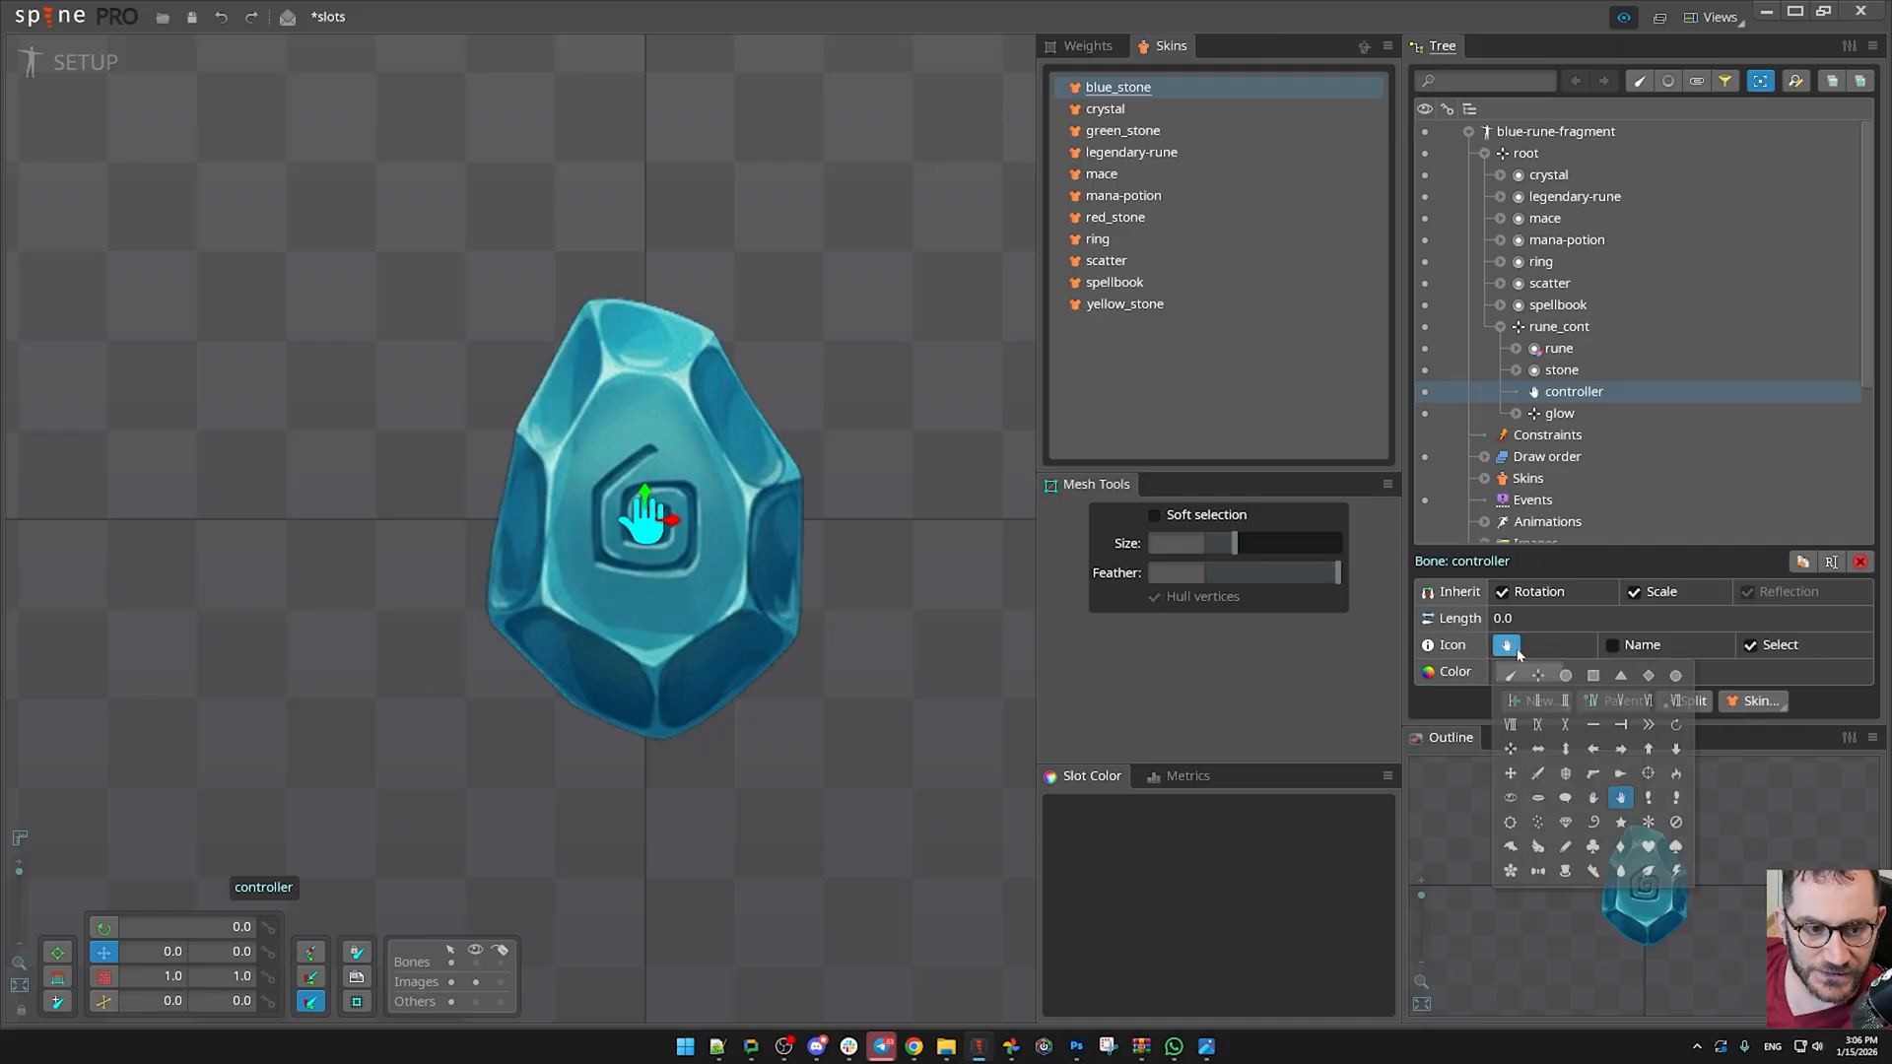
left_click(1530, 672)
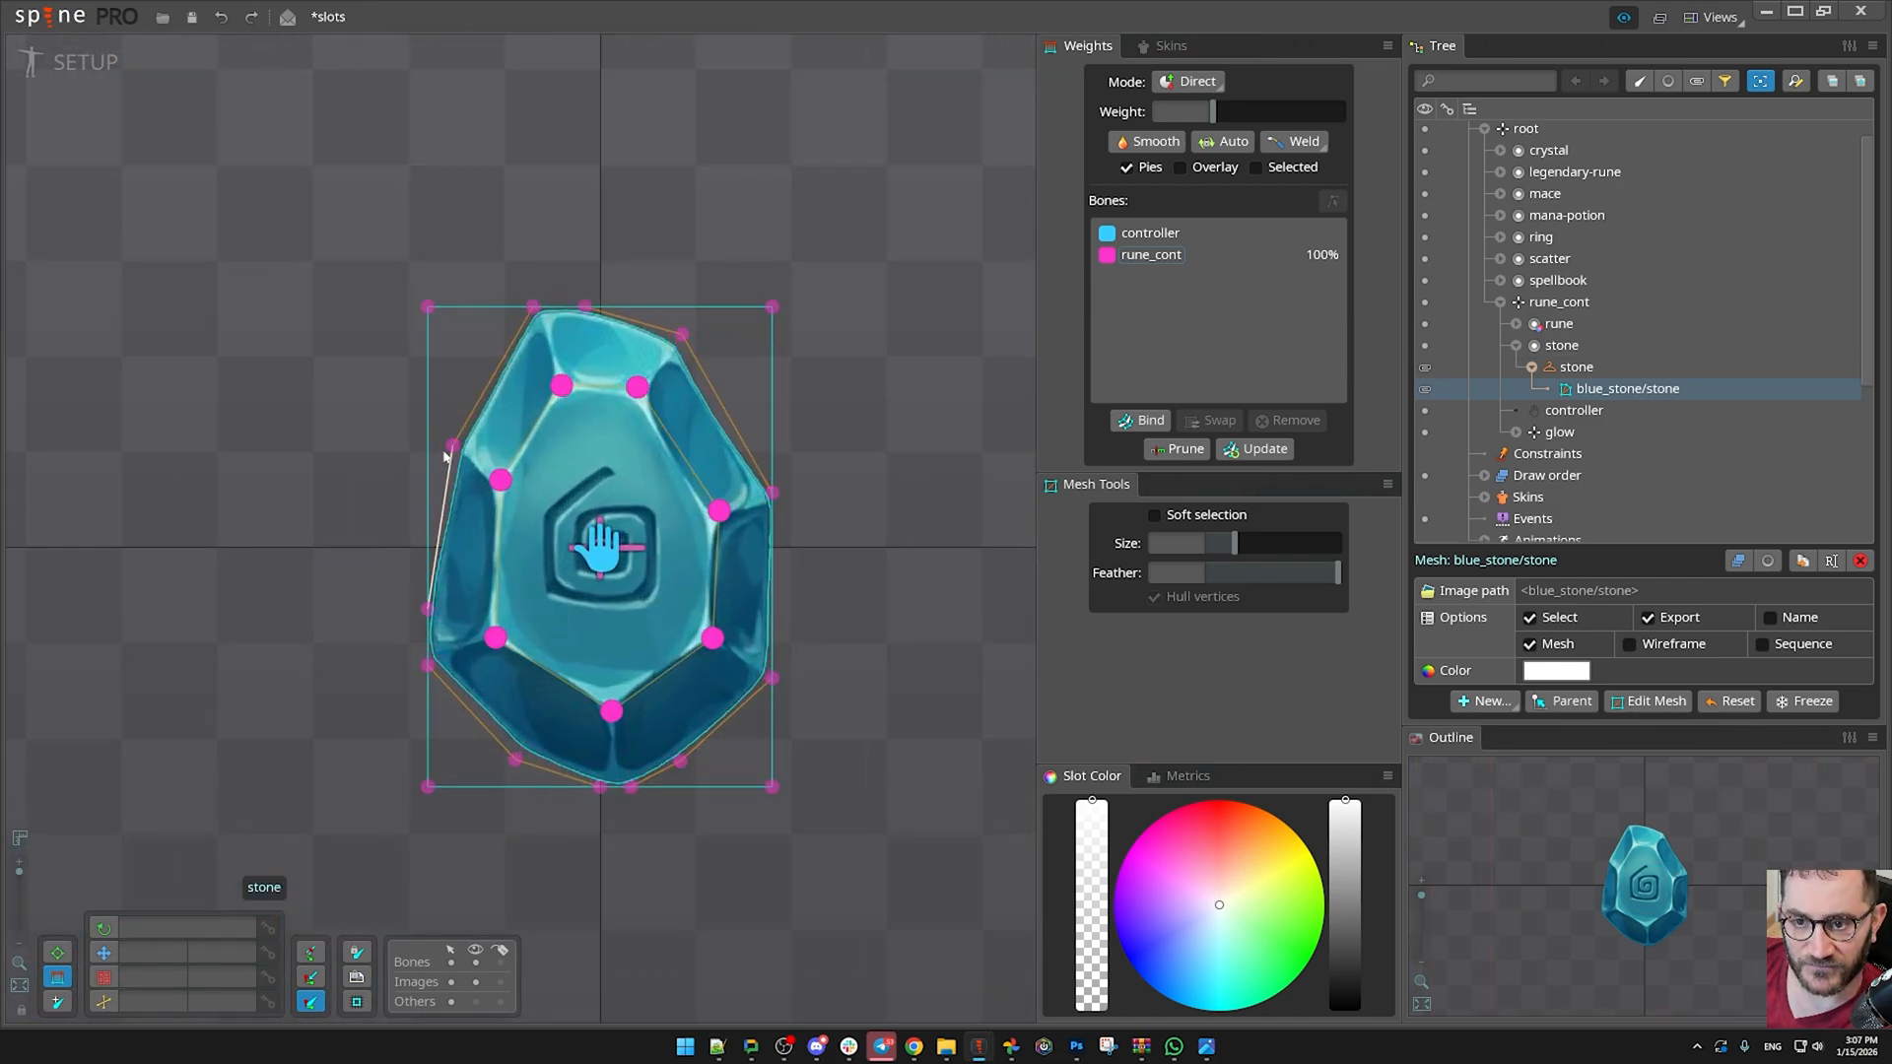
left_click(1149, 232)
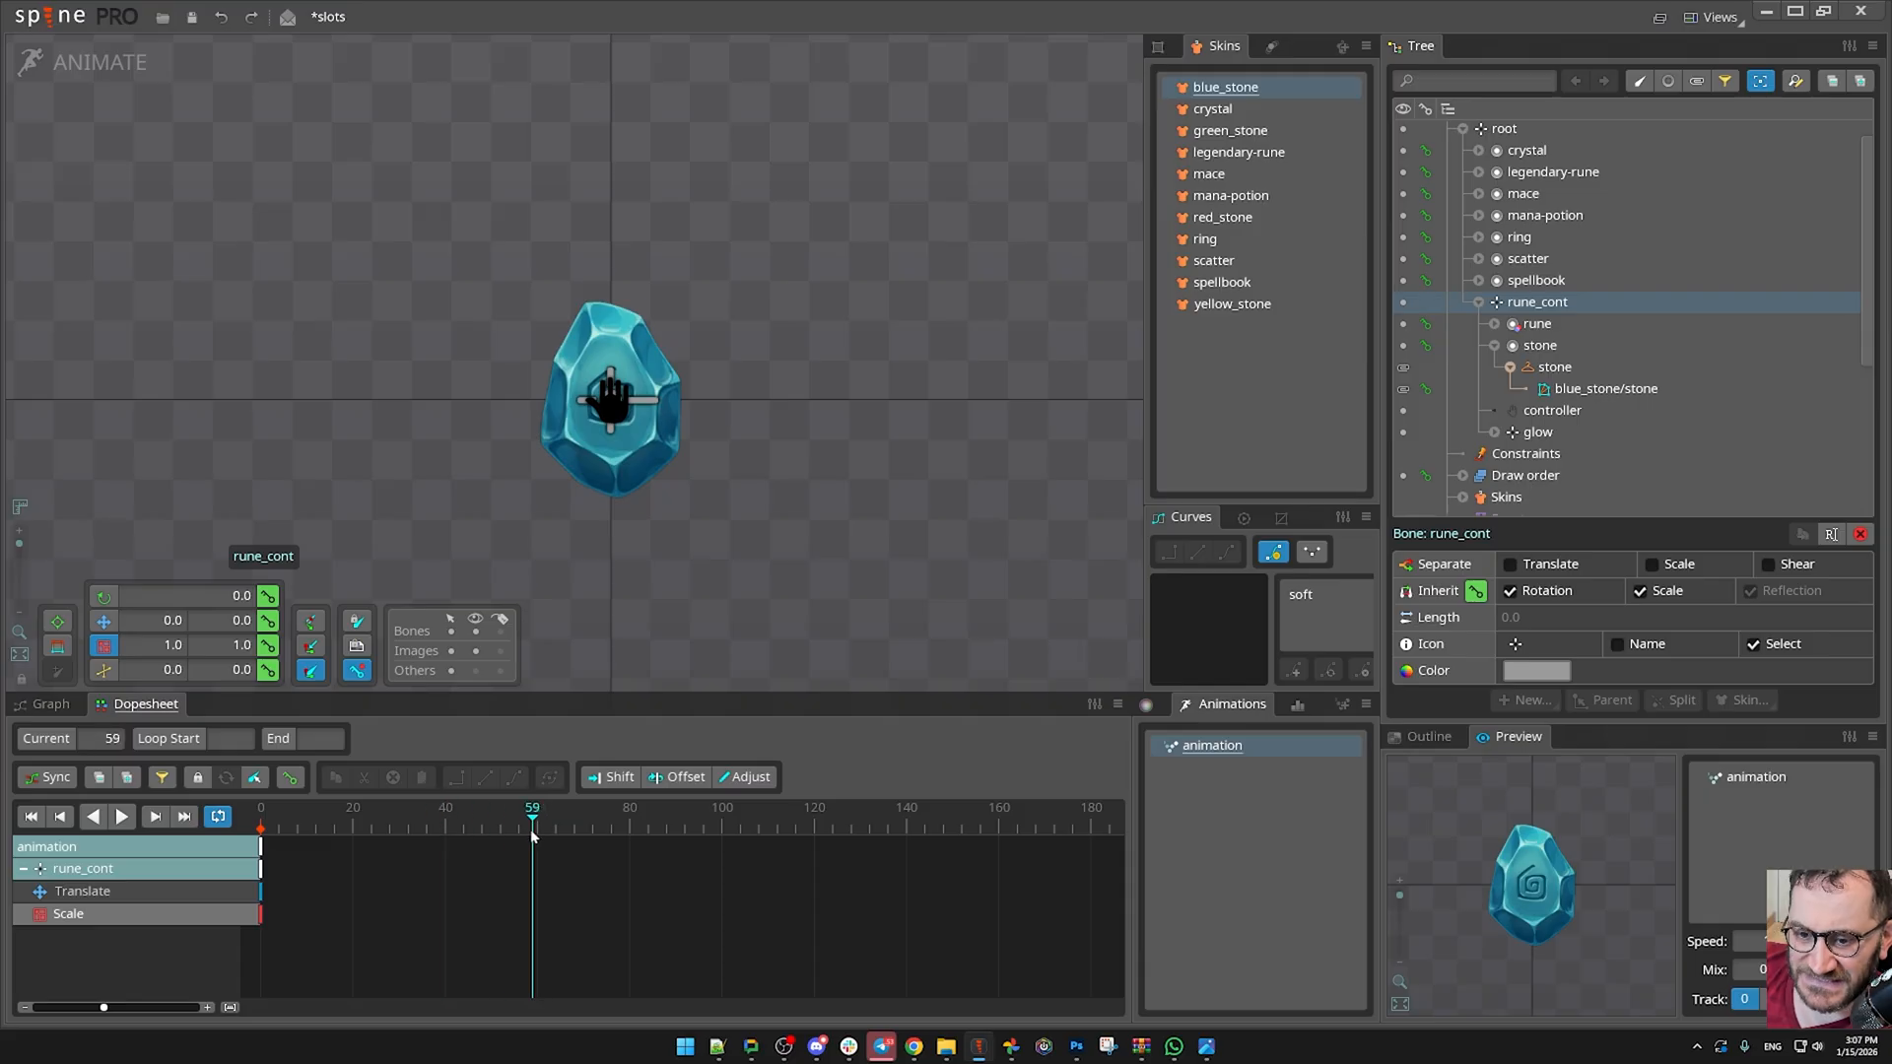
- Key rune_cont's scale at frame 60 and shape its easing curve in the Dopesheet
left_click(153, 816)
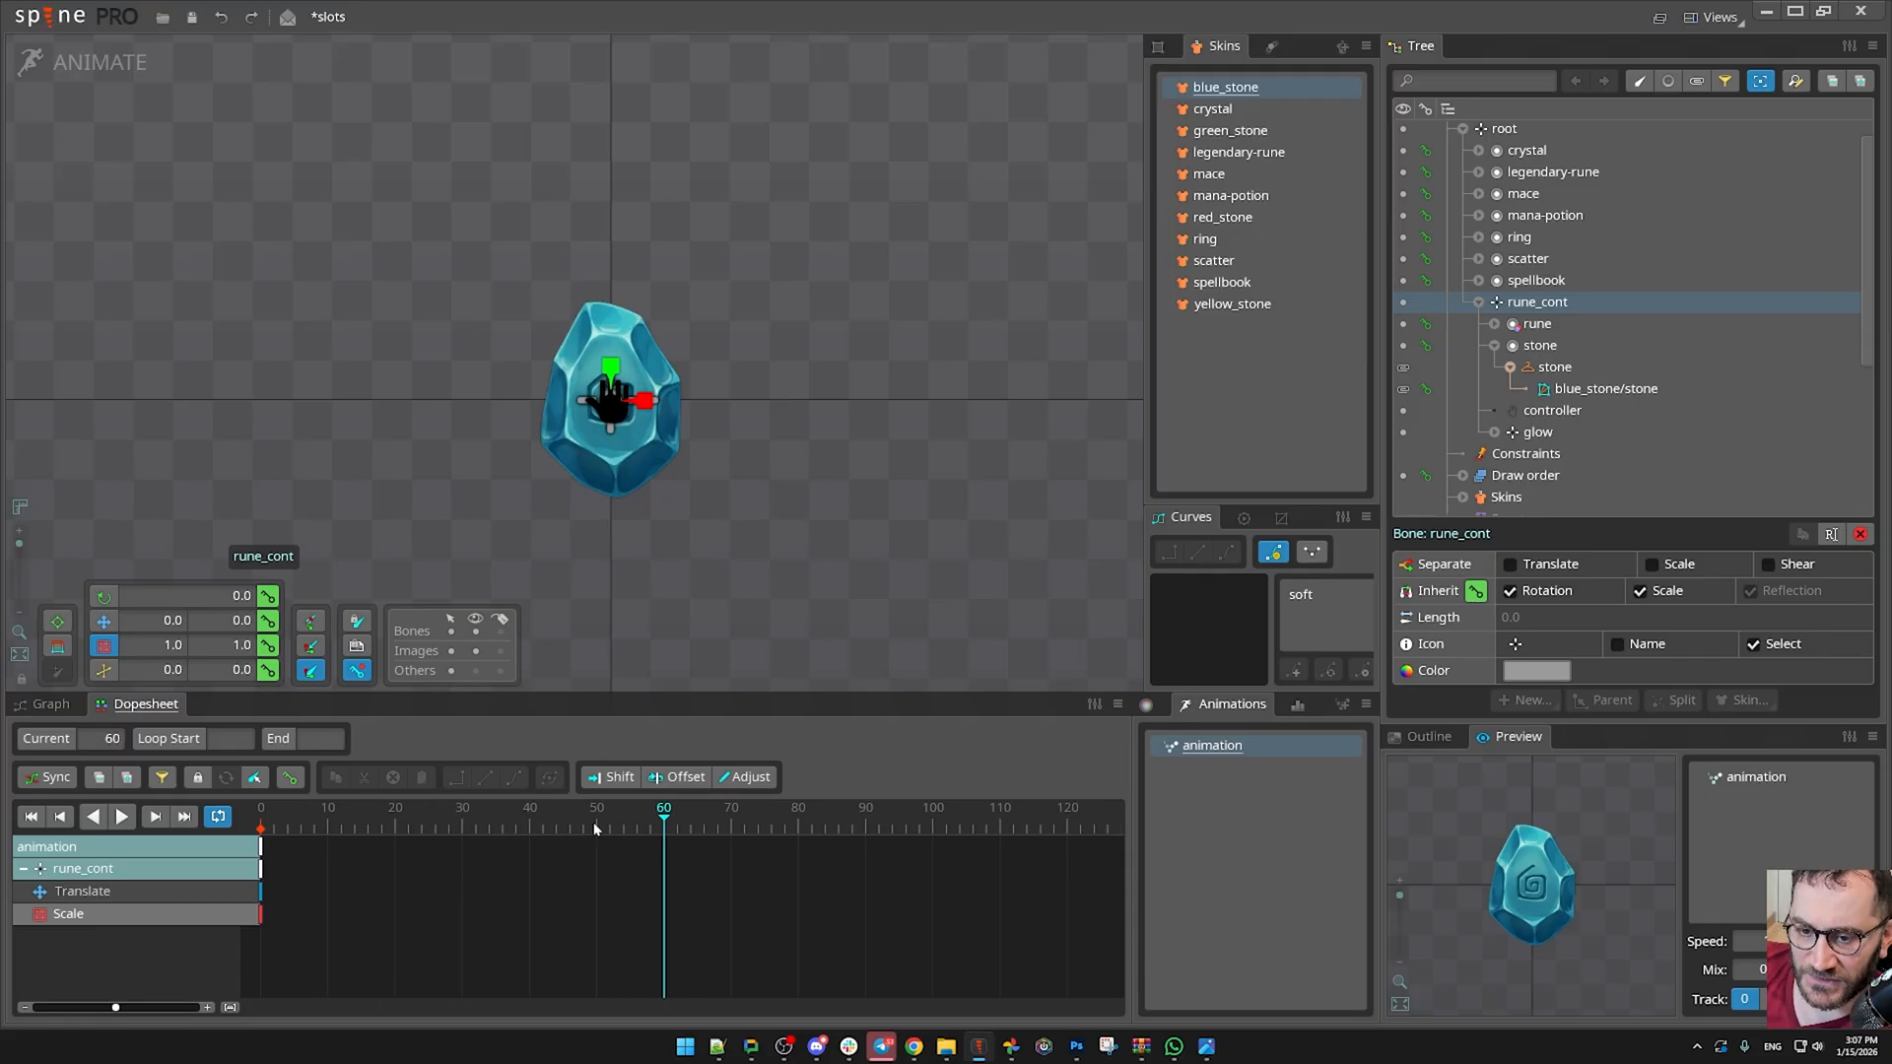
left_click(595, 806)
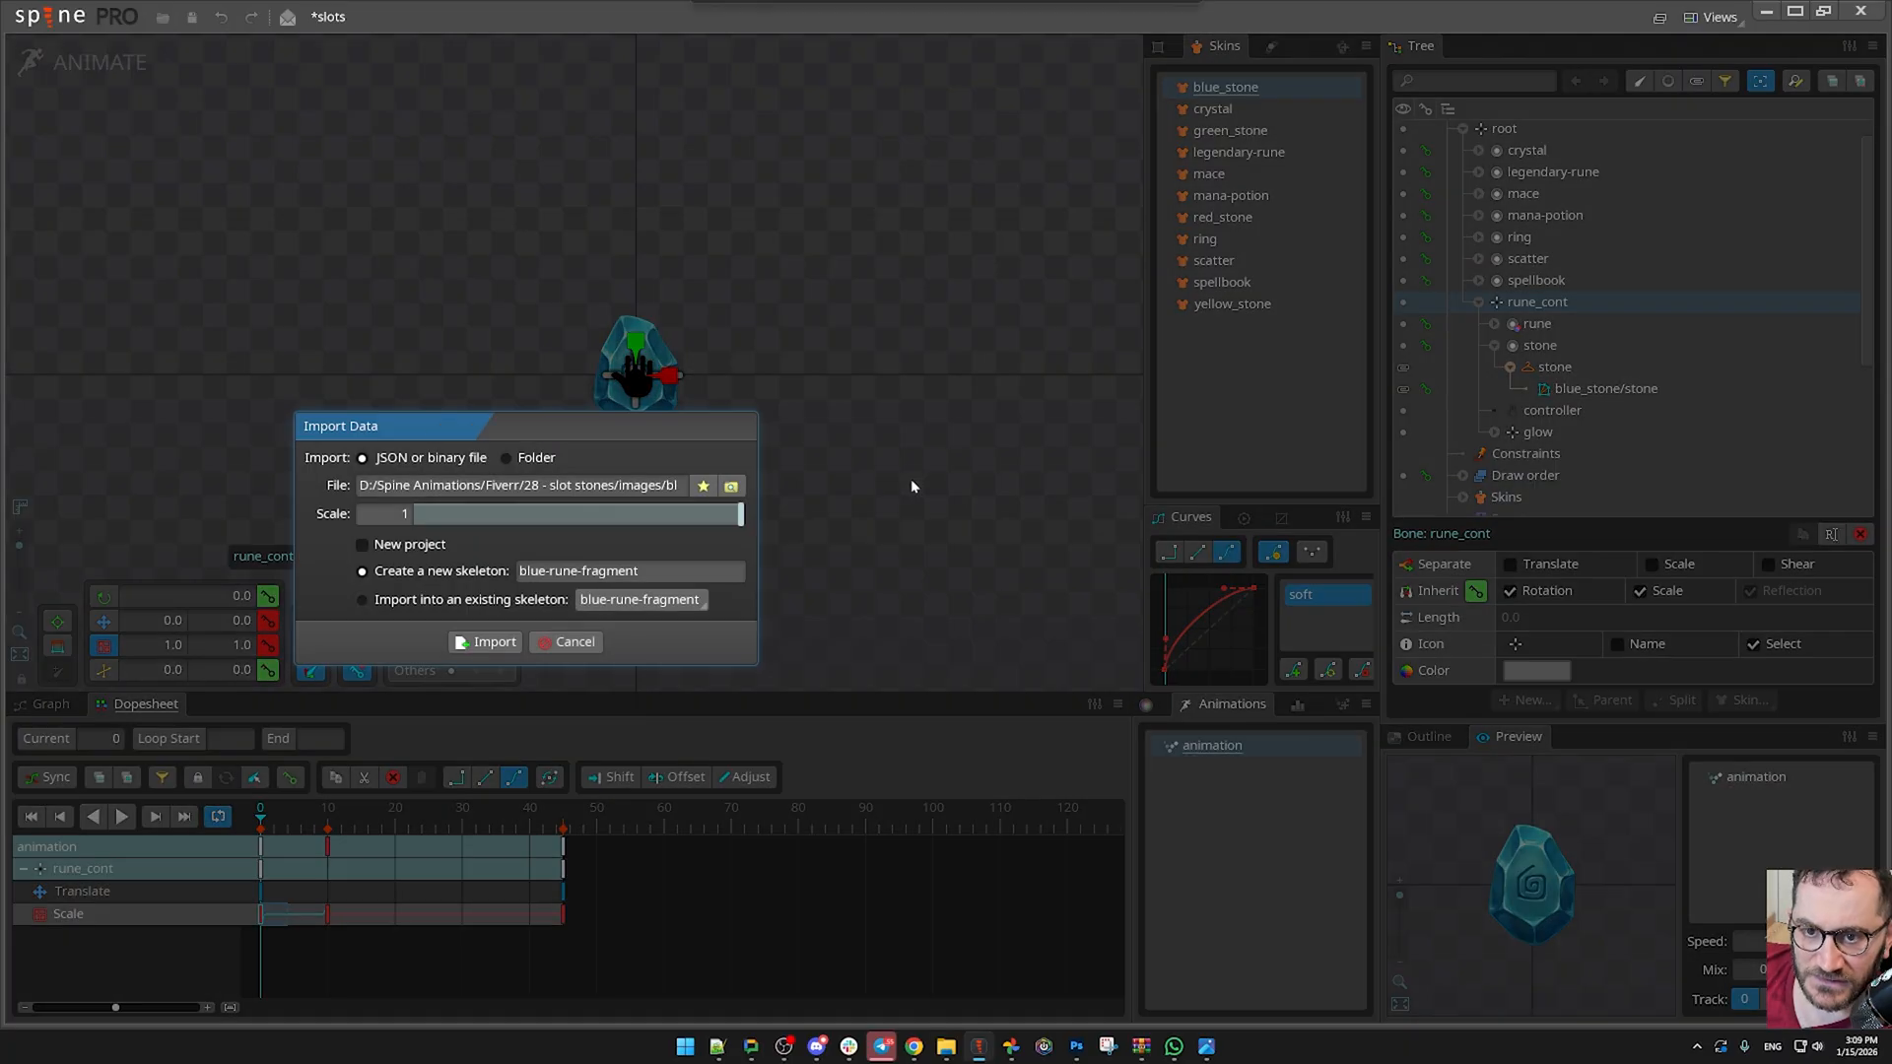
- Import the JSON into the existing blue-rune-fragment skeleton without Replace, adding the frame slot
left_click(362, 599)
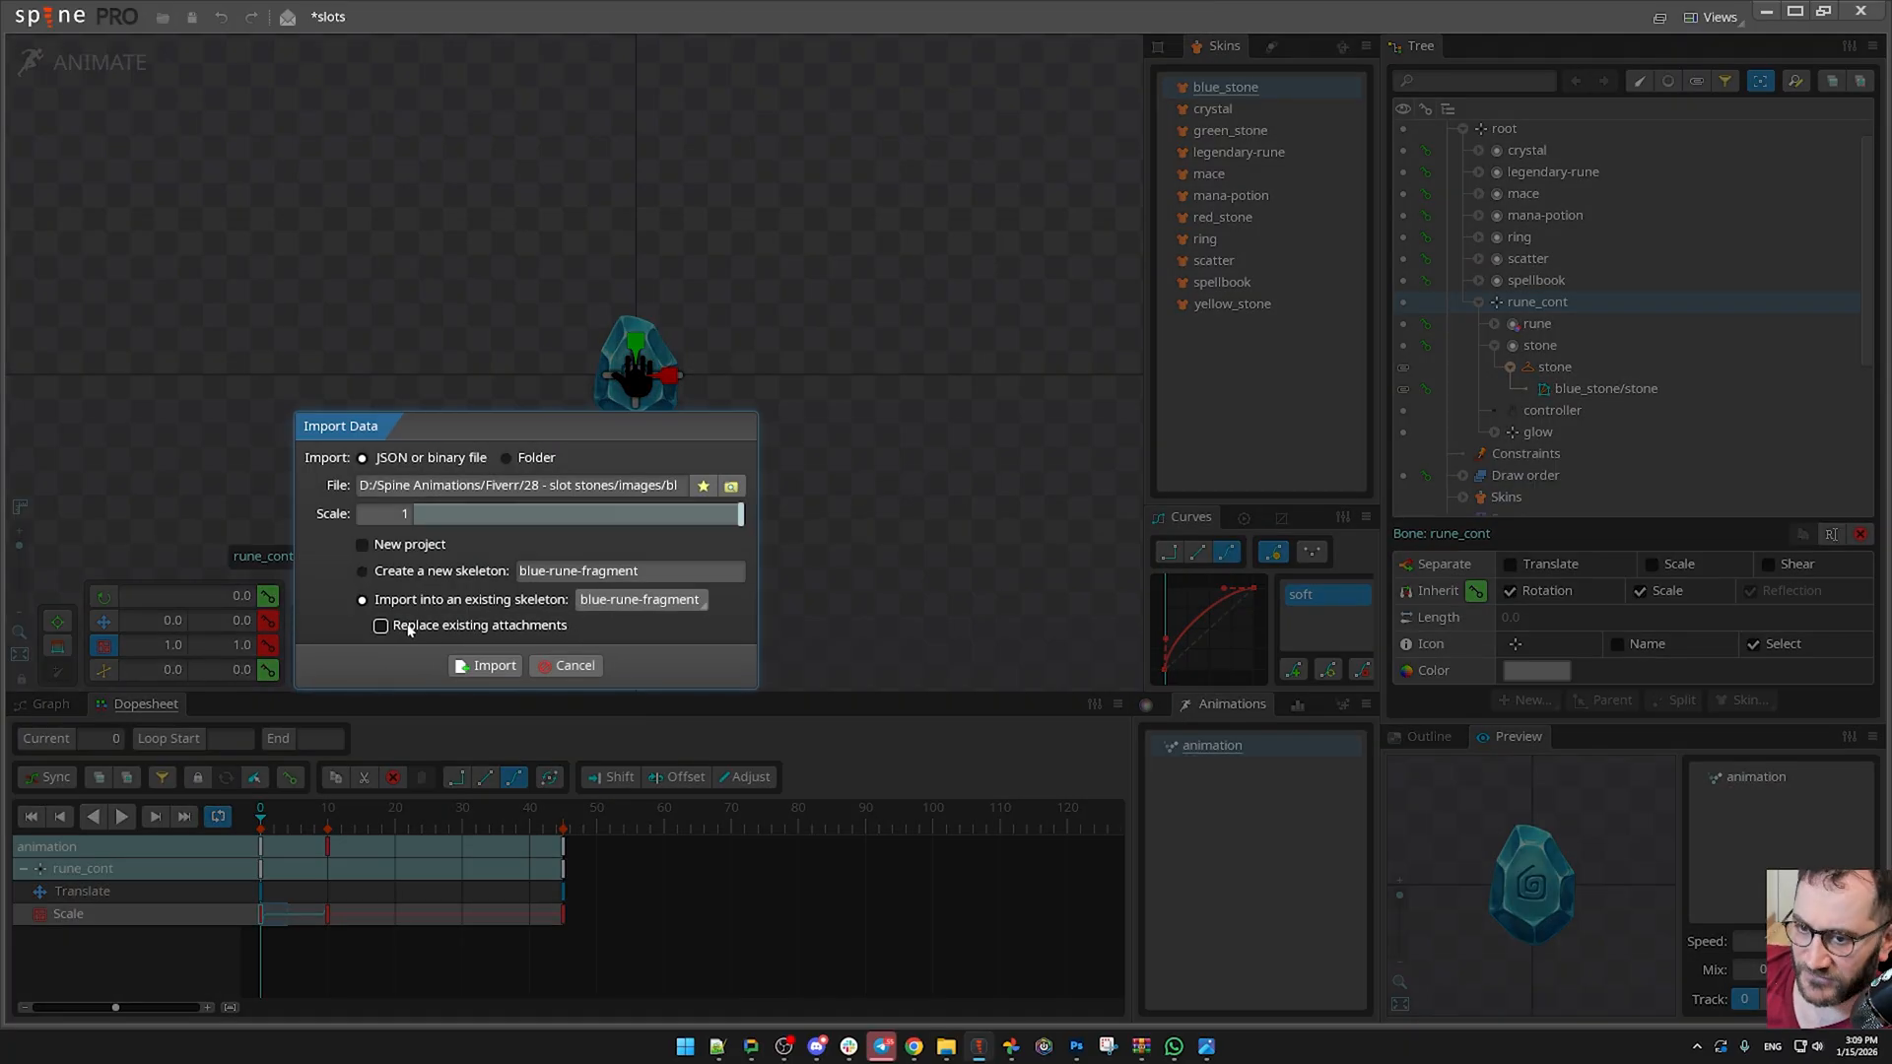
left_click(380, 625)
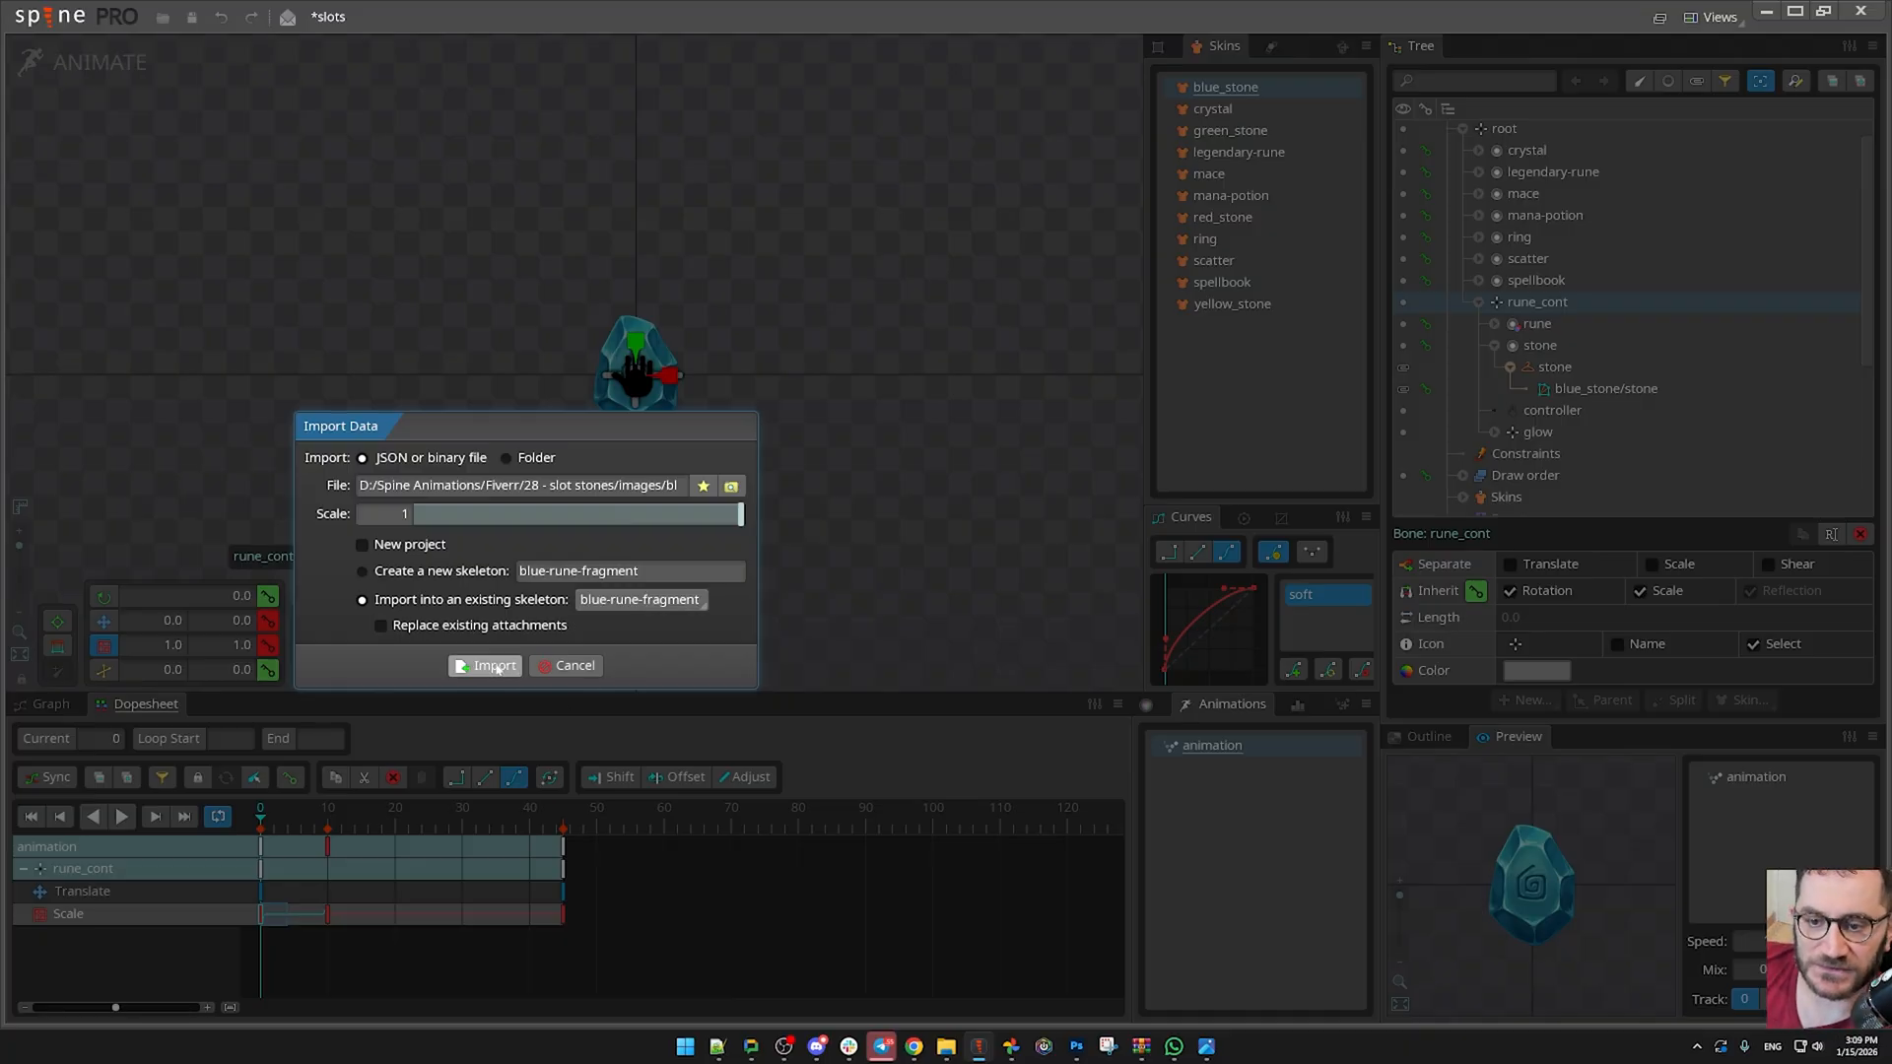
left_click(493, 664)
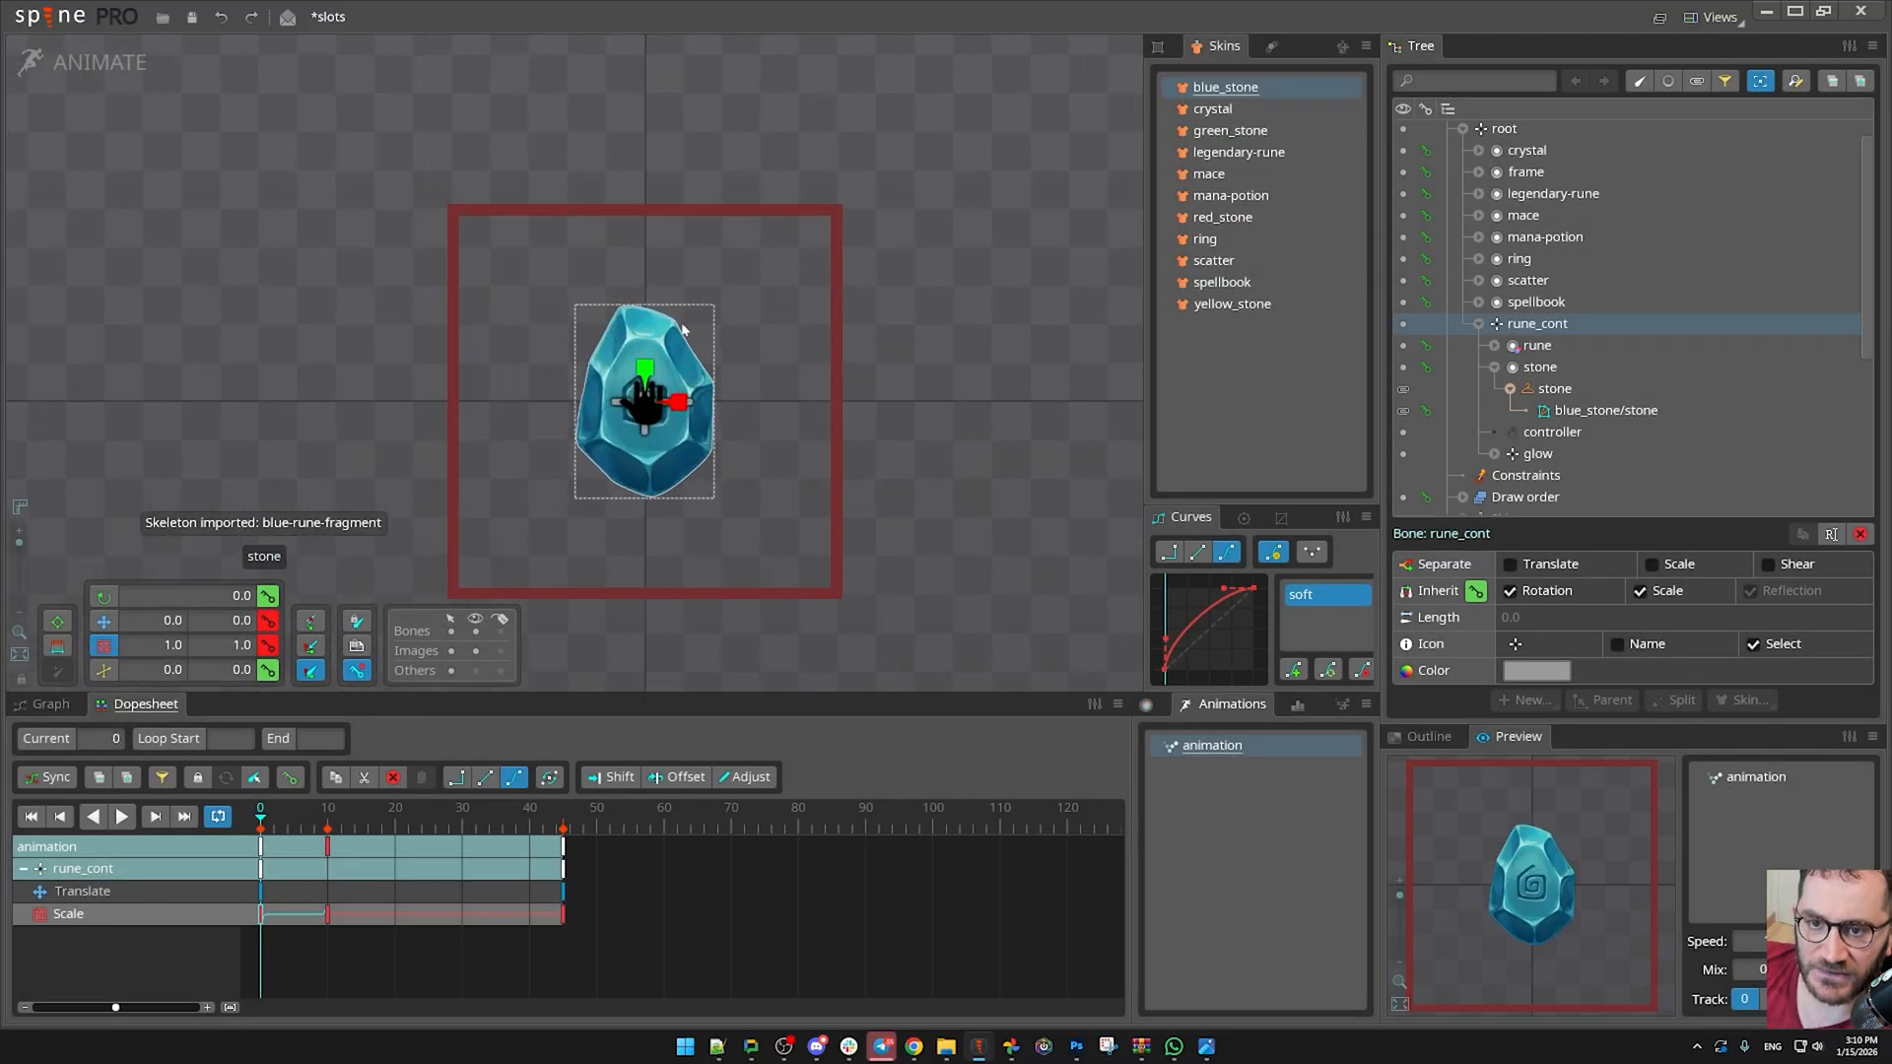
- Add rune_cont scale keys between frames 8 and 34 up to about 1.46, then preview the loop
left_click(1525, 174)
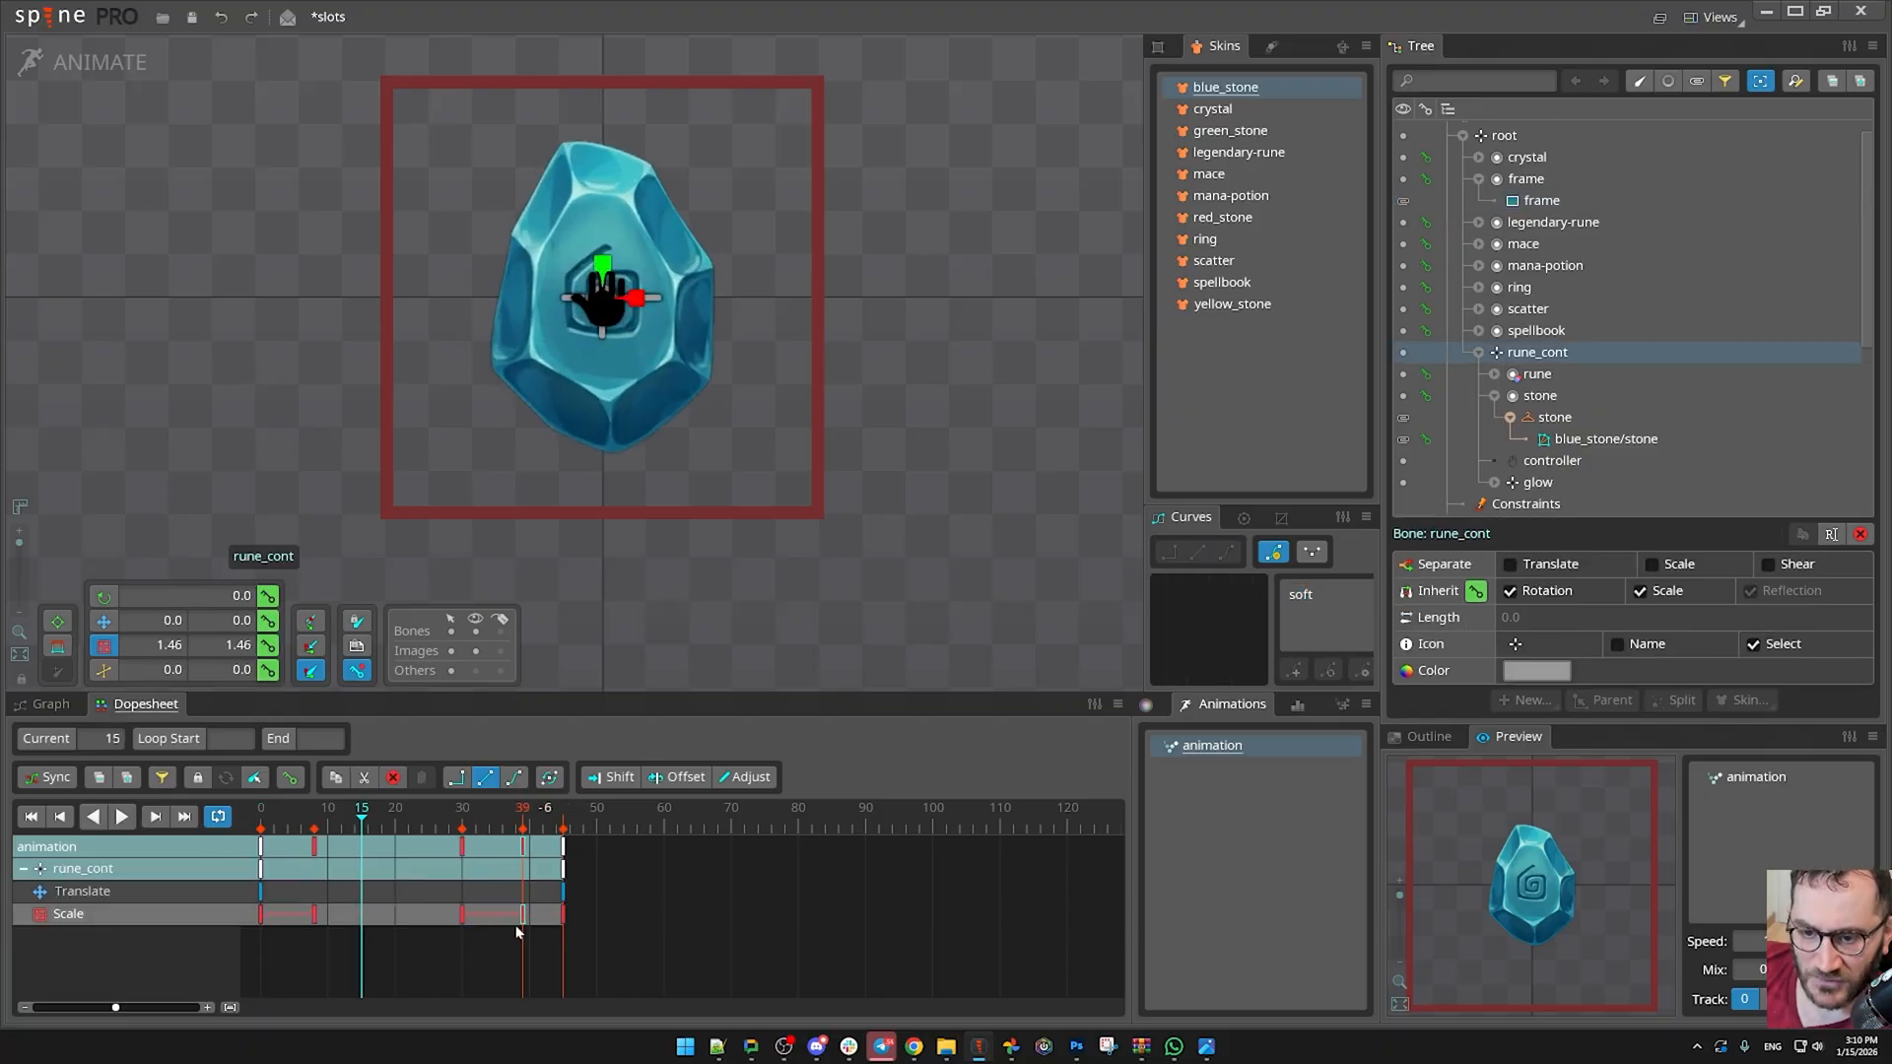
left_click(120, 816)
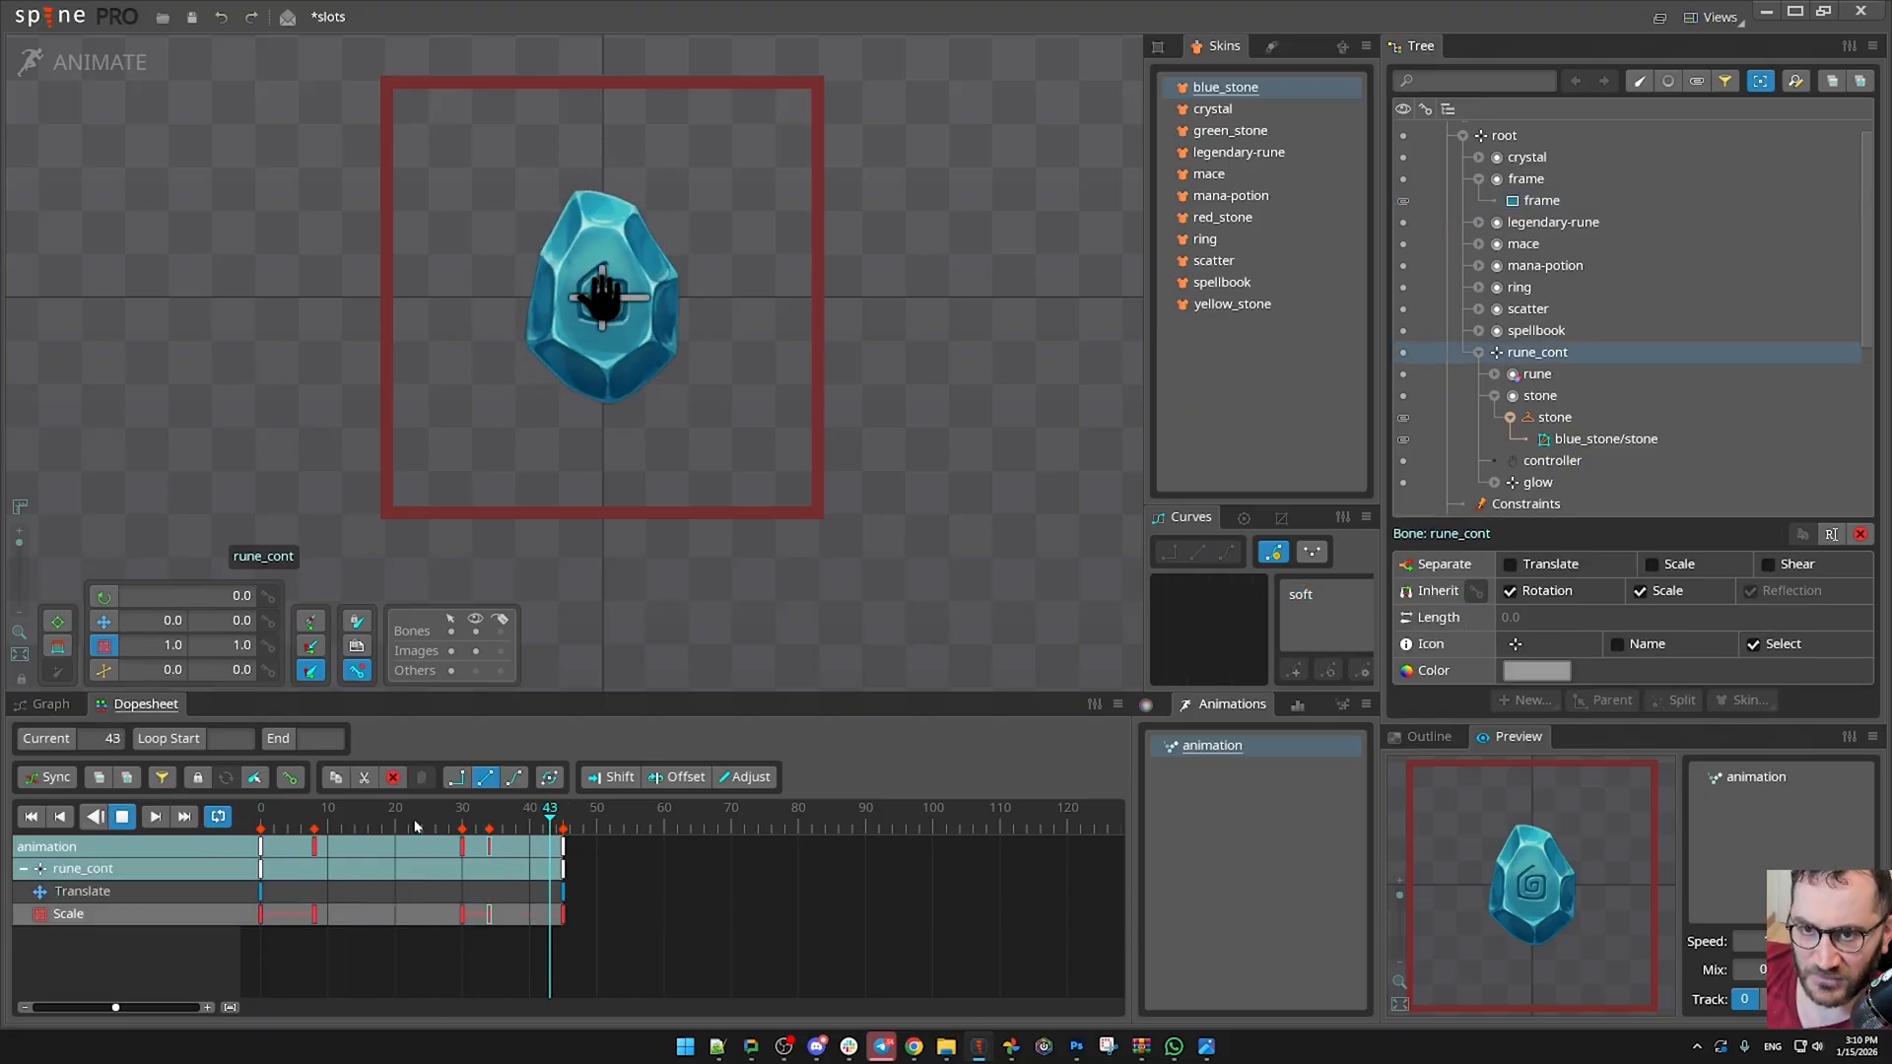
left_click(489, 829)
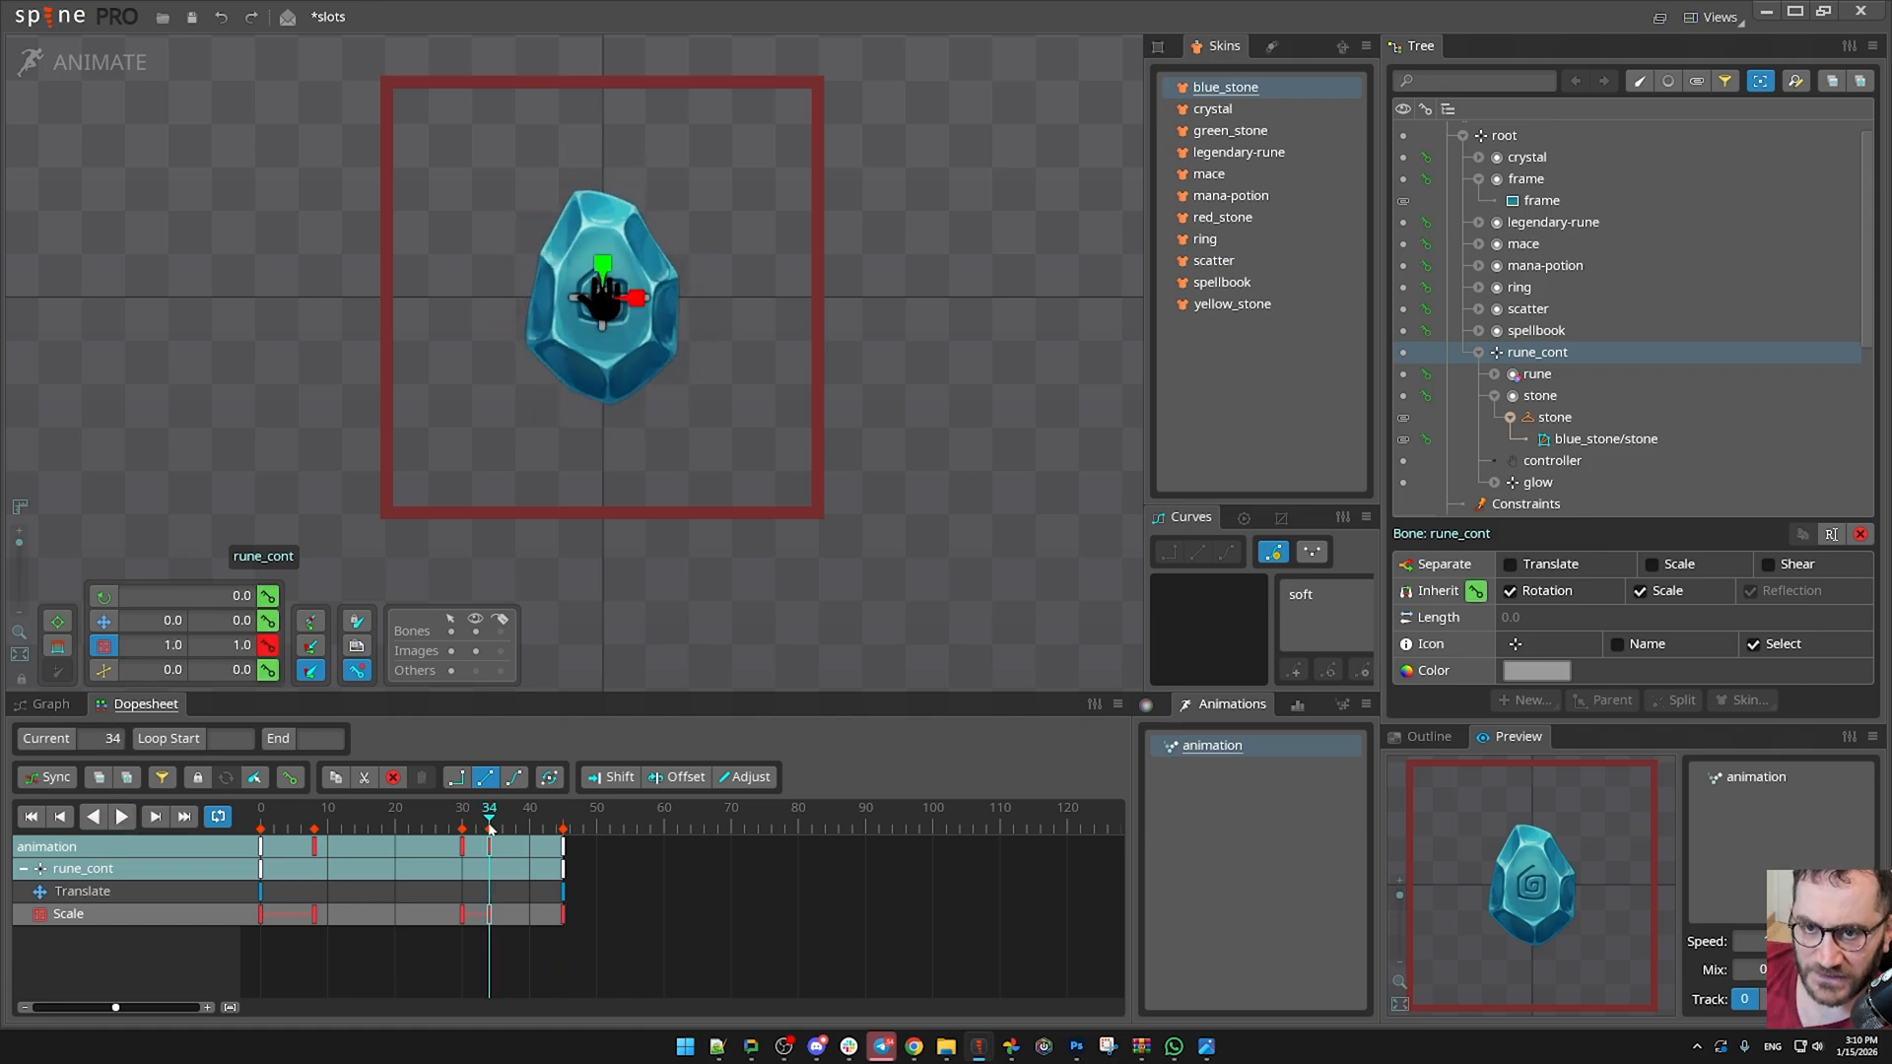